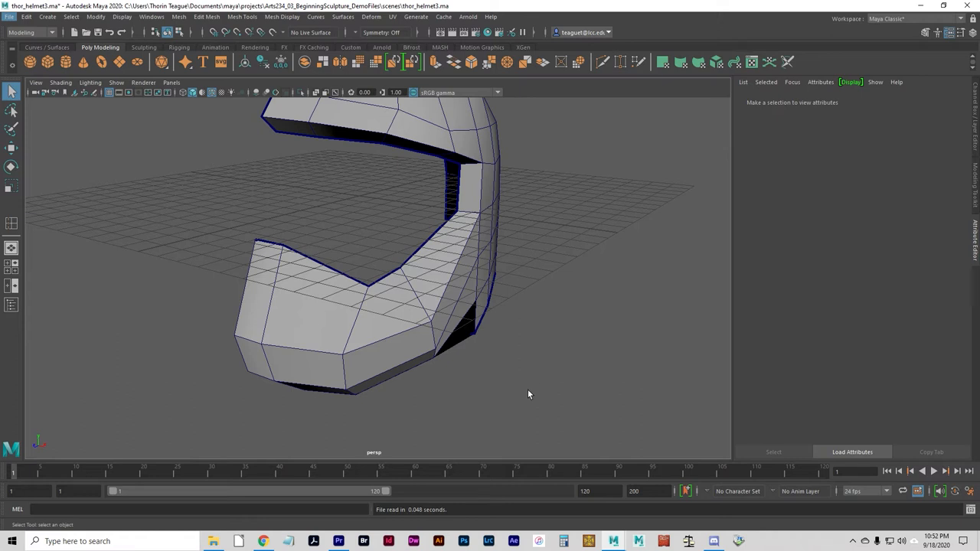
{"action": "mouse_move", "coordinate": [295, 211]}
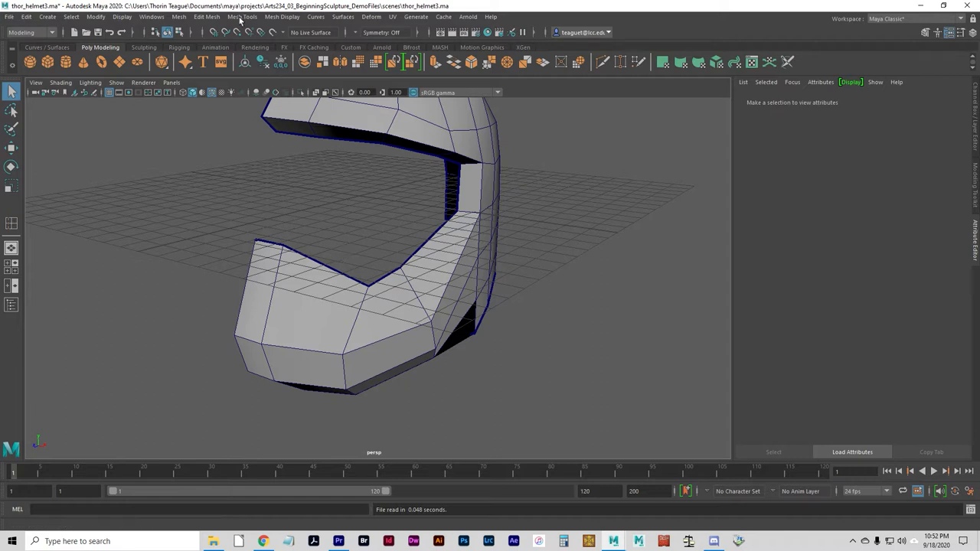
Step: Open the Append to Polygon option box from the Mesh Tools menu
{"action": "left_click", "coordinate": [242, 16]}
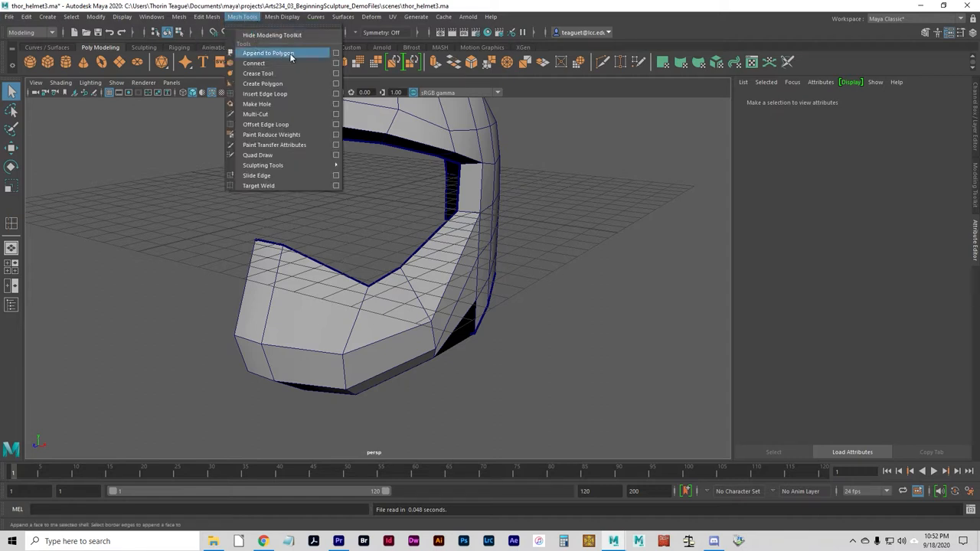
{"action": "mouse_move", "coordinate": [343, 59]}
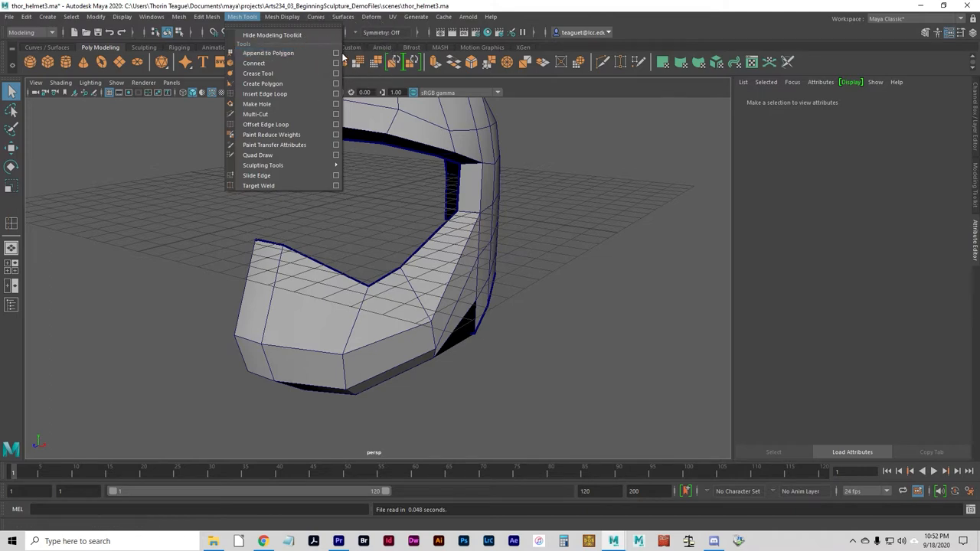
{"action": "left_click", "coordinate": [269, 52]}
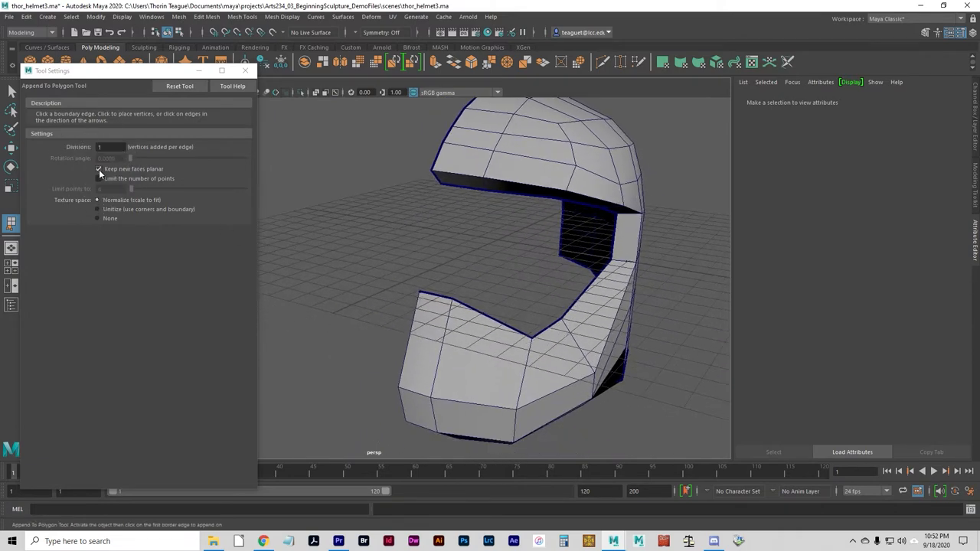
Step: Turn off Keep new faces planar and append a face across the helmet's front opening edges
{"action": "left_click", "coordinate": [98, 169]}
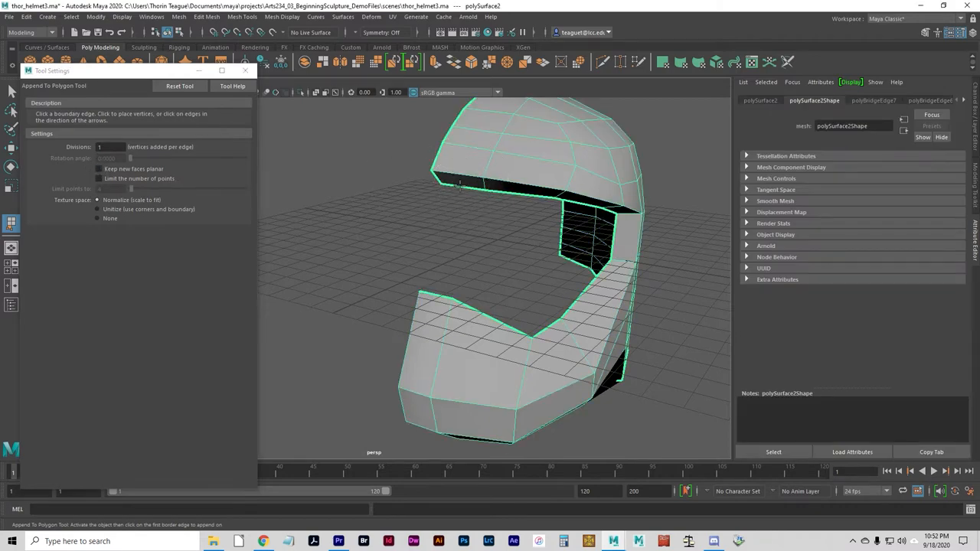
{"action": "left_click", "coordinate": [440, 177]}
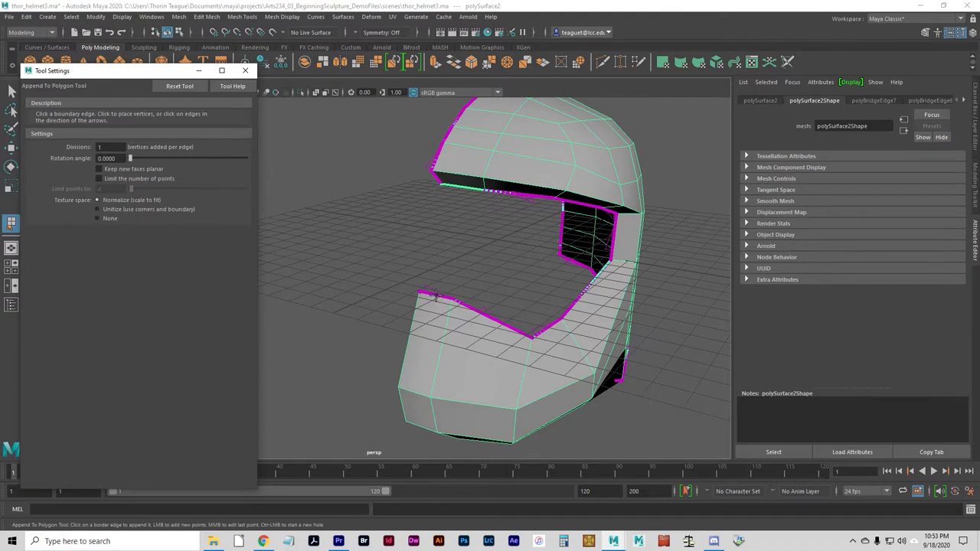
{"action": "left_click", "coordinate": [436, 295]}
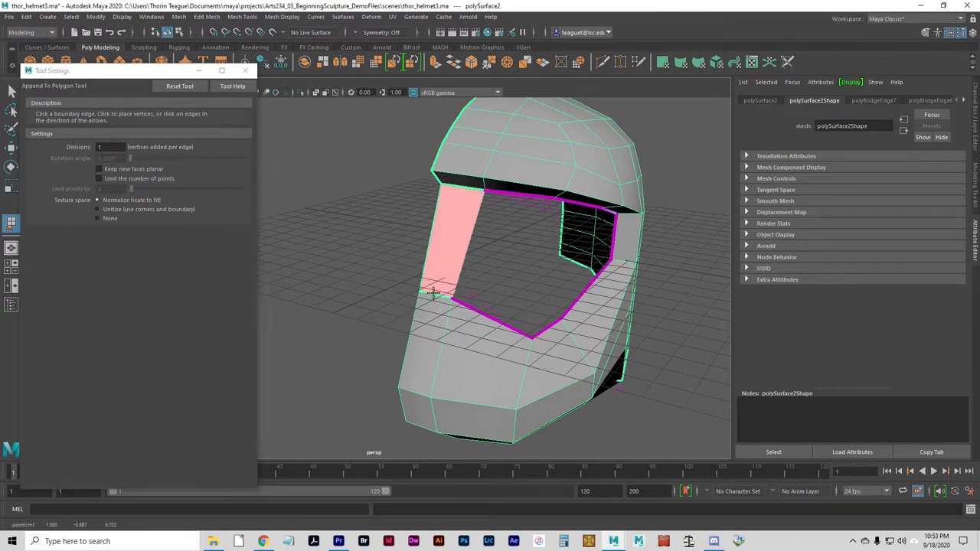
{"action": "left_click", "coordinate": [547, 334]}
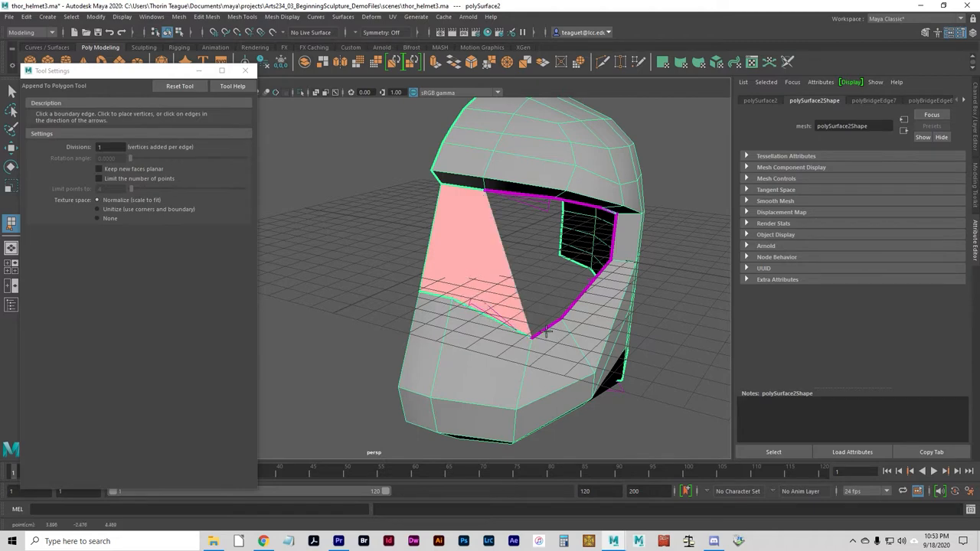
{"action": "left_click", "coordinate": [573, 309]}
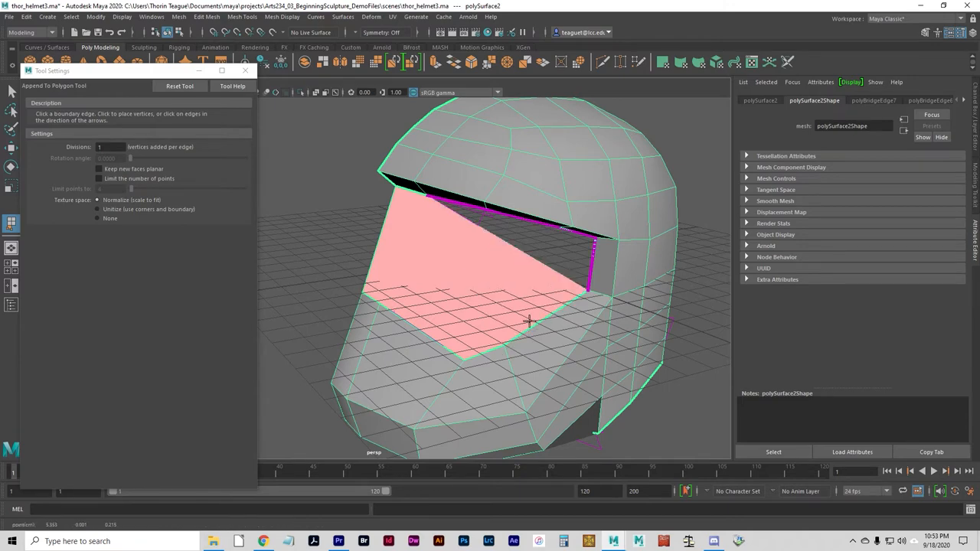
{"action": "left_click_drag", "start_coordinate": [528, 322], "coordinate": [487, 353]}
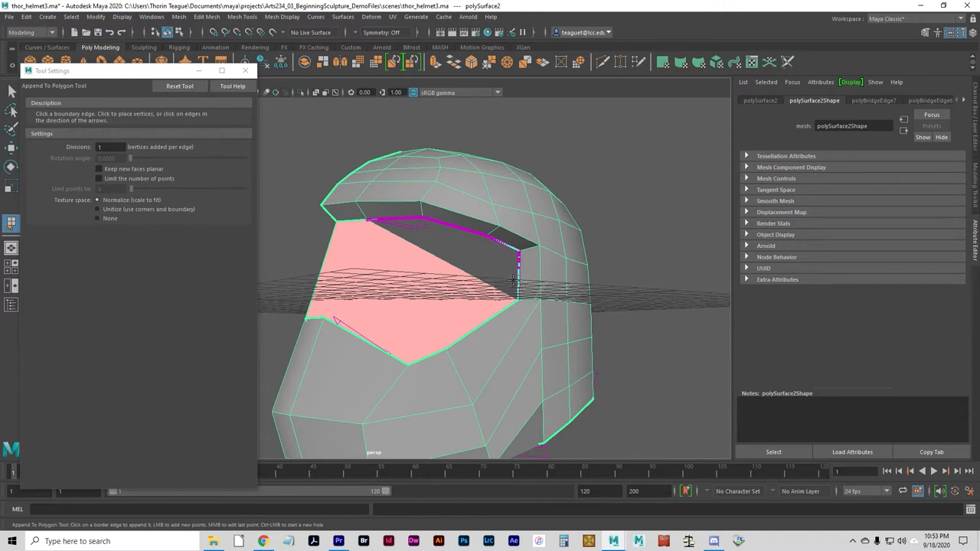
{"action": "left_click", "coordinate": [494, 256]}
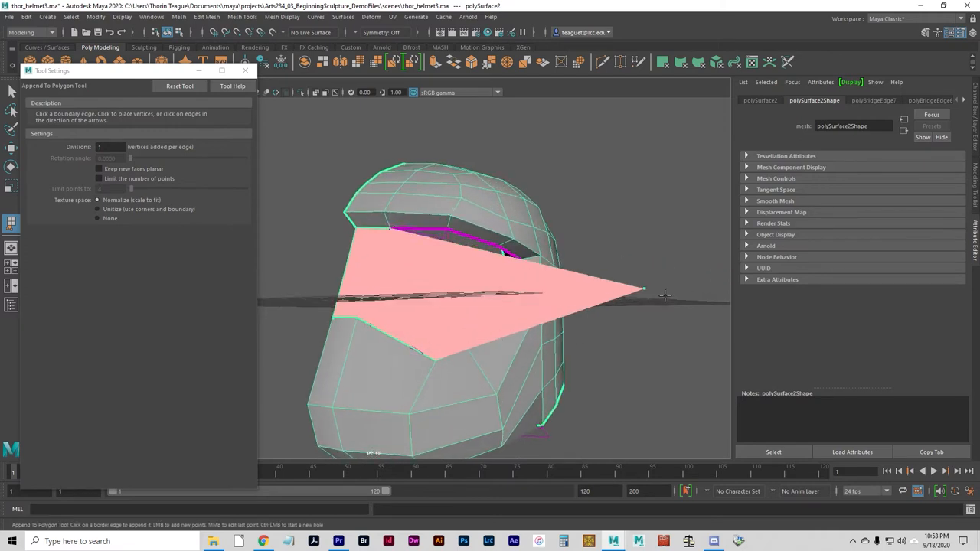
{"action": "left_click", "coordinate": [624, 281]}
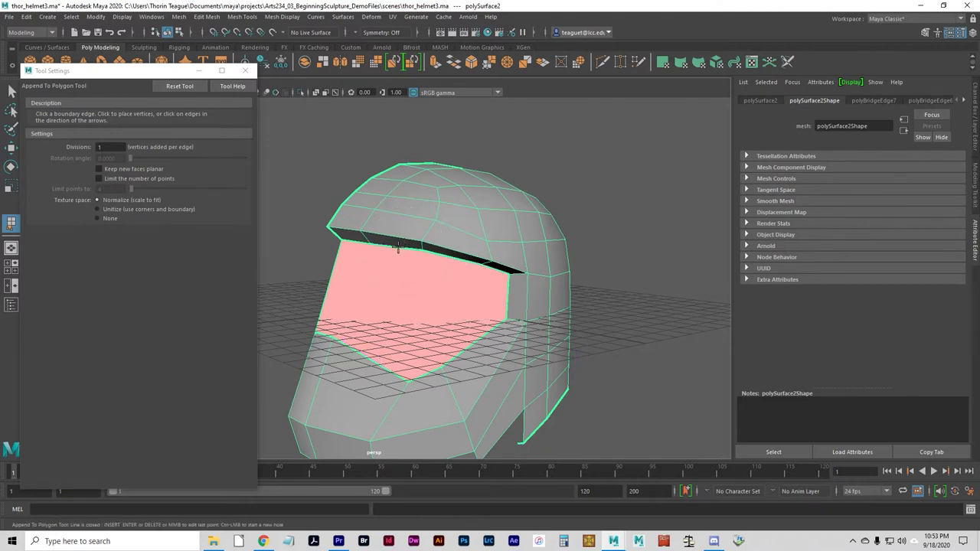
{"action": "mouse_move", "coordinate": [440, 278]}
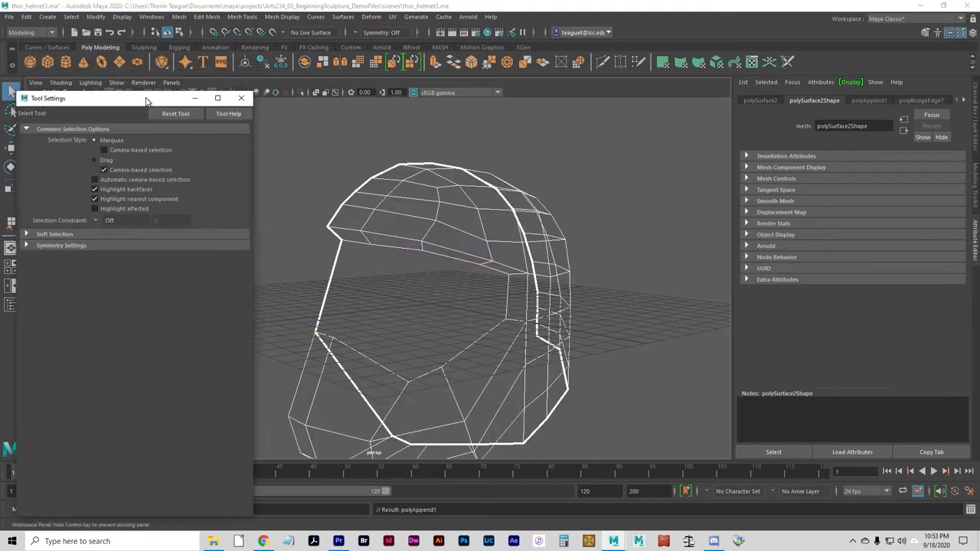
Step: Close Tool Settings, enable Smooth Shade All with Wireframe on Shaded, and orbit to inspect
{"action": "left_click", "coordinate": [242, 98]}
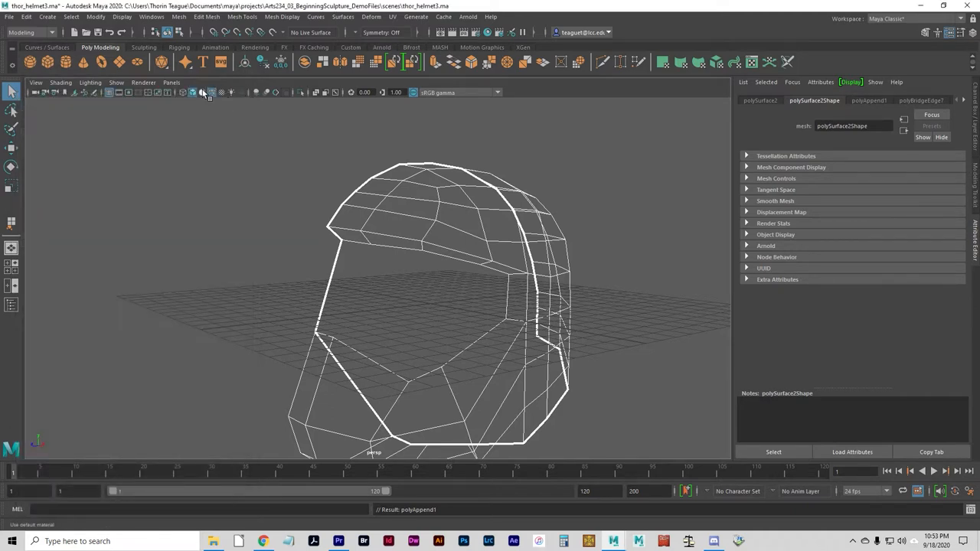
{"action": "left_click", "coordinate": [202, 92]}
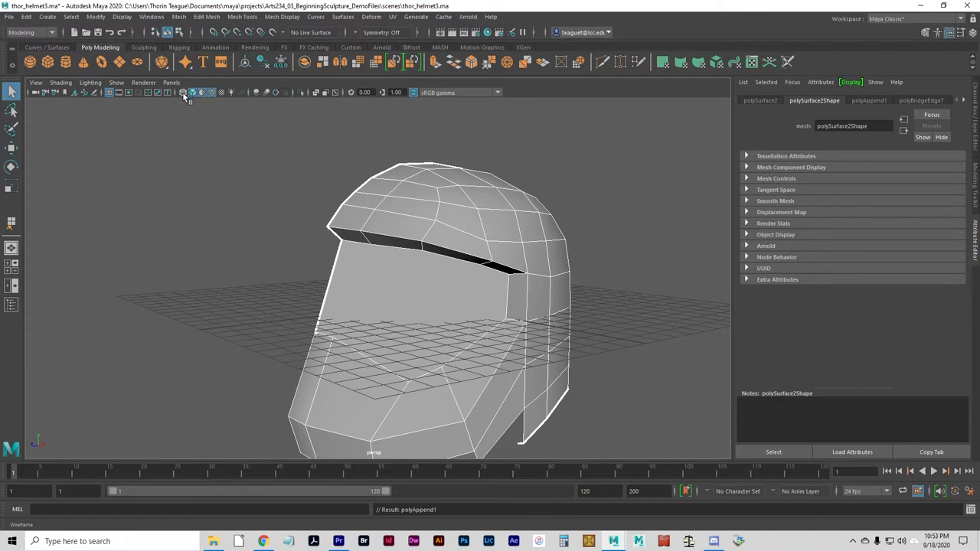
{"action": "left_click", "coordinate": [184, 92]}
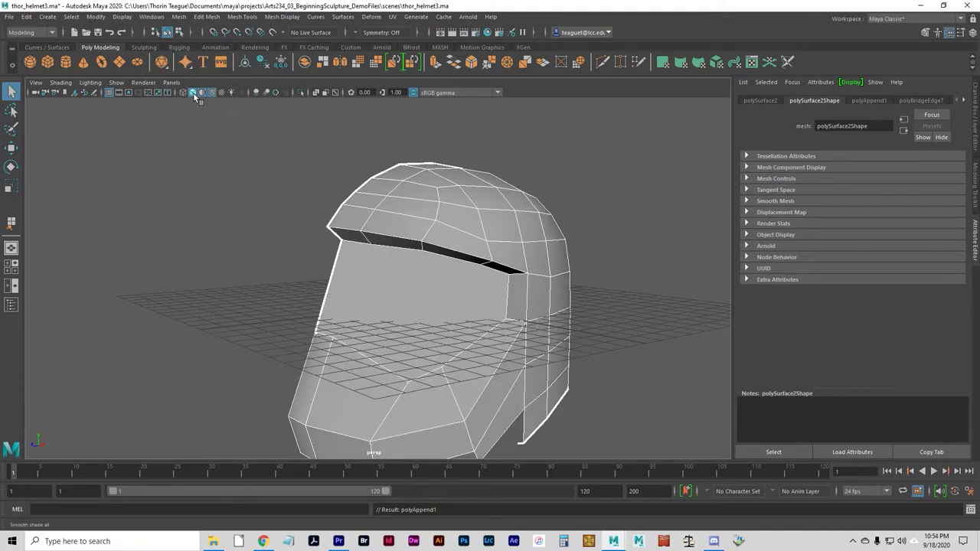
{"action": "left_click", "coordinate": [212, 92]}
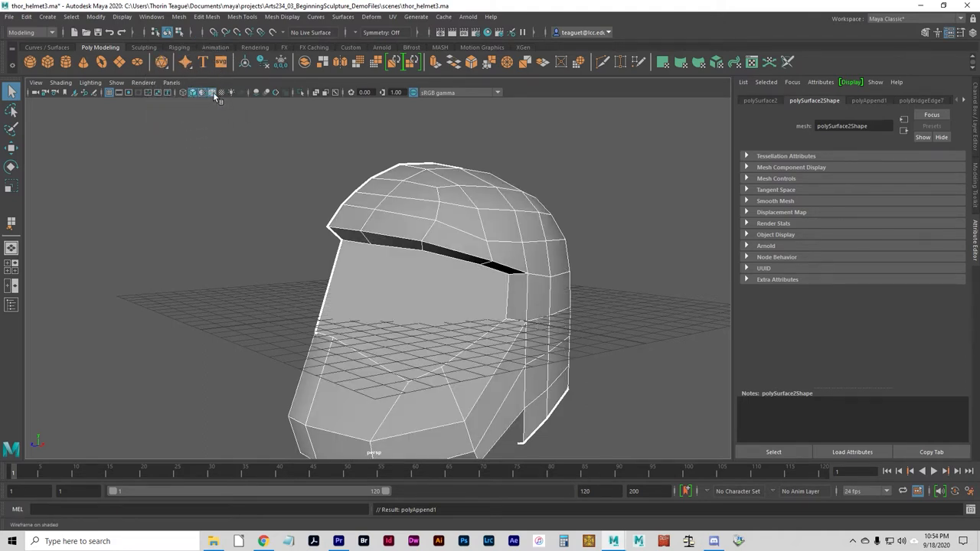
{"action": "left_click", "coordinate": [221, 92]}
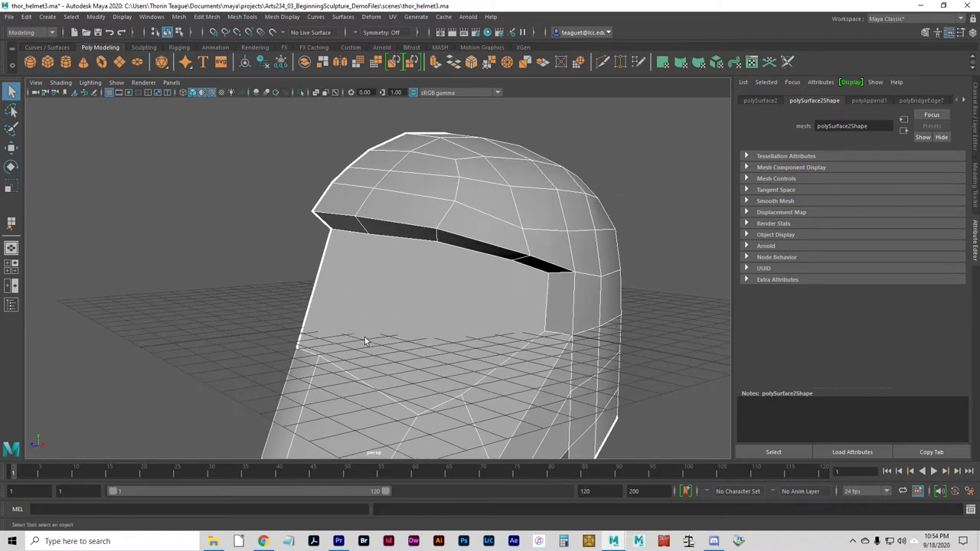
{"action": "left_click_drag", "start_coordinate": [366, 342], "coordinate": [277, 253]}
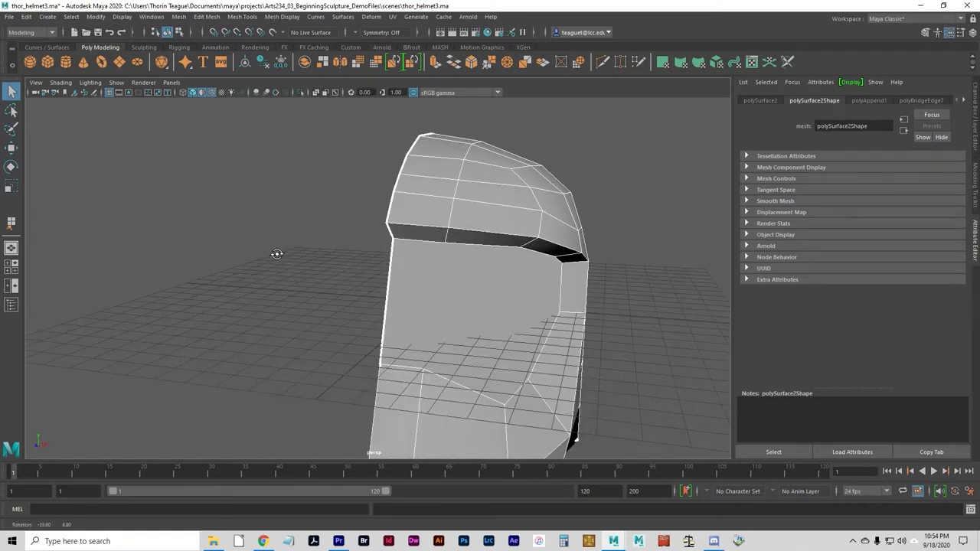
{"action": "left_click_drag", "start_coordinate": [277, 254], "coordinate": [452, 336]}
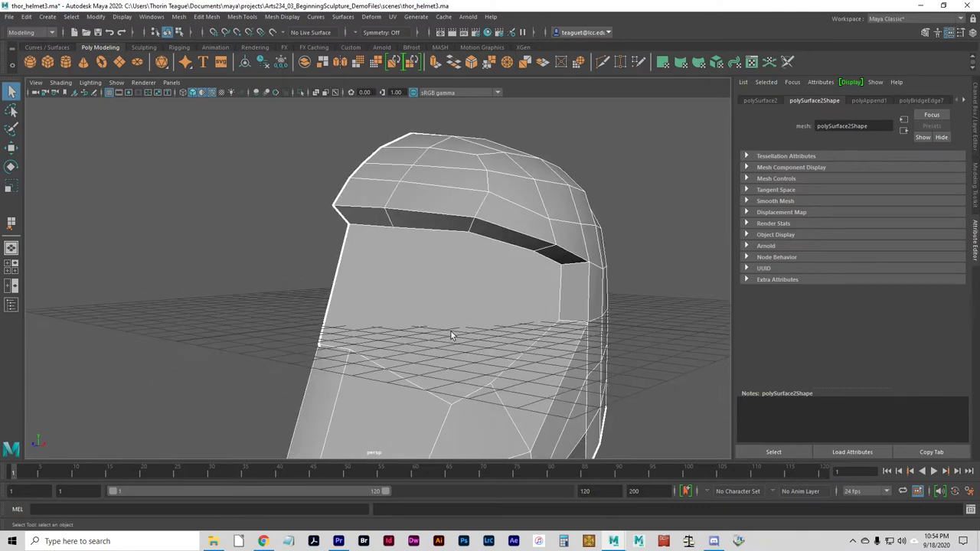
{"action": "mouse_move", "coordinate": [363, 339]}
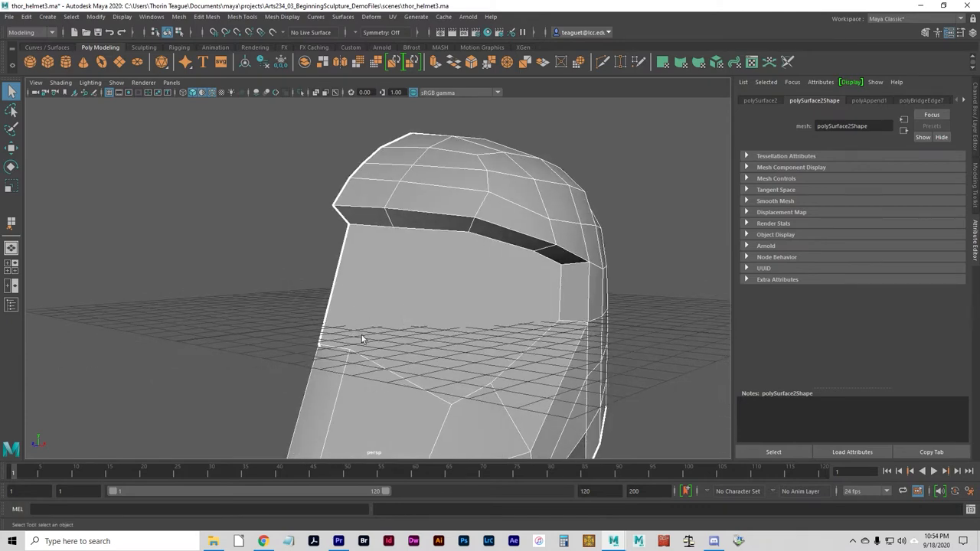
{"action": "mouse_move", "coordinate": [304, 238]}
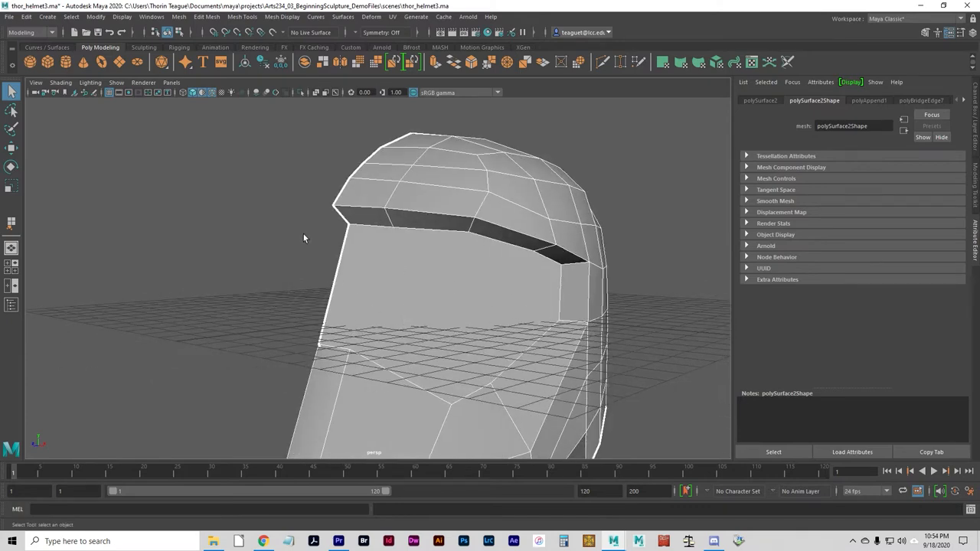
Step: Activate Multi-Cut and cut from the visor's lower edge down the front face
{"action": "left_click", "coordinate": [242, 16]}
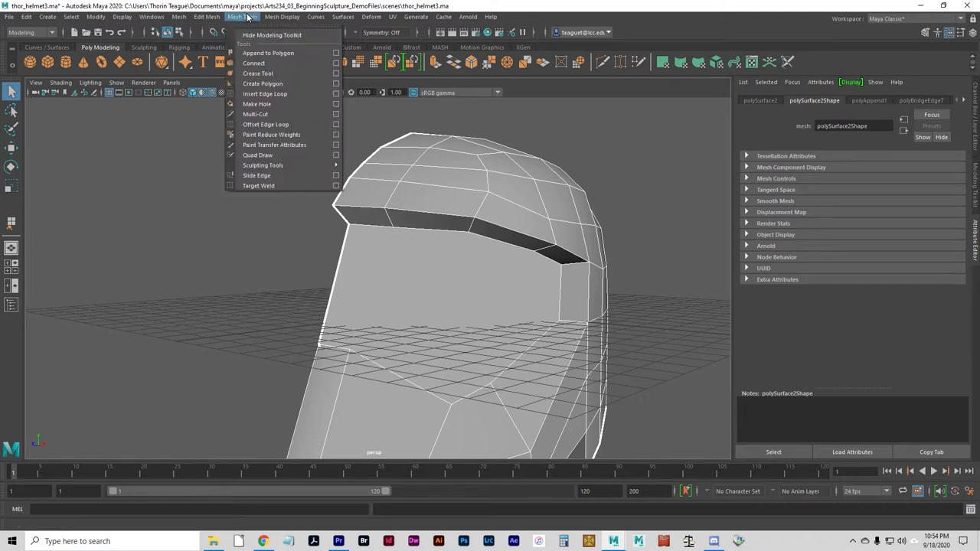
{"action": "mouse_move", "coordinate": [255, 114]}
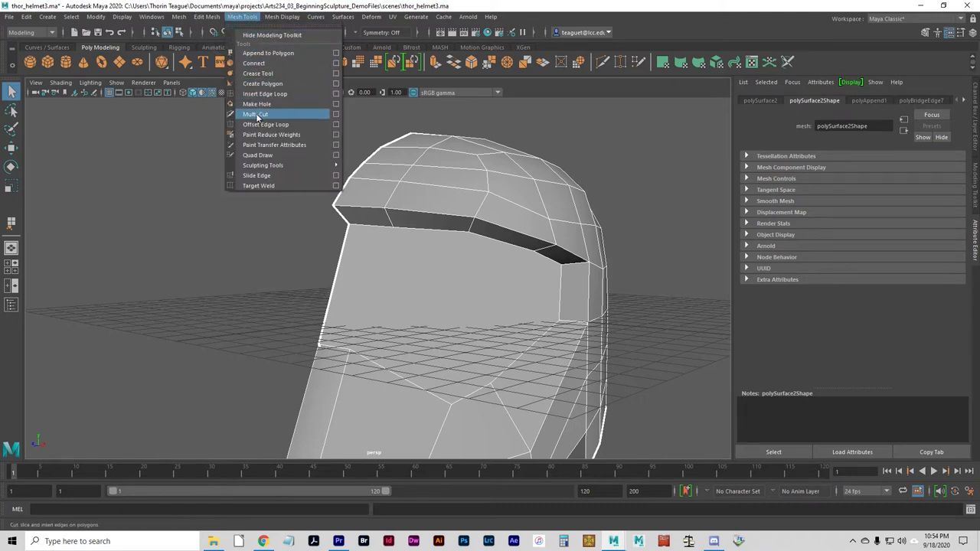
{"action": "left_click", "coordinate": [255, 114]}
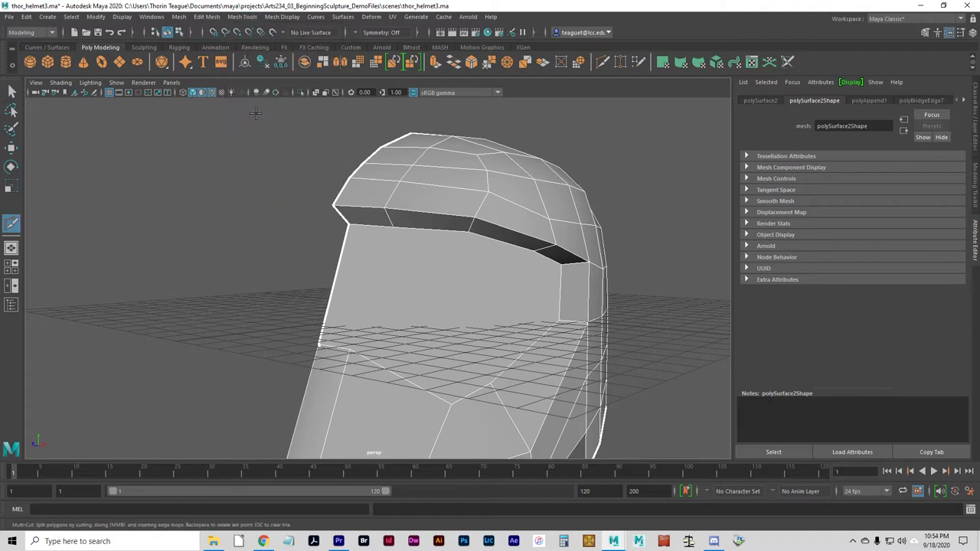
{"action": "left_click", "coordinate": [394, 229]}
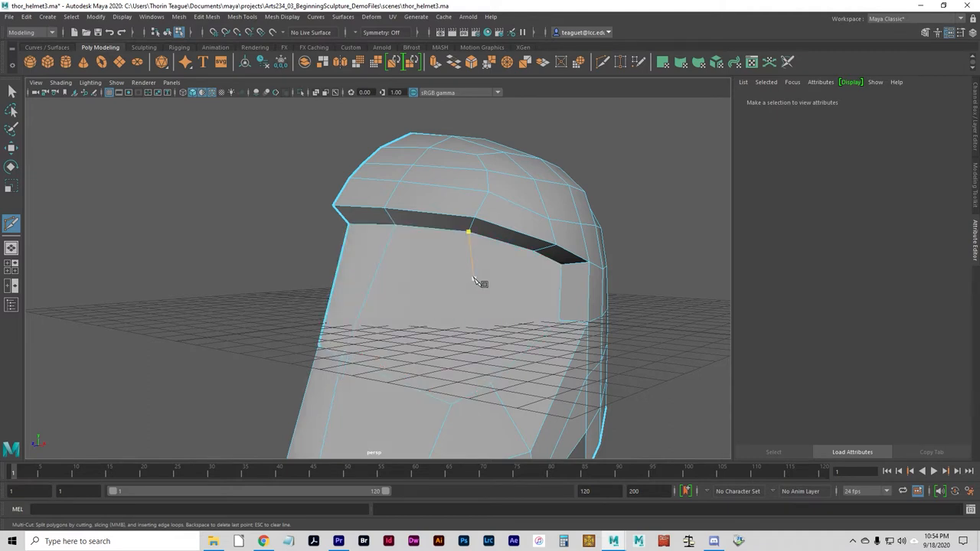
{"action": "mouse_move", "coordinate": [472, 229]}
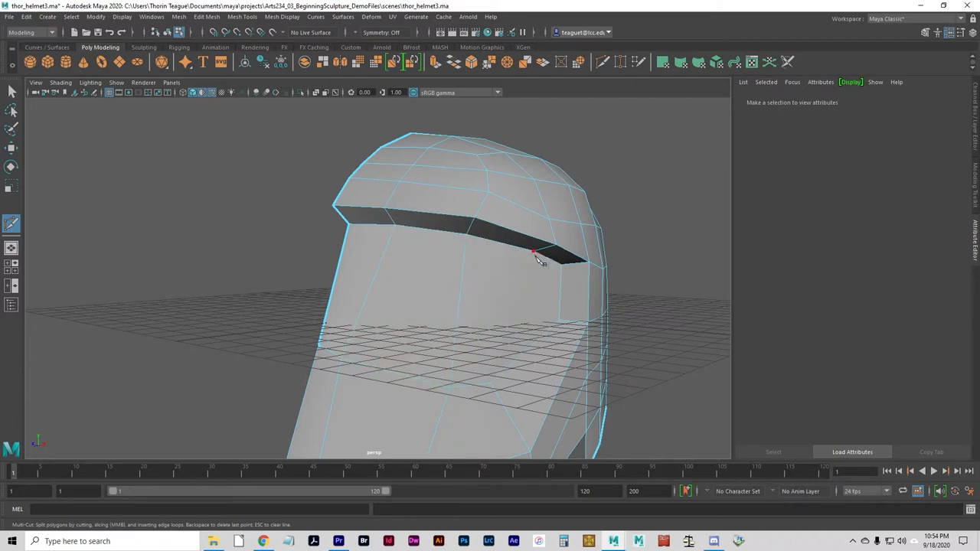
{"action": "left_click", "coordinate": [532, 276]}
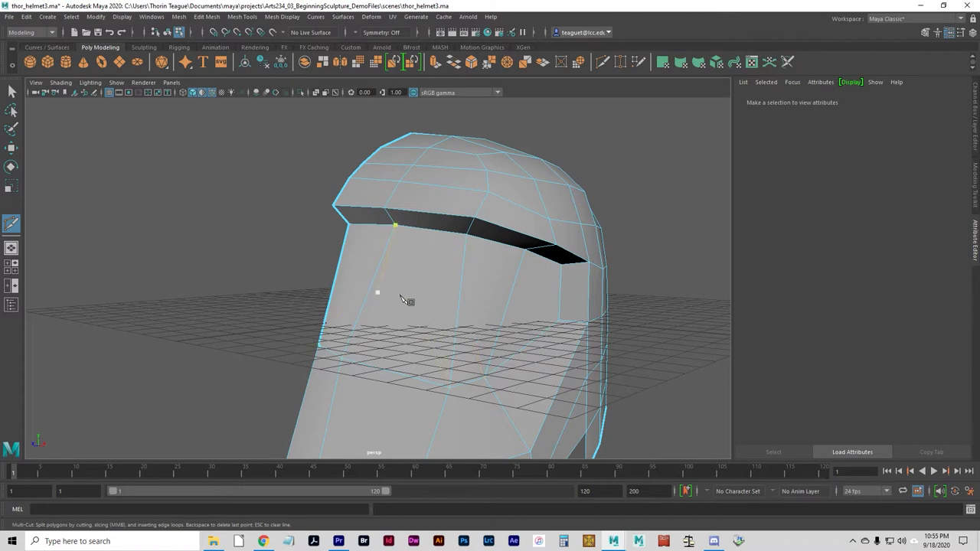
{"action": "left_click", "coordinate": [467, 235]}
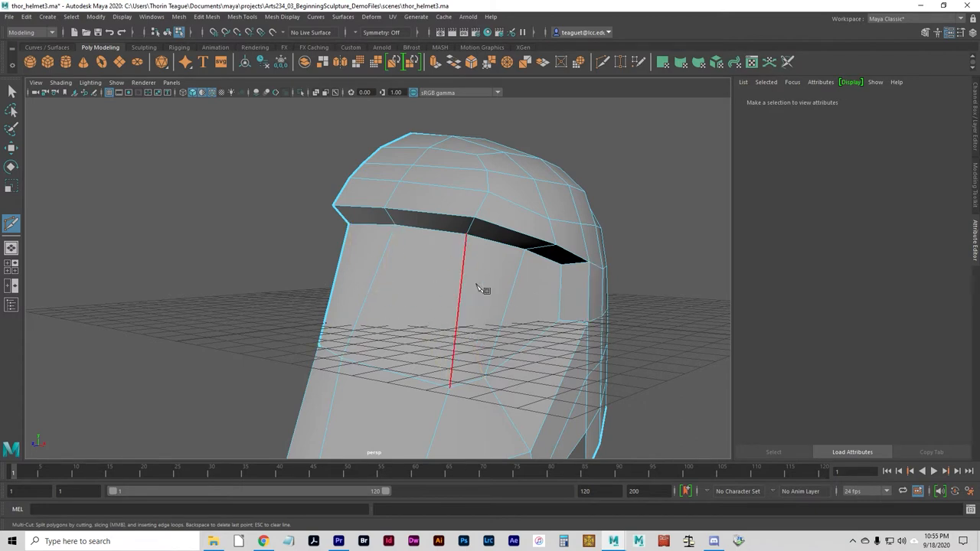
Step: Orbit around the helmet's side, then look at the visor front-on
{"action": "left_click_drag", "start_coordinate": [482, 287], "coordinate": [513, 345]}
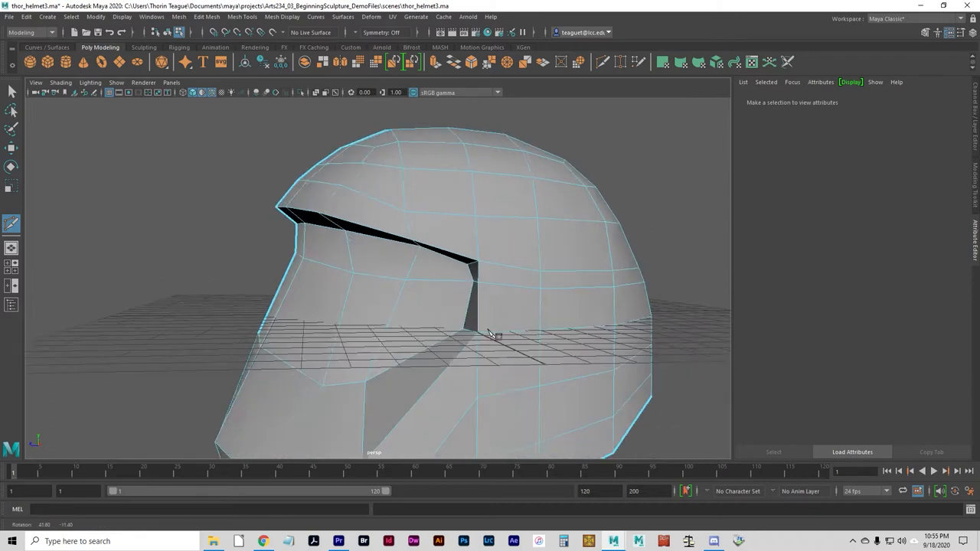
{"action": "left_click_drag", "start_coordinate": [493, 335], "coordinate": [490, 324]}
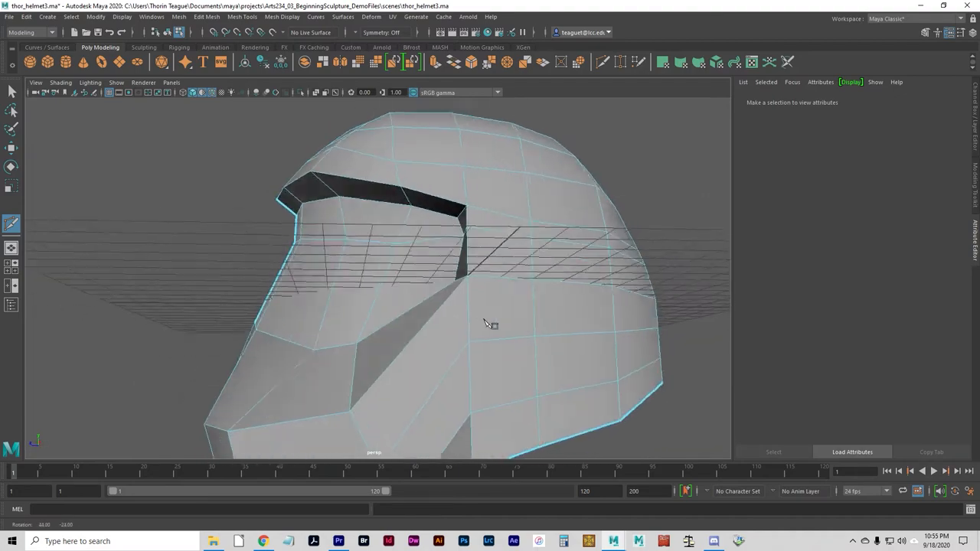
{"action": "left_click_drag", "start_coordinate": [486, 324], "coordinate": [524, 333]}
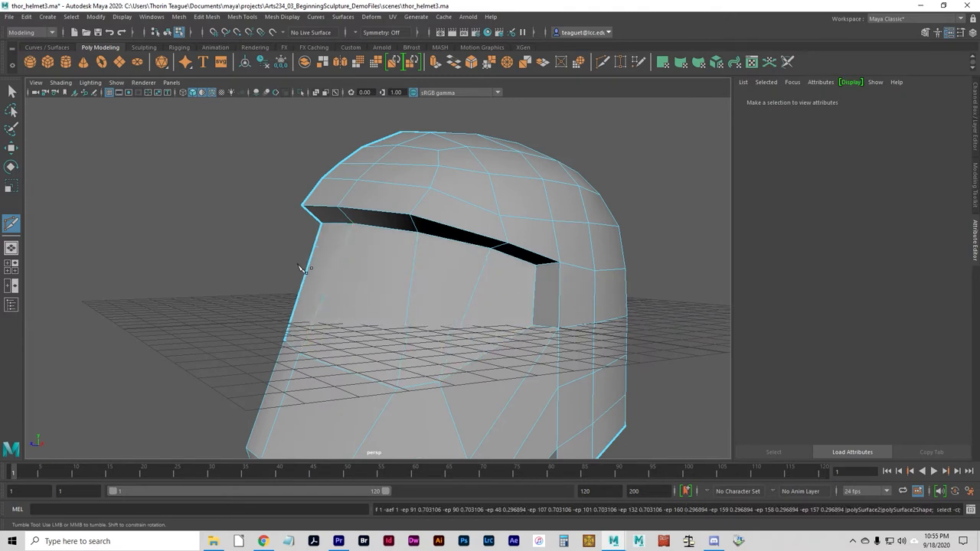
{"action": "left_click", "coordinate": [332, 276]}
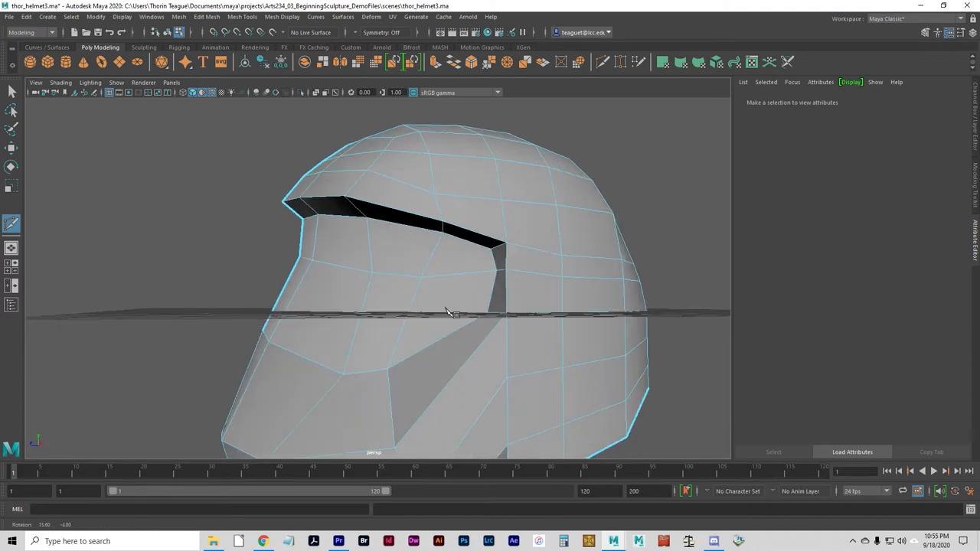
{"action": "left_click_drag", "start_coordinate": [448, 312], "coordinate": [483, 314]}
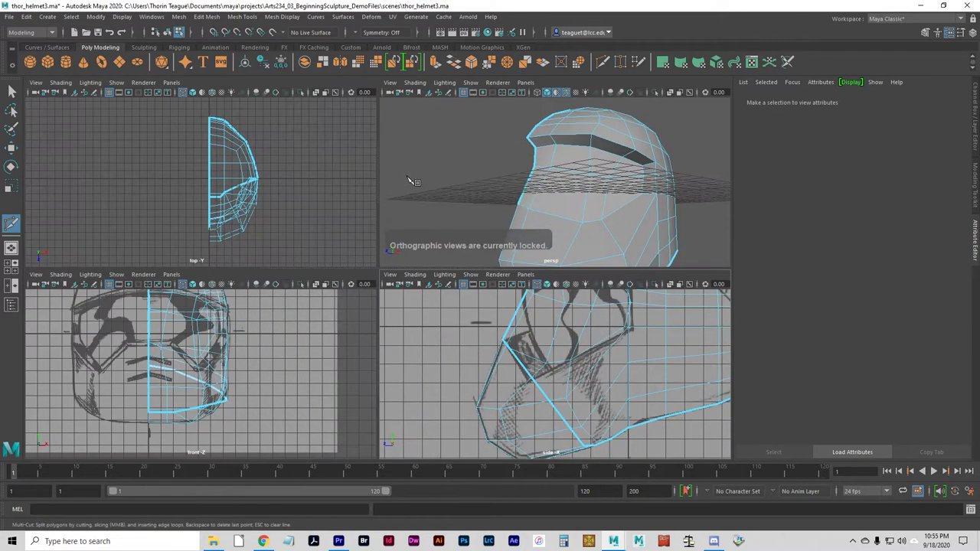
Step: Orbit the perspective view and place a Multi-Cut point along the visor opening
{"action": "left_click_drag", "start_coordinate": [536, 191], "coordinate": [513, 215]}
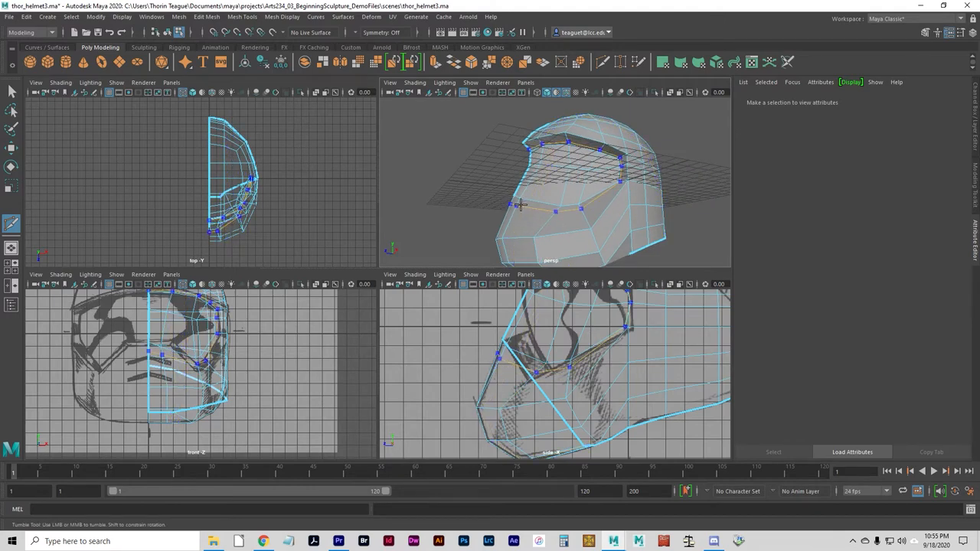
{"action": "left_click", "coordinate": [527, 218]}
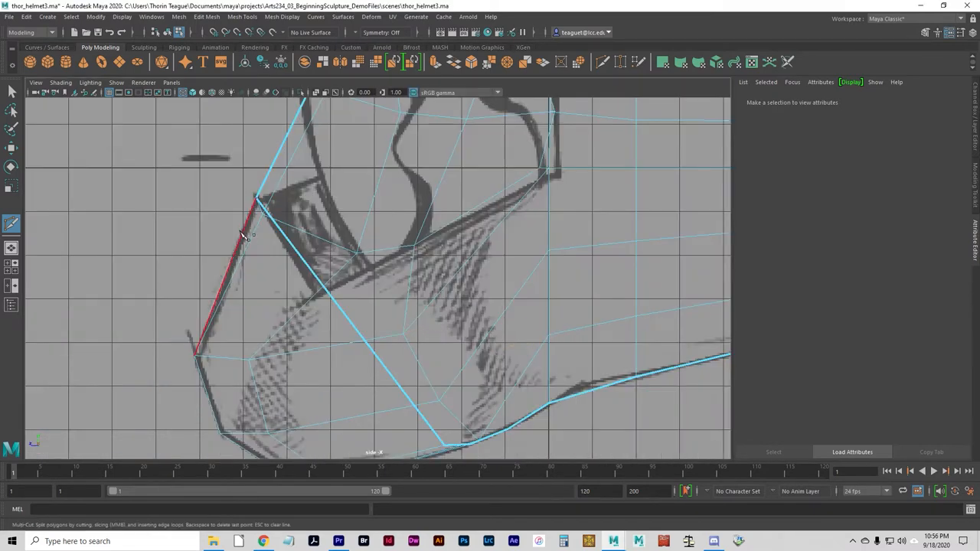
Step: Finish the visor cut, select the front-corner vertex, and undo a bad move
{"action": "right_click", "coordinate": [258, 203]}
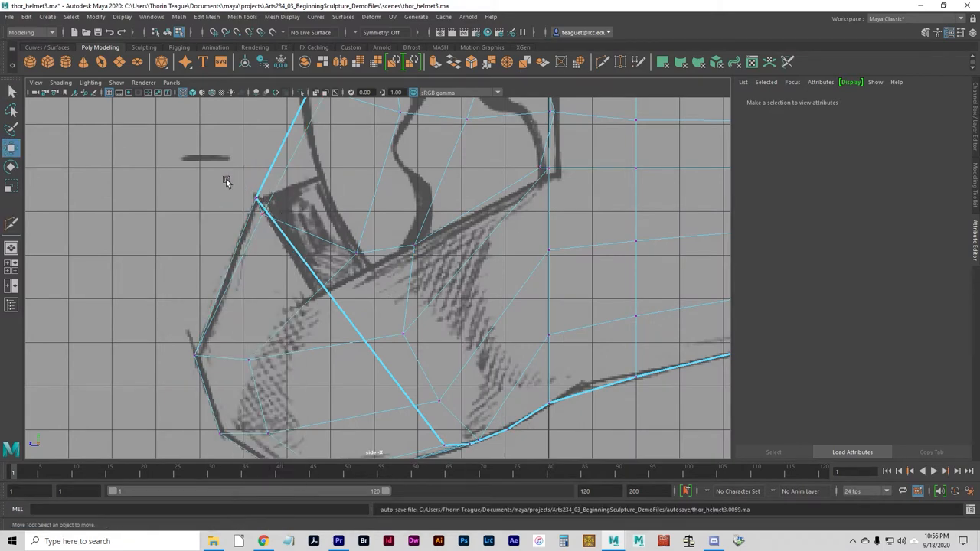
{"action": "left_click", "coordinate": [256, 199]}
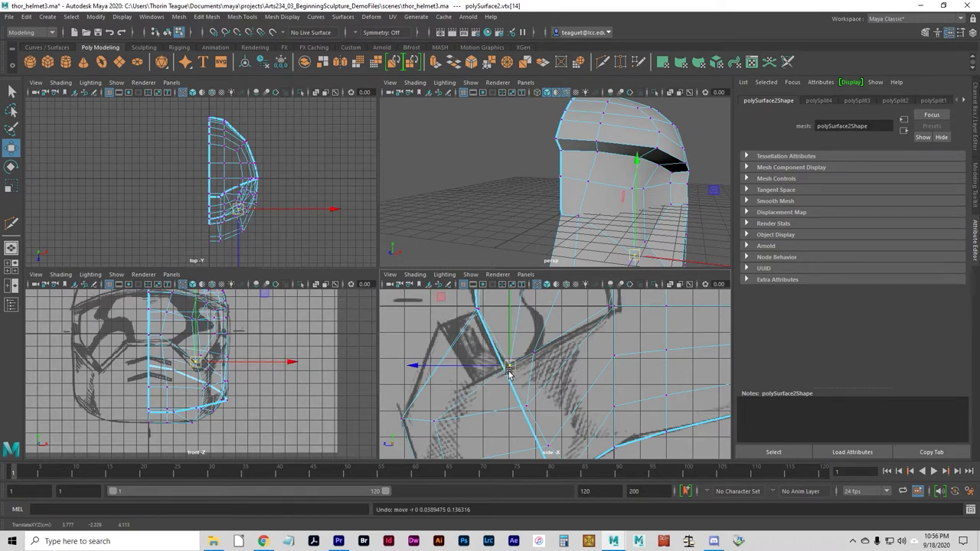
{"action": "key", "text": "ctrl+z"}
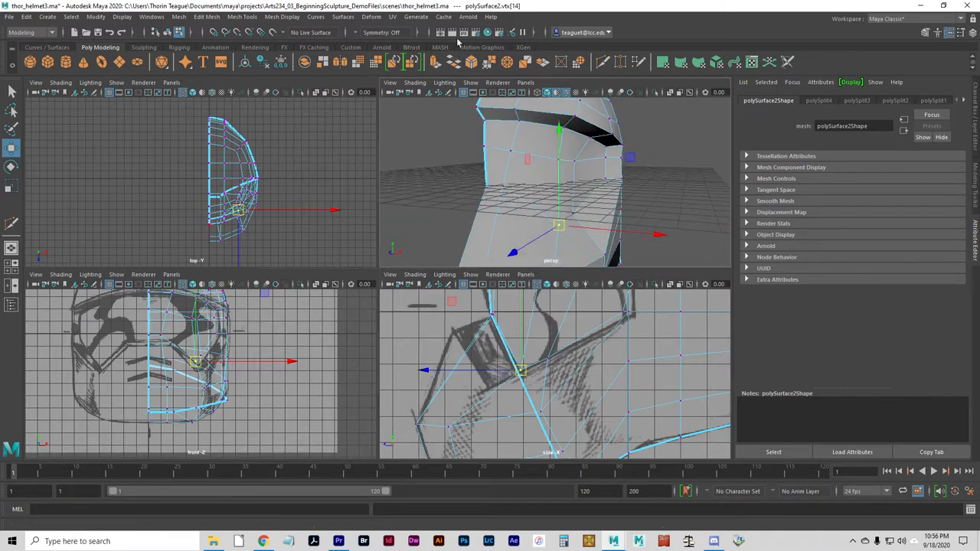
{"action": "mouse_move", "coordinate": [282, 17]}
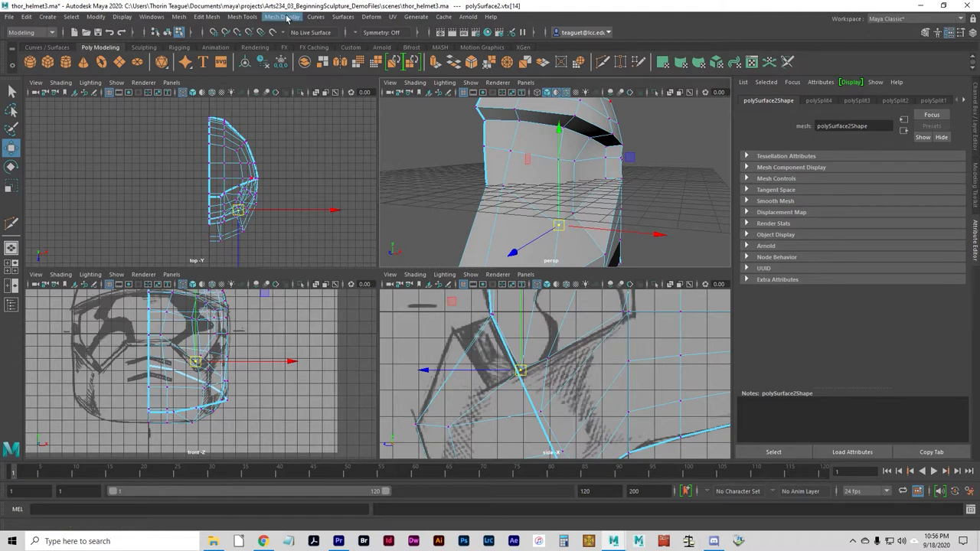
Step: Switch back to Multi-Cut from Mesh Tools to slice the visor's front corner
{"action": "left_click", "coordinate": [242, 16]}
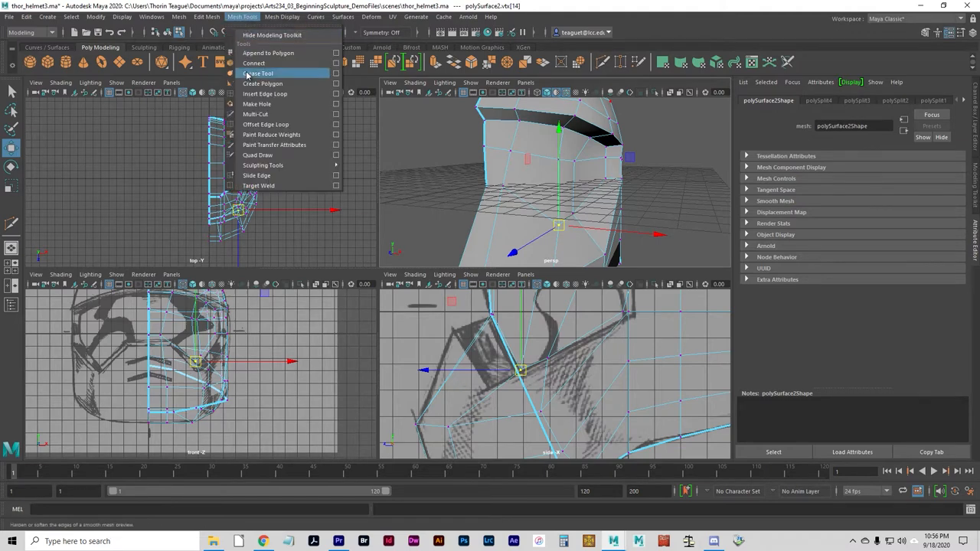
{"action": "mouse_move", "coordinate": [264, 94]}
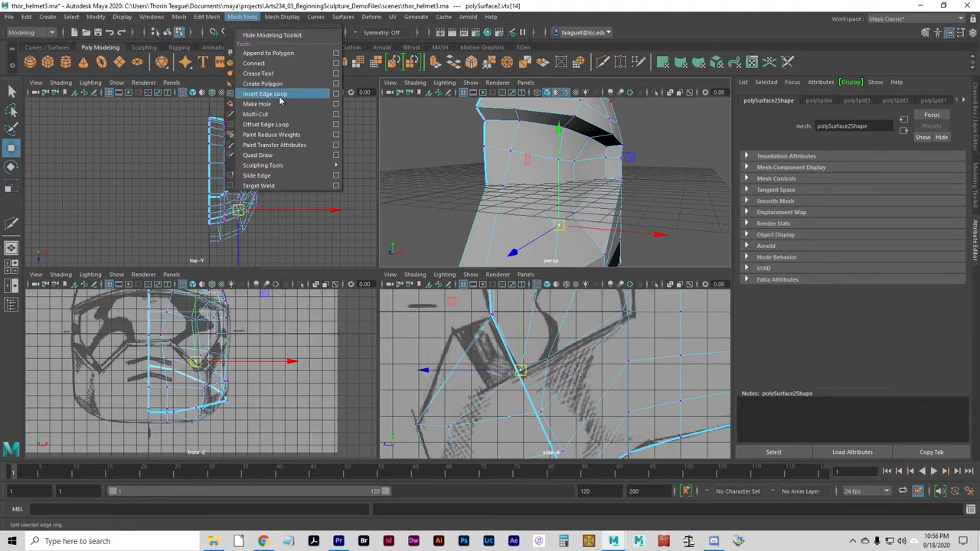
{"action": "mouse_move", "coordinate": [256, 114]}
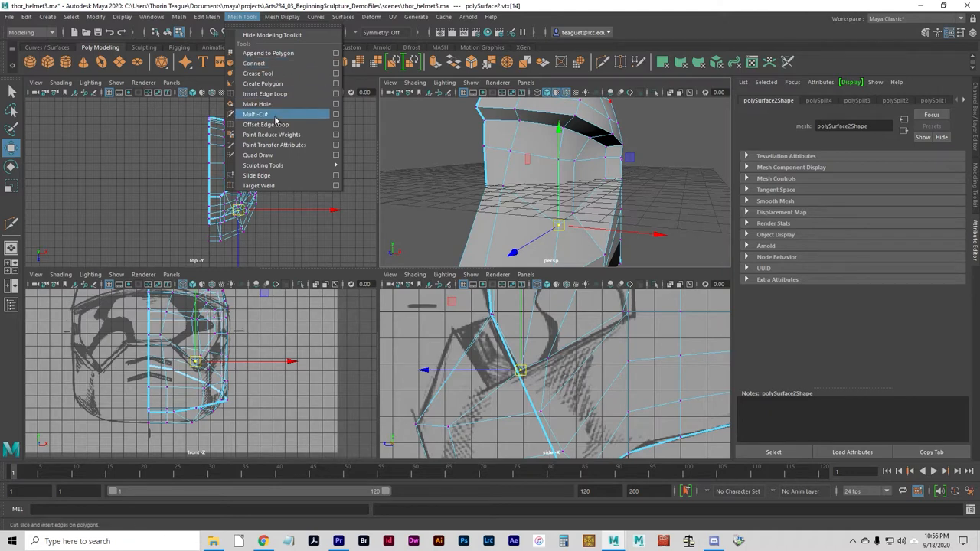
{"action": "left_click", "coordinate": [255, 114]}
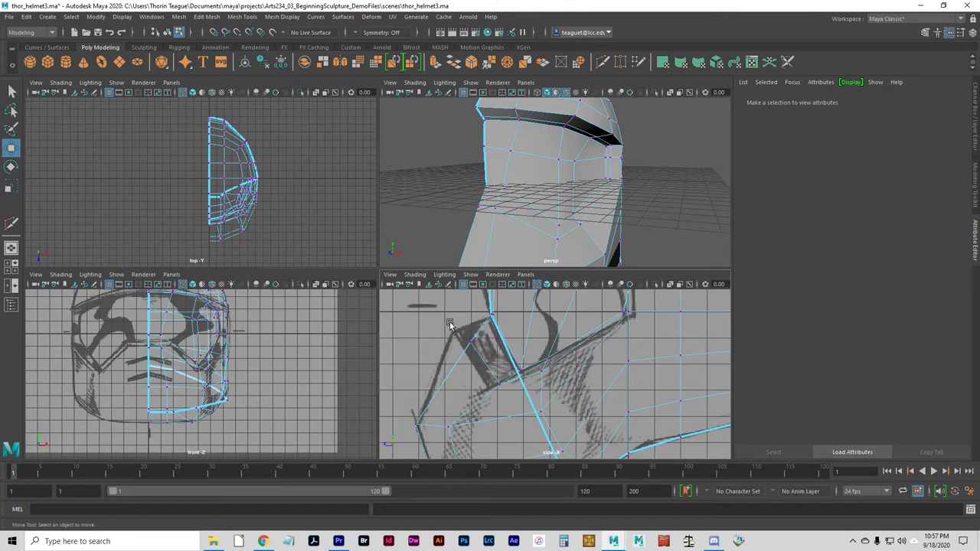
Step: Drag the visor-corner vertex down onto the sketch outline and orbit to check
{"action": "left_click", "coordinate": [450, 321]}
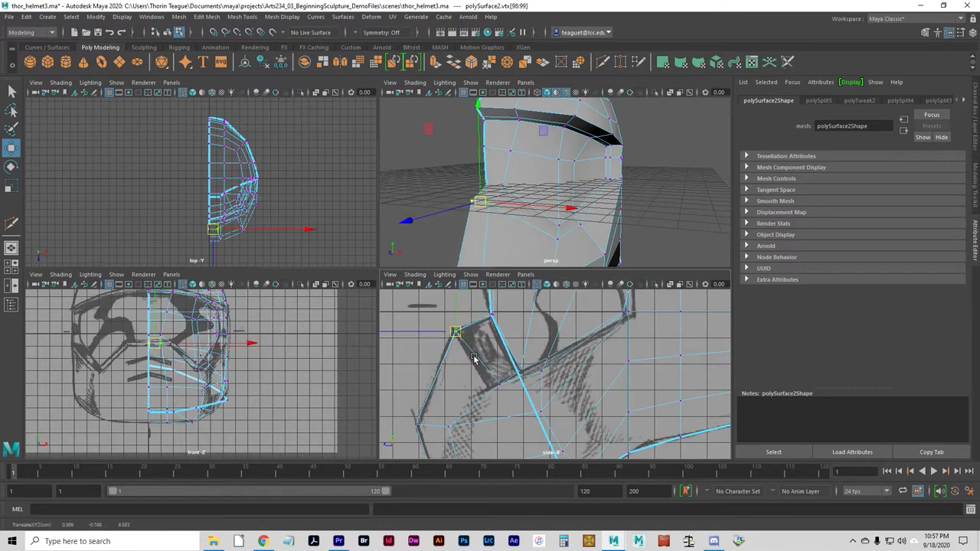
{"action": "left_click_drag", "start_coordinate": [455, 332], "coordinate": [497, 382]}
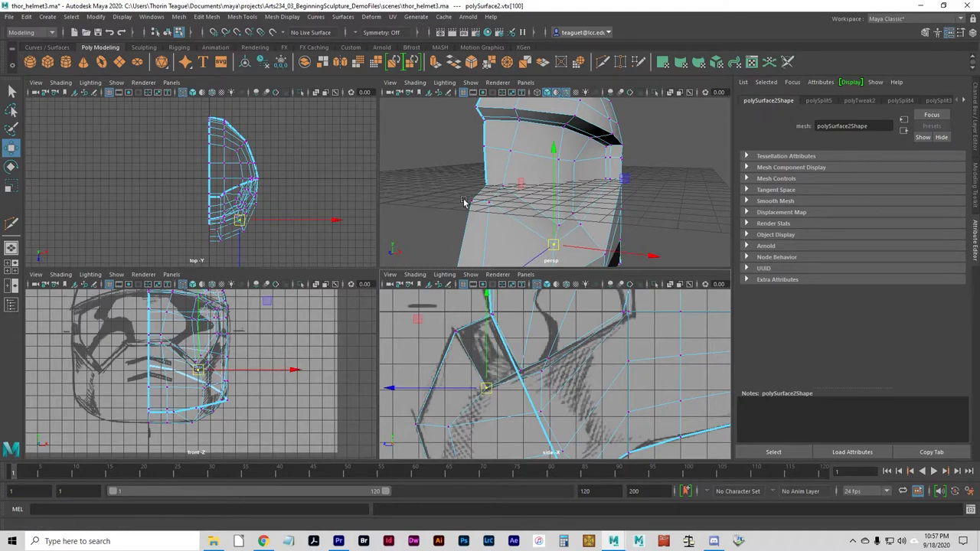
{"action": "left_click_drag", "start_coordinate": [536, 184], "coordinate": [467, 206]}
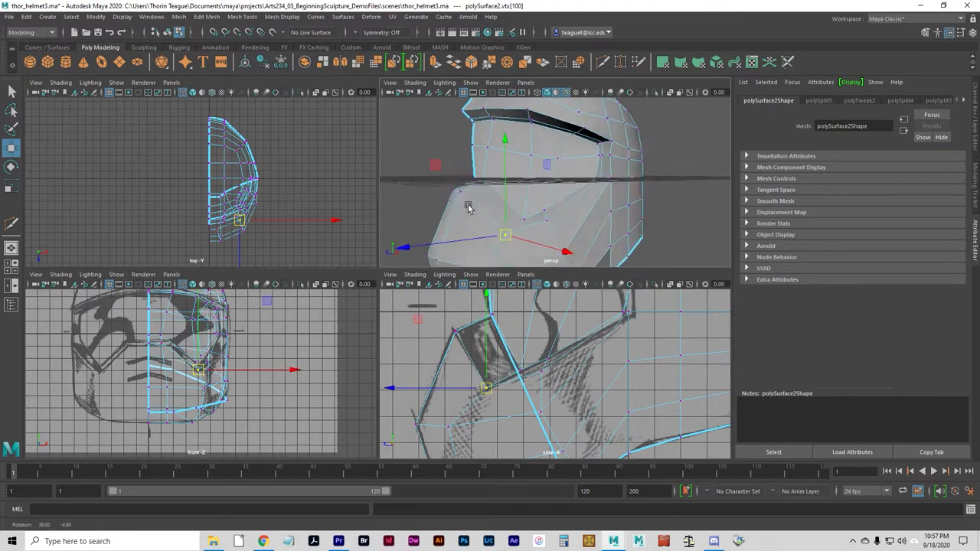
{"action": "left_click_drag", "start_coordinate": [468, 207], "coordinate": [425, 357]}
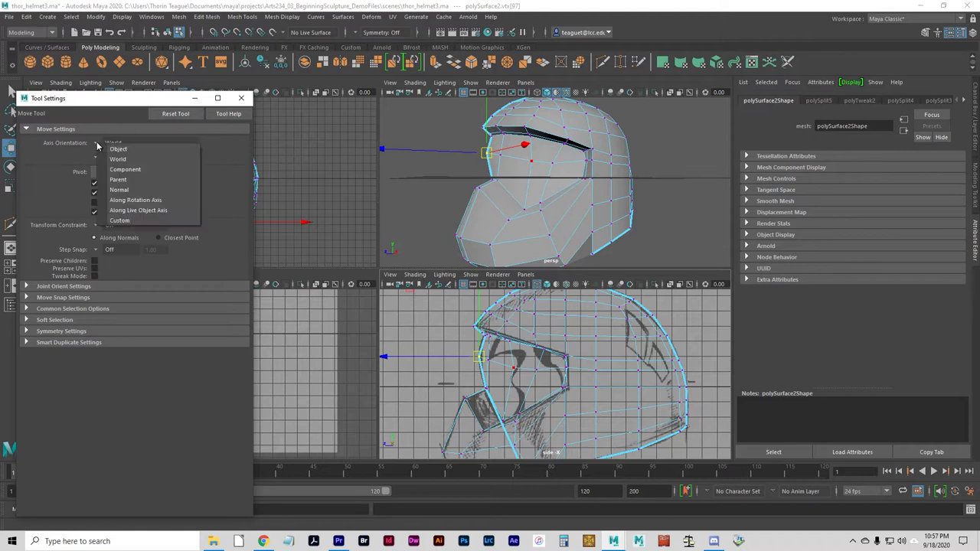
Step: Set Move axis orientation to Normal and push visor vertices along their normals
{"action": "left_click", "coordinate": [119, 189]}
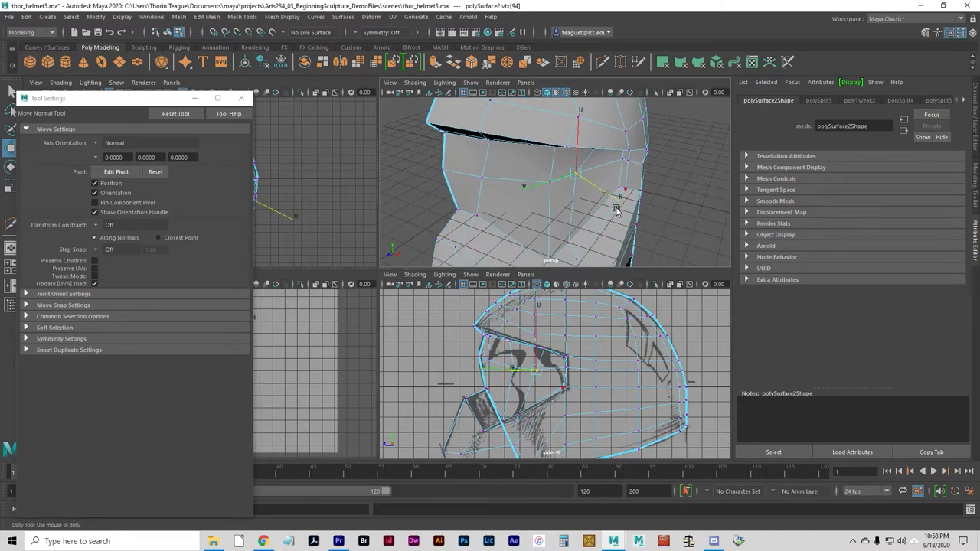
{"action": "left_click_drag", "start_coordinate": [619, 200], "coordinate": [629, 205]}
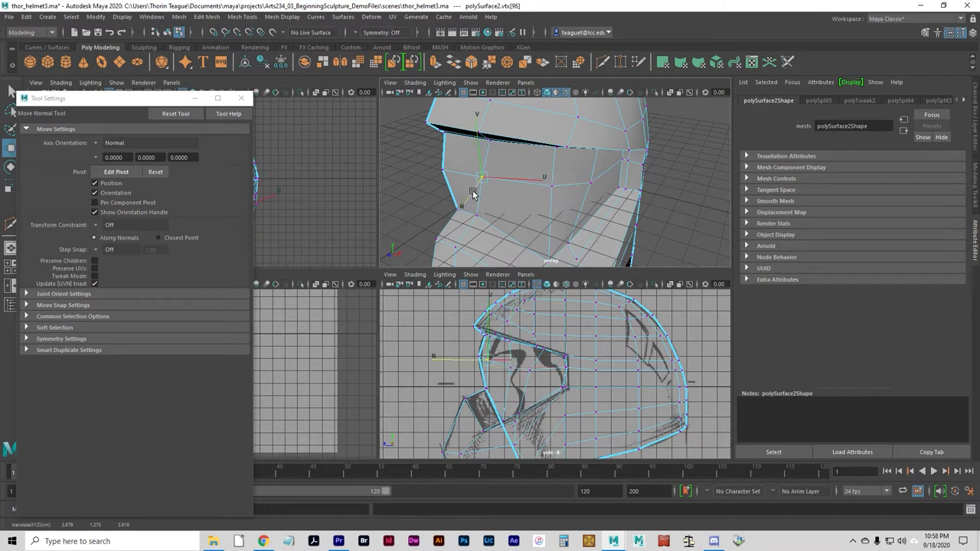
{"action": "left_click_drag", "start_coordinate": [489, 191], "coordinate": [474, 195]}
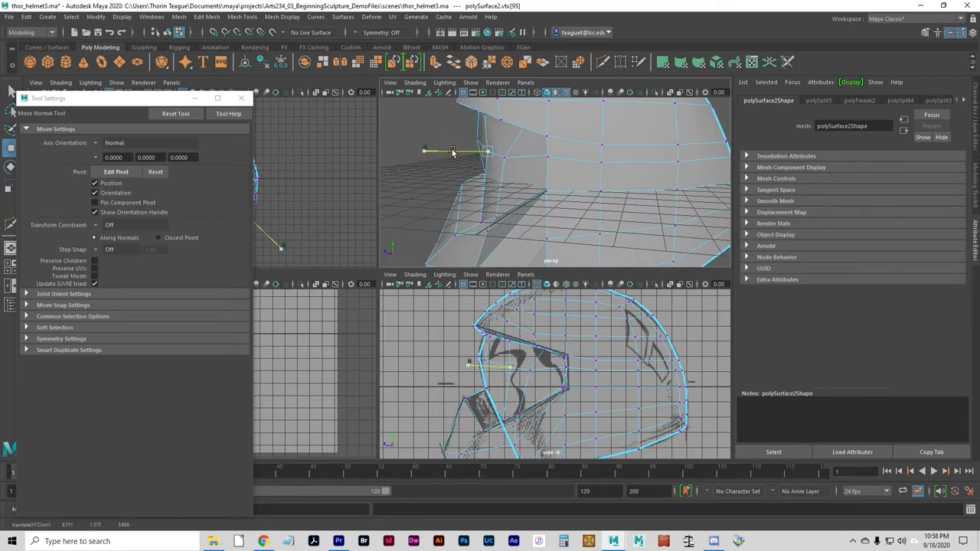
{"action": "left_click_drag", "start_coordinate": [452, 153], "coordinate": [548, 203]}
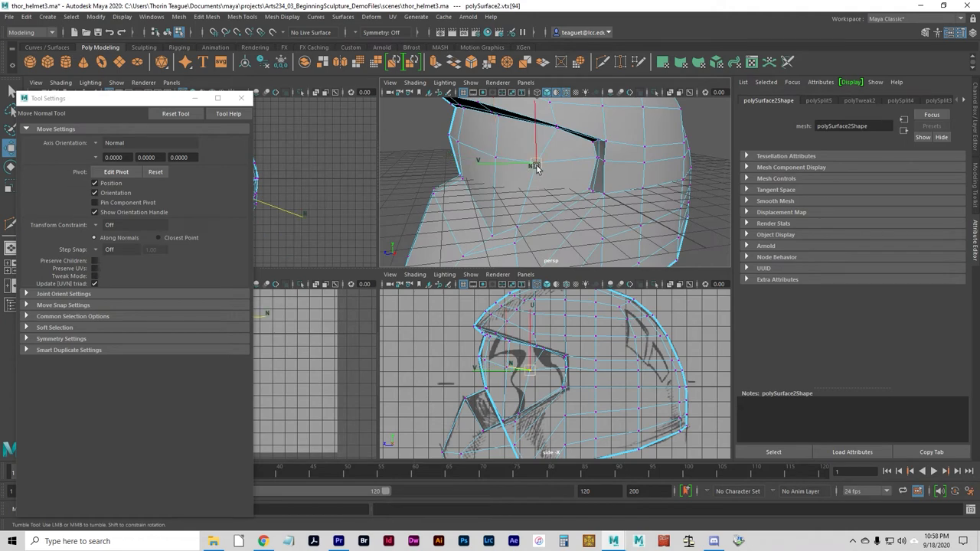
{"action": "left_click_drag", "start_coordinate": [536, 165], "coordinate": [533, 174]}
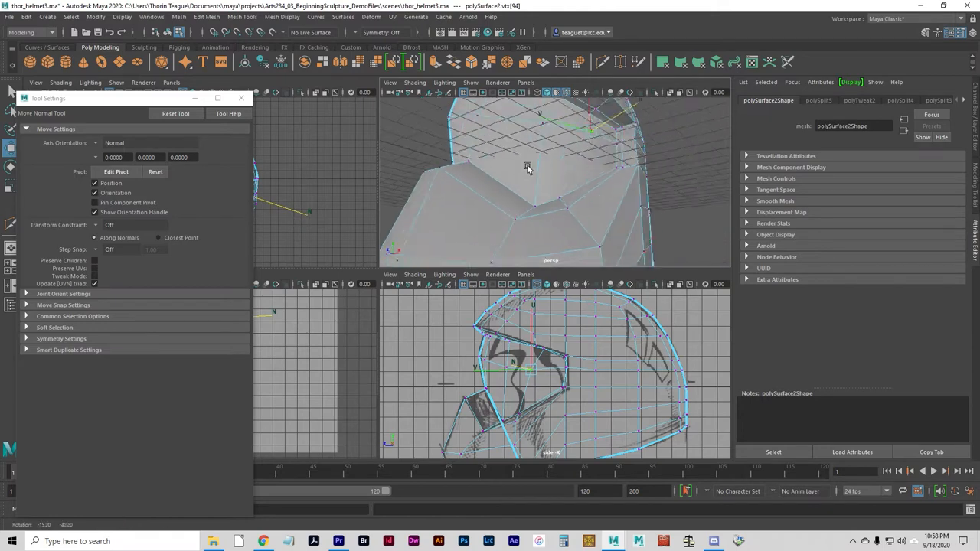
{"action": "left_click_drag", "start_coordinate": [527, 167], "coordinate": [546, 198]}
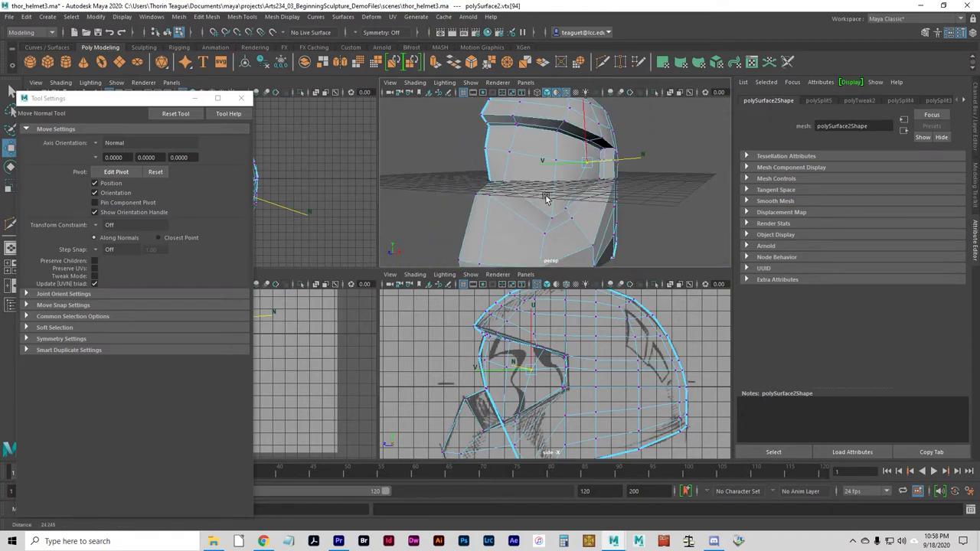
{"action": "left_click_drag", "start_coordinate": [547, 199], "coordinate": [471, 158]}
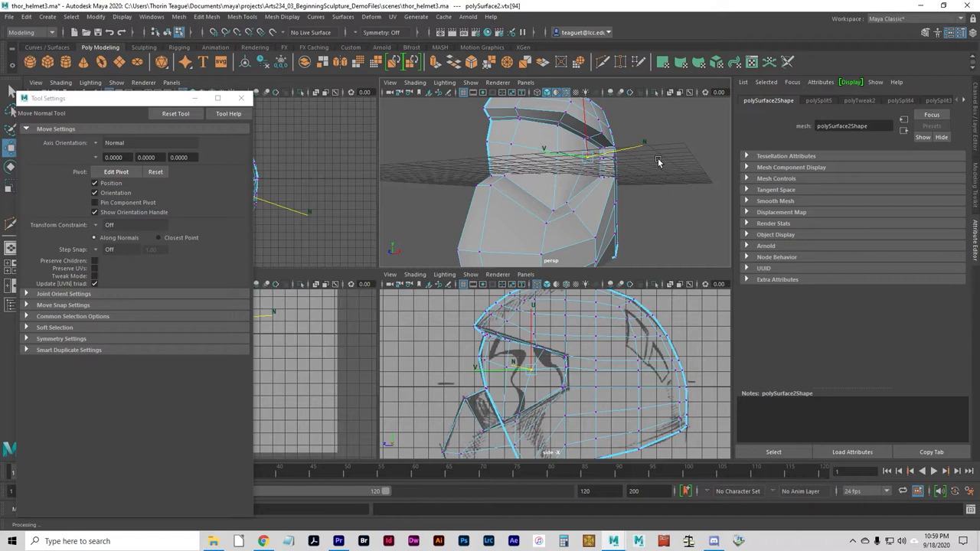
{"action": "mouse_move", "coordinate": [708, 250]}
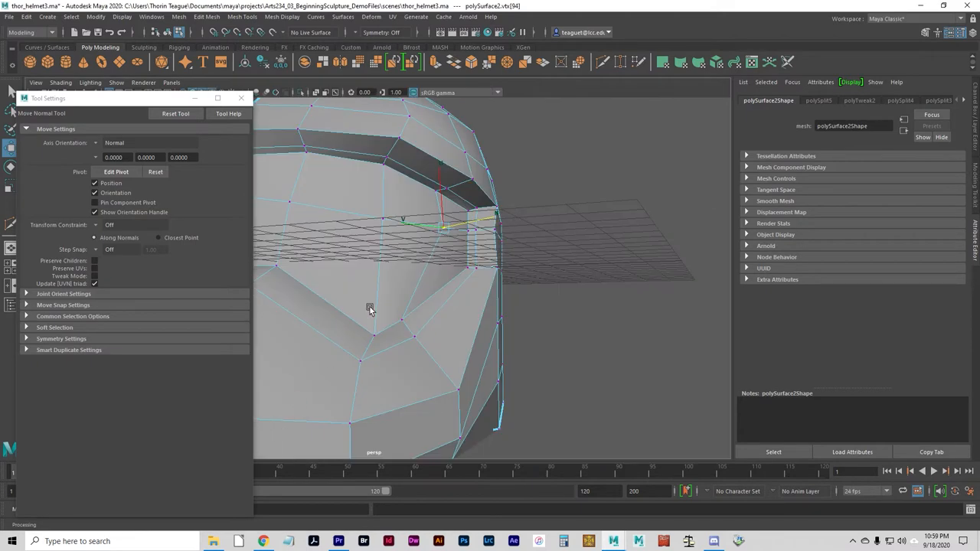
Step: Select a lower-front helmet face, then reset Insert Edge Loop to insert 4 multiple loops
{"action": "left_click_drag", "start_coordinate": [370, 309], "coordinate": [502, 247]}
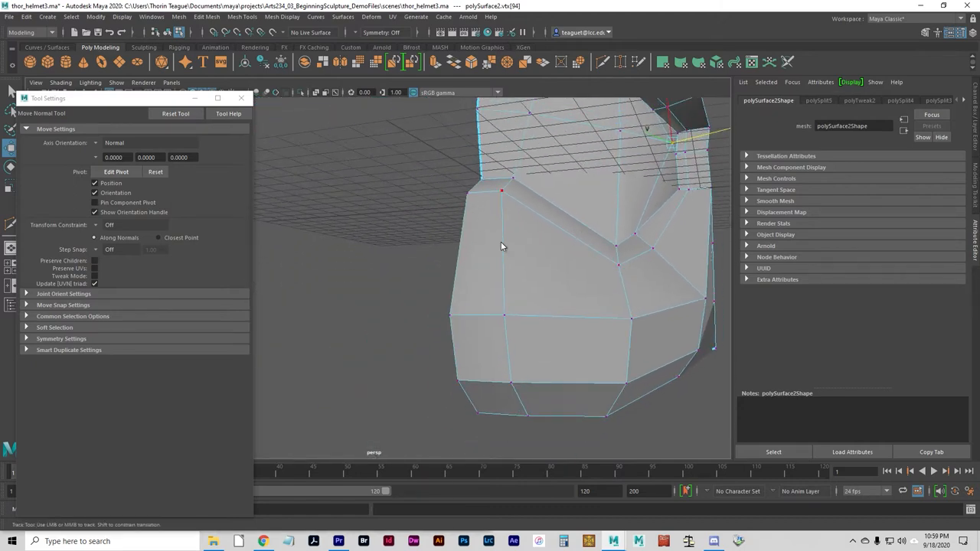
{"action": "left_click", "coordinate": [480, 253]}
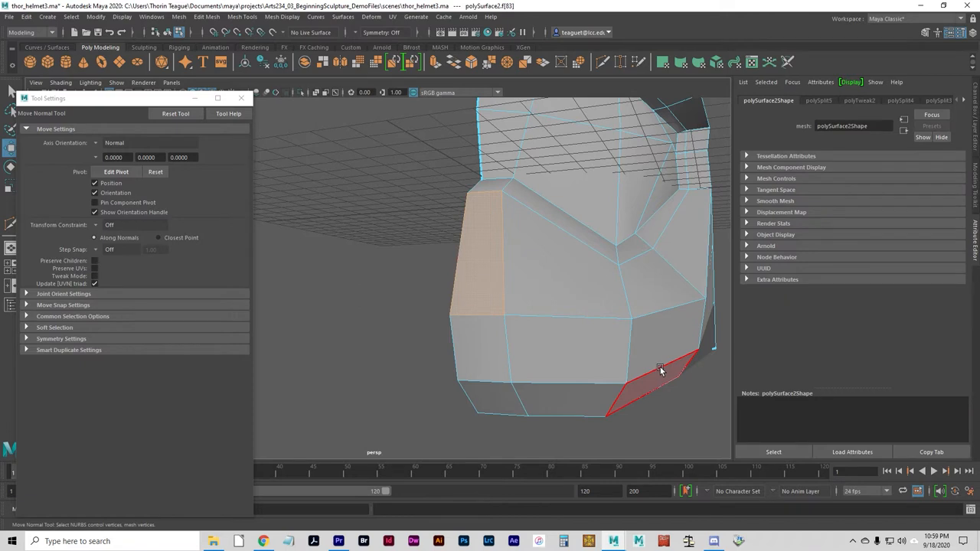
{"action": "mouse_move", "coordinate": [661, 371]}
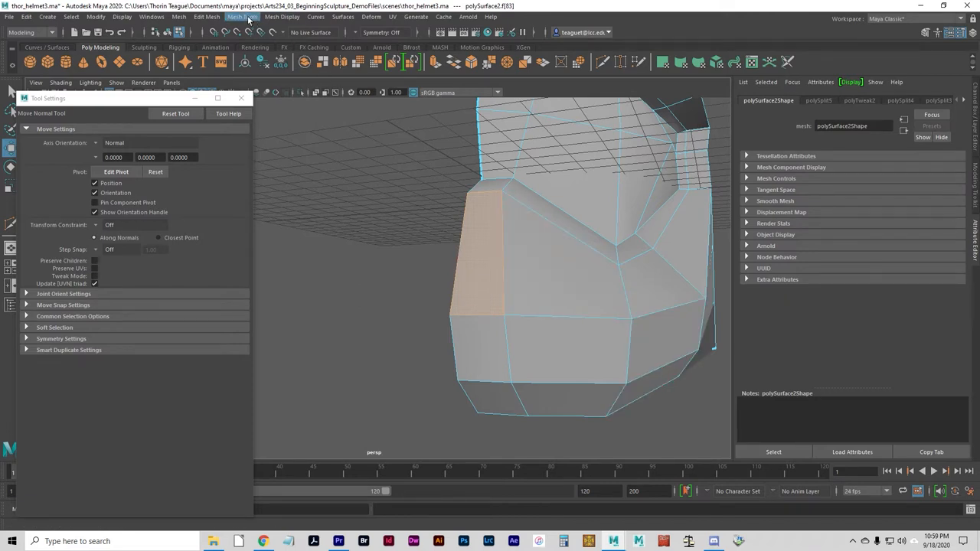
{"action": "left_click", "coordinate": [242, 17]}
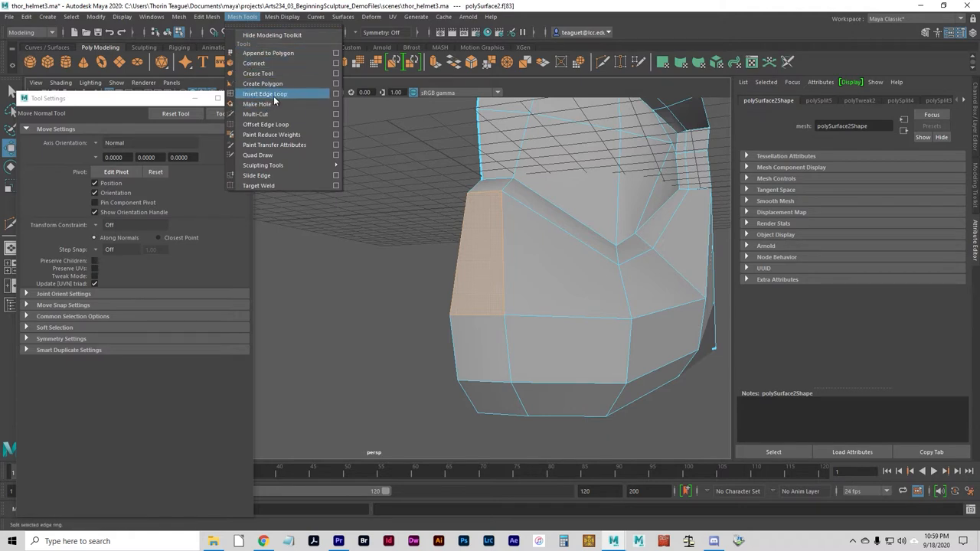
{"action": "left_click", "coordinate": [265, 94]}
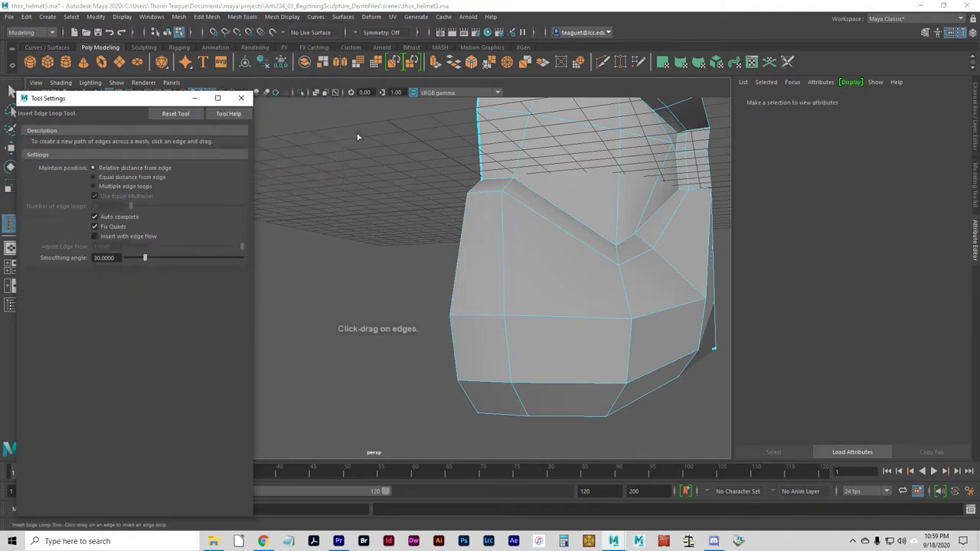
{"action": "mouse_move", "coordinate": [196, 131]}
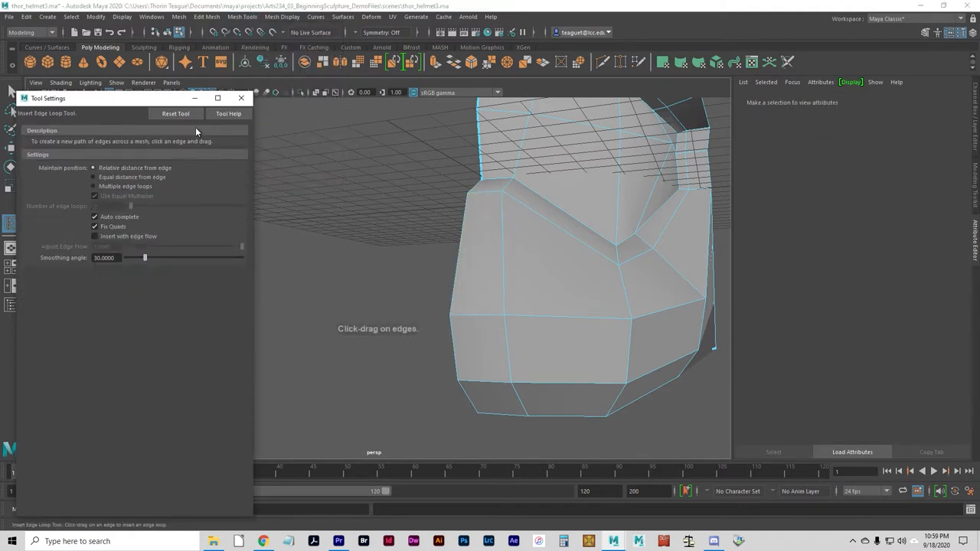
{"action": "left_click", "coordinate": [175, 114]}
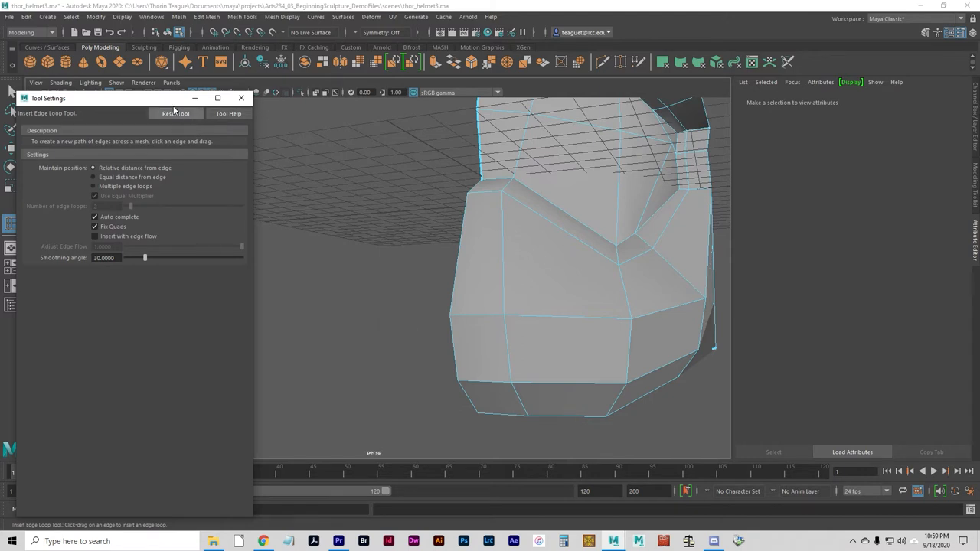
{"action": "mouse_move", "coordinate": [107, 186]}
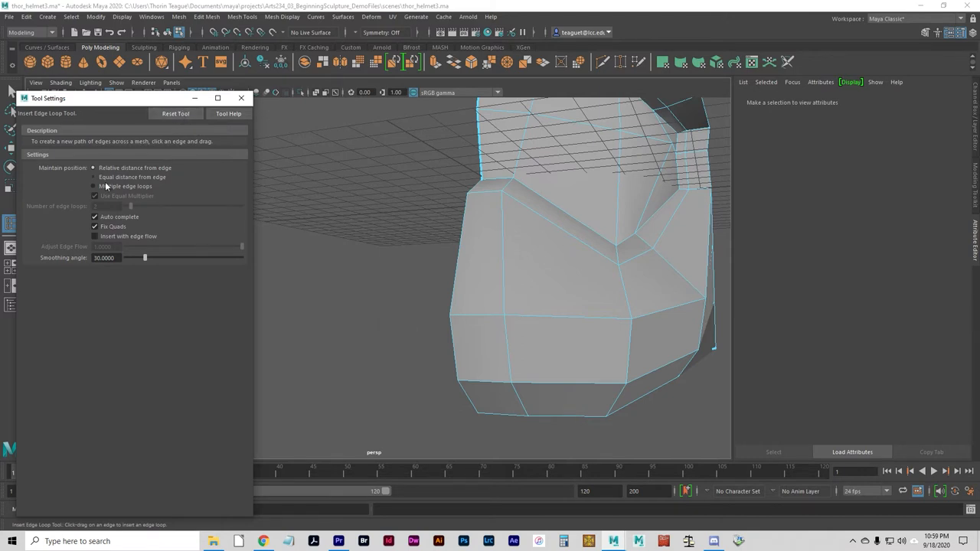
{"action": "left_click", "coordinate": [93, 186]}
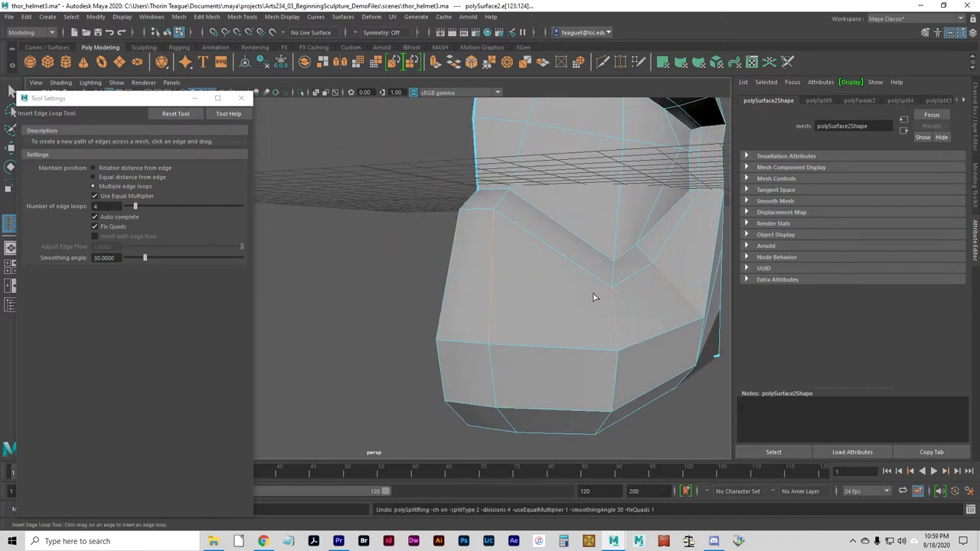
{"action": "mouse_move", "coordinate": [477, 249]}
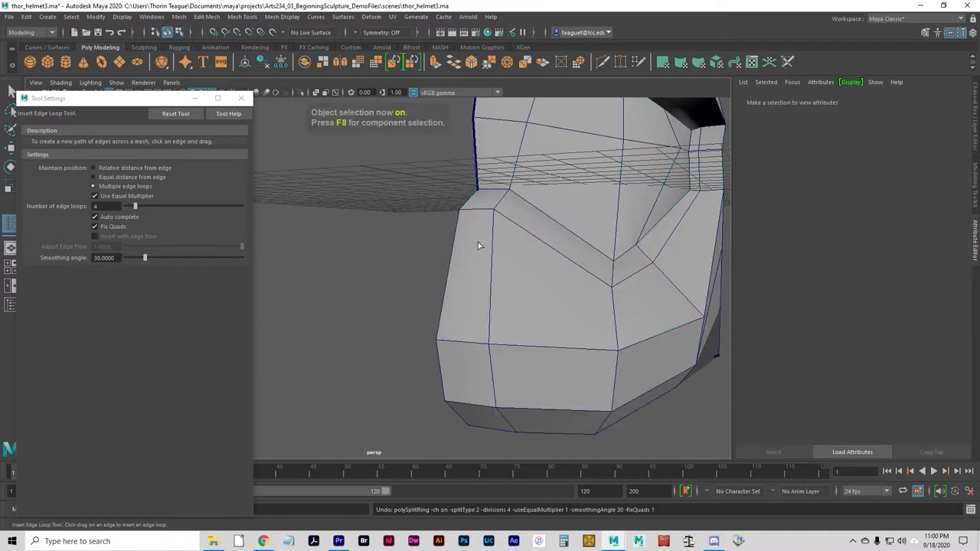
{"action": "mouse_move", "coordinate": [481, 282]}
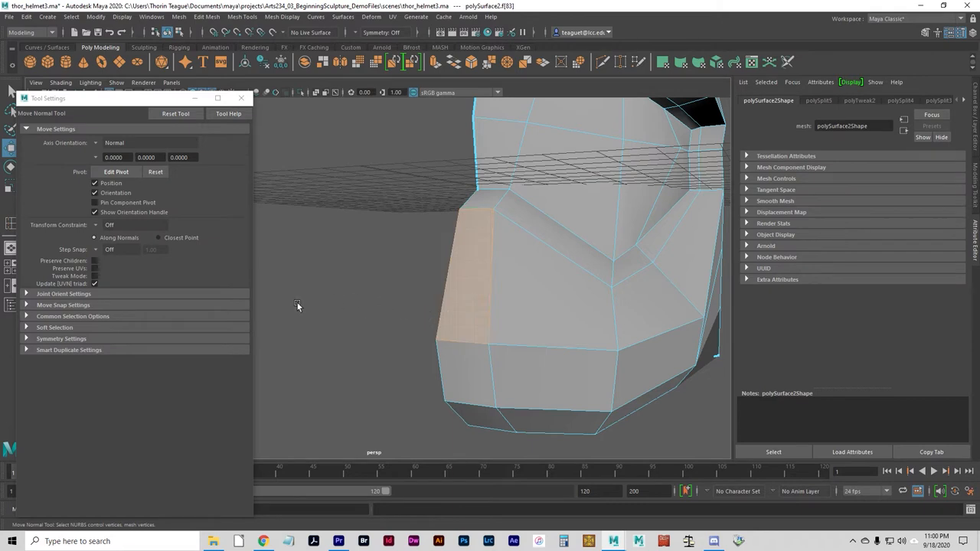
{"action": "mouse_move", "coordinate": [20, 249]}
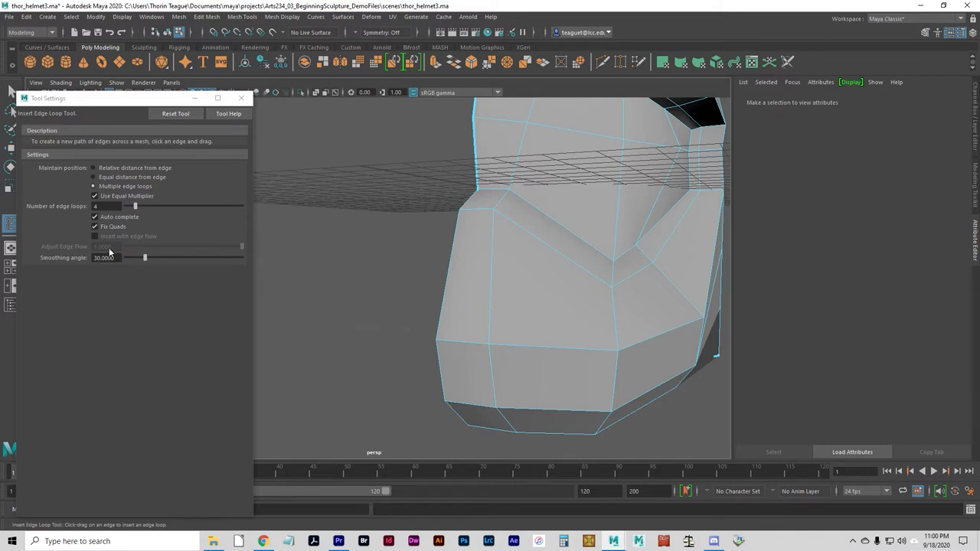
{"action": "mouse_move", "coordinate": [126, 232]}
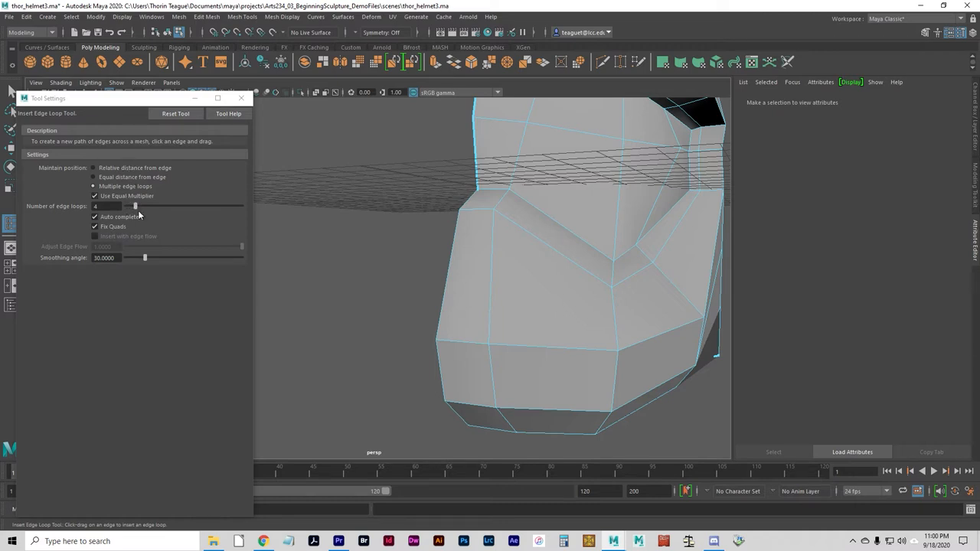
{"action": "mouse_move", "coordinate": [146, 291]}
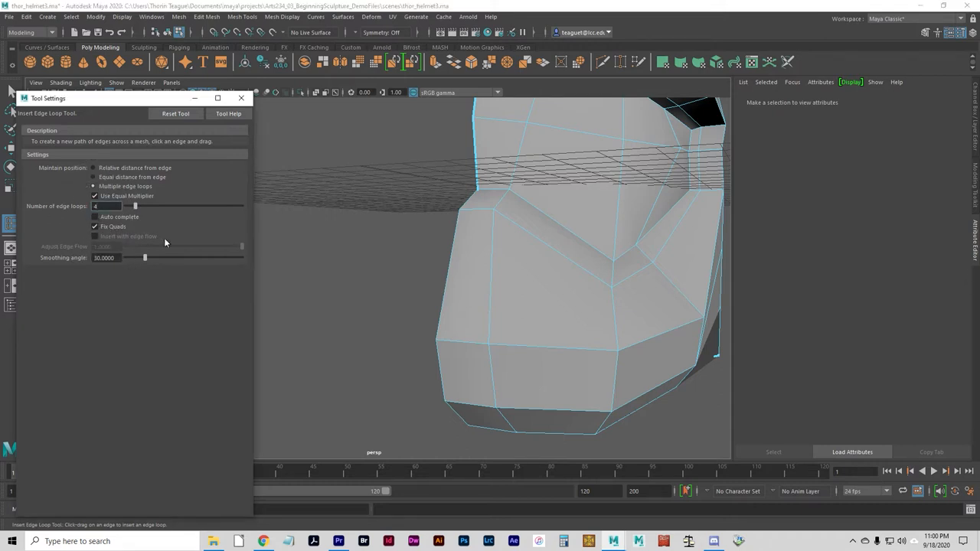
Step: With Auto complete off, insert four loops across the front cheek strip, then reset the tool
{"action": "left_click", "coordinate": [447, 260]}
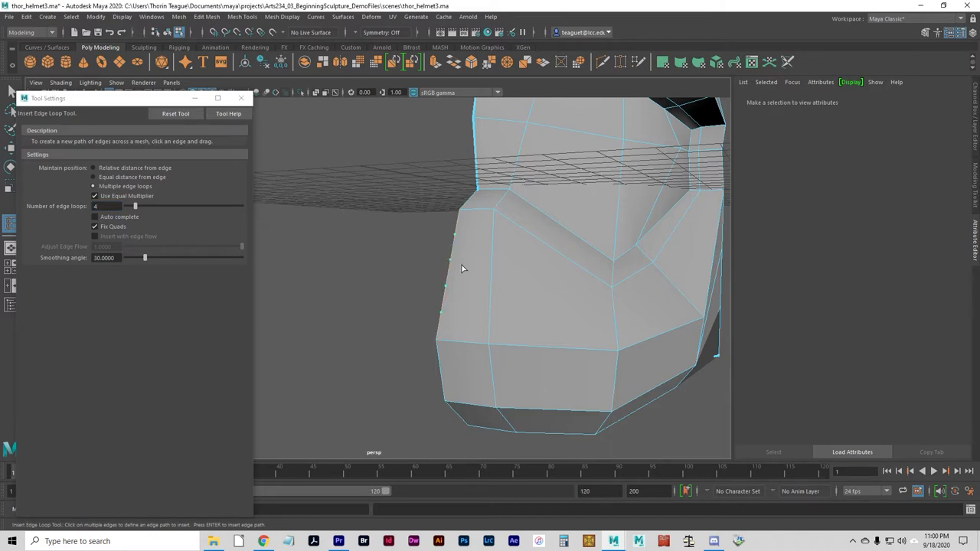
{"action": "left_click", "coordinate": [459, 260]}
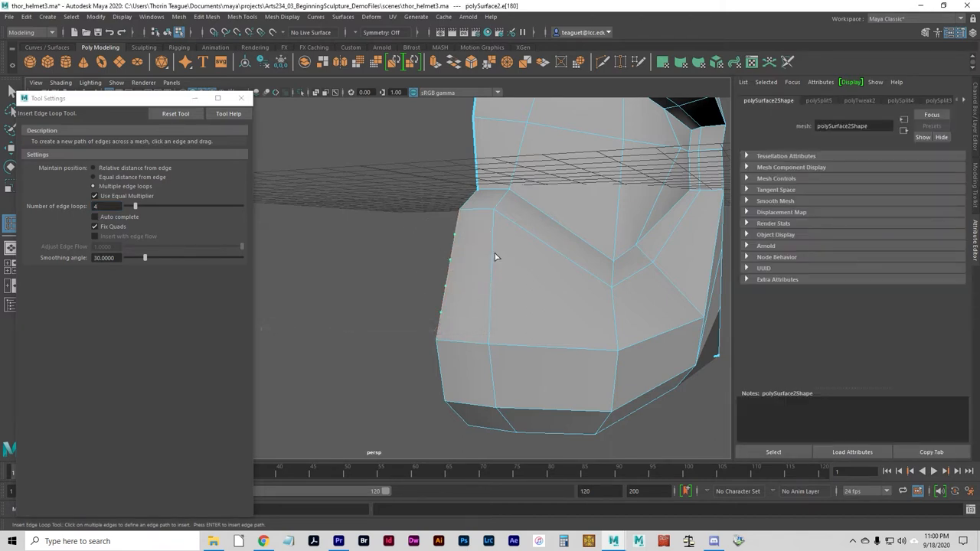
{"action": "left_click", "coordinate": [491, 268]}
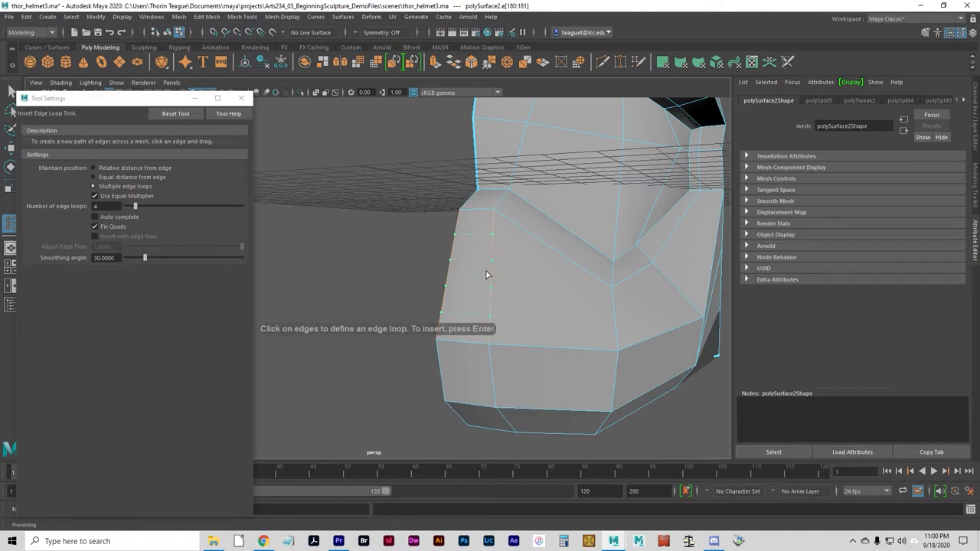
{"action": "left_click", "coordinate": [471, 272]}
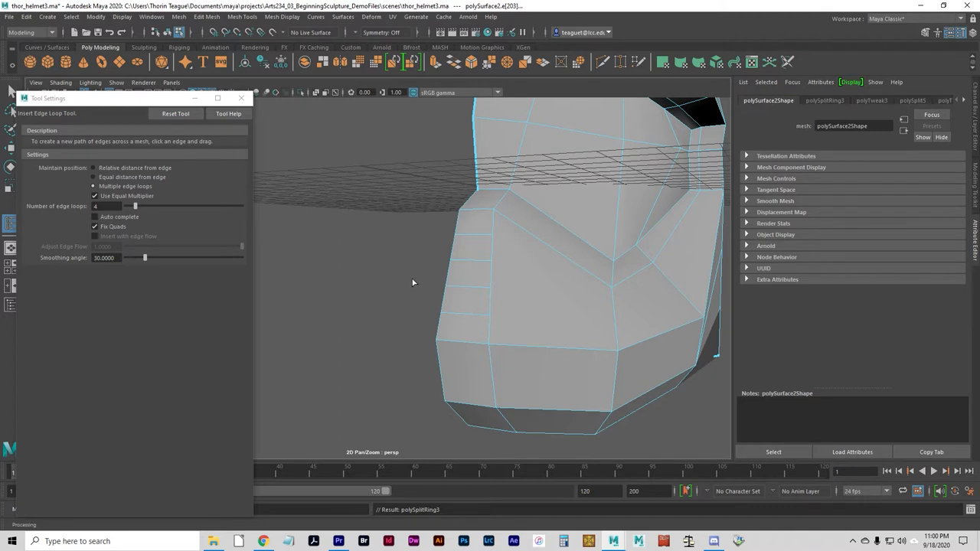
{"action": "mouse_move", "coordinate": [147, 209]}
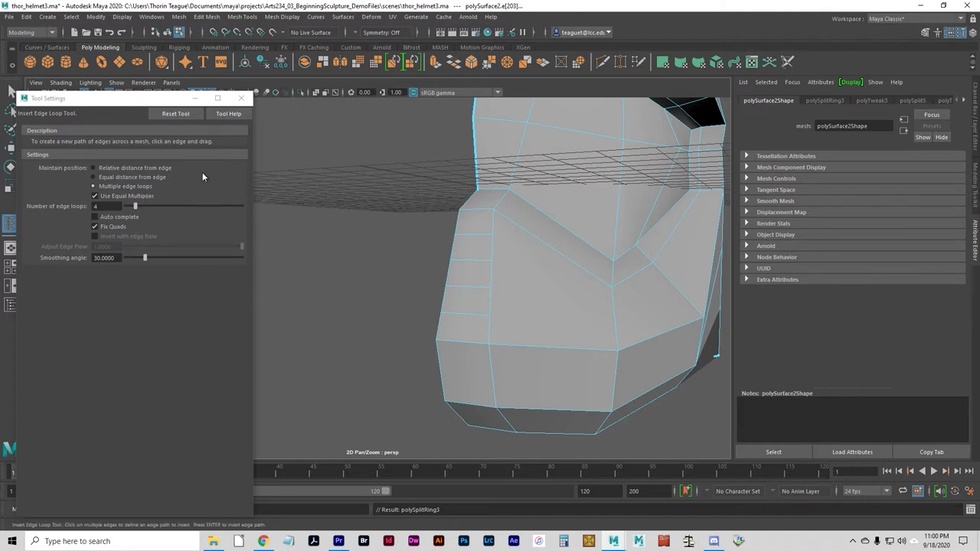
{"action": "left_click", "coordinate": [93, 167]}
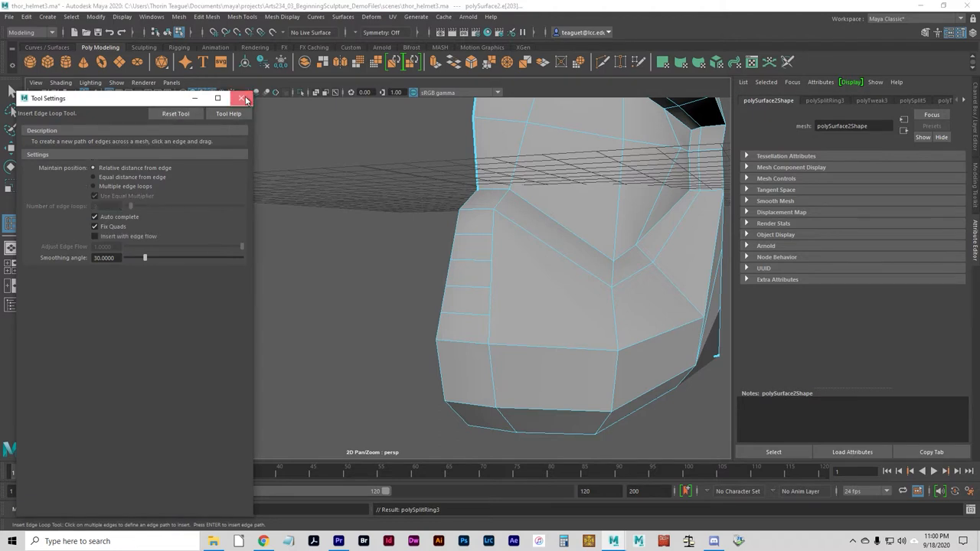
{"action": "left_click", "coordinate": [242, 98]}
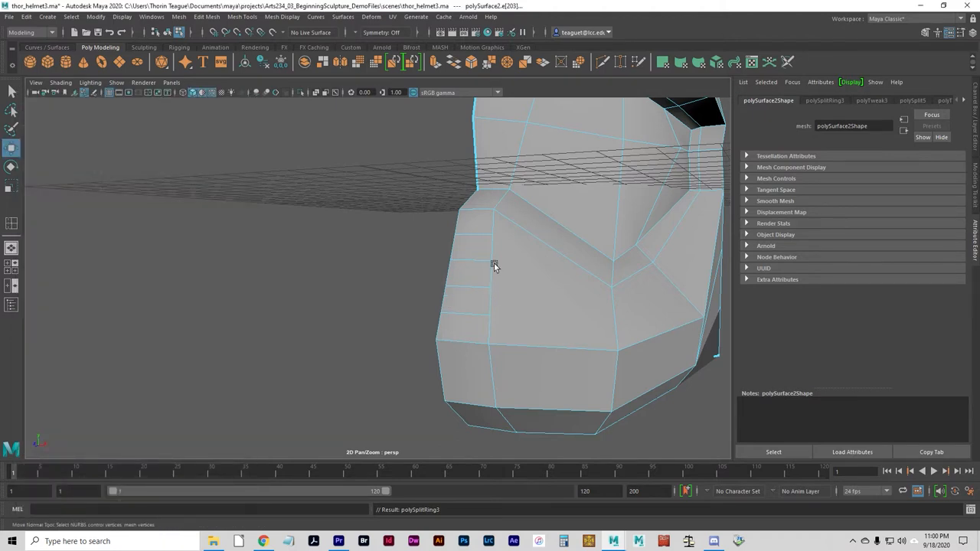
Step: In Vertex mode, move the banded strip's vertices outward, then return to object mode
{"action": "right_click", "coordinate": [492, 260]}
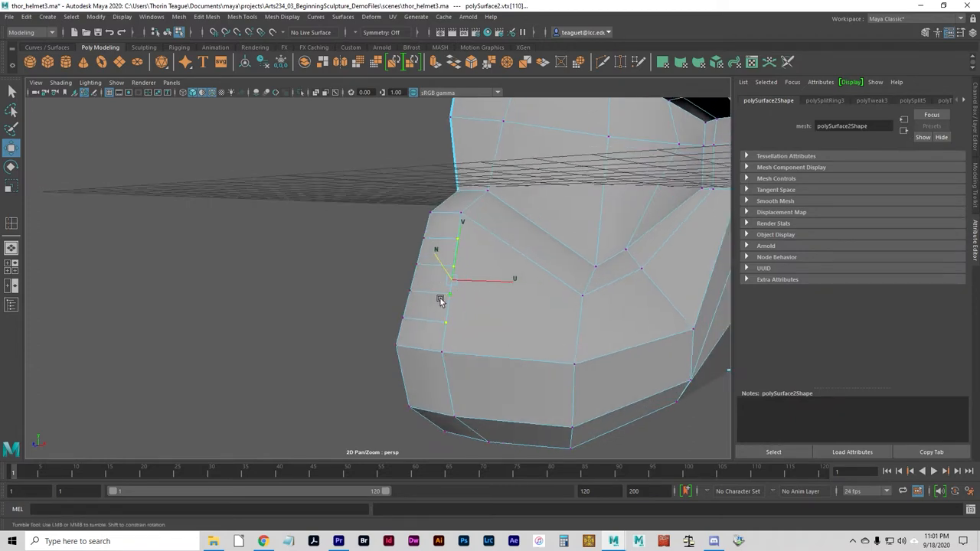
{"action": "left_click_drag", "start_coordinate": [440, 298], "coordinate": [454, 341]}
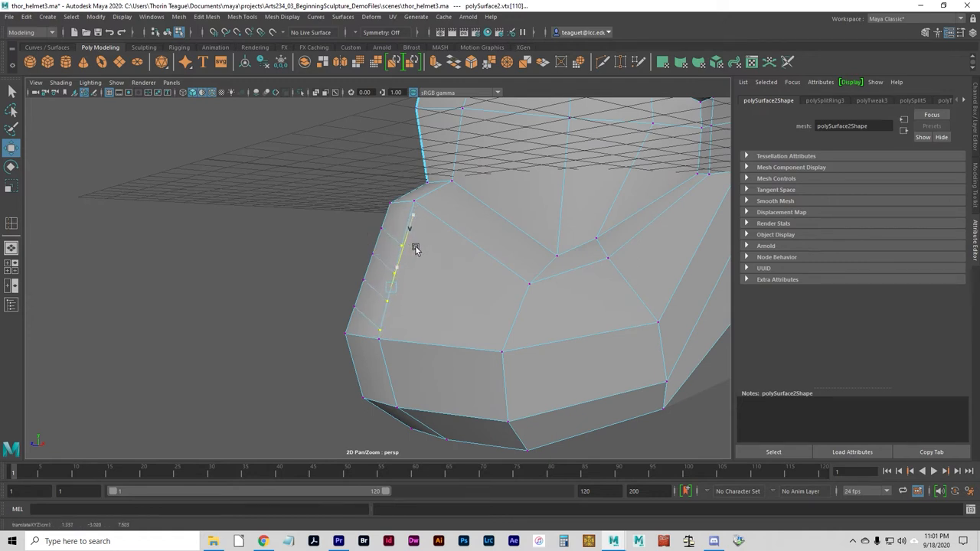
{"action": "left_click_drag", "start_coordinate": [415, 249], "coordinate": [459, 342]}
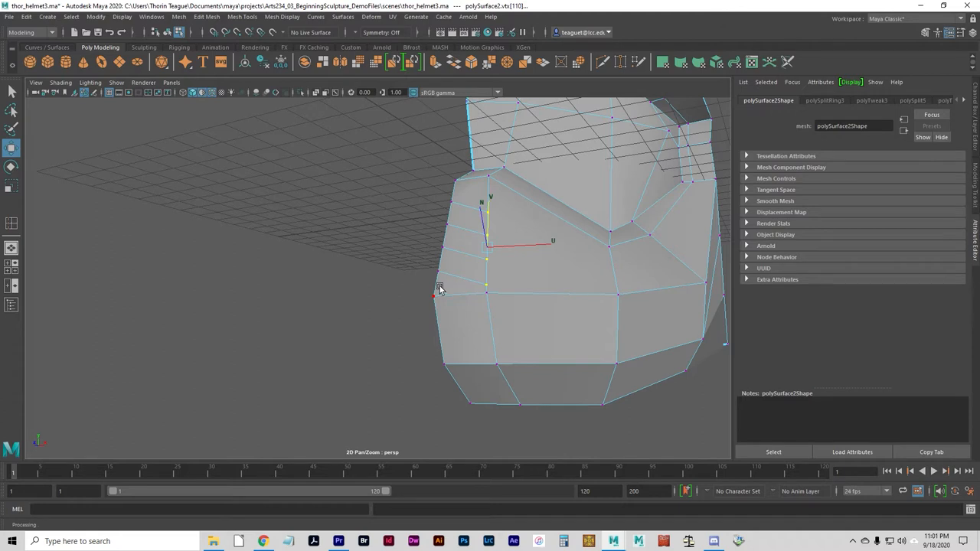
{"action": "mouse_move", "coordinate": [529, 286]}
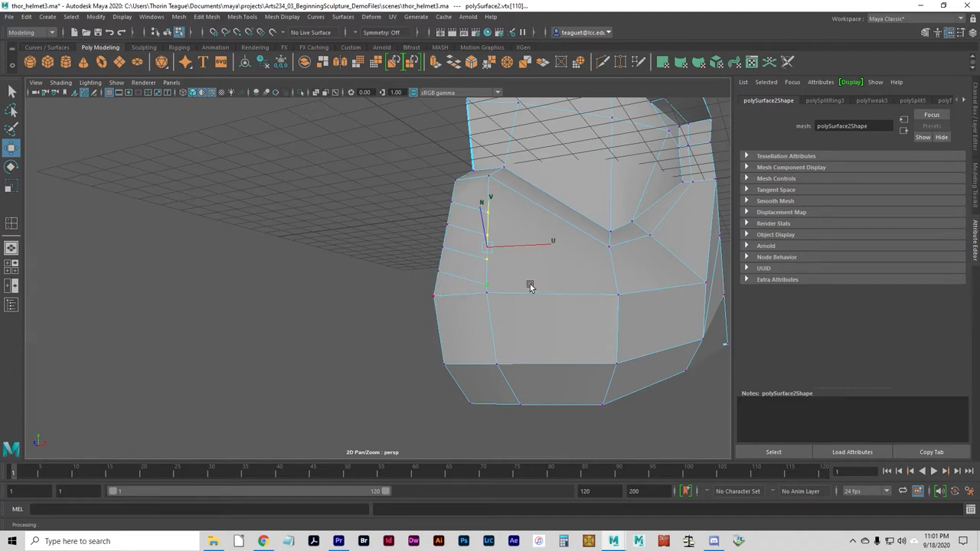
{"action": "key", "text": "F8"}
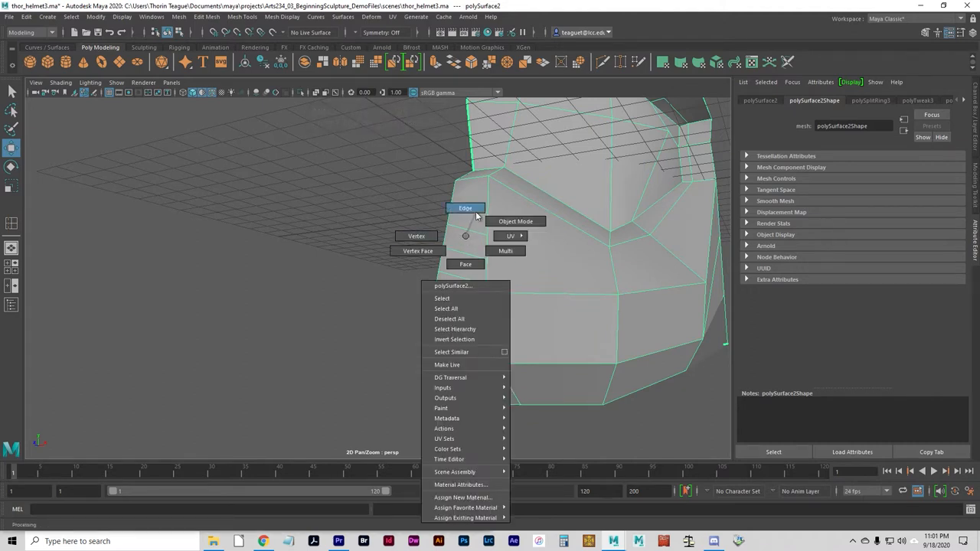
Step: Switch to Face mode and select a band face on the cheek strip
{"action": "left_click", "coordinate": [465, 207]}
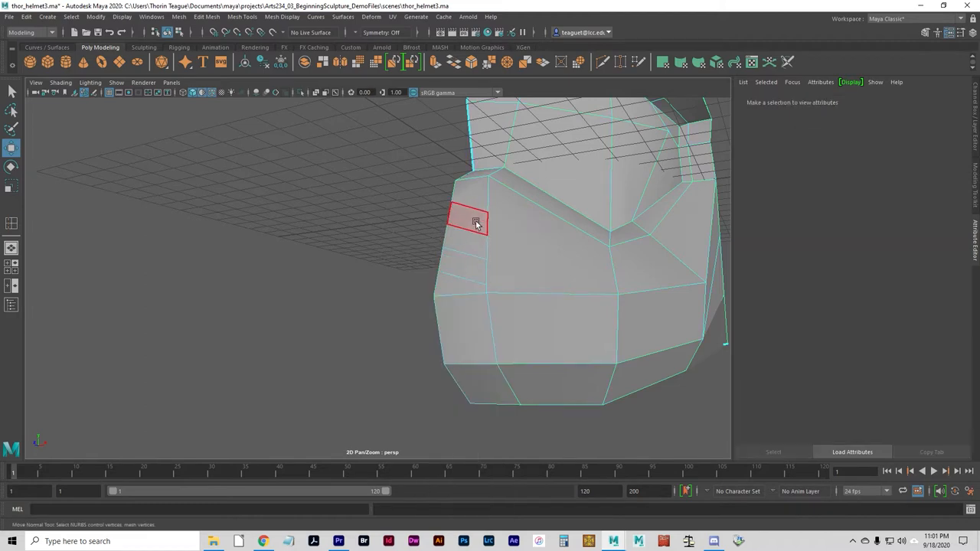
{"action": "left_click", "coordinate": [578, 284]}
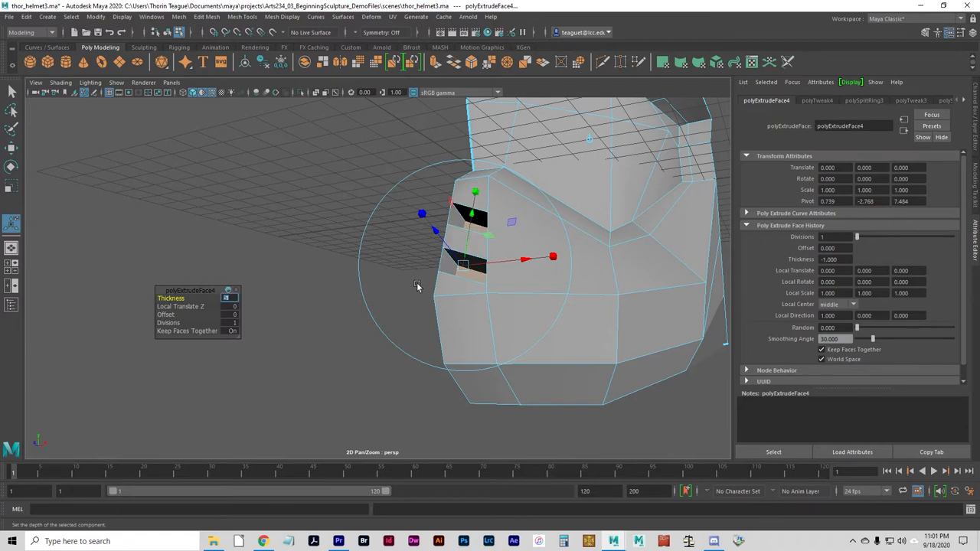
{"action": "mouse_move", "coordinate": [462, 247]}
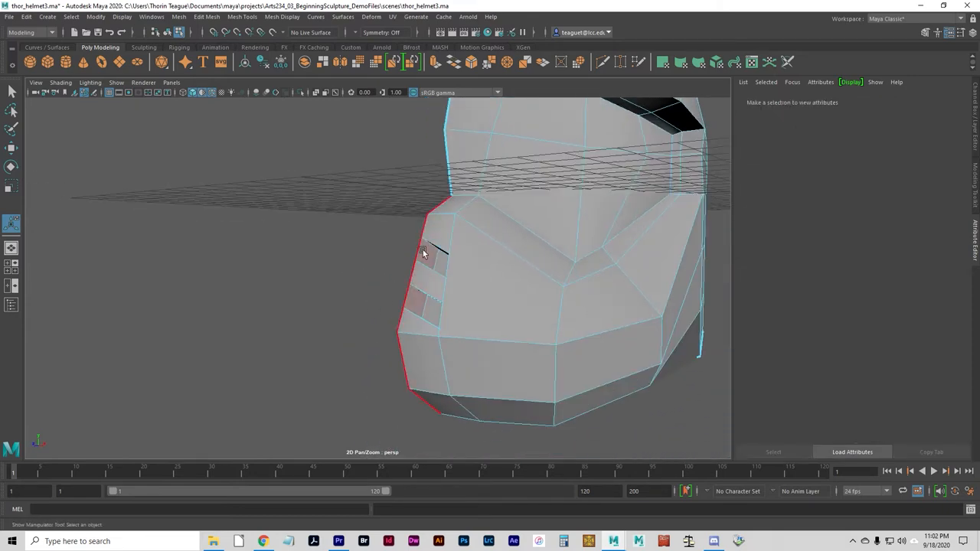
Step: Select and clear faces in the slot and cheek, orbiting close to the cheek area
{"action": "left_click", "coordinate": [427, 254]}
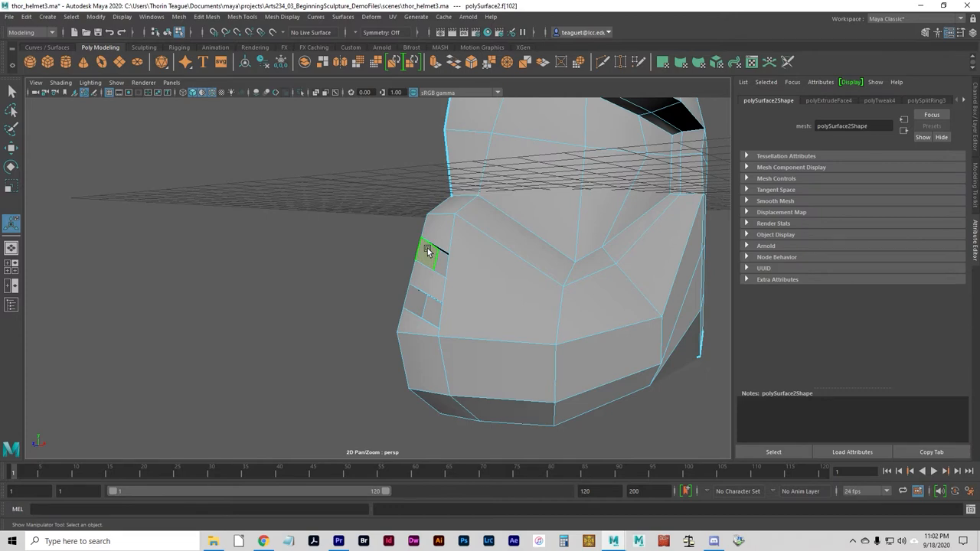
{"action": "left_click", "coordinate": [292, 367]}
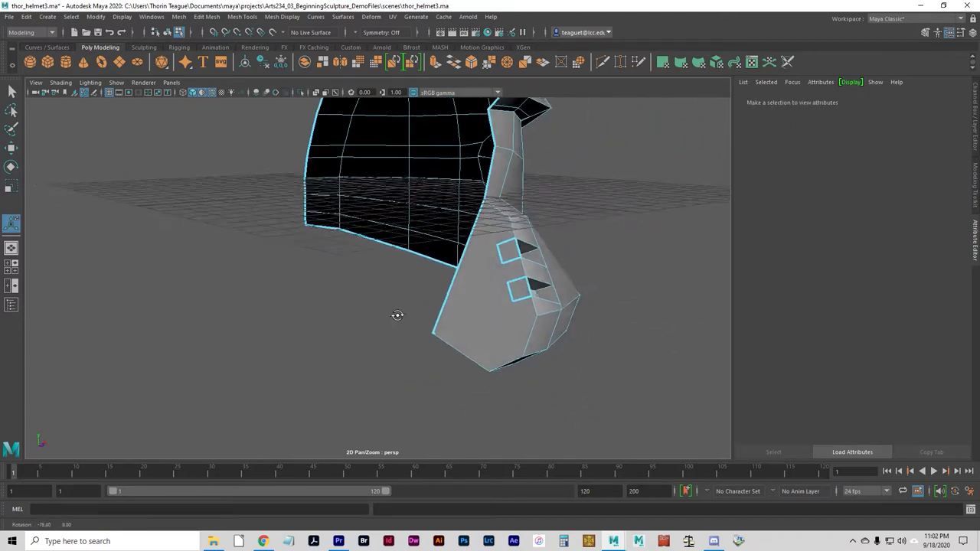
{"action": "left_click", "coordinate": [519, 314]}
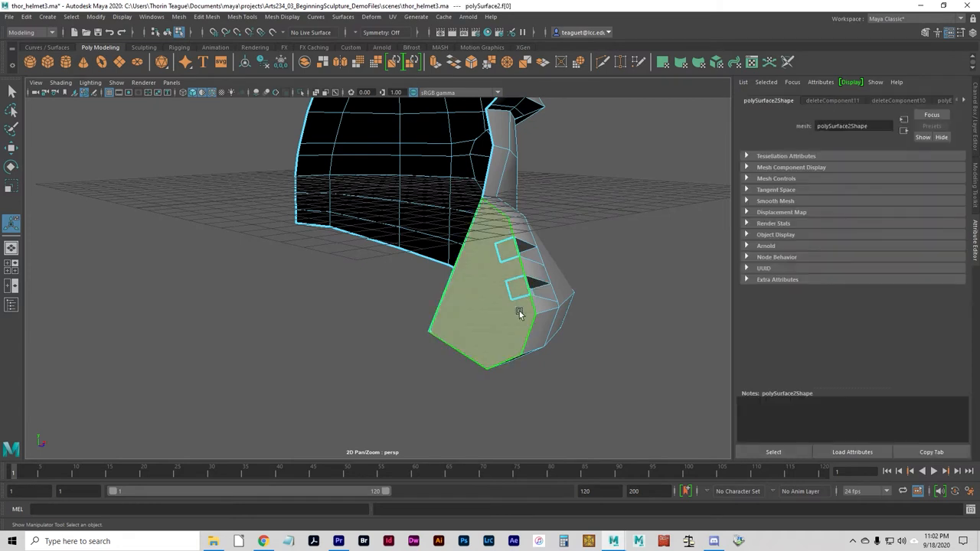
{"action": "mouse_move", "coordinate": [431, 350]}
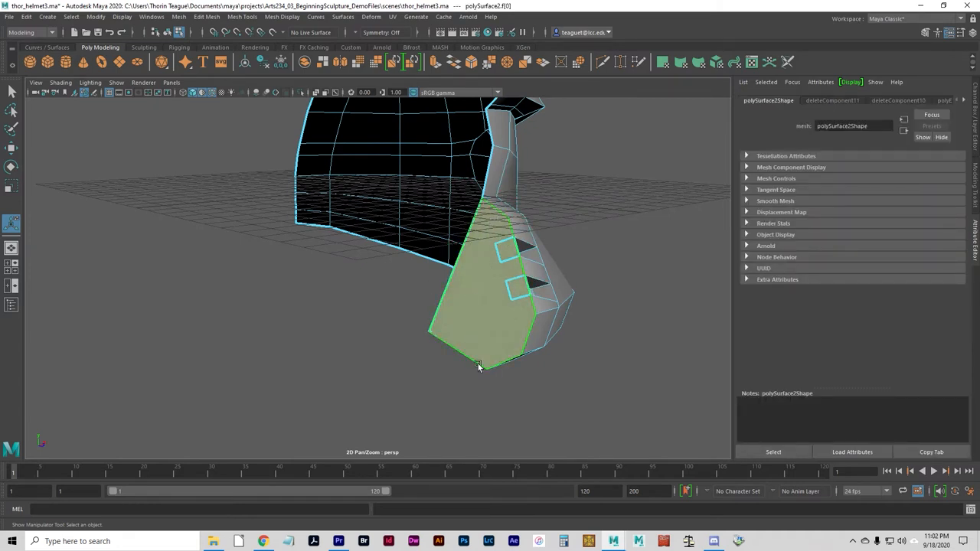
{"action": "left_click", "coordinate": [474, 314]}
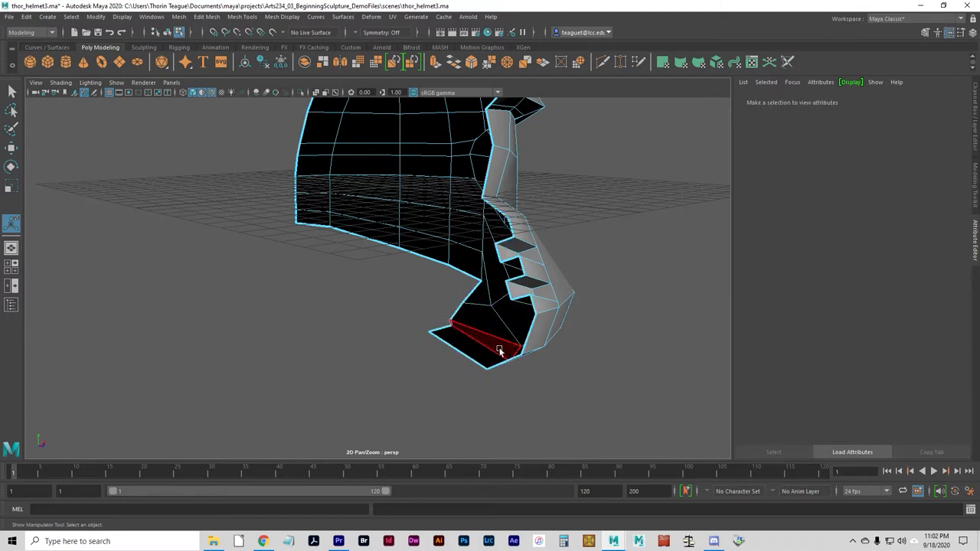
{"action": "left_click_drag", "start_coordinate": [501, 351], "coordinate": [488, 363]}
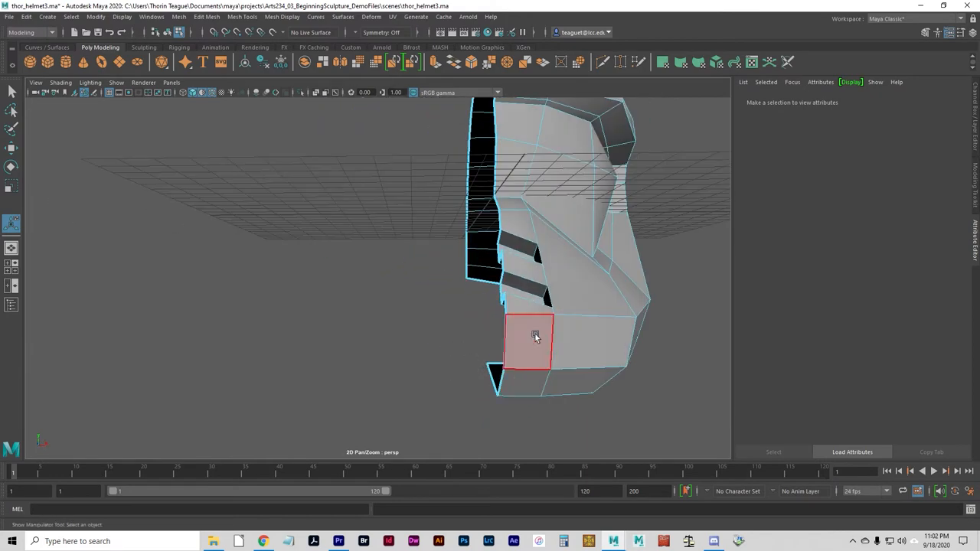
{"action": "left_click_drag", "start_coordinate": [536, 337], "coordinate": [513, 322]}
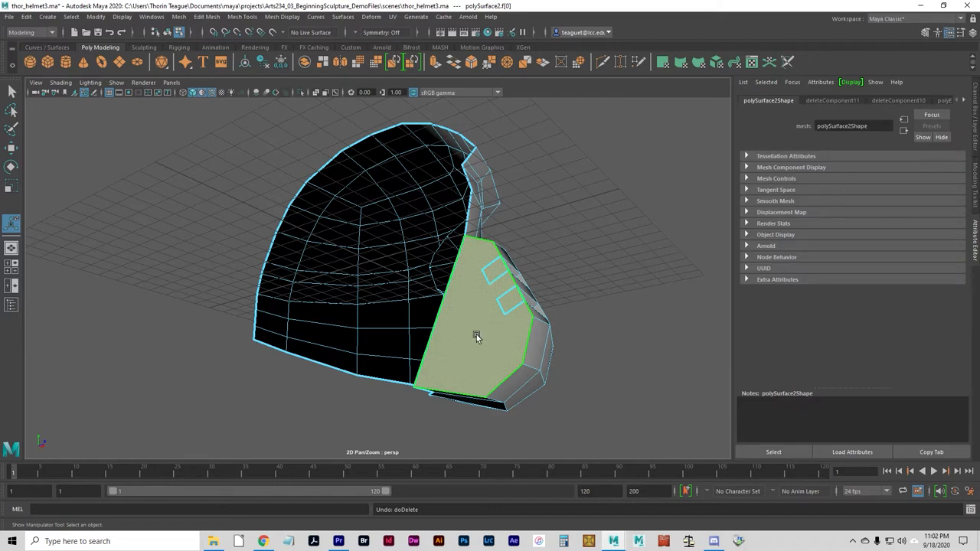
{"action": "left_click_drag", "start_coordinate": [475, 336], "coordinate": [549, 402]}
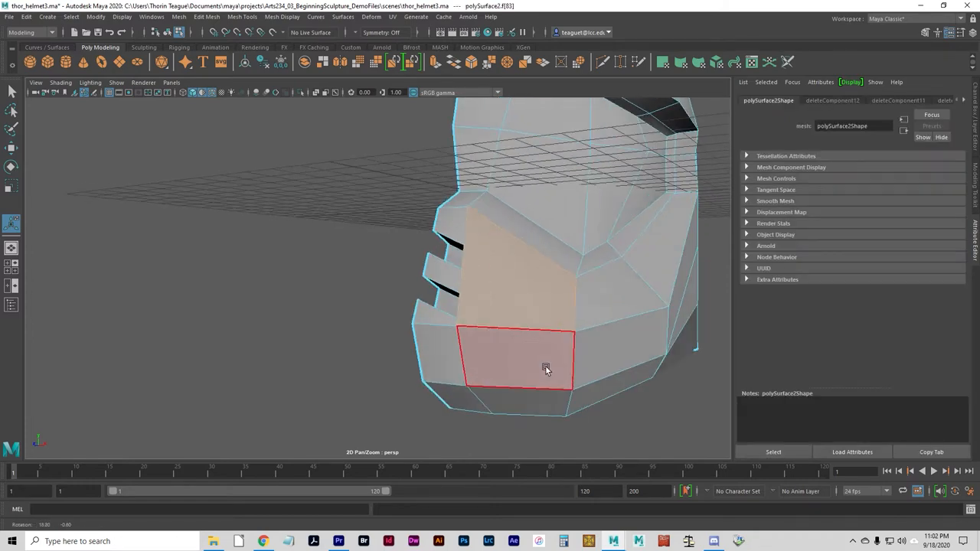
Step: Multi-Cut edges from the eye-slit corner across the cheek faces, orbiting to check them
{"action": "left_click", "coordinate": [290, 358]}
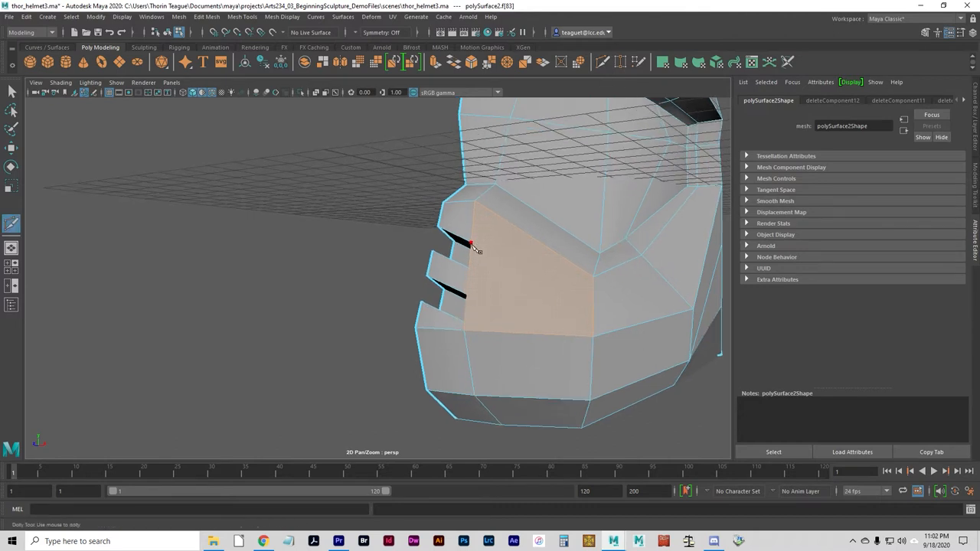
{"action": "left_click", "coordinate": [468, 268]}
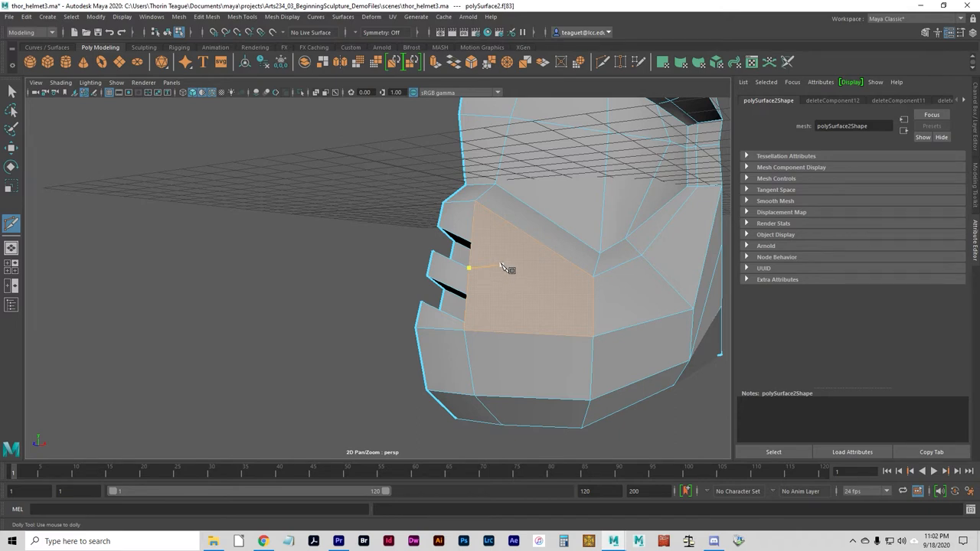
{"action": "mouse_move", "coordinate": [527, 286]}
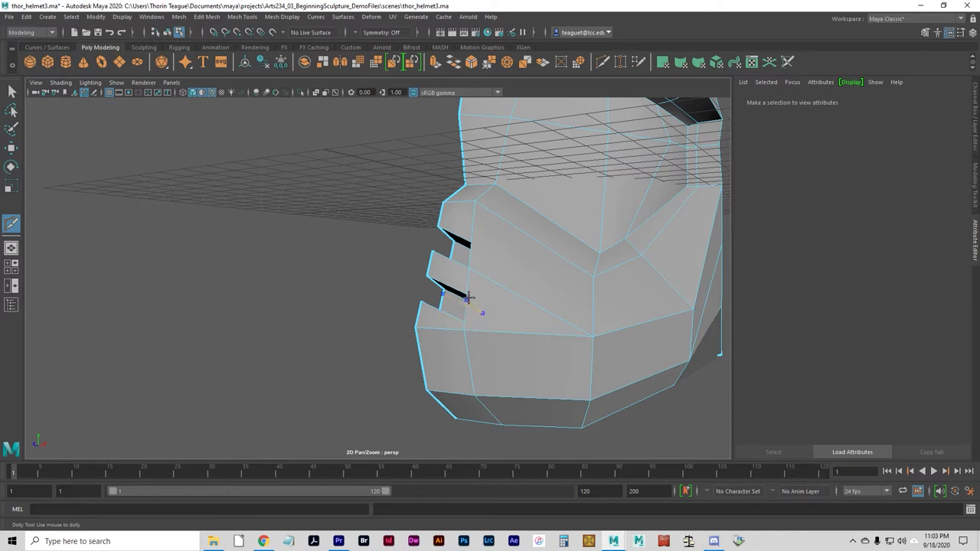
{"action": "left_click", "coordinate": [525, 322]}
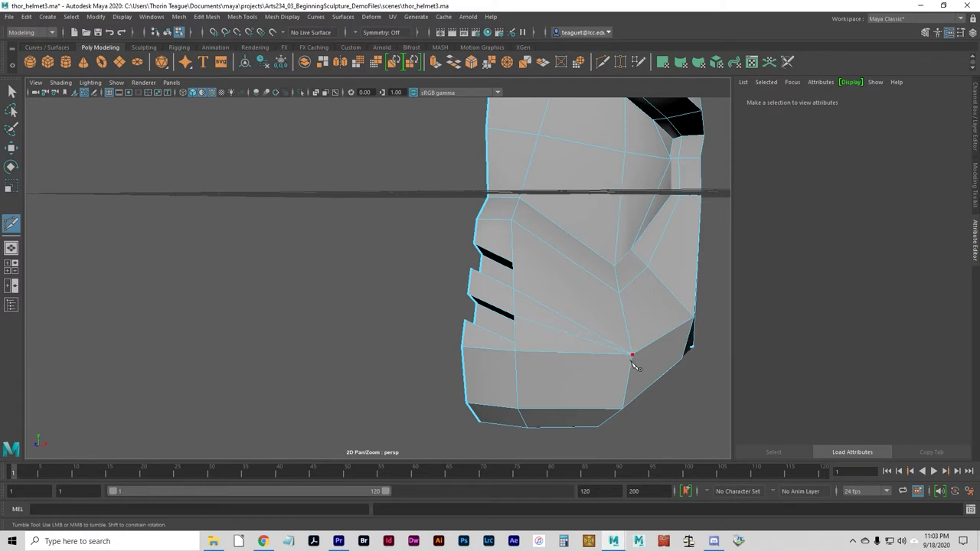
{"action": "left_click_drag", "start_coordinate": [632, 354], "coordinate": [456, 285]}
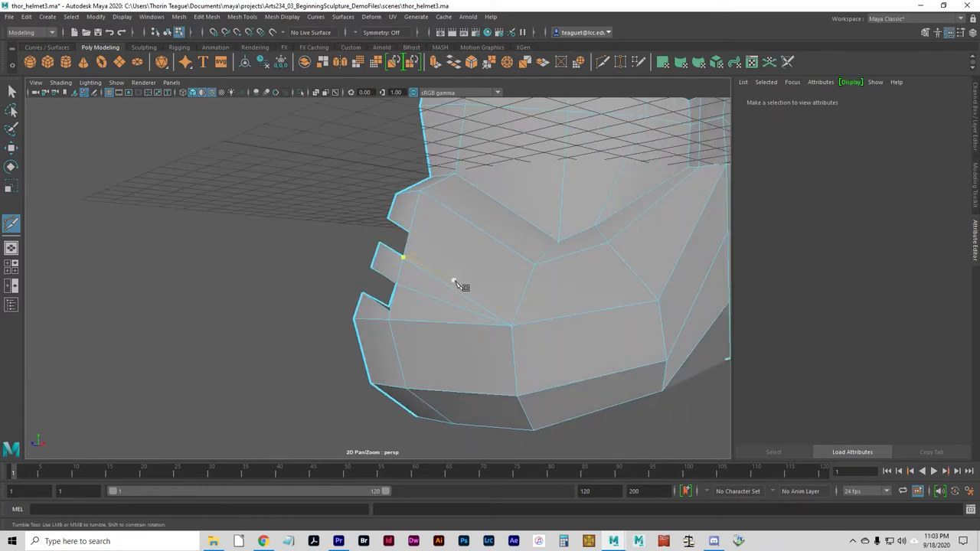
{"action": "mouse_move", "coordinate": [417, 233]}
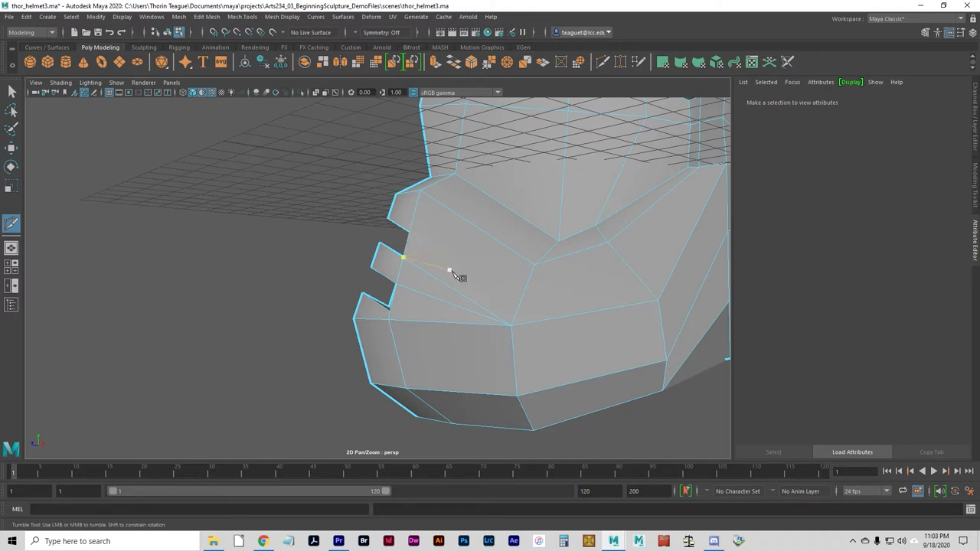
{"action": "mouse_move", "coordinate": [432, 260]}
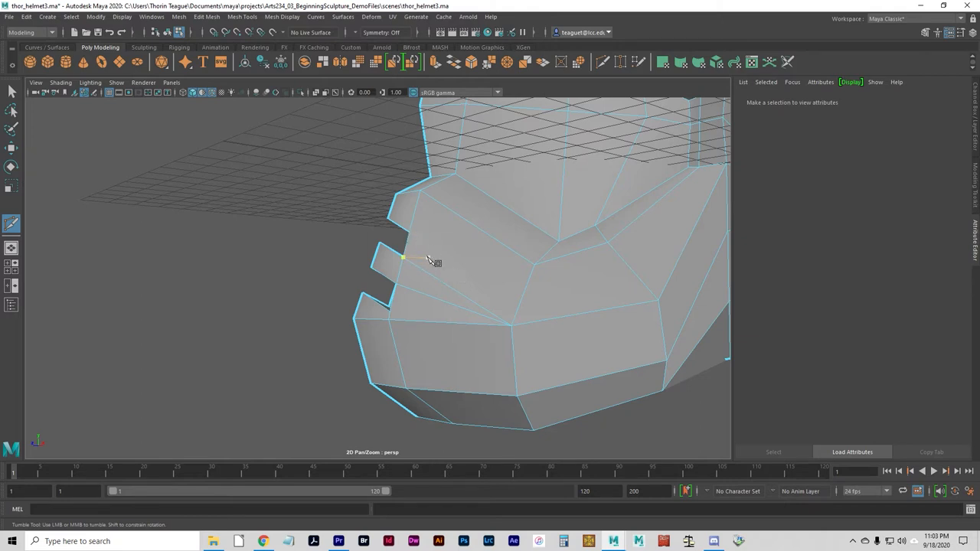
{"action": "left_click_drag", "start_coordinate": [428, 260], "coordinate": [441, 249]}
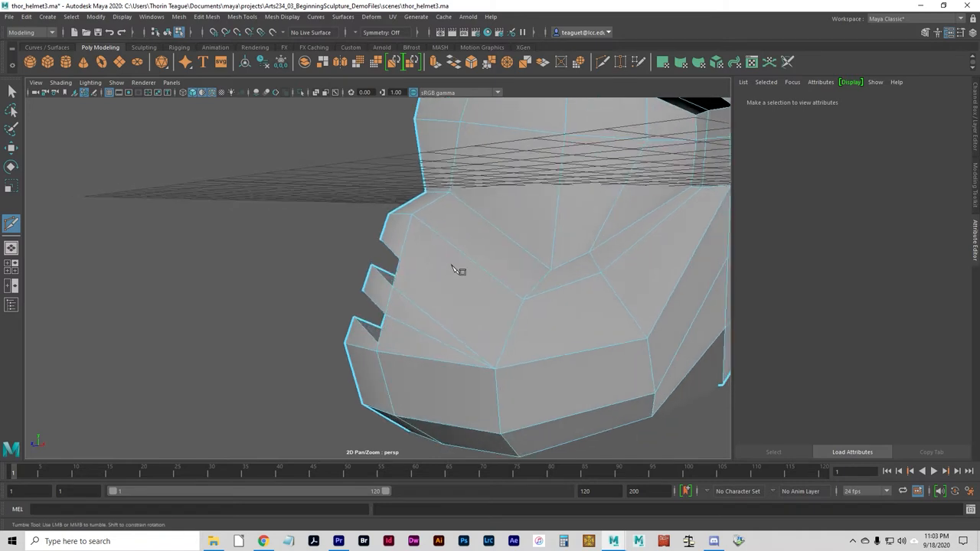
{"action": "mouse_move", "coordinate": [401, 262]}
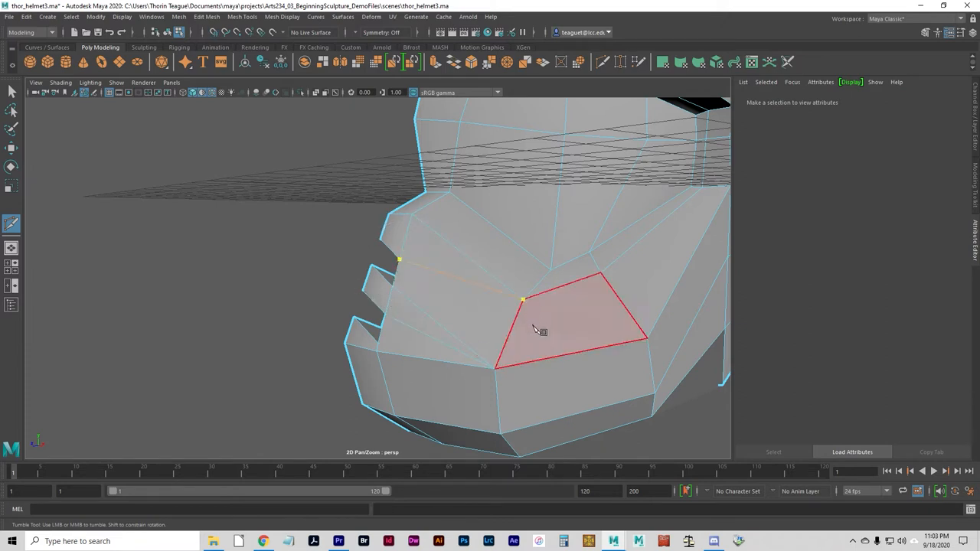
{"action": "left_click_drag", "start_coordinate": [536, 329], "coordinate": [398, 356]}
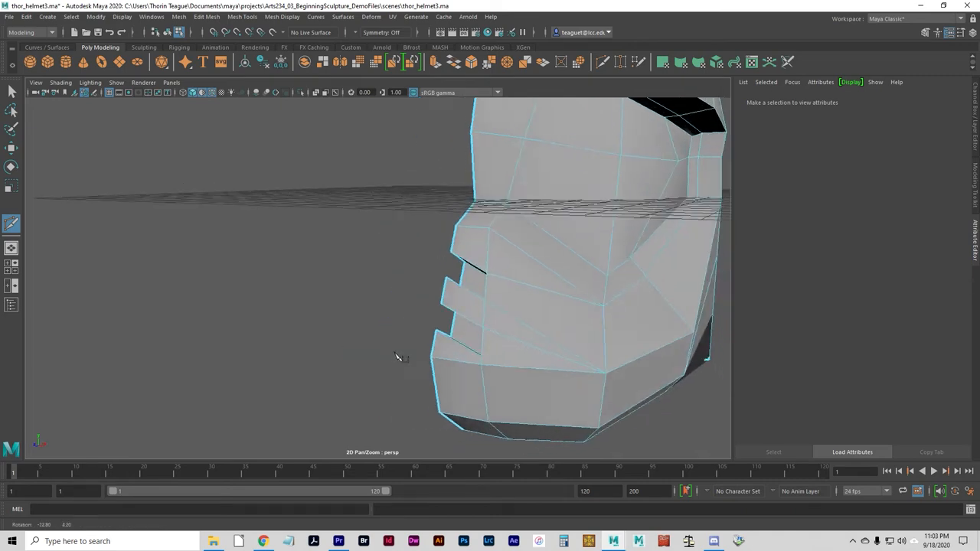
{"action": "left_click_drag", "start_coordinate": [398, 356], "coordinate": [536, 402]}
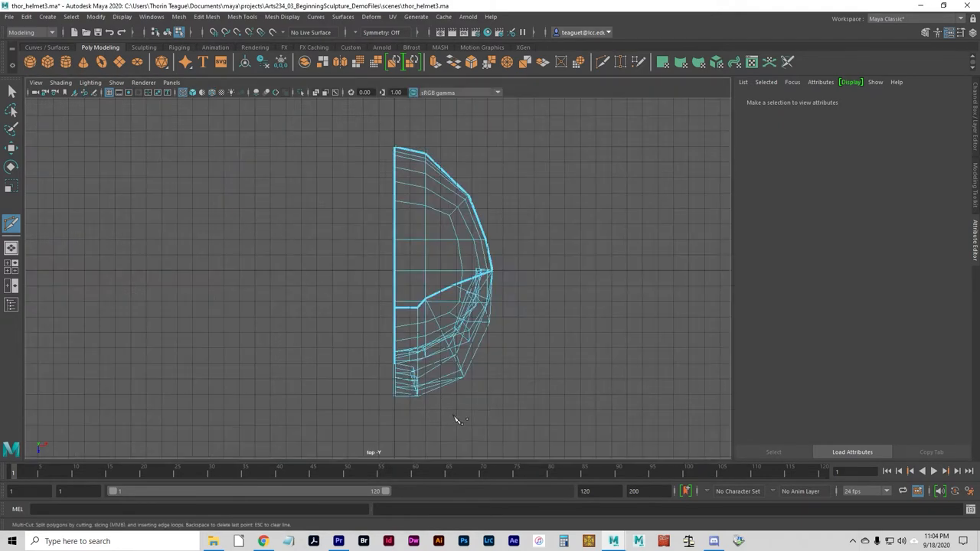
Step: Select the center-line vertices and flatten them onto the seam with Retain component spacing off
{"action": "left_click", "coordinate": [409, 354]}
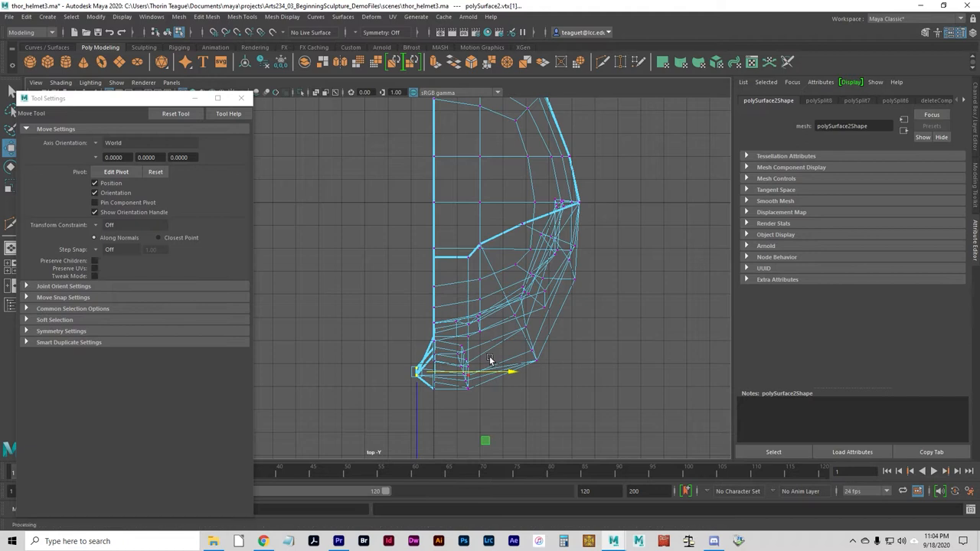
{"action": "left_click", "coordinate": [412, 417]}
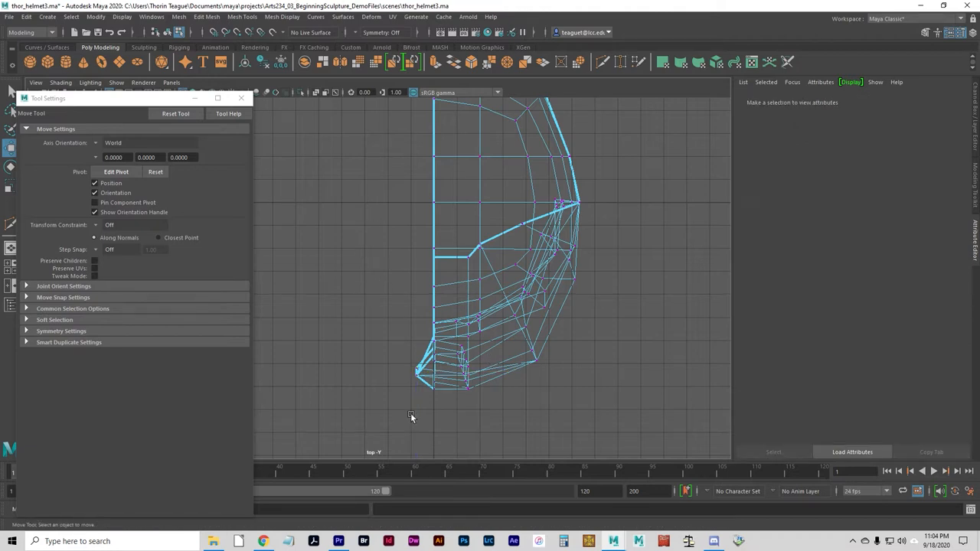
{"action": "mouse_move", "coordinate": [385, 193]}
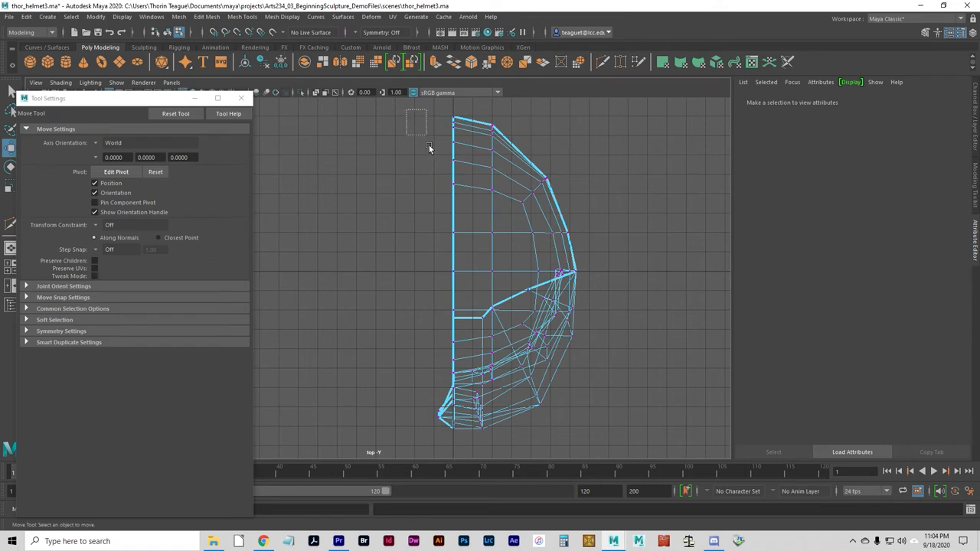
{"action": "left_click_drag", "start_coordinate": [416, 120], "coordinate": [450, 443]}
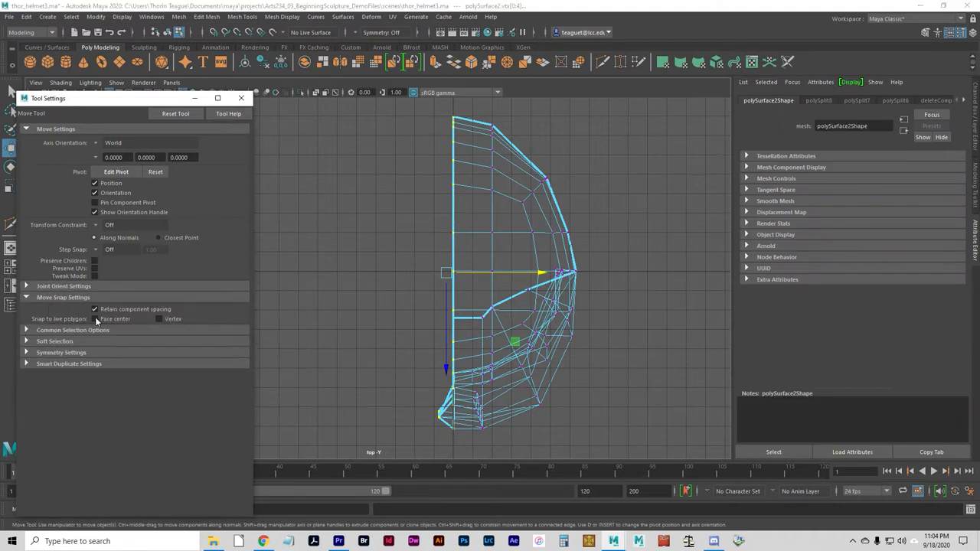
{"action": "left_click", "coordinate": [95, 310]}
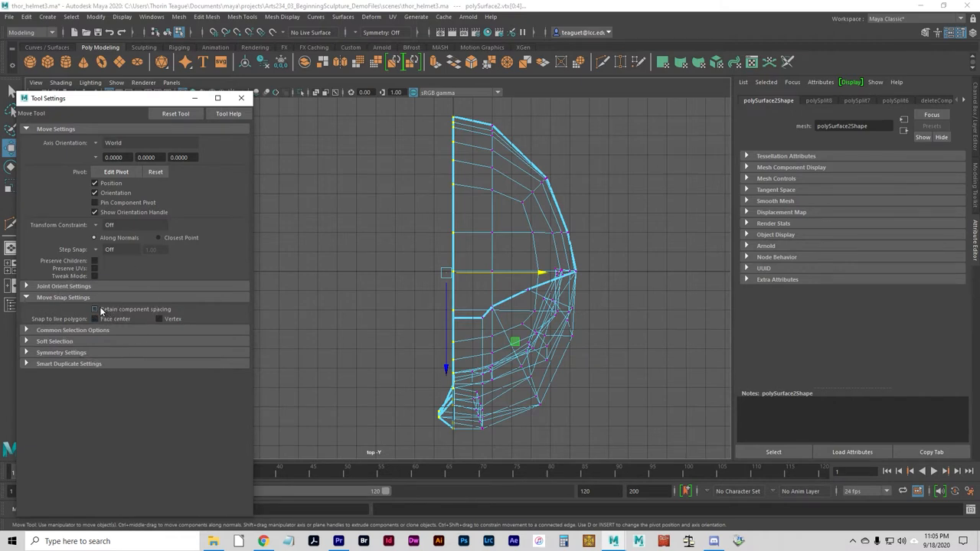
{"action": "left_click", "coordinate": [95, 308]}
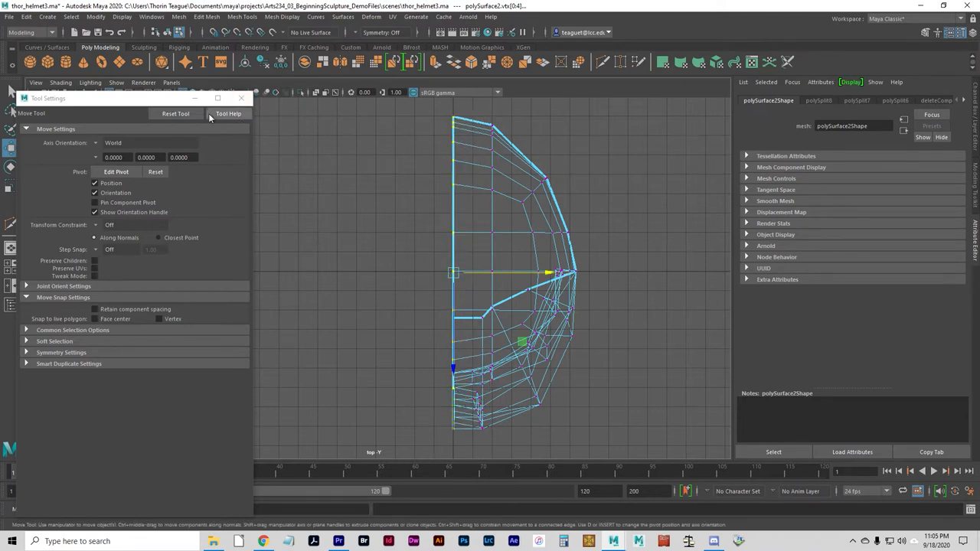
{"action": "left_click", "coordinate": [242, 98]}
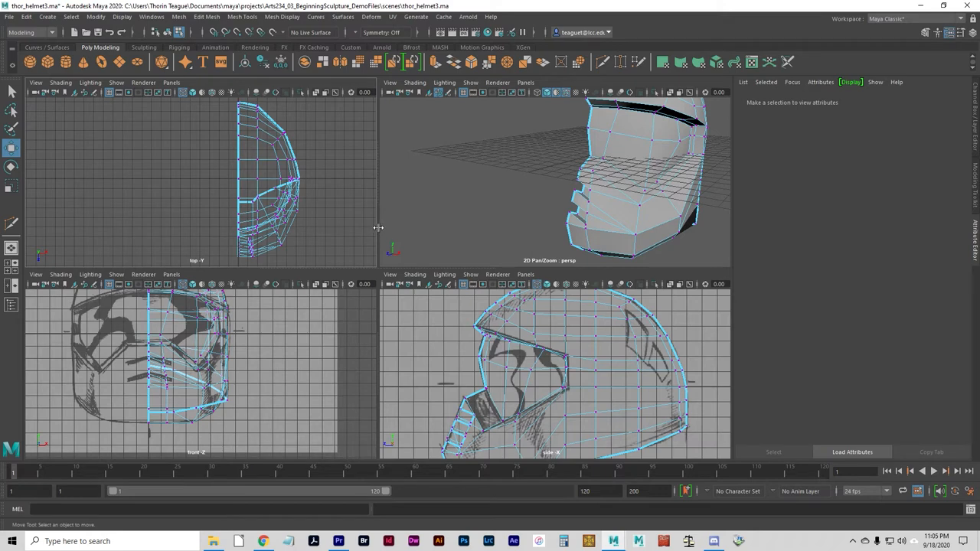
{"action": "mouse_move", "coordinate": [814, 37]}
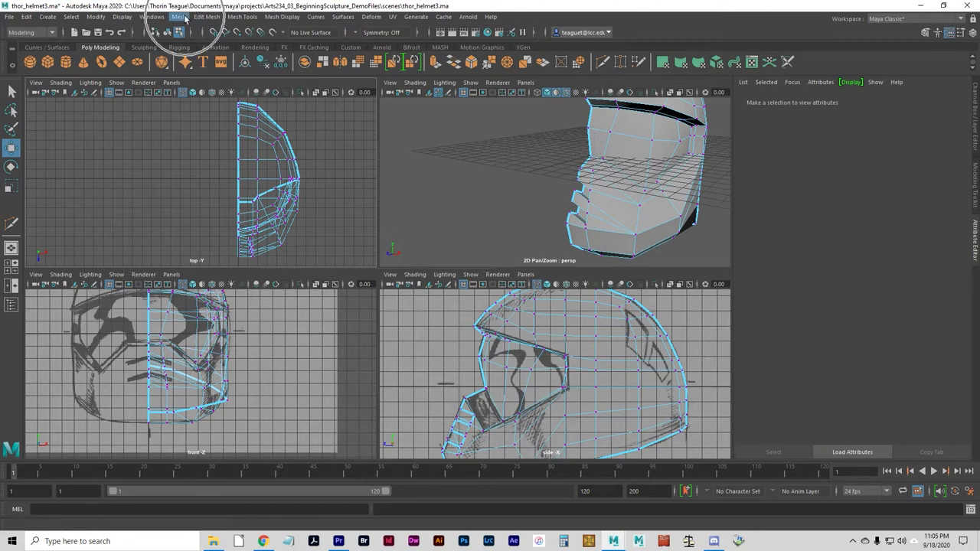
Step: Mirror the helmet half across X with Merge border vertices enabled
{"action": "left_click", "coordinate": [178, 17]}
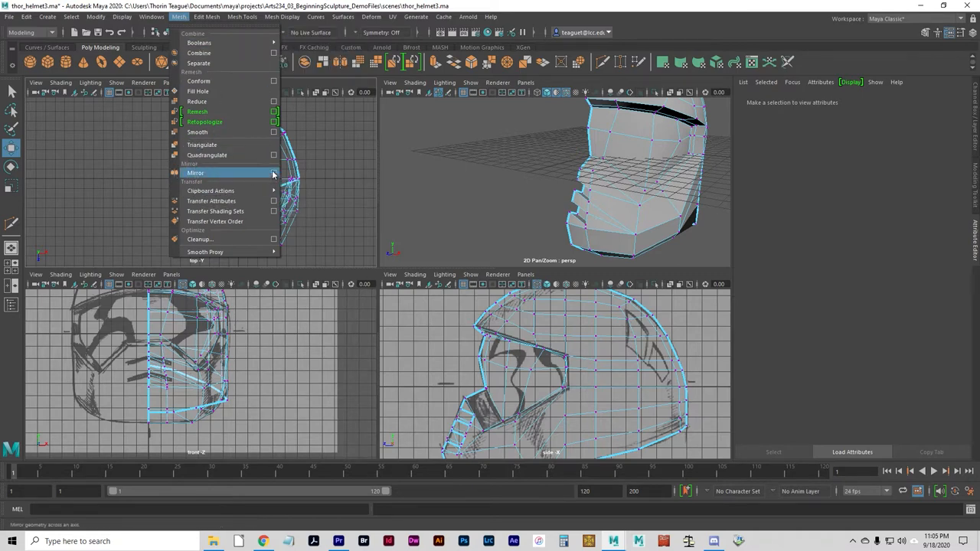
{"action": "left_click", "coordinate": [274, 172]}
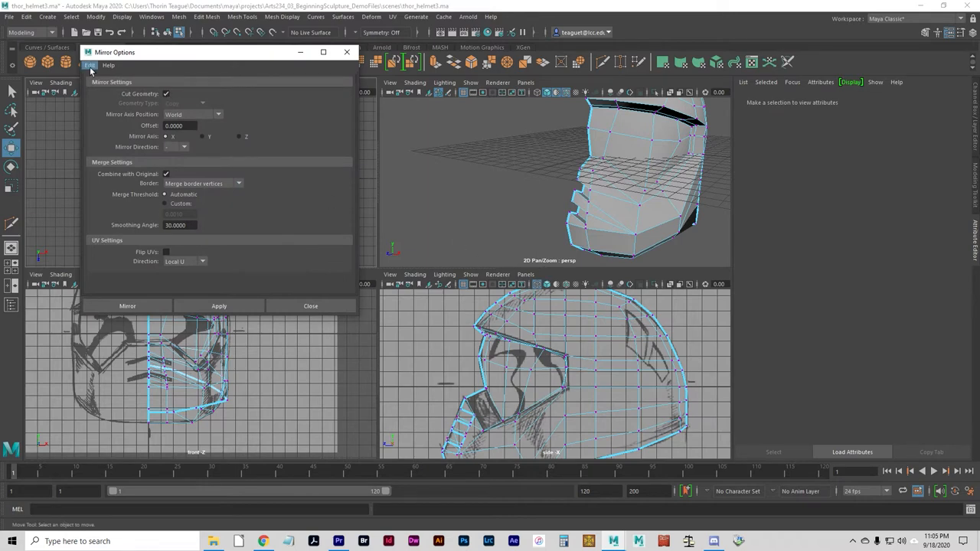
{"action": "mouse_move", "coordinate": [107, 94]}
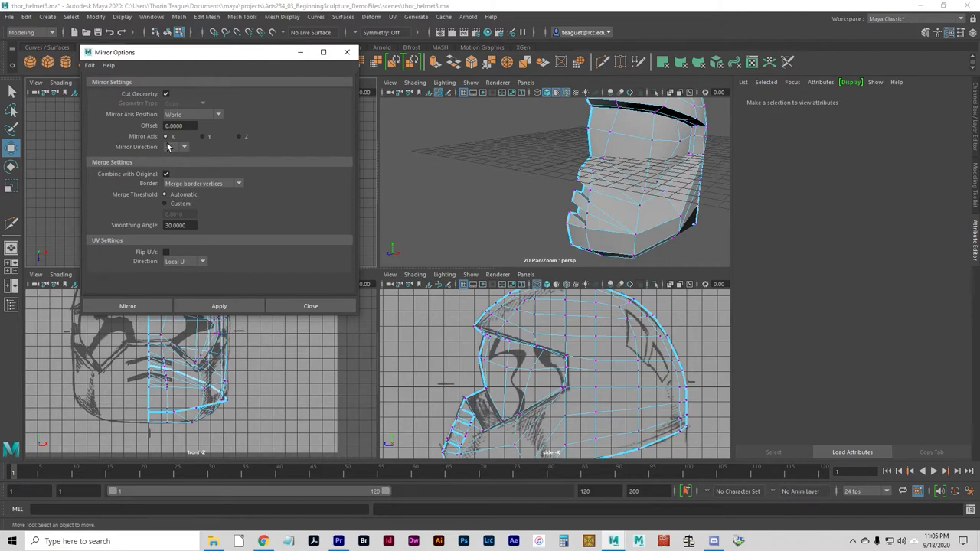
{"action": "mouse_move", "coordinate": [169, 151]}
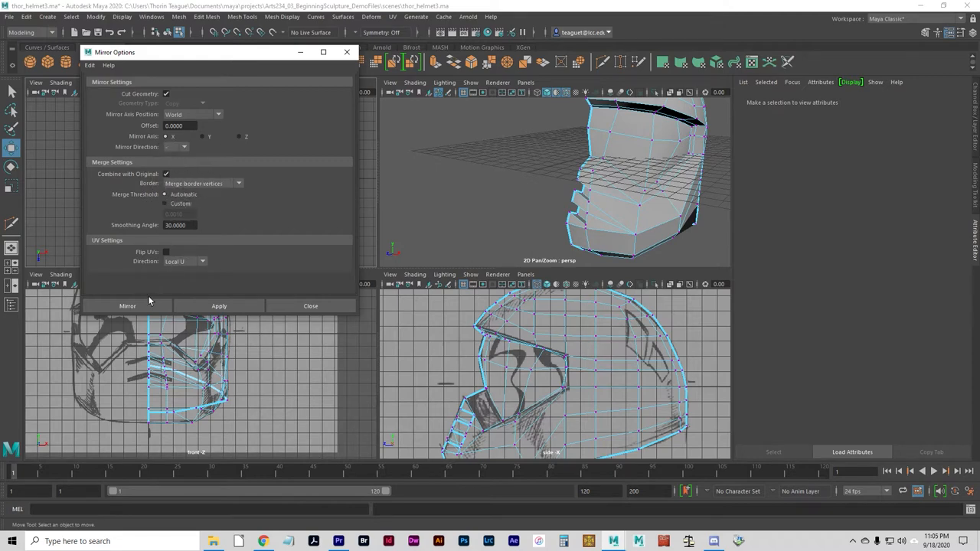
{"action": "left_click", "coordinate": [219, 306]}
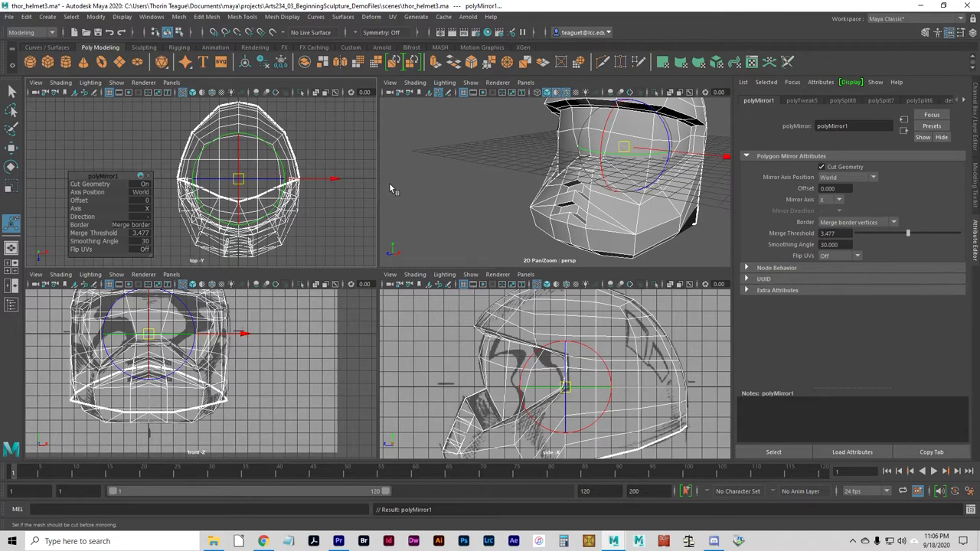
{"action": "left_click", "coordinate": [152, 16]}
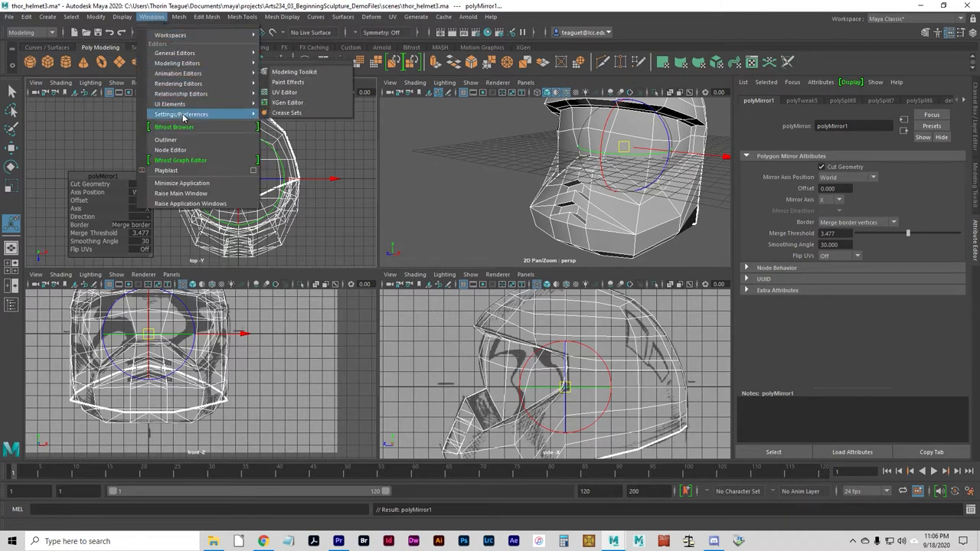
{"action": "left_click", "coordinate": [165, 140]}
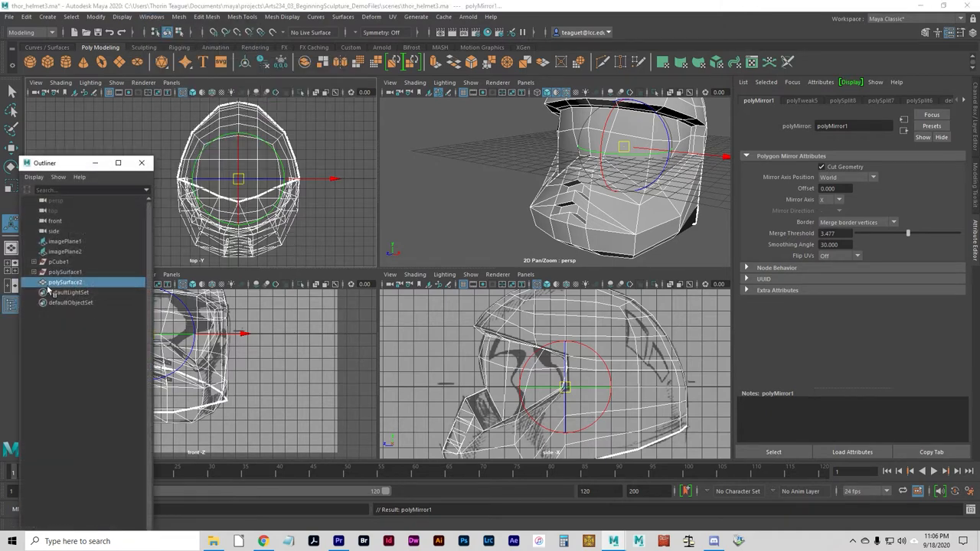
{"action": "left_click", "coordinate": [65, 282]}
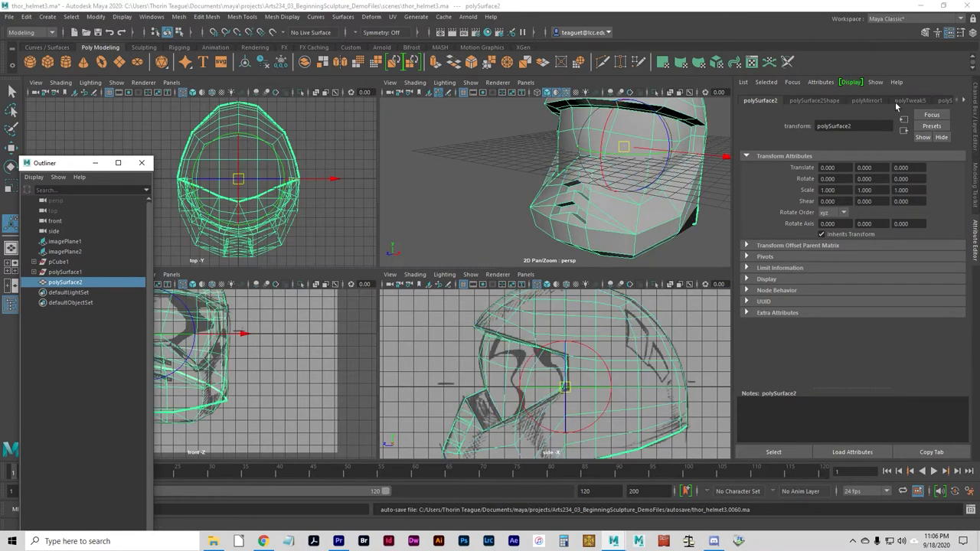
{"action": "mouse_move", "coordinate": [844, 105]}
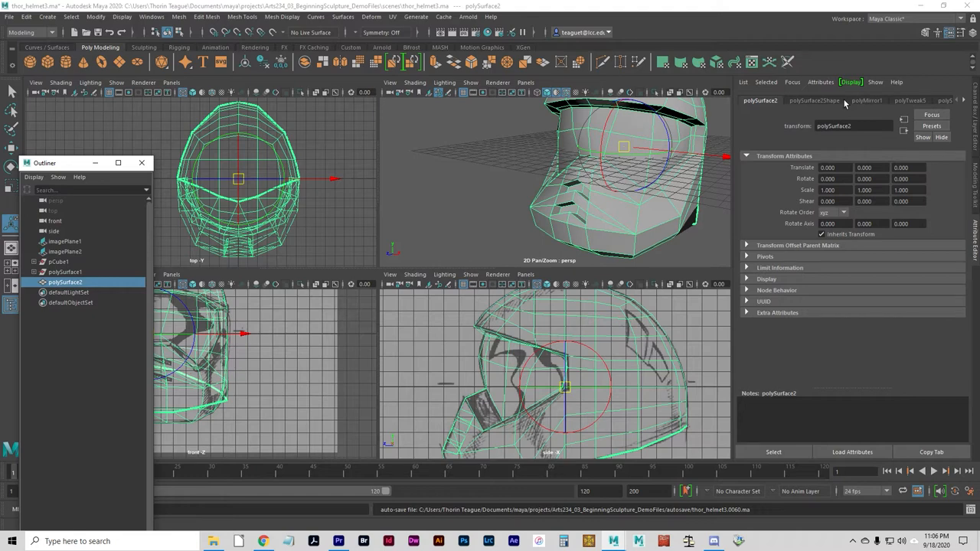
{"action": "mouse_move", "coordinate": [952, 150]}
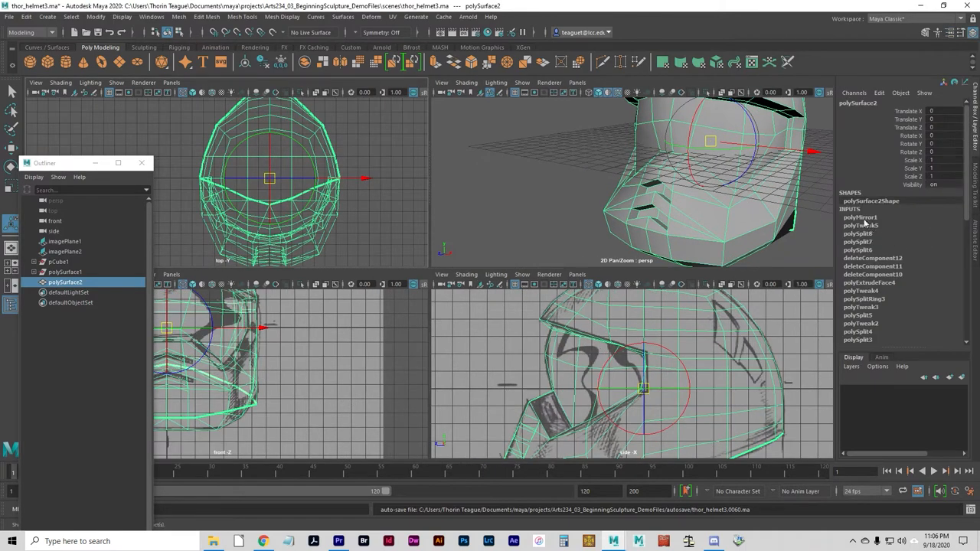
{"action": "mouse_move", "coordinate": [865, 274]}
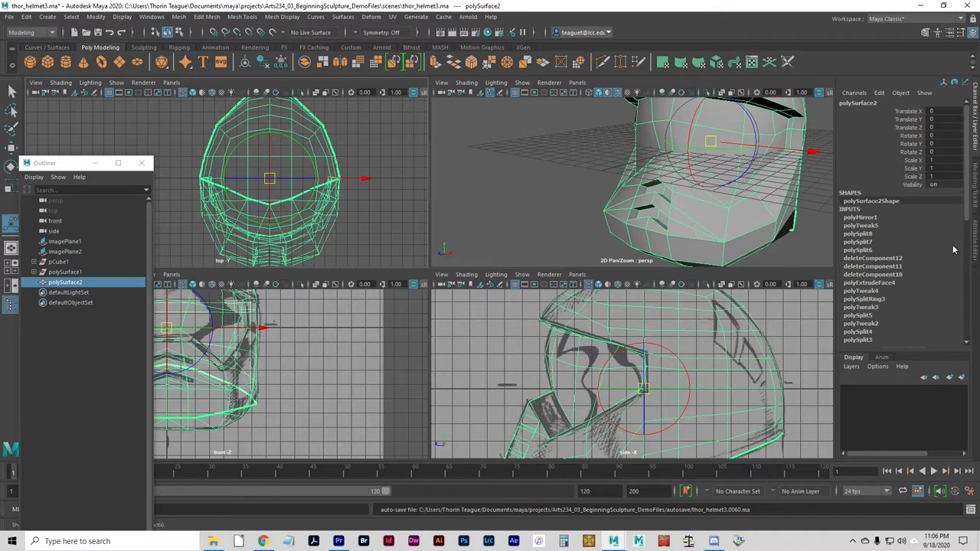
{"action": "left_click", "coordinate": [859, 216]}
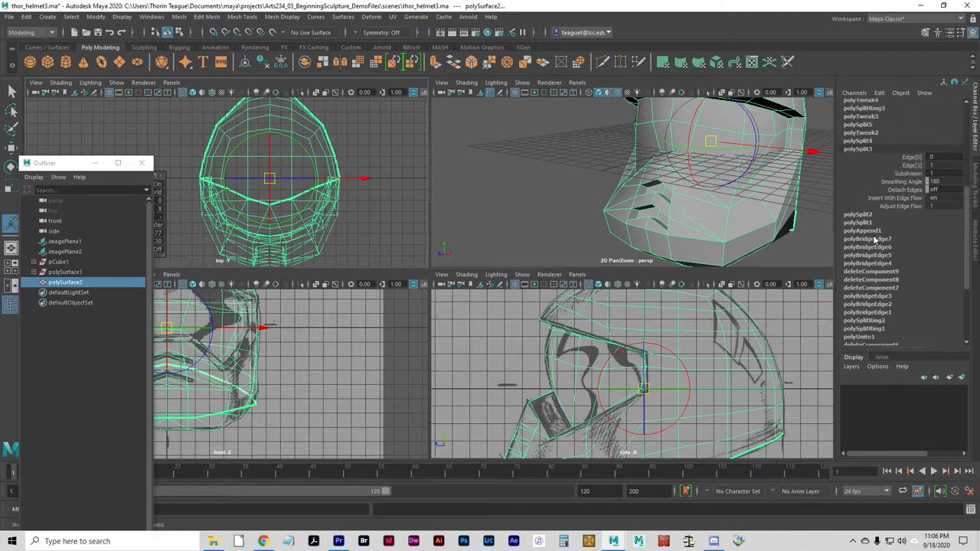
{"action": "scroll", "scroll_direction": "down", "scroll_amount": 3}
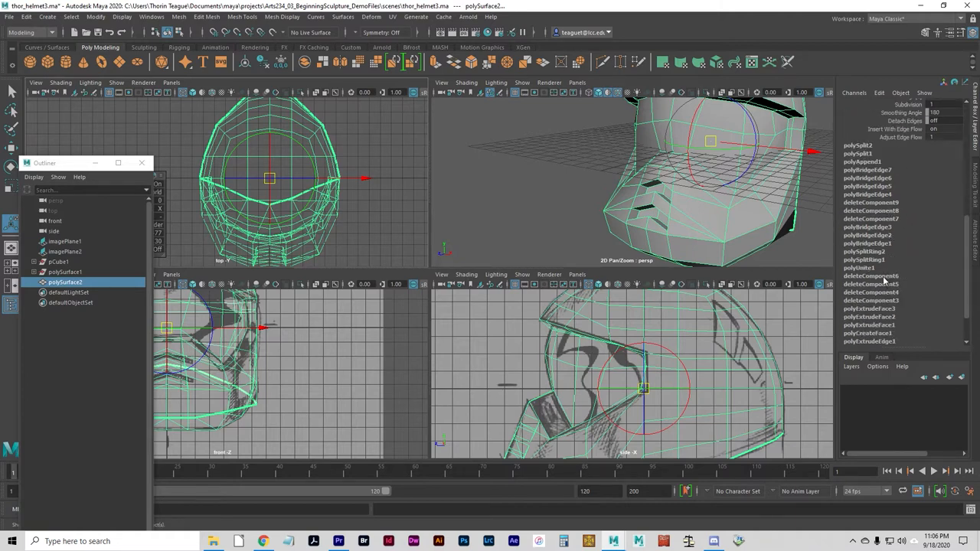
{"action": "scroll", "scroll_direction": "down", "scroll_amount": 3}
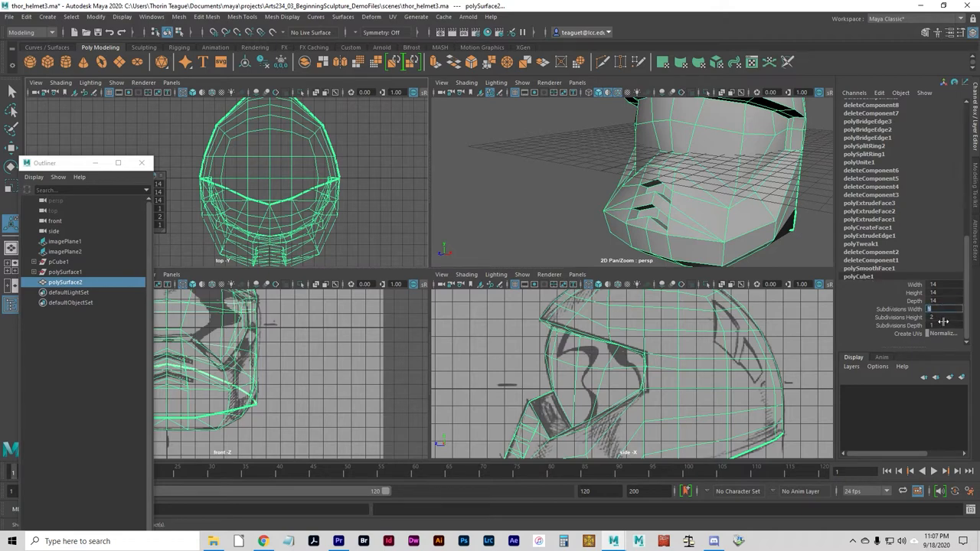
{"action": "mouse_move", "coordinate": [888, 308]}
{"action": "type", "text": "00"}
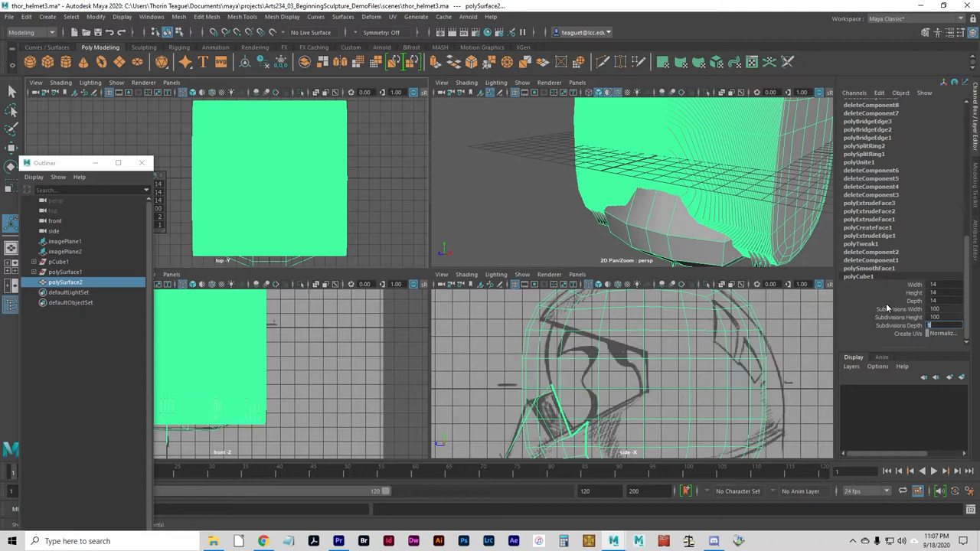
{"action": "mouse_move", "coordinate": [900, 275]}
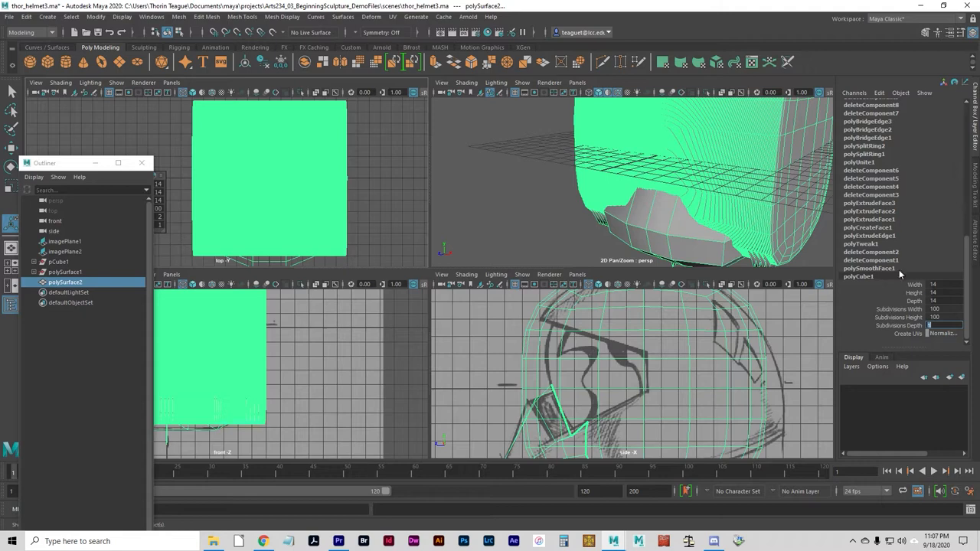
{"action": "mouse_move", "coordinate": [939, 316]}
{"action": "type", "text": "2"}
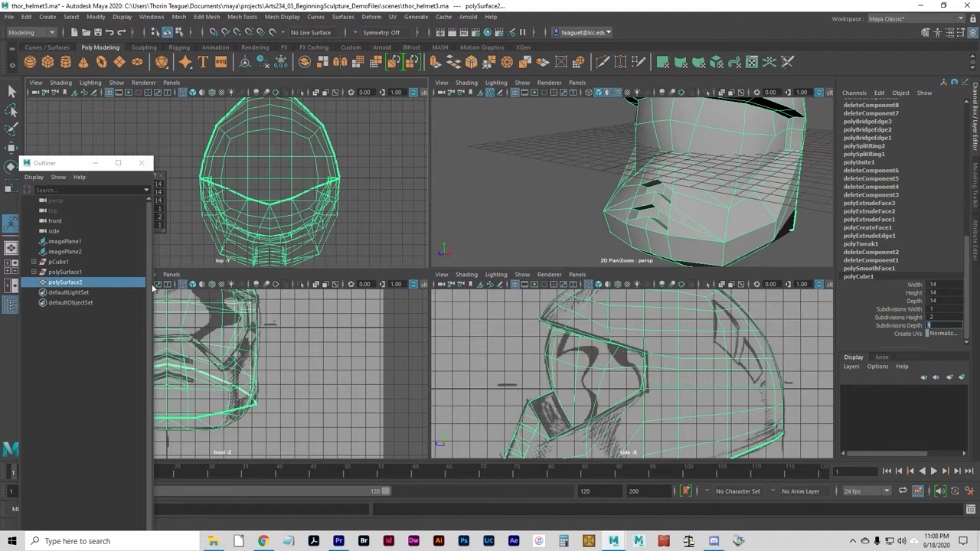
{"action": "mouse_move", "coordinate": [192, 134]}
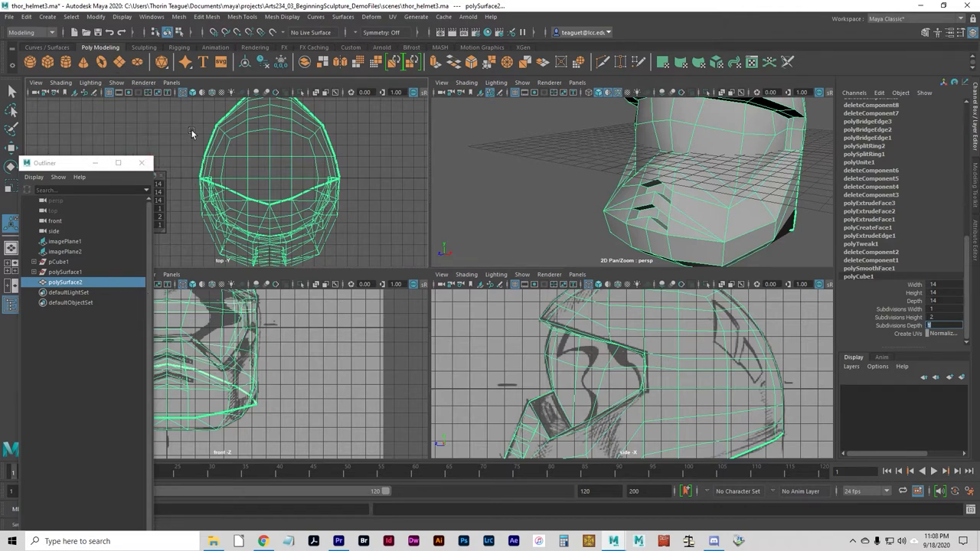
{"action": "mouse_move", "coordinate": [396, 182]}
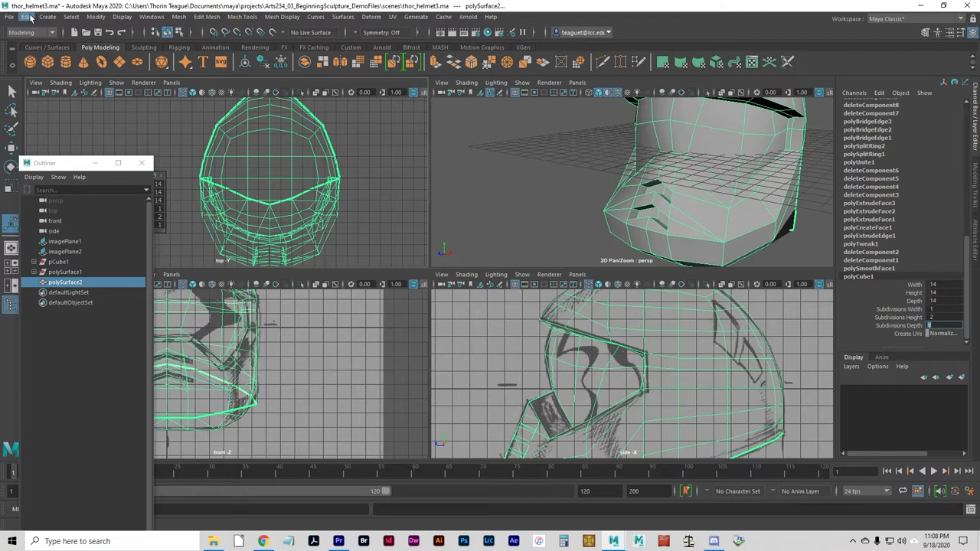
Step: Delete history on all objects, then open the Attribute Editor and right-click the helmet
{"action": "left_click", "coordinate": [26, 17]}
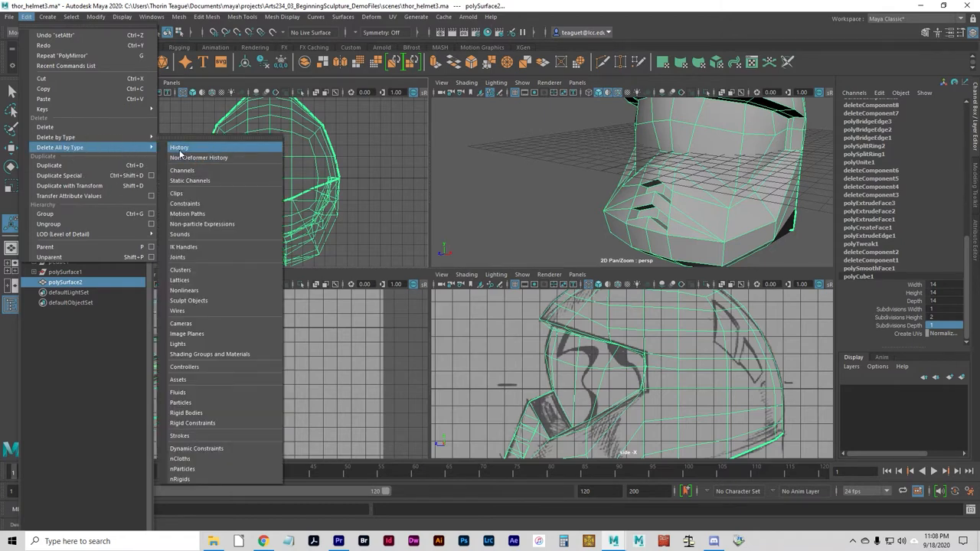
{"action": "left_click", "coordinate": [179, 147]}
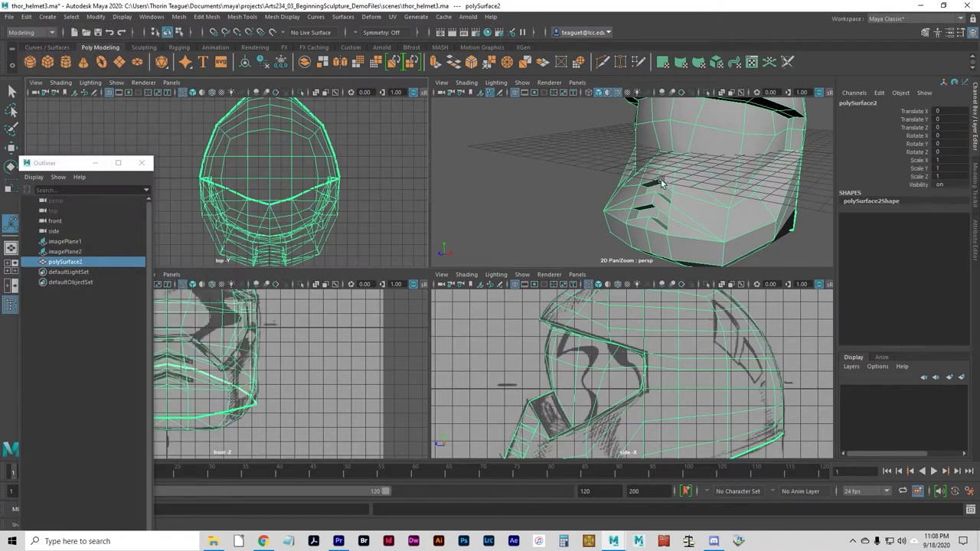
{"action": "mouse_move", "coordinate": [578, 251]}
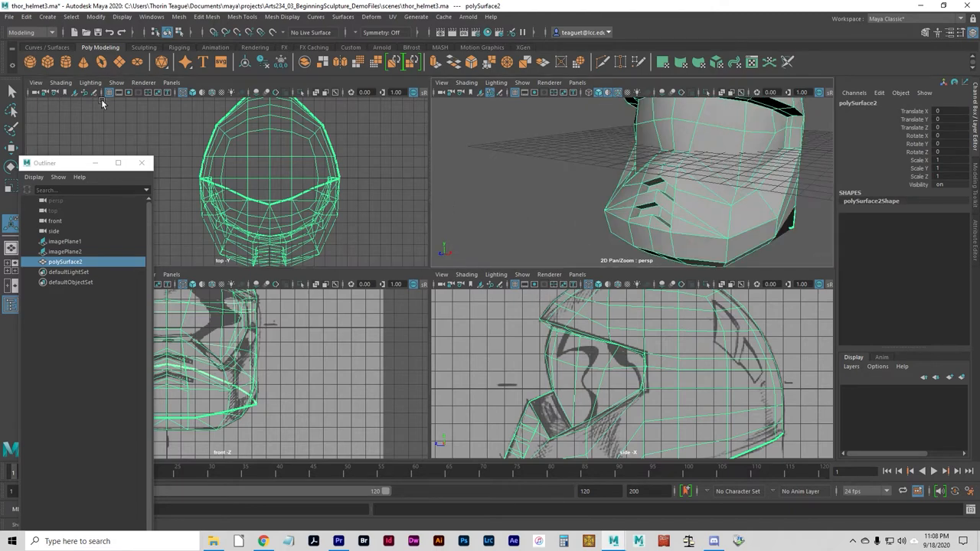
{"action": "left_click", "coordinate": [26, 17]}
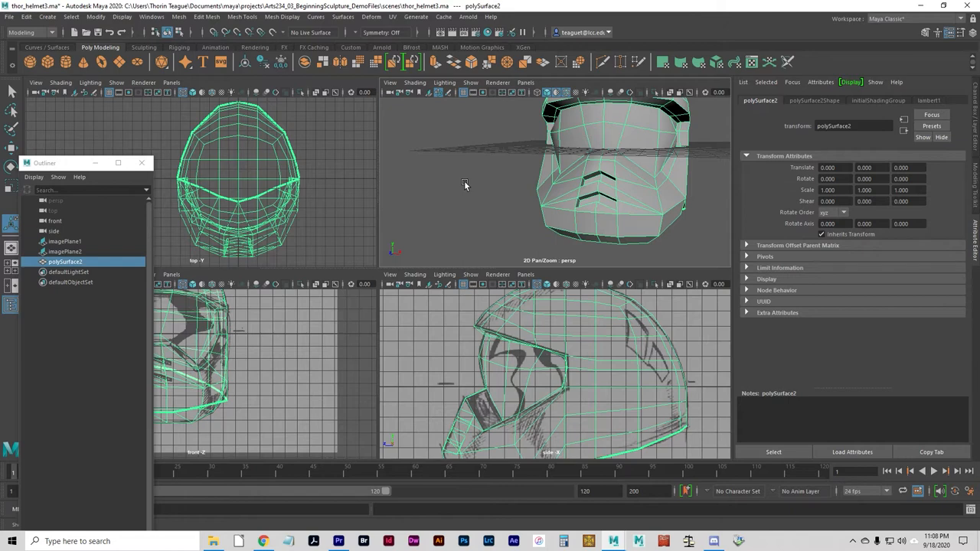
{"action": "mouse_move", "coordinate": [500, 353]}
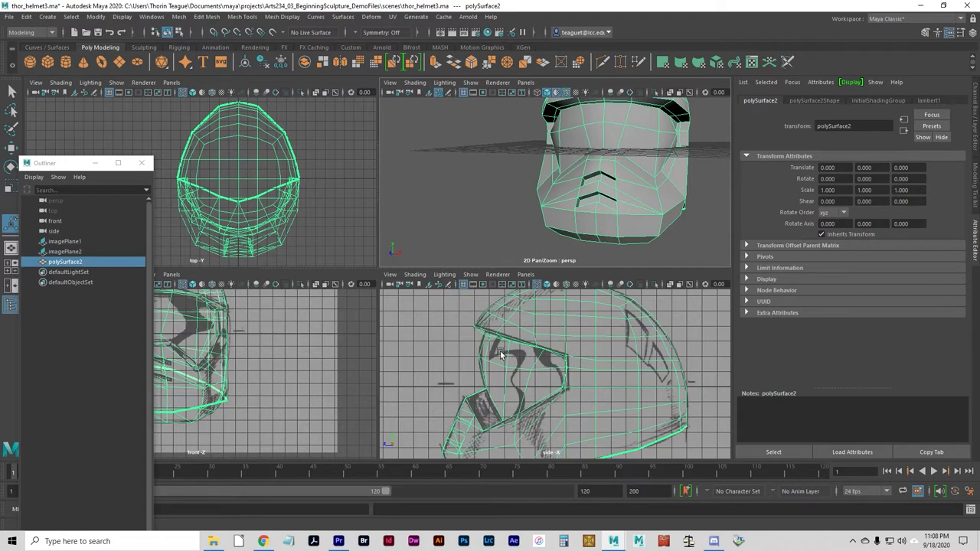
{"action": "right_click", "coordinate": [501, 355]}
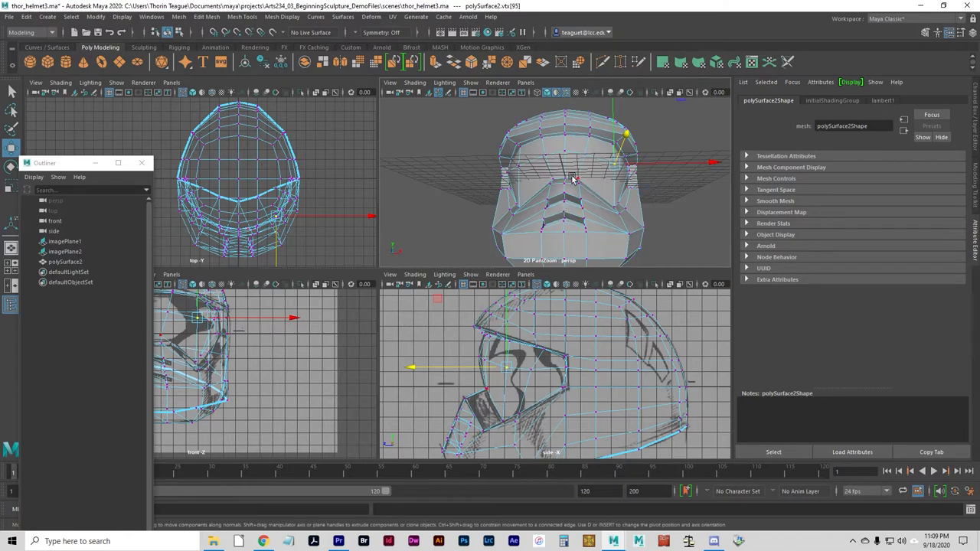
{"action": "key", "text": "f8"}
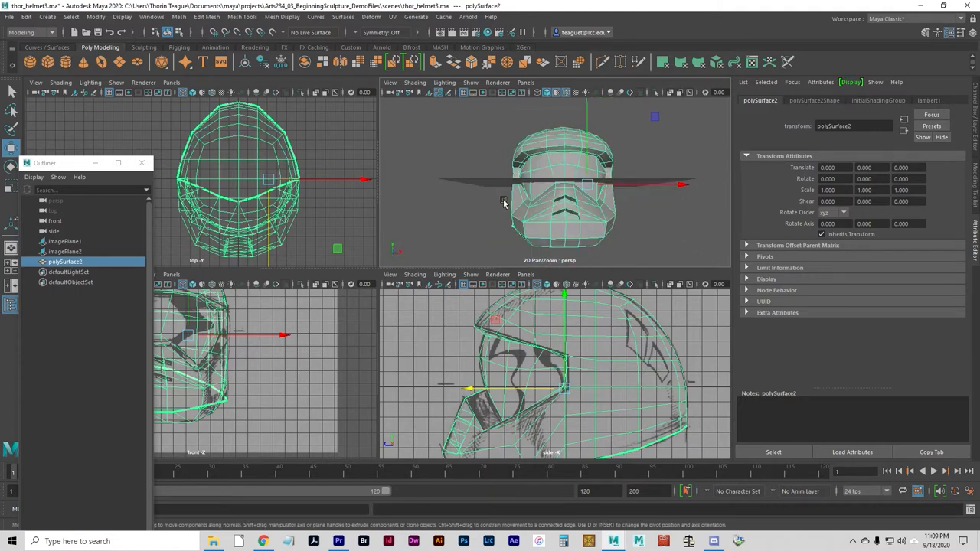
{"action": "left_click_drag", "start_coordinate": [582, 184], "coordinate": [536, 207]}
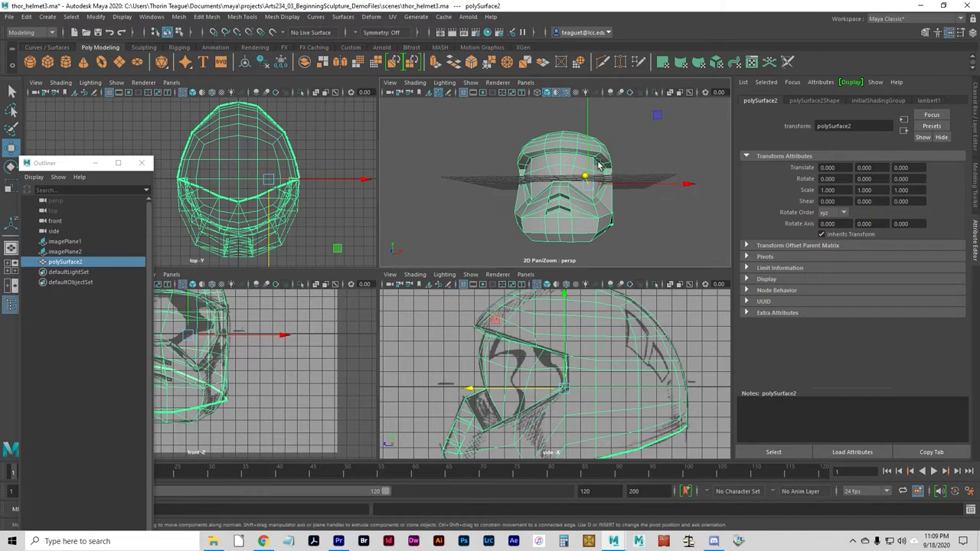
{"action": "mouse_move", "coordinate": [134, 35]}
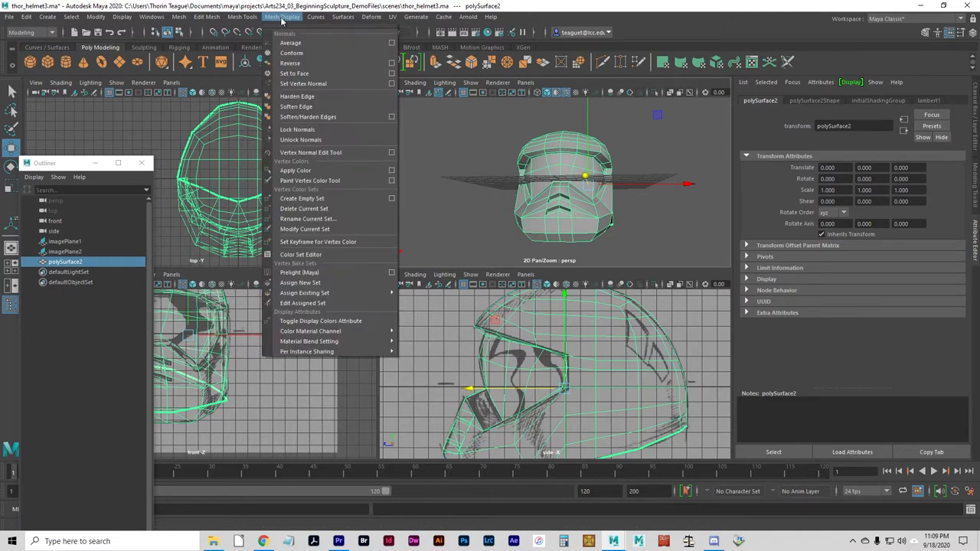
{"action": "mouse_move", "coordinate": [300, 283]}
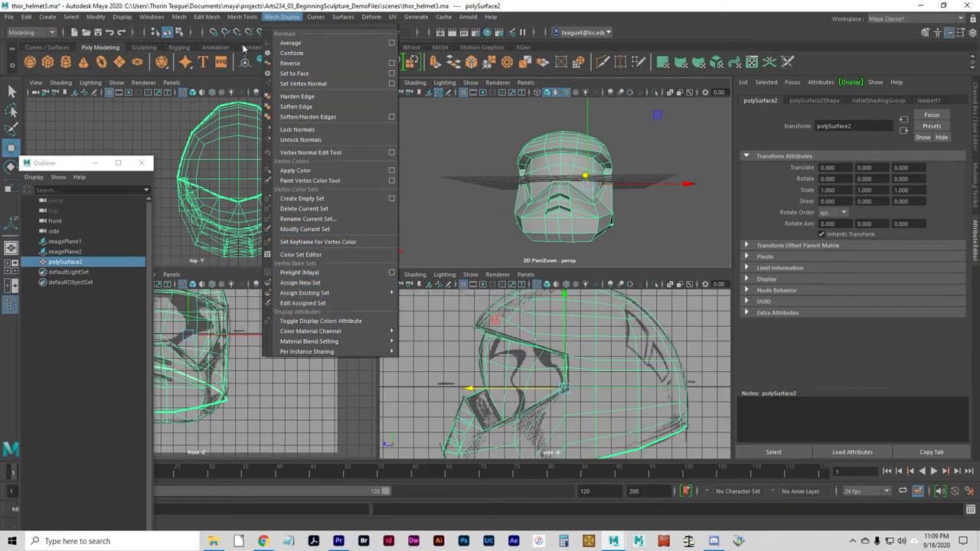
Step: Create a Subdiv Proxy of the helmet with reset settings and shader set to Keep
{"action": "left_click", "coordinate": [179, 17]}
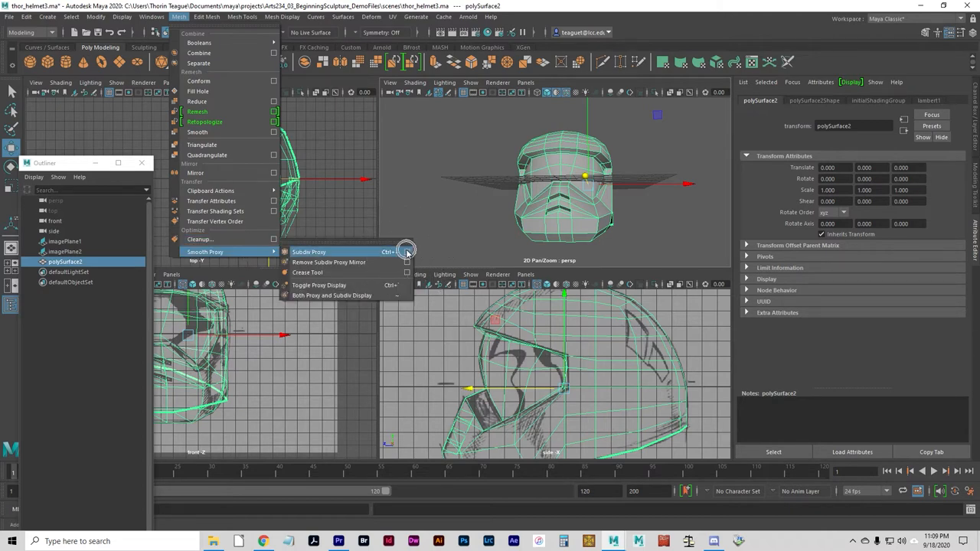
{"action": "left_click", "coordinate": [388, 252]}
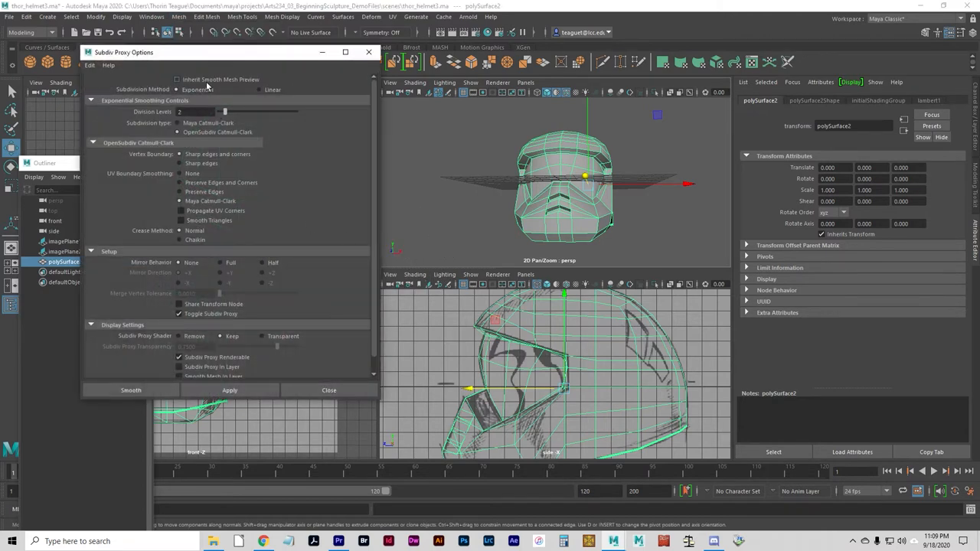
{"action": "left_click", "coordinate": [91, 65]}
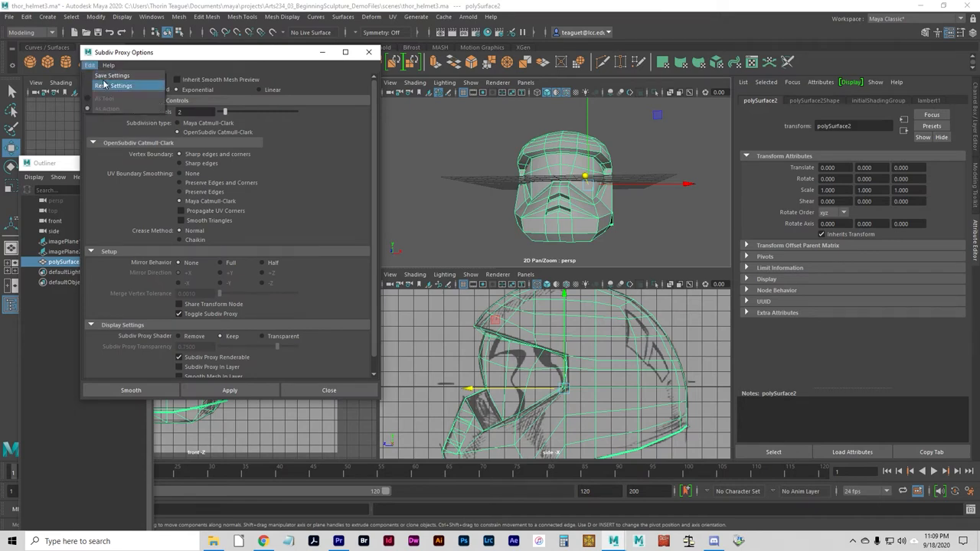
{"action": "left_click", "coordinate": [120, 85]}
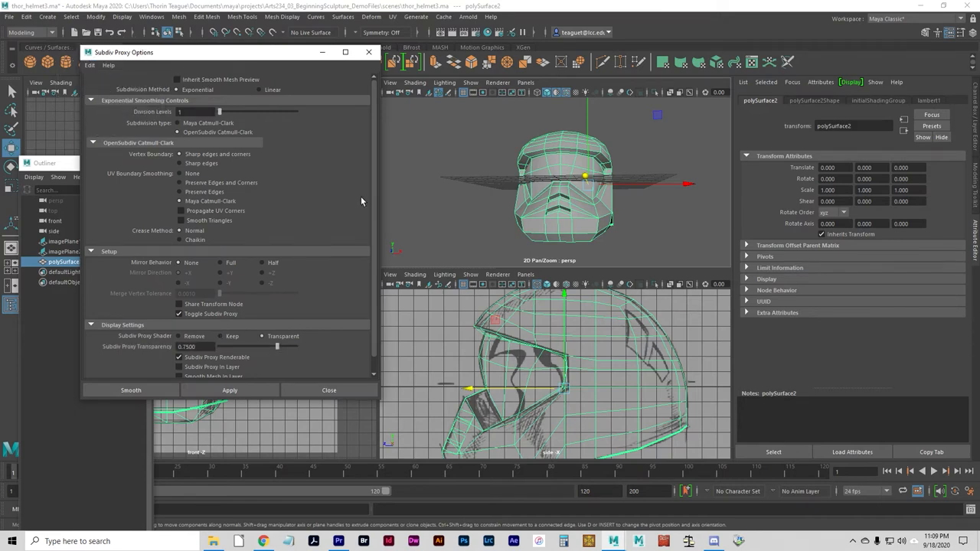
{"action": "mouse_move", "coordinate": [271, 178]}
{"action": "type", "text": "2"}
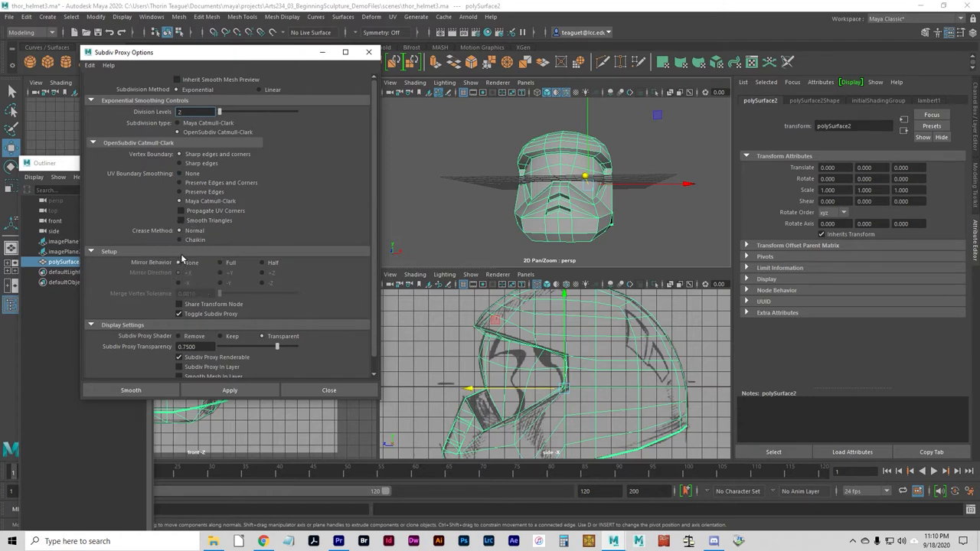
{"action": "mouse_move", "coordinate": [204, 274]}
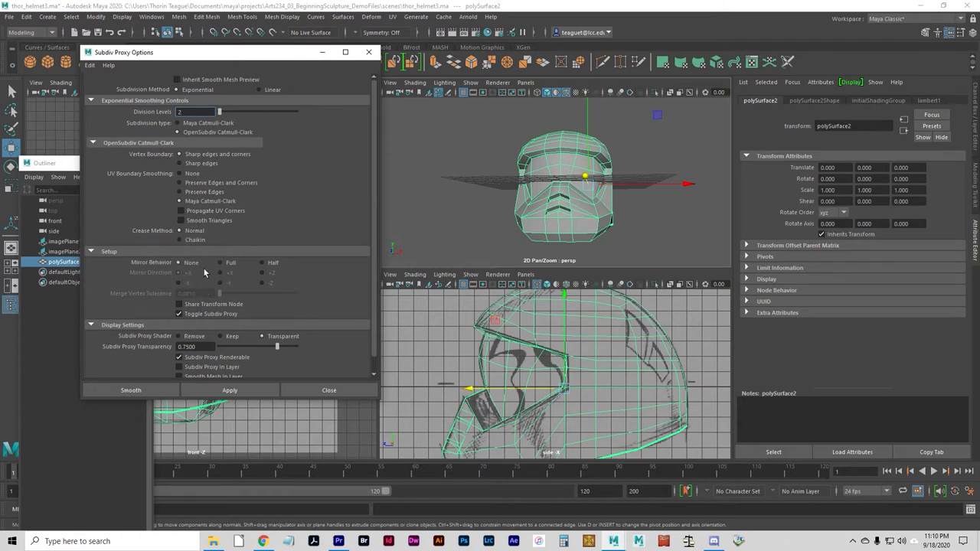
{"action": "left_click", "coordinate": [221, 336]}
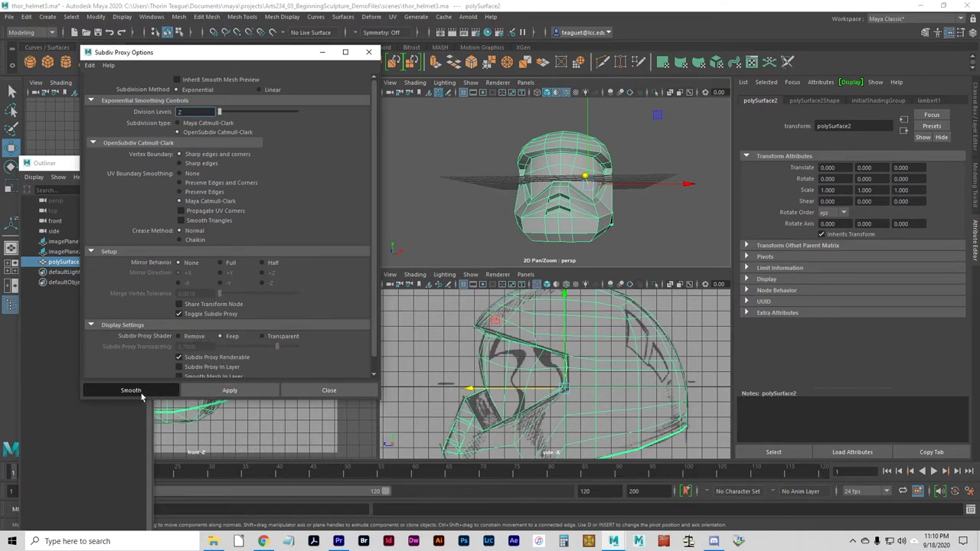
{"action": "left_click", "coordinate": [130, 390]}
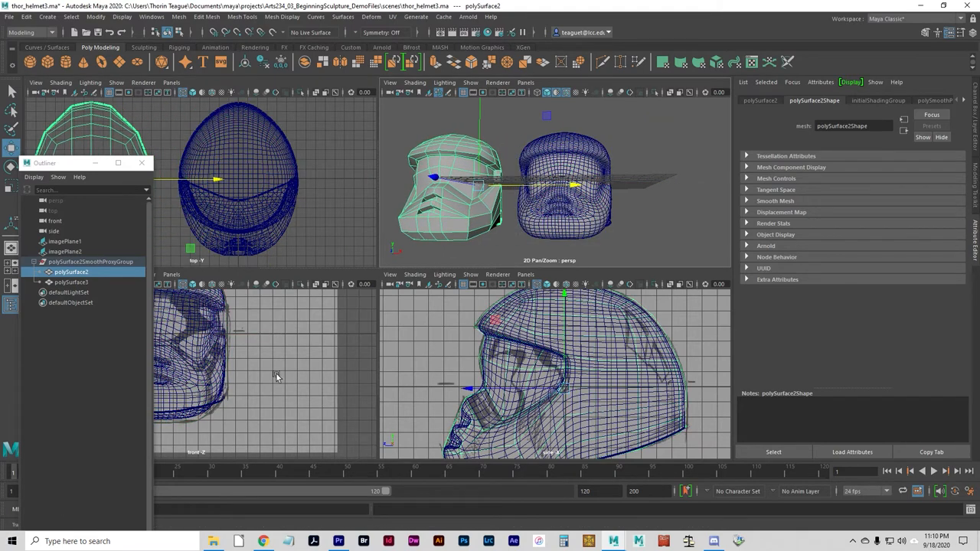
Step: In the Outliner, rename polySurface2 to helmet_lowres and polySurface3 to helmet_hires
{"action": "left_click", "coordinate": [70, 272]}
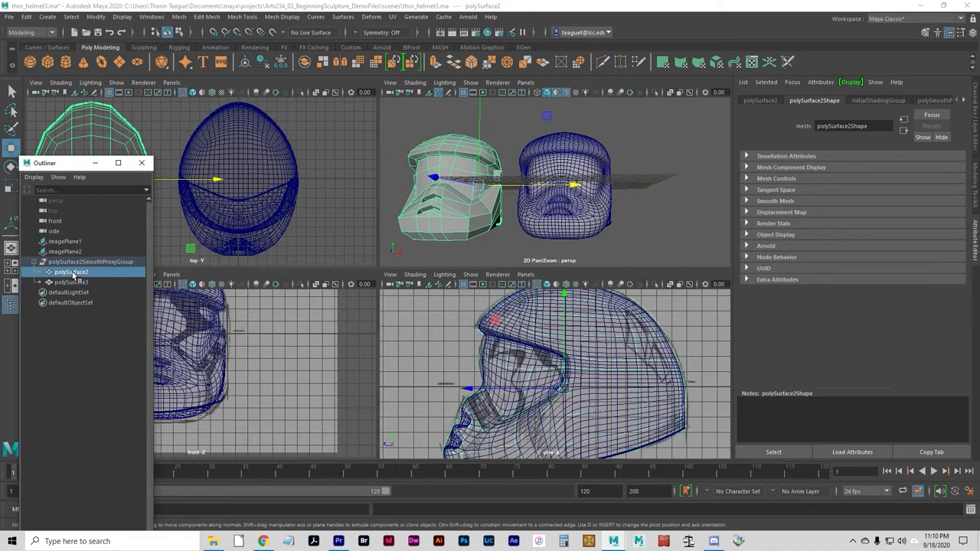
{"action": "double_click", "coordinate": [70, 271]}
{"action": "type", "text": "helmet_lowres"}
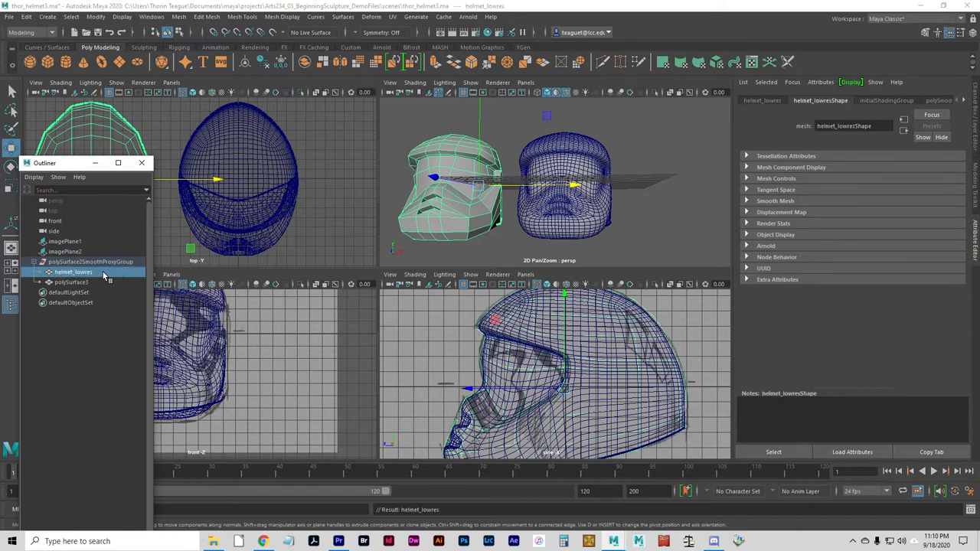
{"action": "left_click", "coordinate": [70, 281]}
{"action": "type", "text": "helmet_hires"}
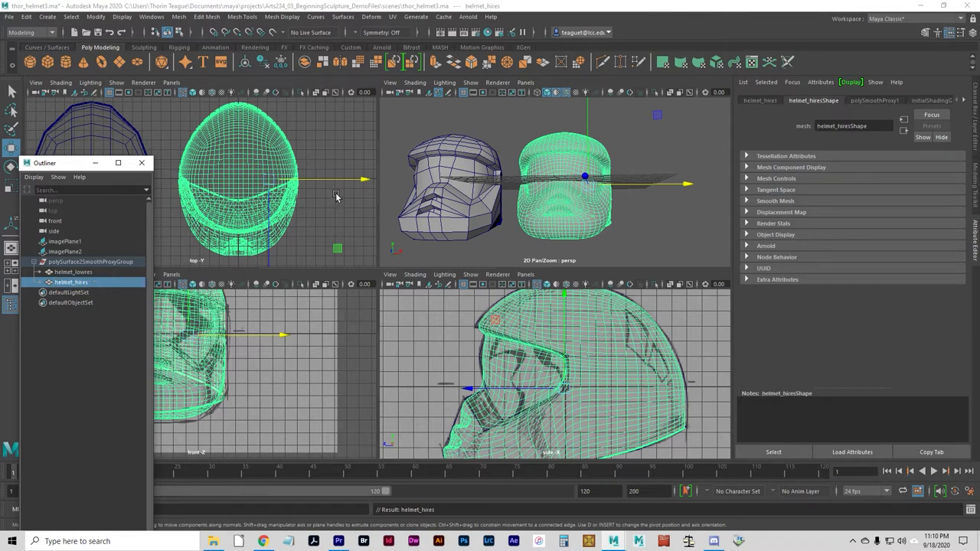
{"action": "left_click", "coordinate": [73, 272]}
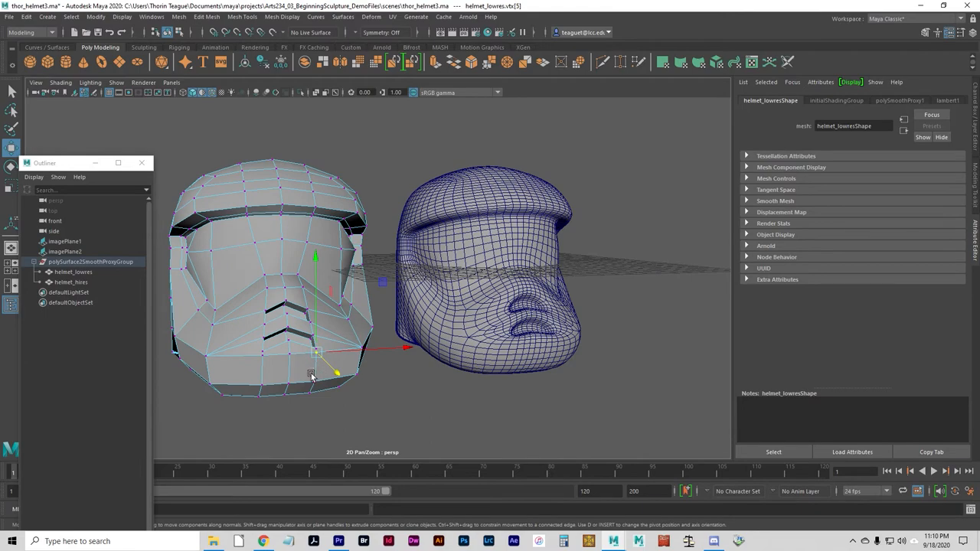
Step: Put helmet_lowres into edge selection mode and orbit to view the visor opening
{"action": "key", "text": "F8"}
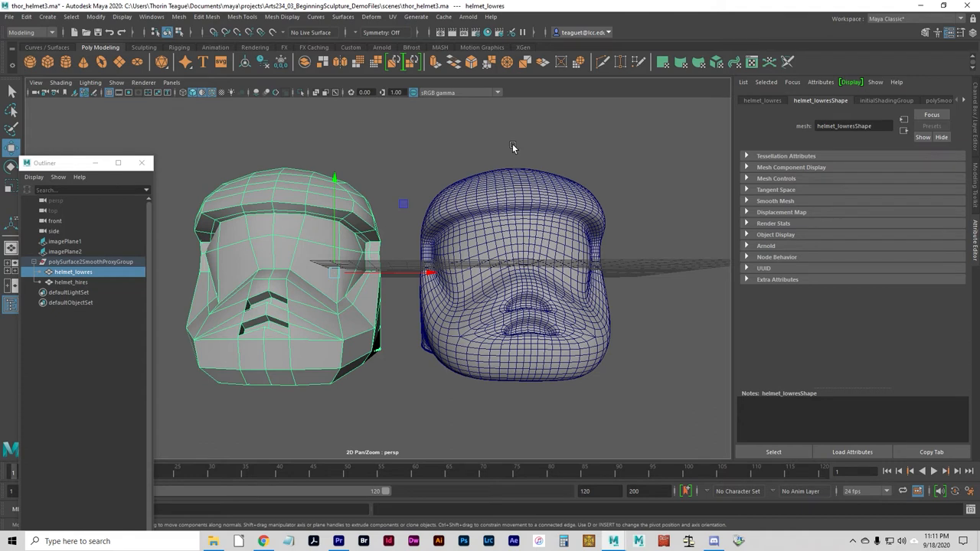
{"action": "mouse_move", "coordinate": [296, 321]}
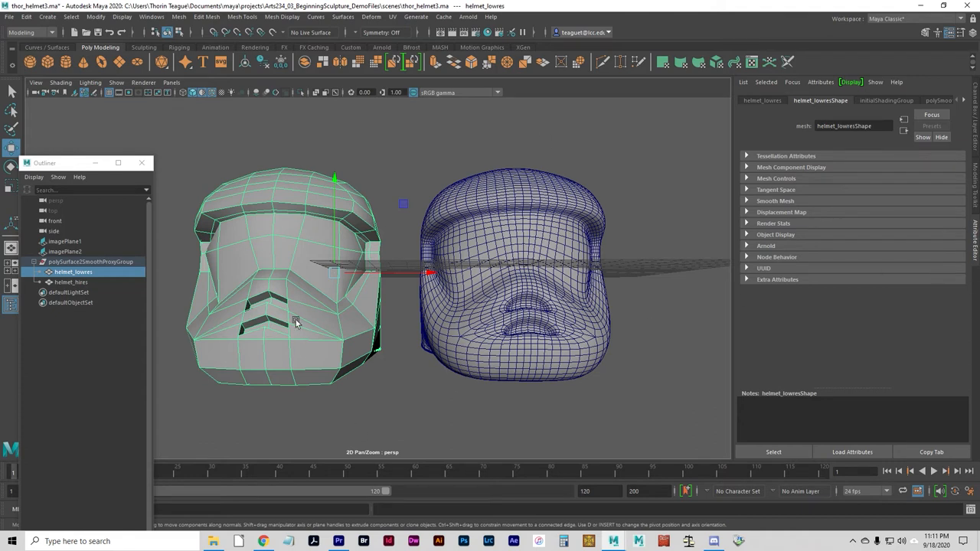
{"action": "right_click", "coordinate": [296, 322]}
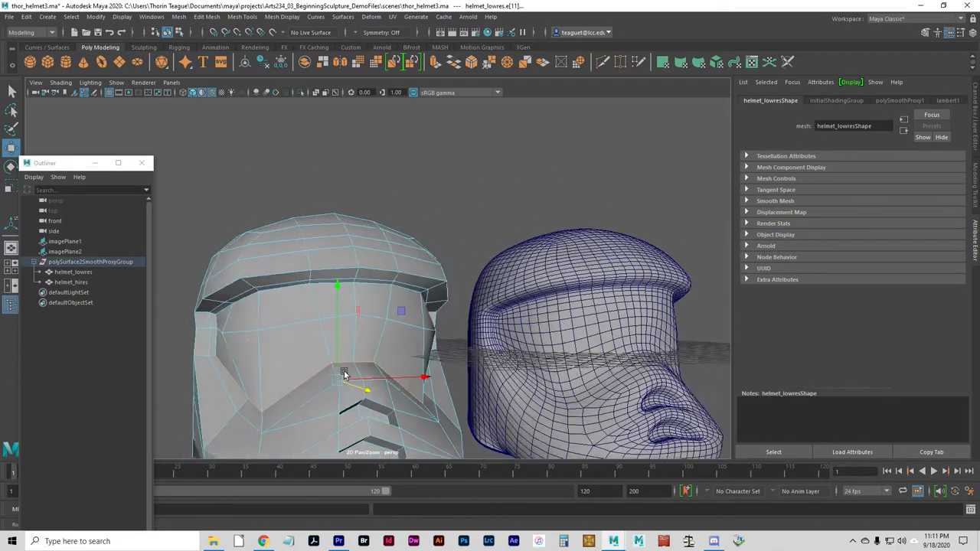
{"action": "left_click_drag", "start_coordinate": [344, 375], "coordinate": [303, 329]}
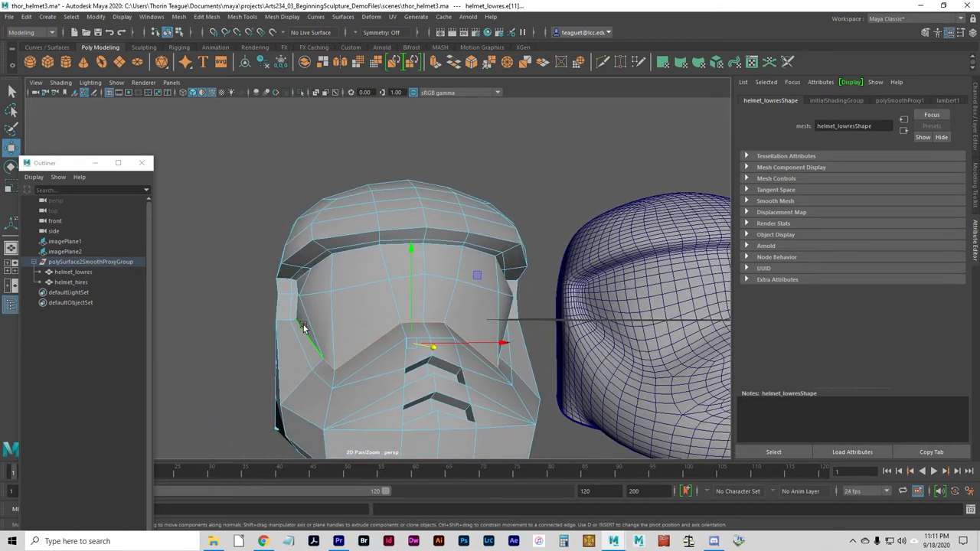
{"action": "left_click_drag", "start_coordinate": [306, 325], "coordinate": [297, 307]}
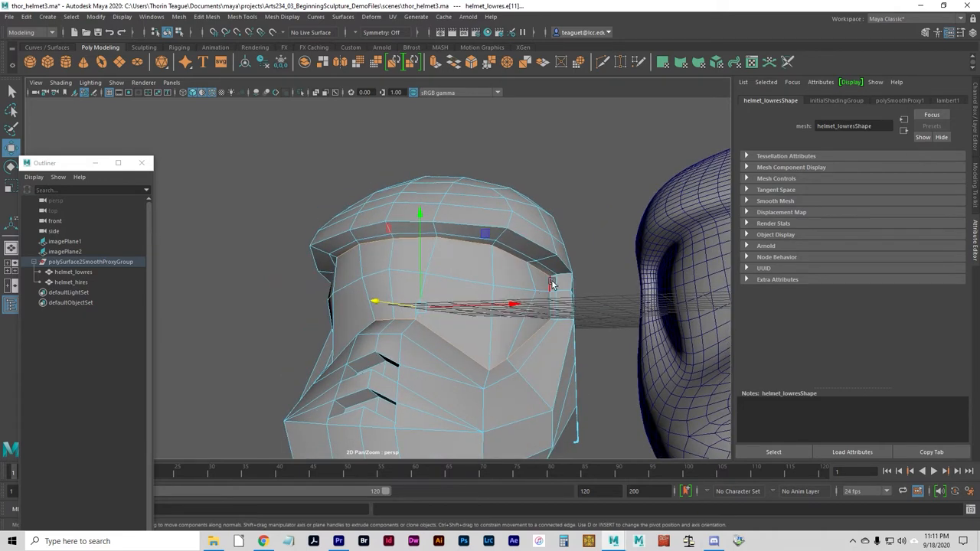
{"action": "mouse_move", "coordinate": [556, 302]}
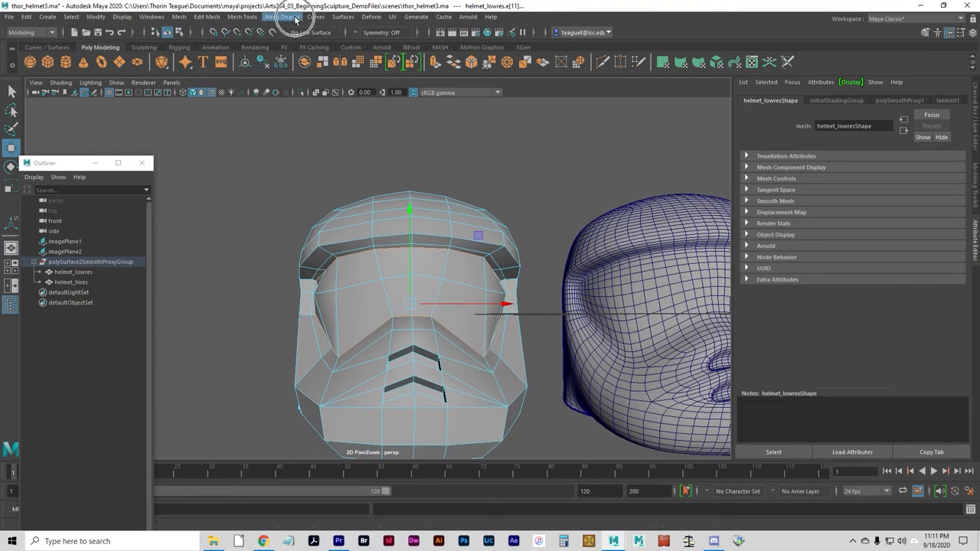
Step: Apply Mesh Display > Harden Edge to the selected visor edges
{"action": "left_click", "coordinate": [281, 17]}
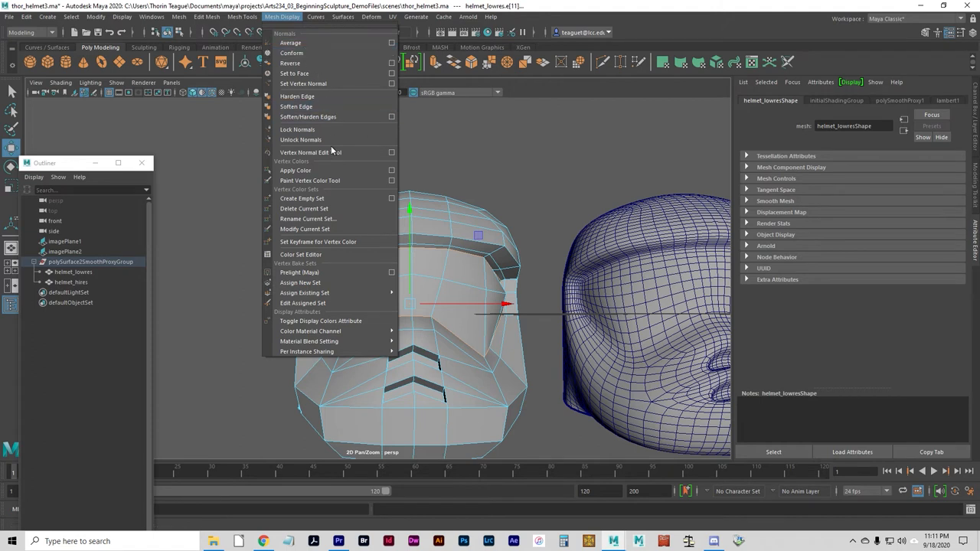
{"action": "mouse_move", "coordinate": [332, 147]}
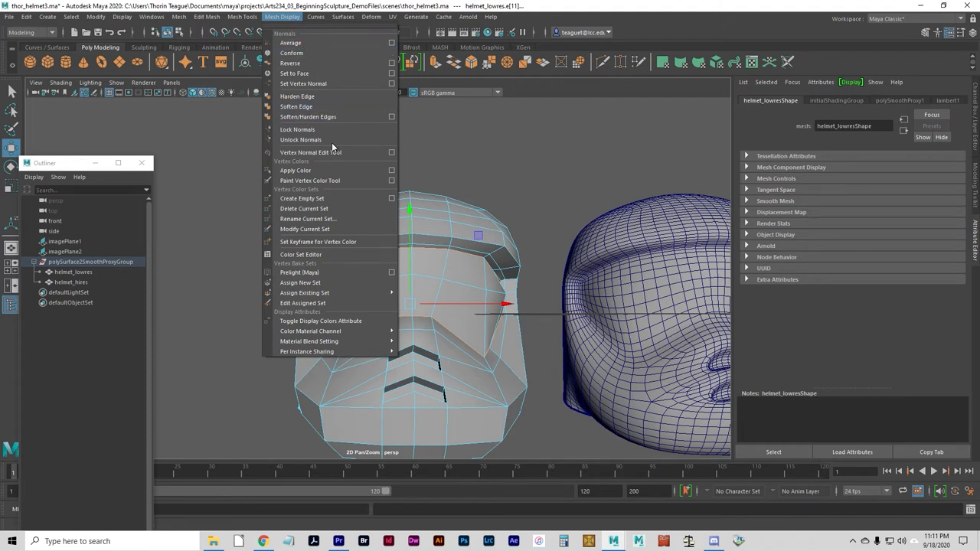
{"action": "mouse_move", "coordinate": [297, 95]}
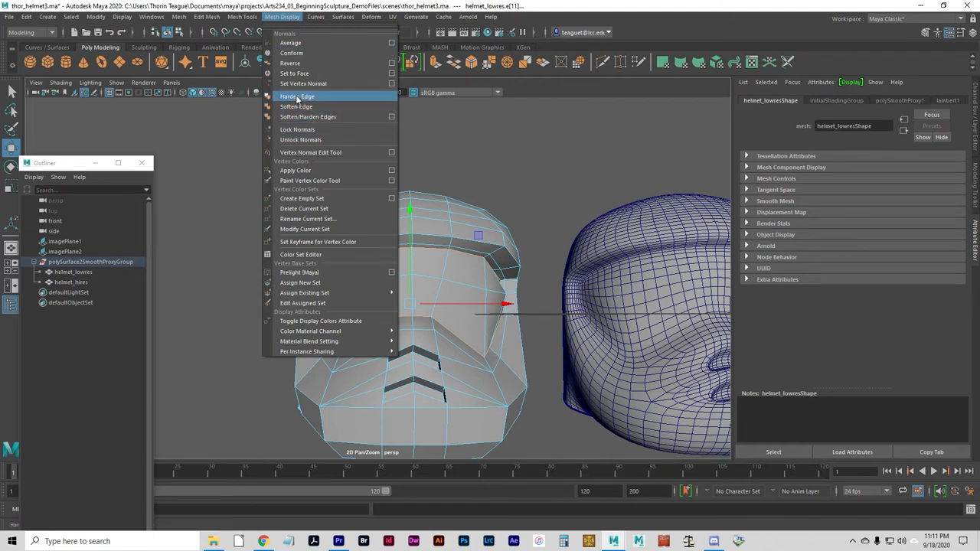
{"action": "left_click", "coordinate": [297, 96]}
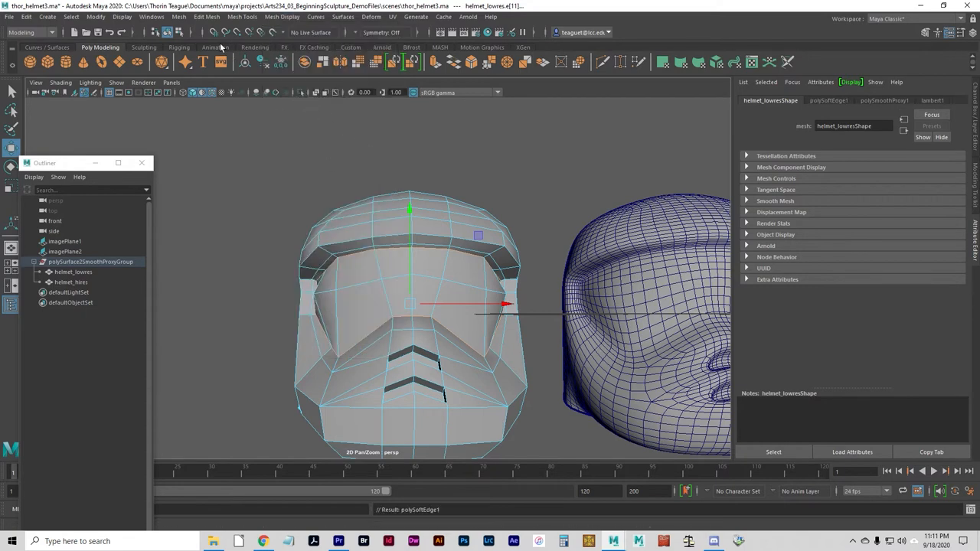
{"action": "left_click", "coordinate": [207, 17]}
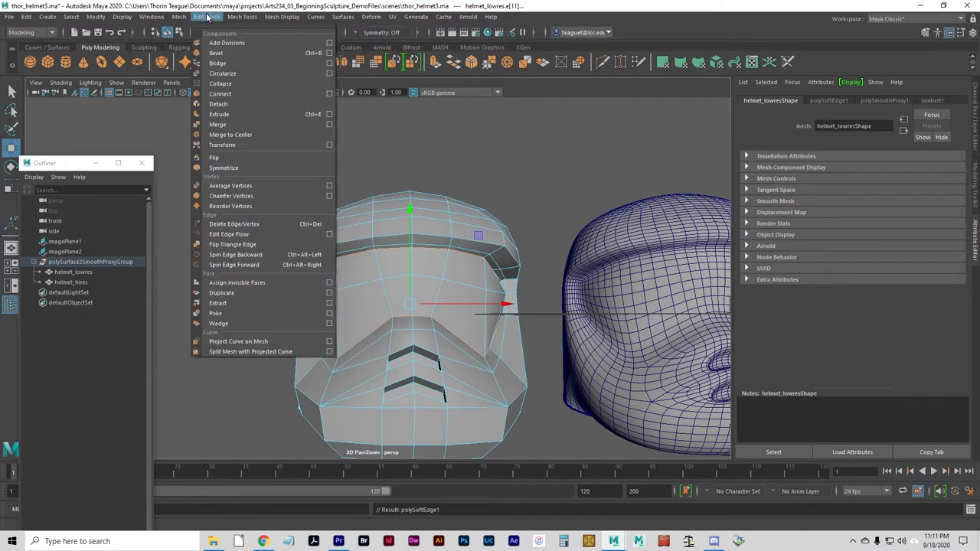
Step: Crease the helmet's visor edge loop with the Crease Tool and orbit to inspect it
{"action": "left_click", "coordinate": [243, 17]}
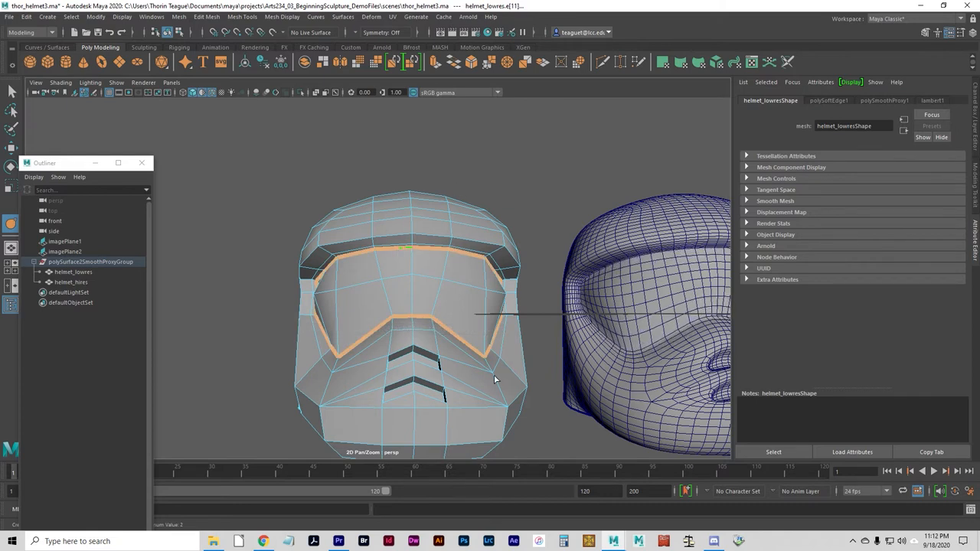
{"action": "mouse_move", "coordinate": [495, 393]}
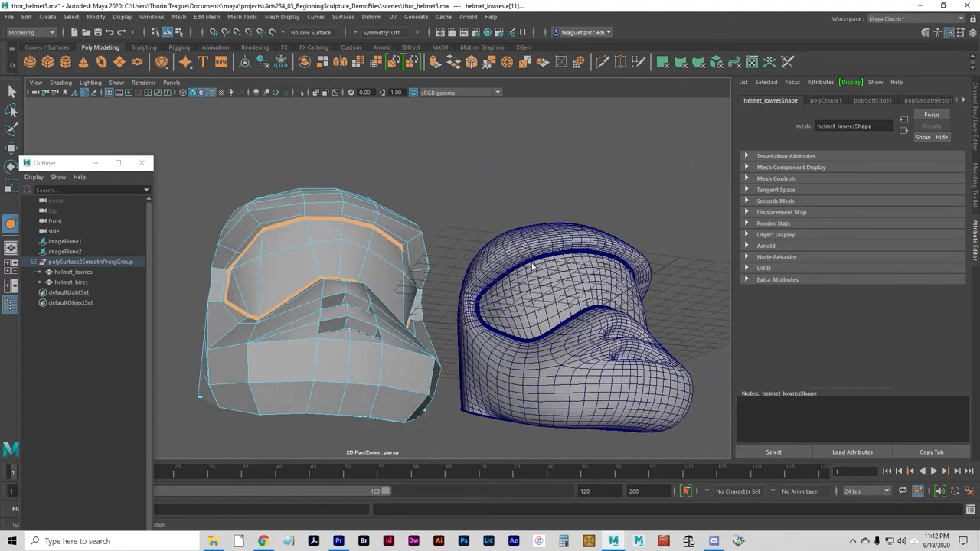
{"action": "left_click_drag", "start_coordinate": [532, 266], "coordinate": [513, 328]}
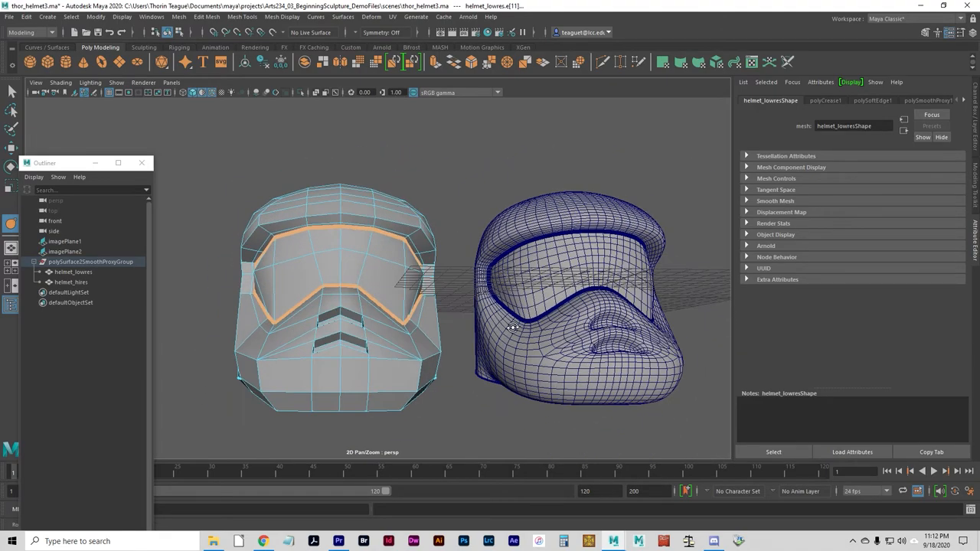
{"action": "left_click_drag", "start_coordinate": [513, 327], "coordinate": [306, 342]}
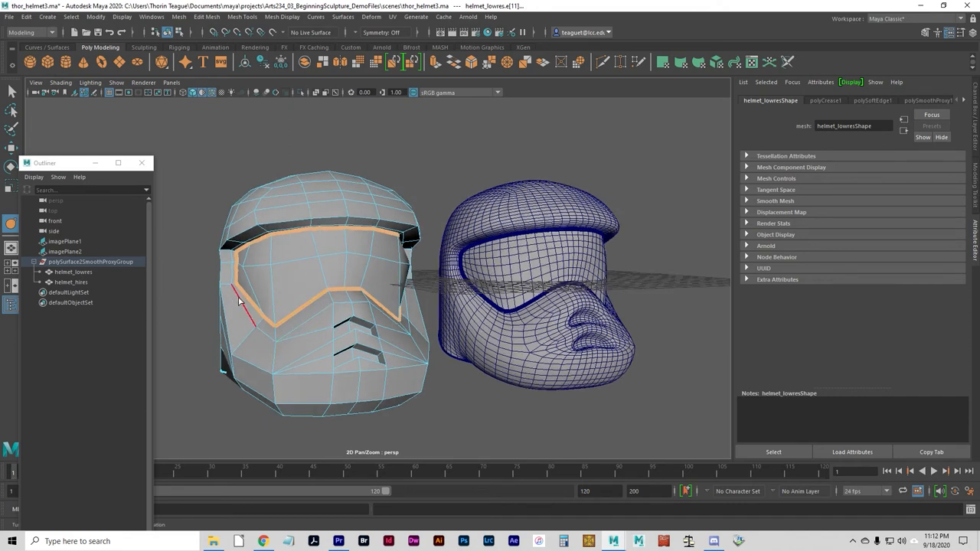
Step: Select the visor loop, then add the brow band and lower rim edges of helmet_lowres
{"action": "left_click", "coordinate": [368, 348]}
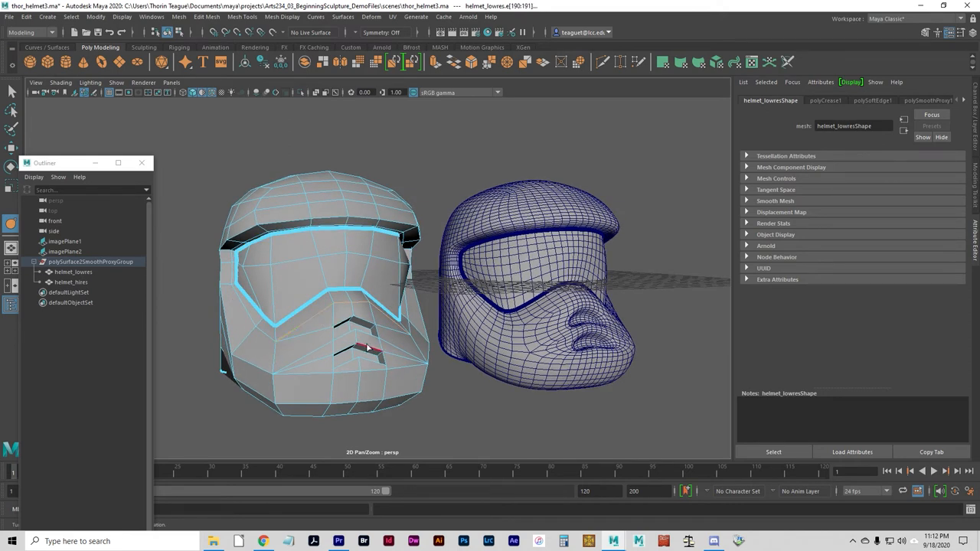
{"action": "left_click", "coordinate": [363, 349]}
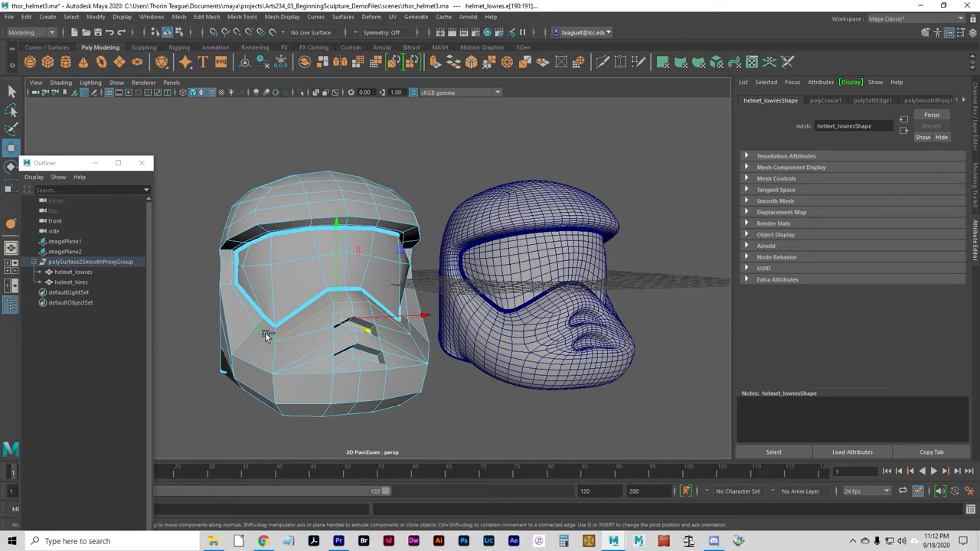
{"action": "left_click_drag", "start_coordinate": [266, 336], "coordinate": [354, 316]}
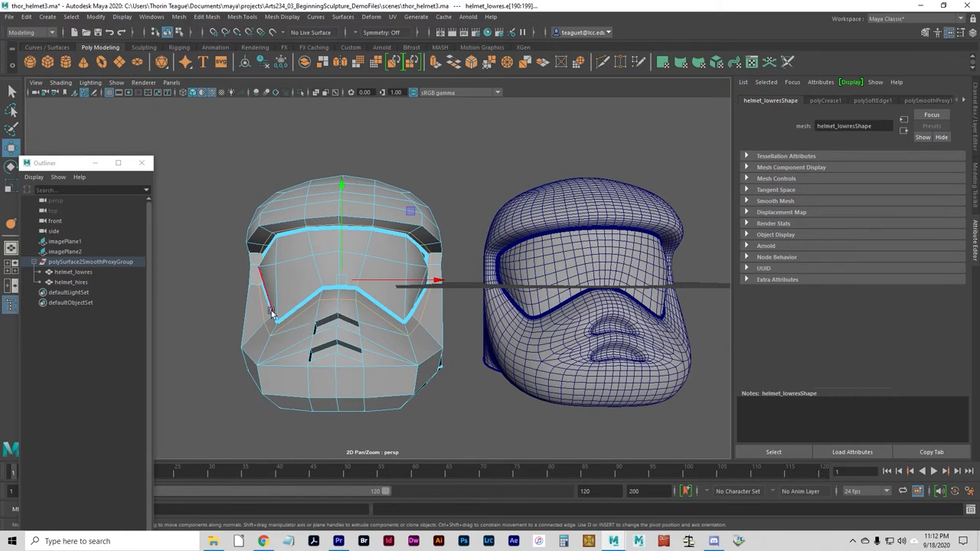
{"action": "left_click", "coordinate": [421, 241]}
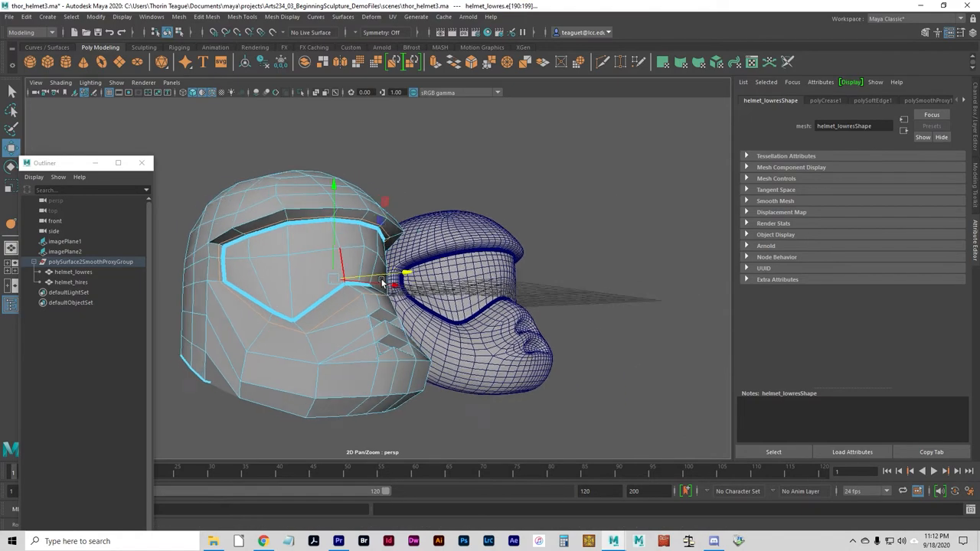
{"action": "left_click_drag", "start_coordinate": [383, 283], "coordinate": [337, 283]}
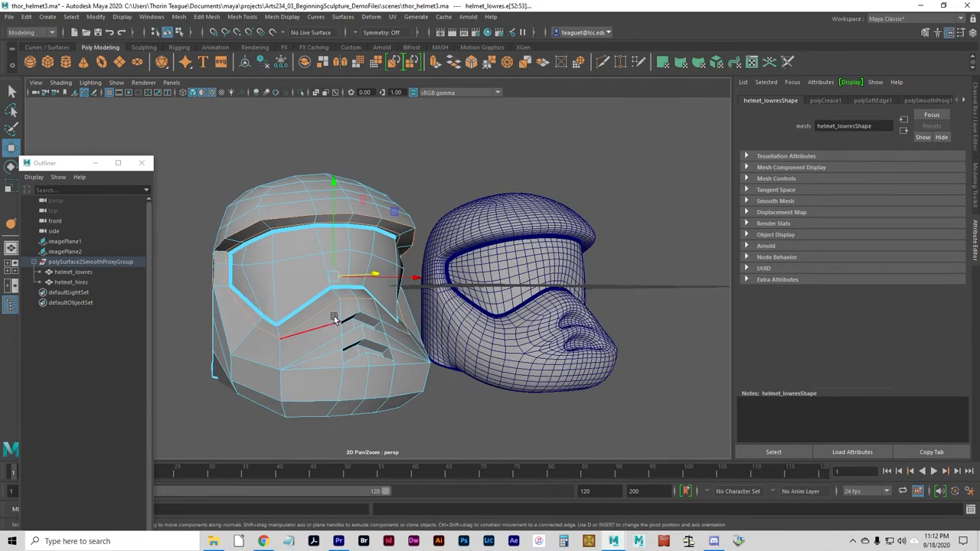
{"action": "left_click_drag", "start_coordinate": [333, 318], "coordinate": [383, 375]}
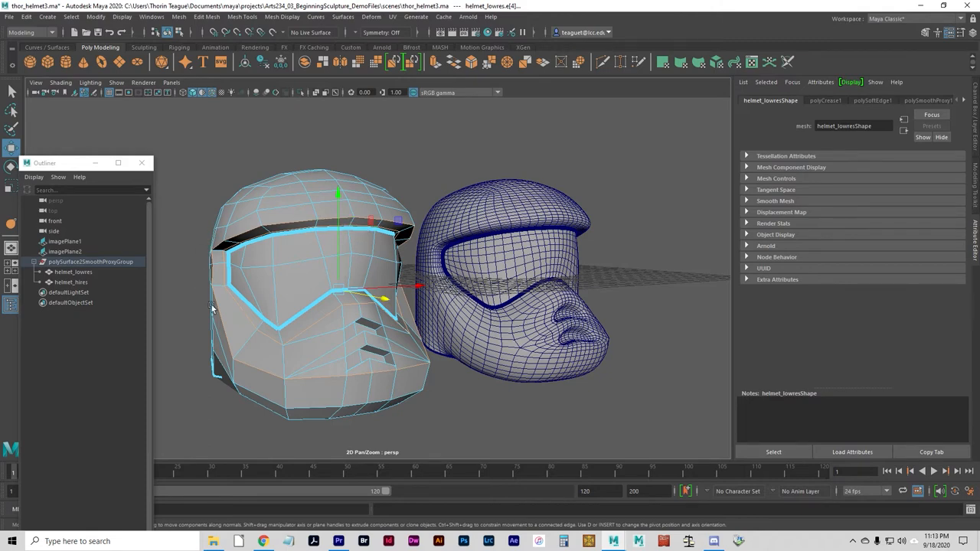
{"action": "mouse_move", "coordinate": [281, 17]}
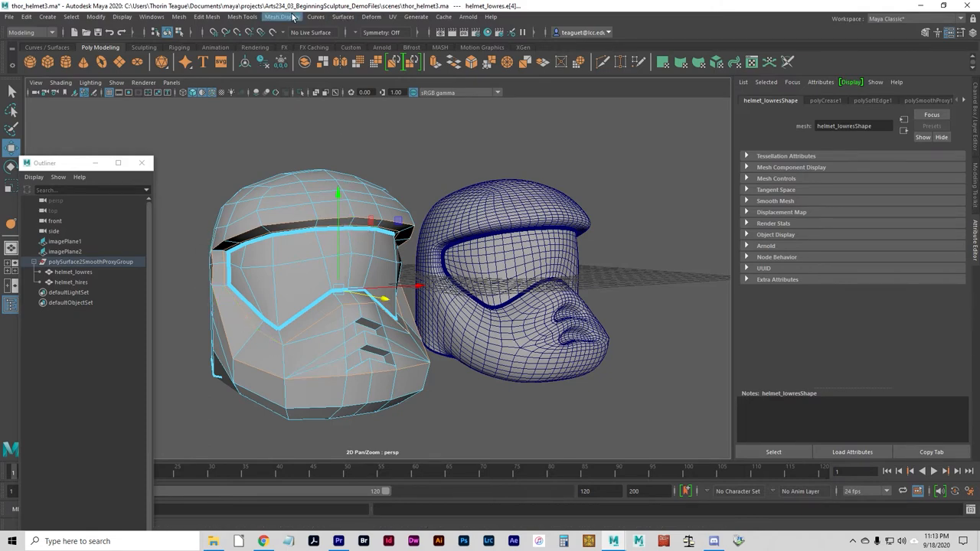
Step: Harden the brow band and lower rim edges, then crease them with the Crease Tool
{"action": "left_click", "coordinate": [281, 16]}
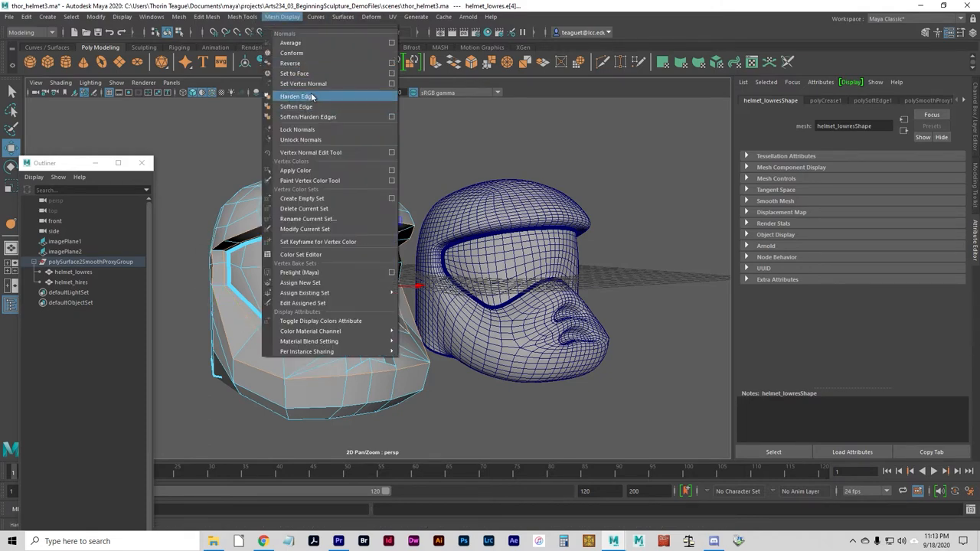
{"action": "left_click", "coordinate": [296, 106]}
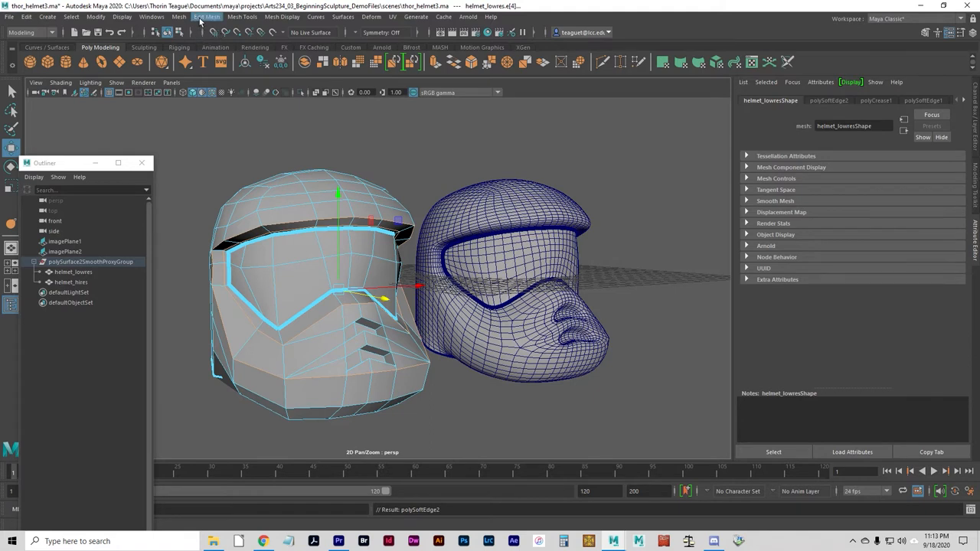
{"action": "left_click", "coordinate": [241, 17]}
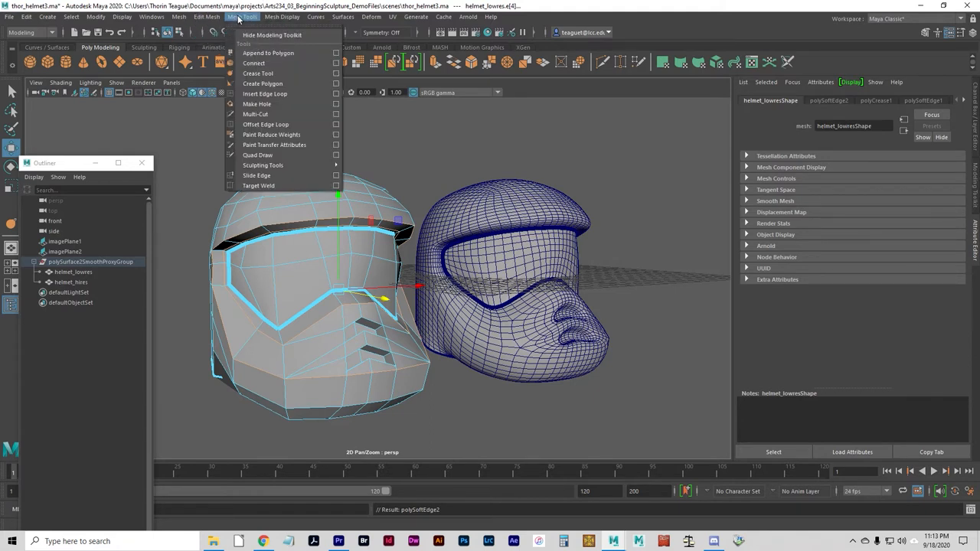
{"action": "left_click", "coordinate": [258, 73]}
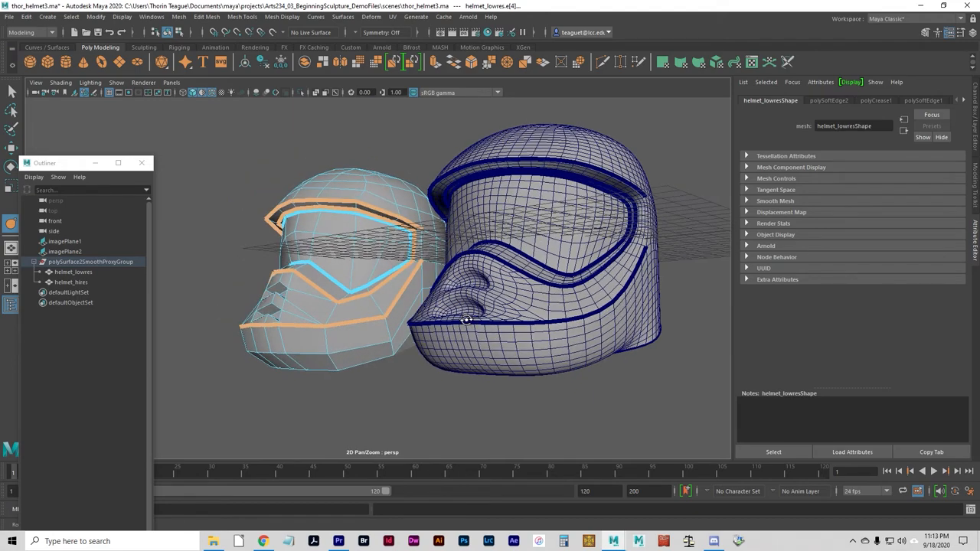
{"action": "left_click_drag", "start_coordinate": [475, 322], "coordinate": [478, 307]}
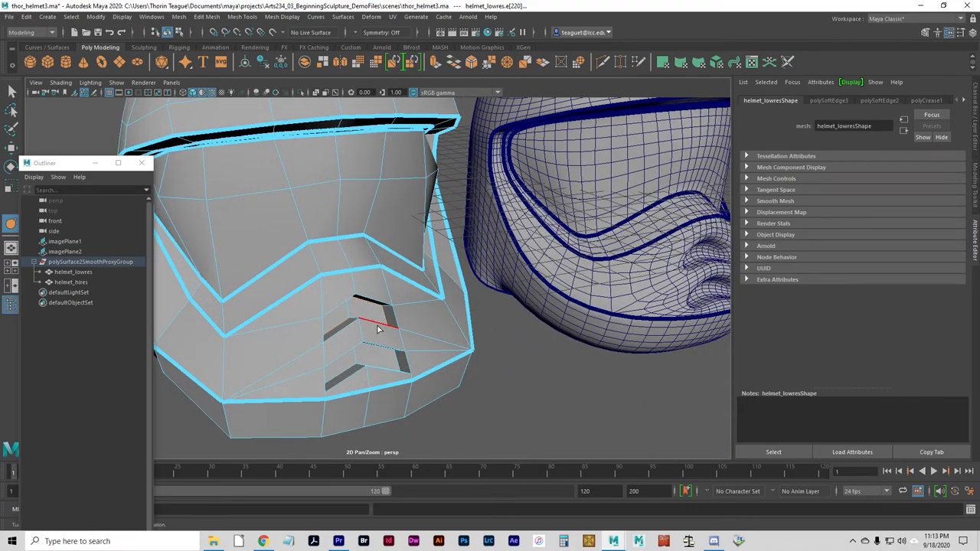
Step: Add the chevron slot edges and the lower face rim edge to the selection
{"action": "left_click_drag", "start_coordinate": [379, 325], "coordinate": [289, 299]}
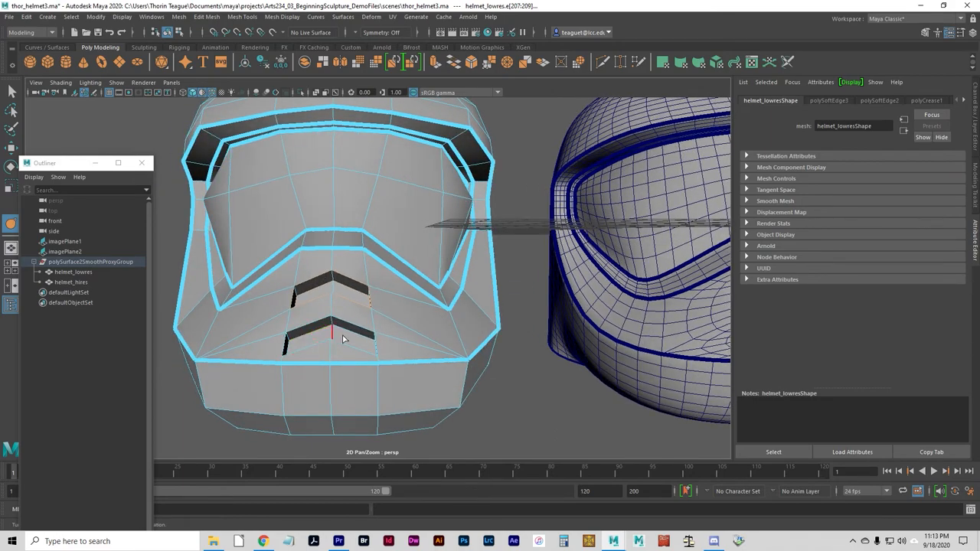
{"action": "left_click_drag", "start_coordinate": [344, 337], "coordinate": [398, 363]}
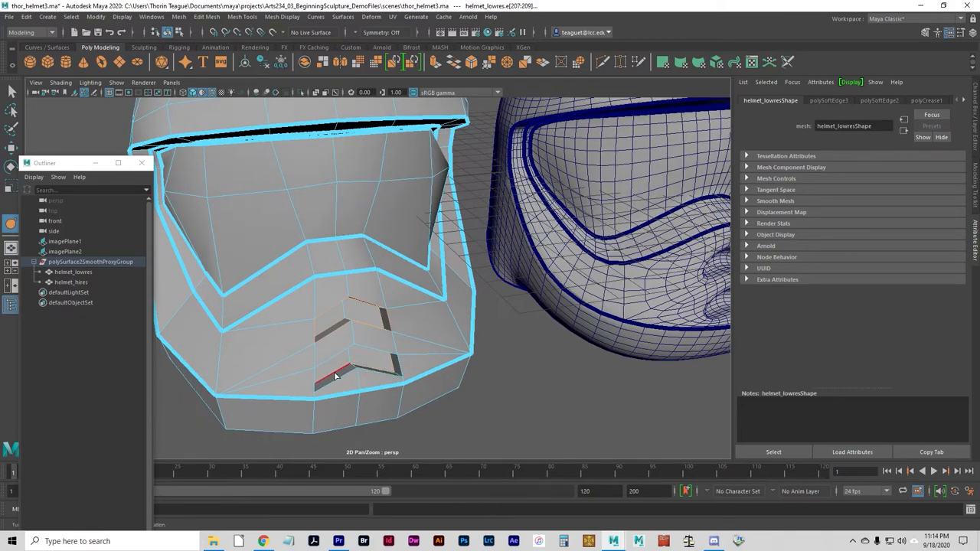
{"action": "left_click_drag", "start_coordinate": [335, 375], "coordinate": [287, 359]}
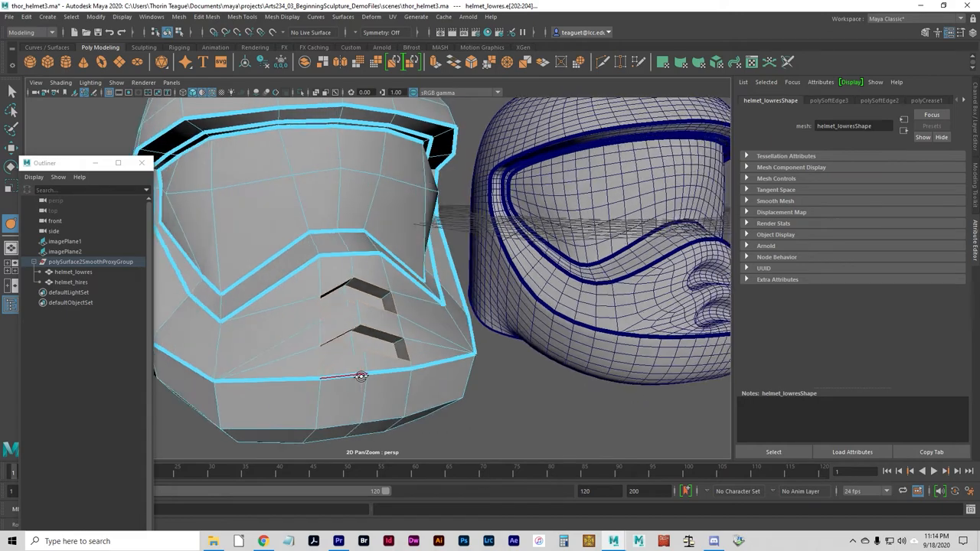
{"action": "left_click_drag", "start_coordinate": [360, 375], "coordinate": [383, 268]}
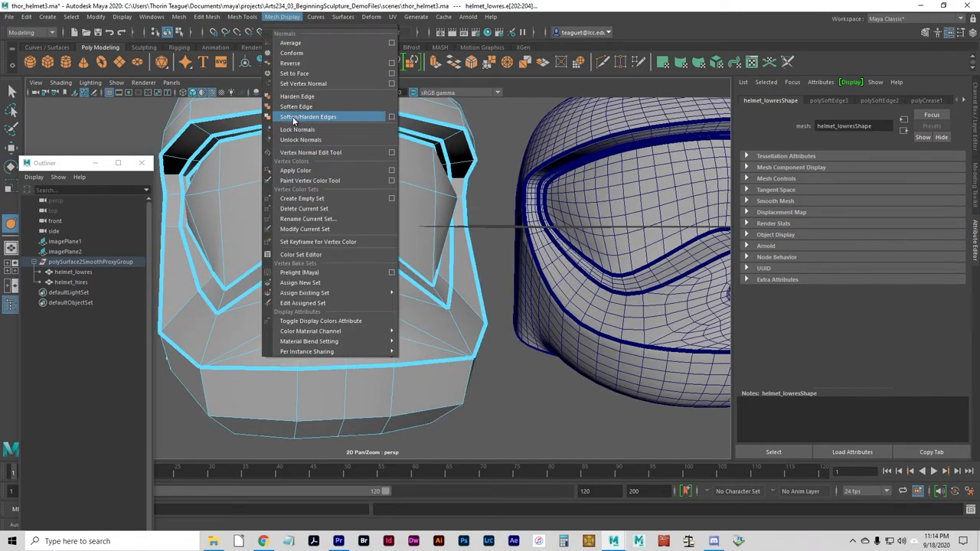
Step: Harden the selected chevron slot and lower rim edges
{"action": "left_click", "coordinate": [307, 116]}
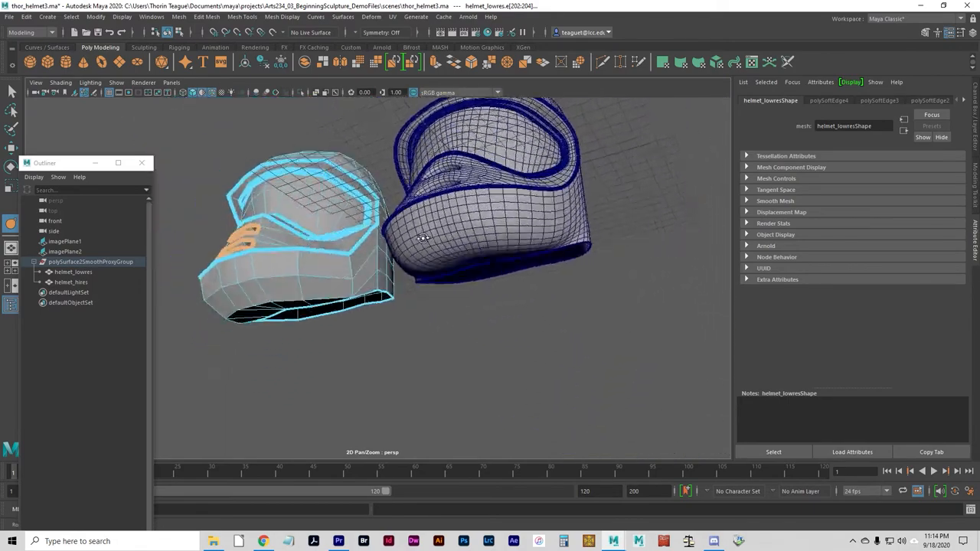
Step: Save the scene as thor_helmet4.ma, replacing the existing file
{"action": "left_click", "coordinate": [8, 17]}
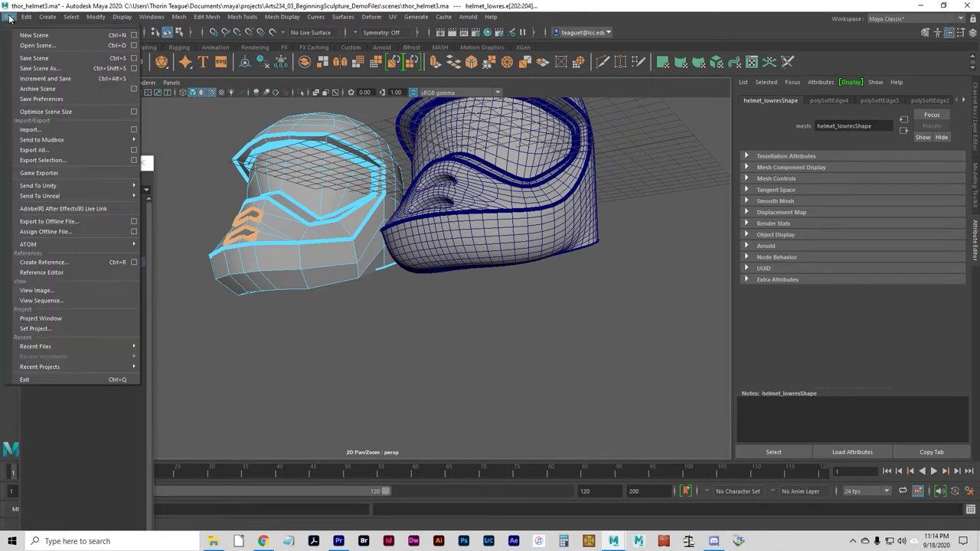
{"action": "mouse_move", "coordinate": [86, 340]}
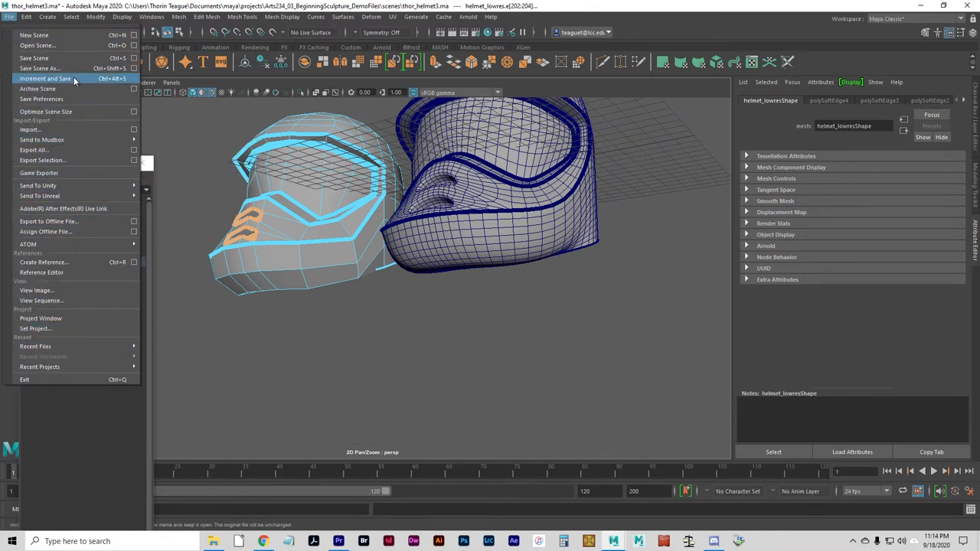
{"action": "left_click", "coordinate": [38, 68]}
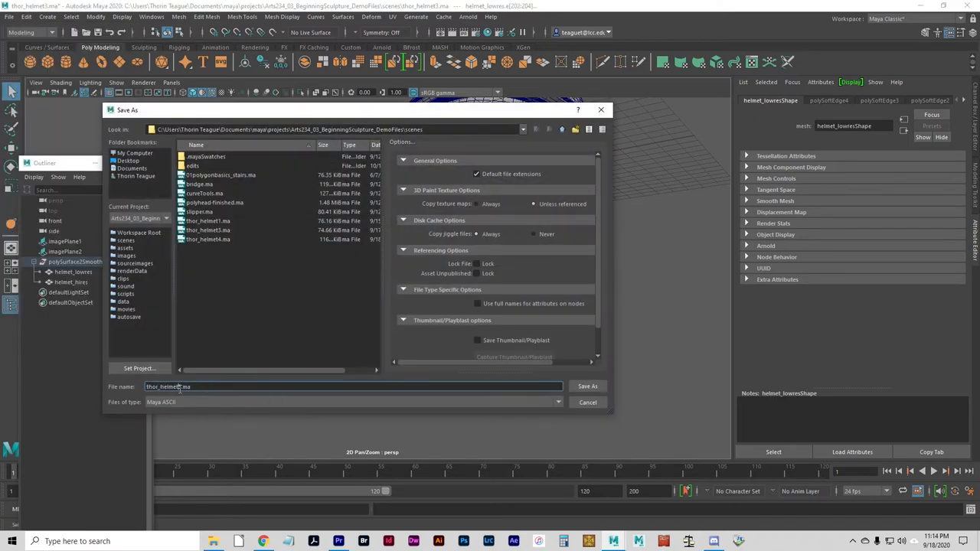
{"action": "left_click", "coordinate": [207, 239]}
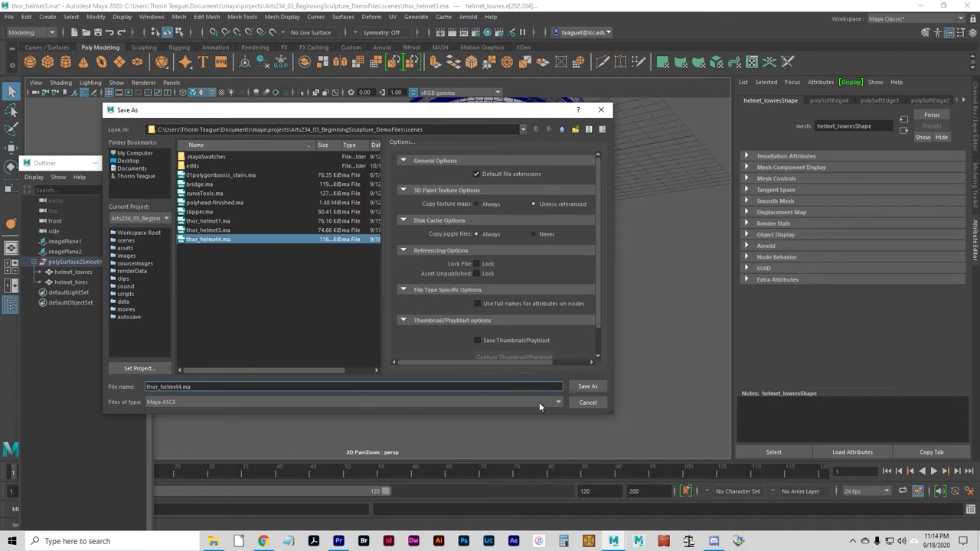
{"action": "left_click", "coordinate": [587, 385]}
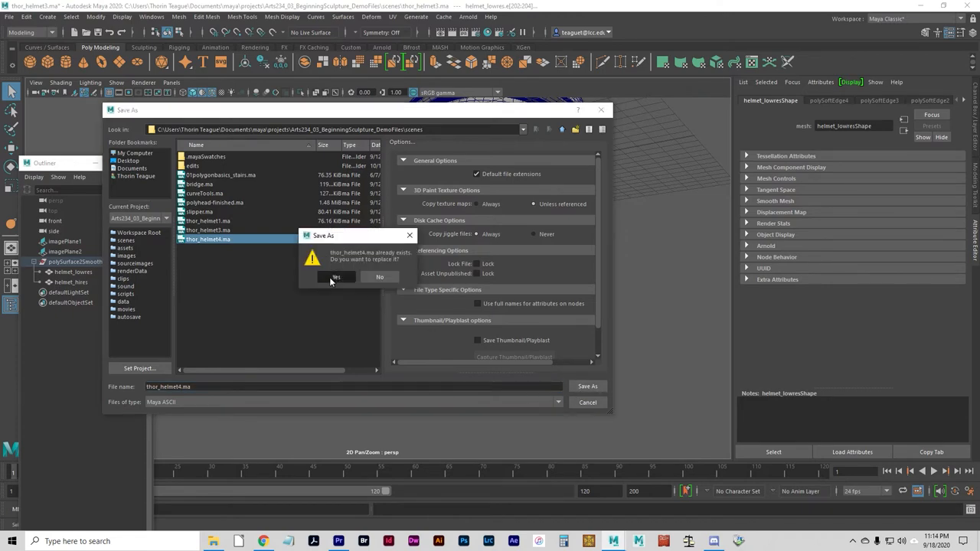
{"action": "left_click", "coordinate": [335, 276]}
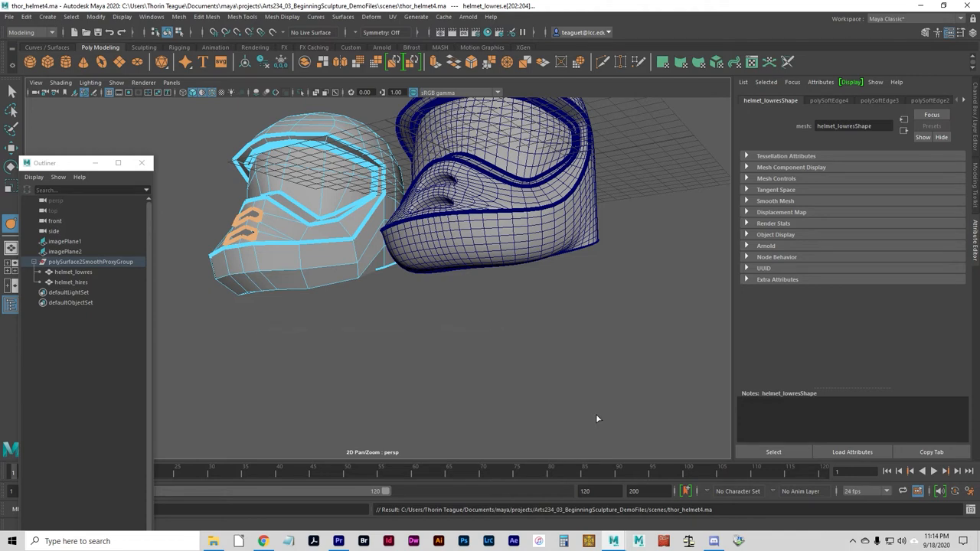
{"action": "mouse_move", "coordinate": [4, 24]}
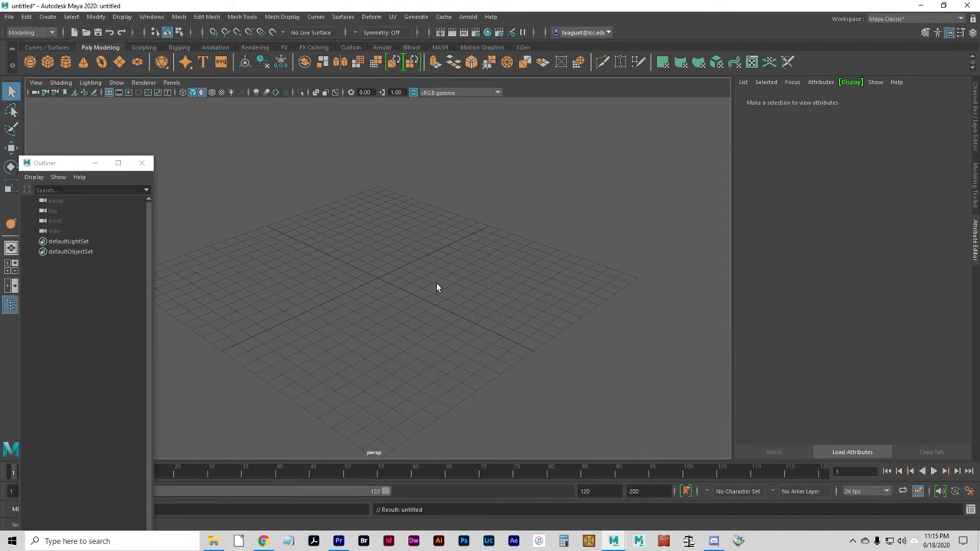
Step: Close the Outliner window
{"action": "left_click", "coordinate": [142, 163]}
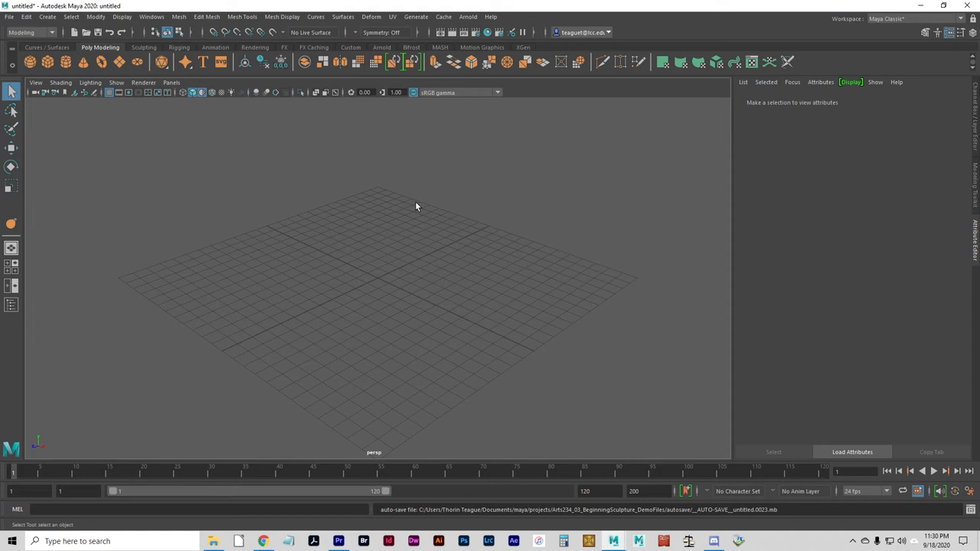
{"action": "mouse_move", "coordinate": [421, 200]}
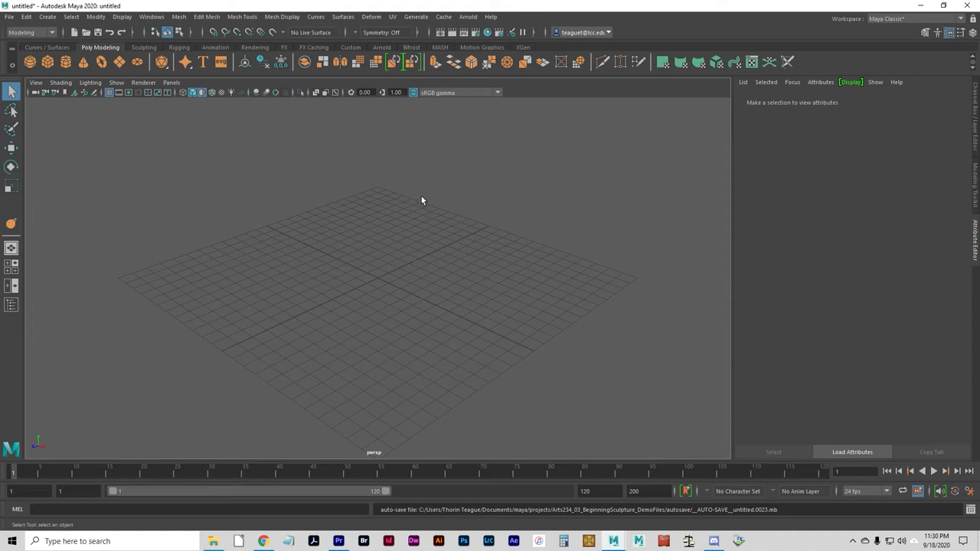
{"action": "mouse_move", "coordinate": [455, 205]}
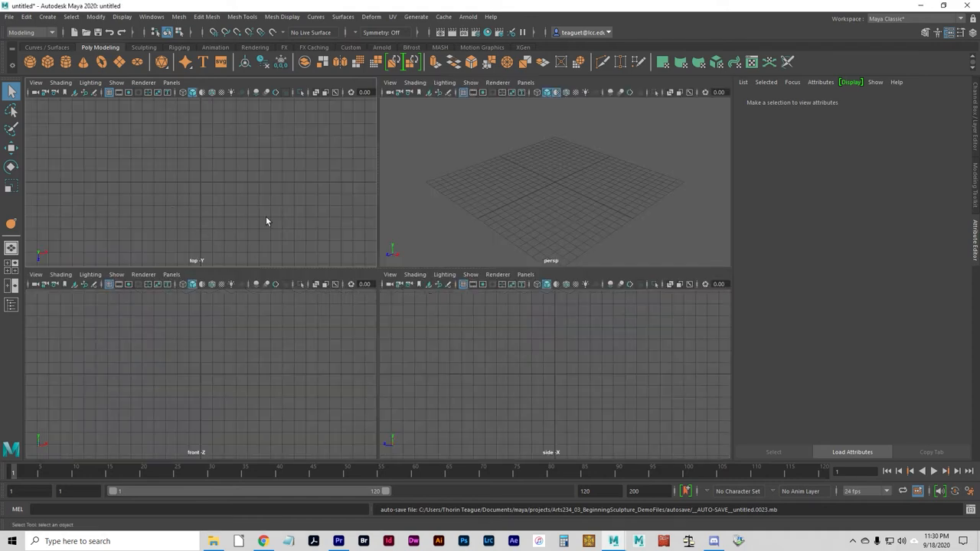
{"action": "mouse_move", "coordinate": [319, 127]}
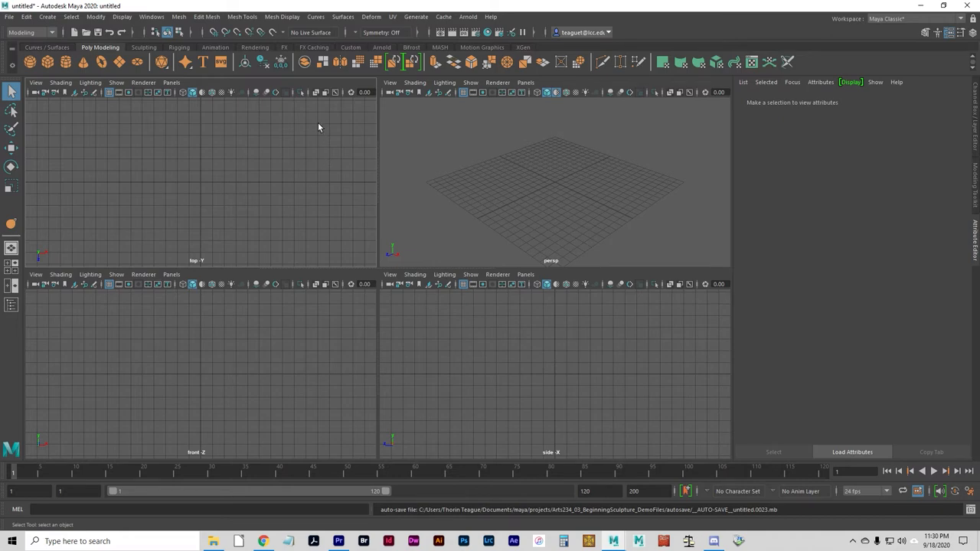
Step: Draw a triangle and then a four-sided polygon with Create Polygon
{"action": "left_click", "coordinate": [242, 16]}
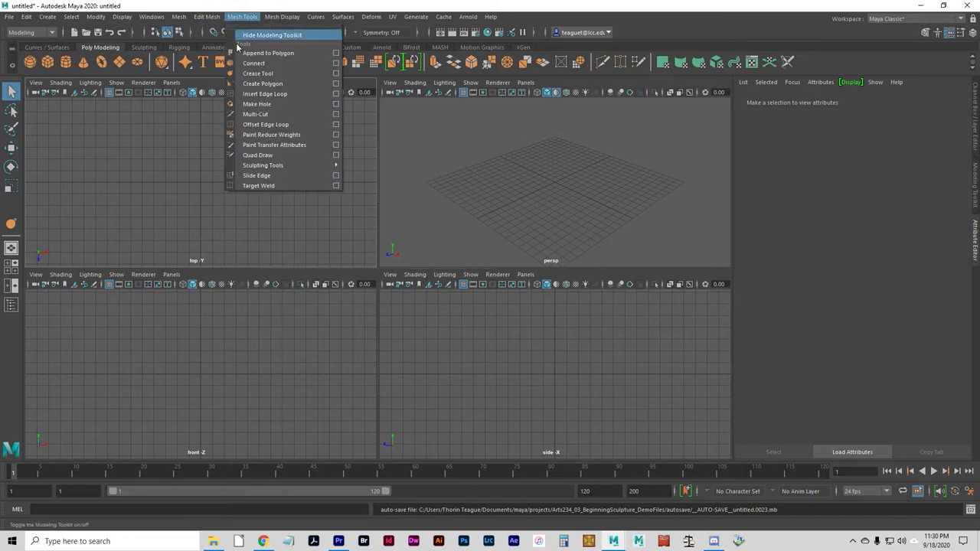
{"action": "left_click", "coordinate": [262, 83]}
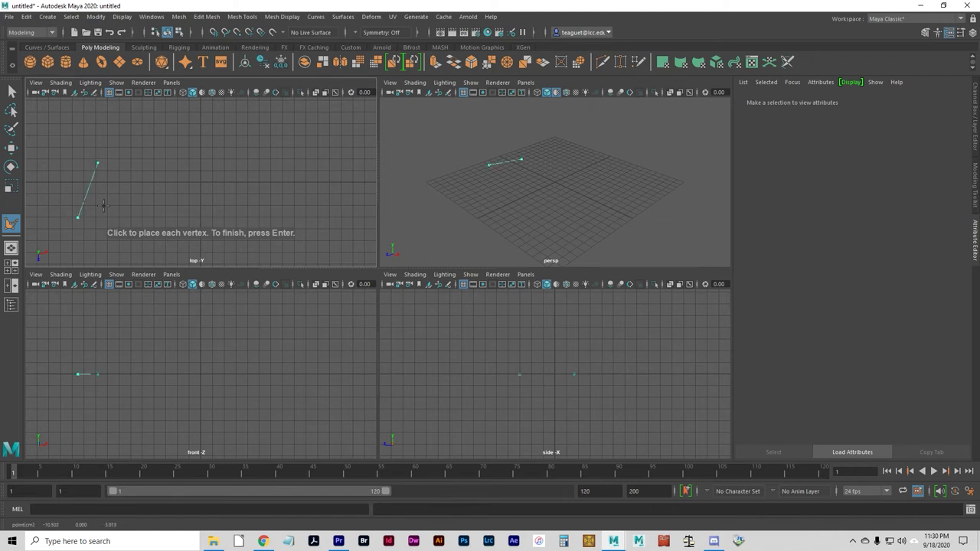
{"action": "key", "text": "Return"}
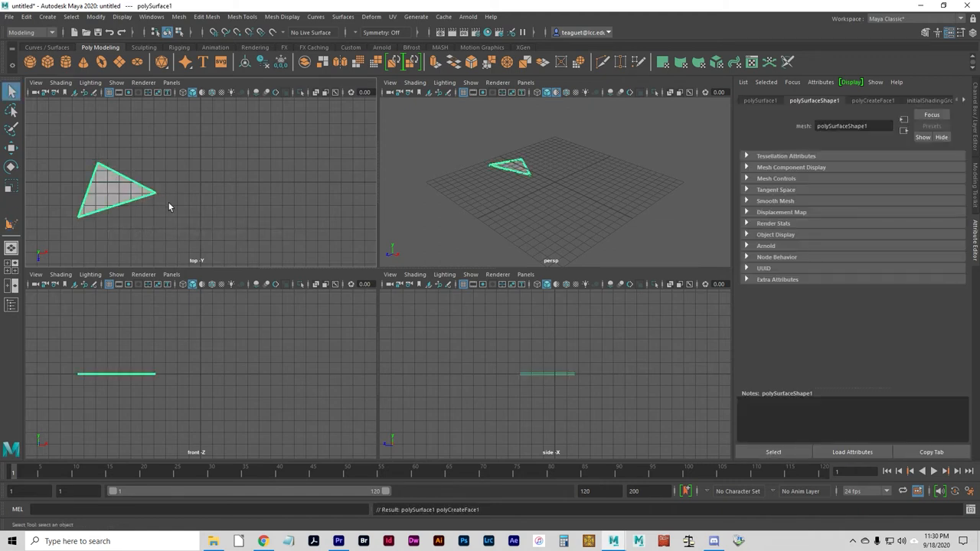
{"action": "mouse_move", "coordinate": [8, 239]}
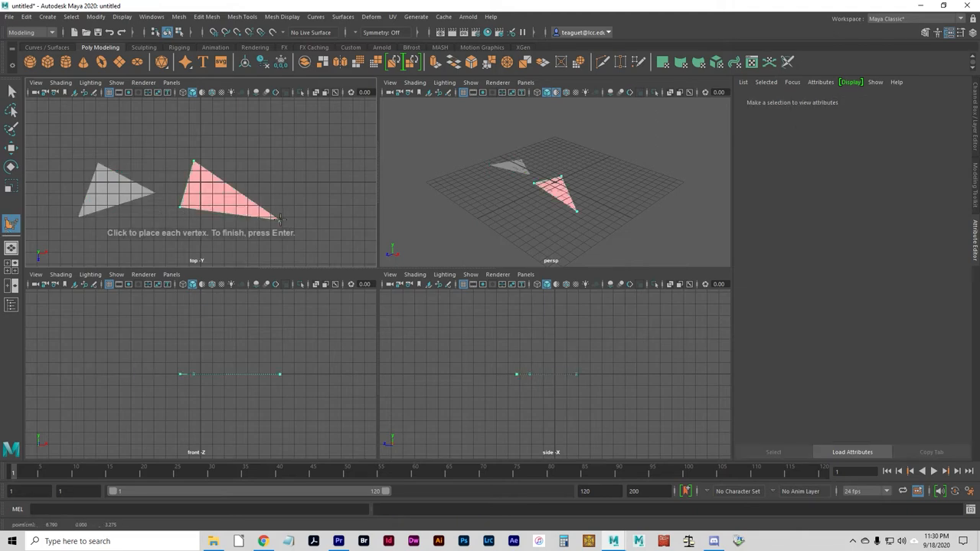
{"action": "key", "text": "Return"}
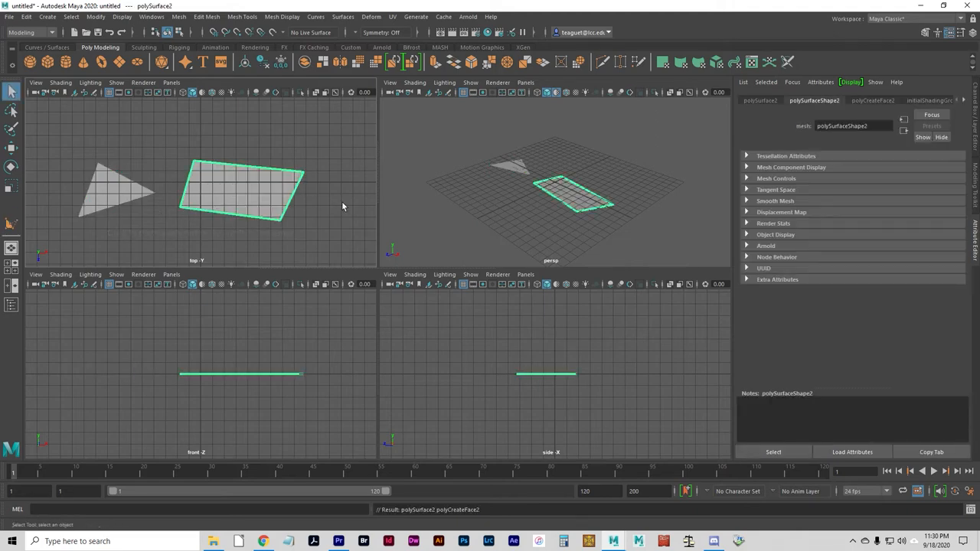
{"action": "mouse_move", "coordinate": [347, 202]}
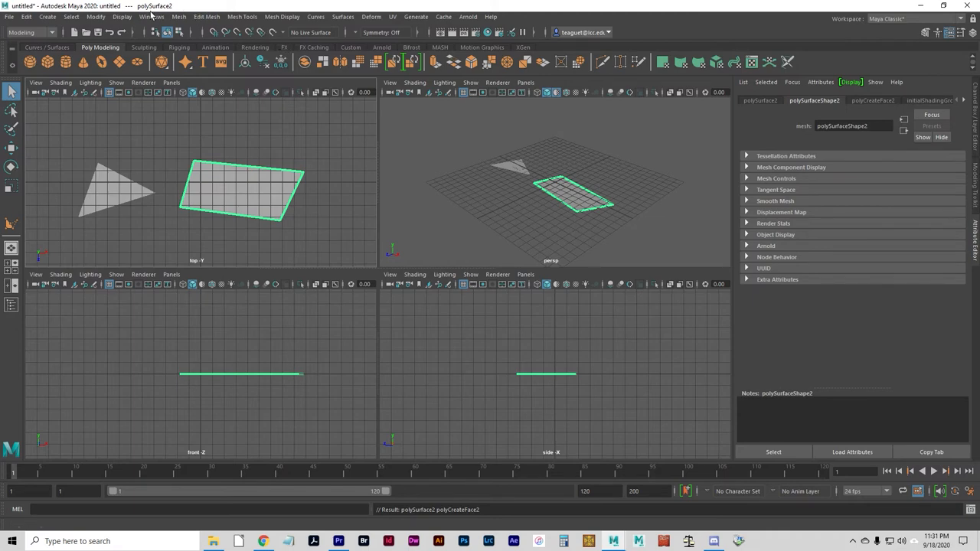
Step: In Hypergraph: Hierarchy, combine polySurface1 and polySurface2 into one mesh
{"action": "left_click", "coordinate": [151, 16]}
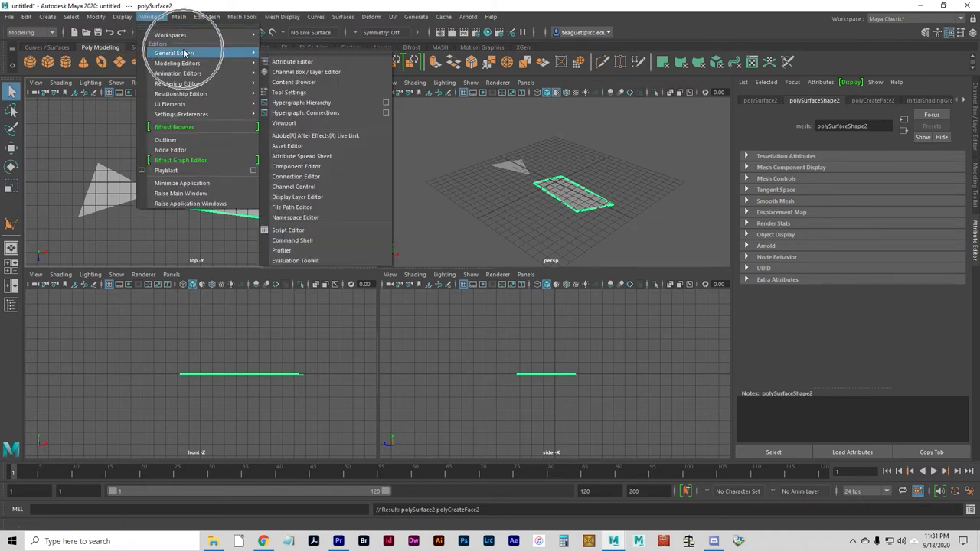
{"action": "mouse_move", "coordinate": [301, 102]}
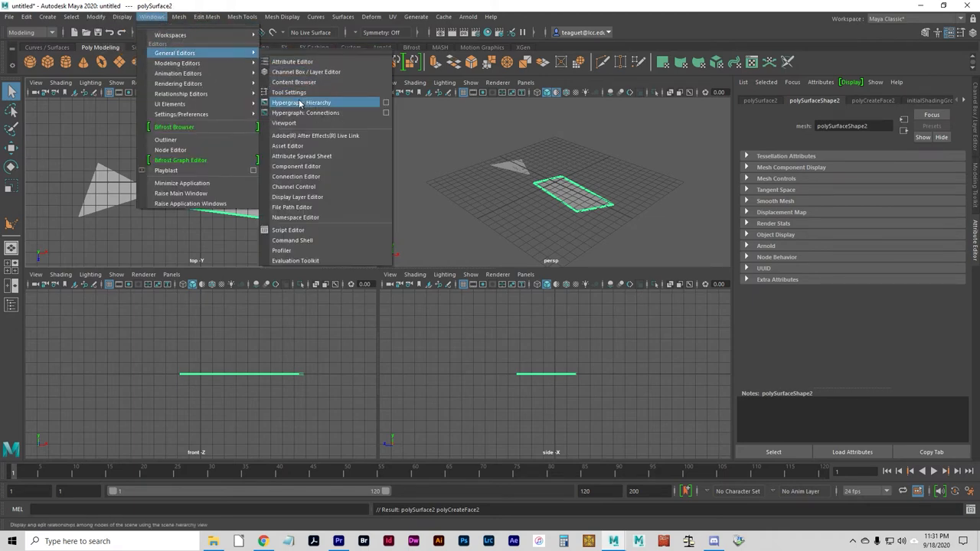
{"action": "left_click", "coordinate": [300, 102]}
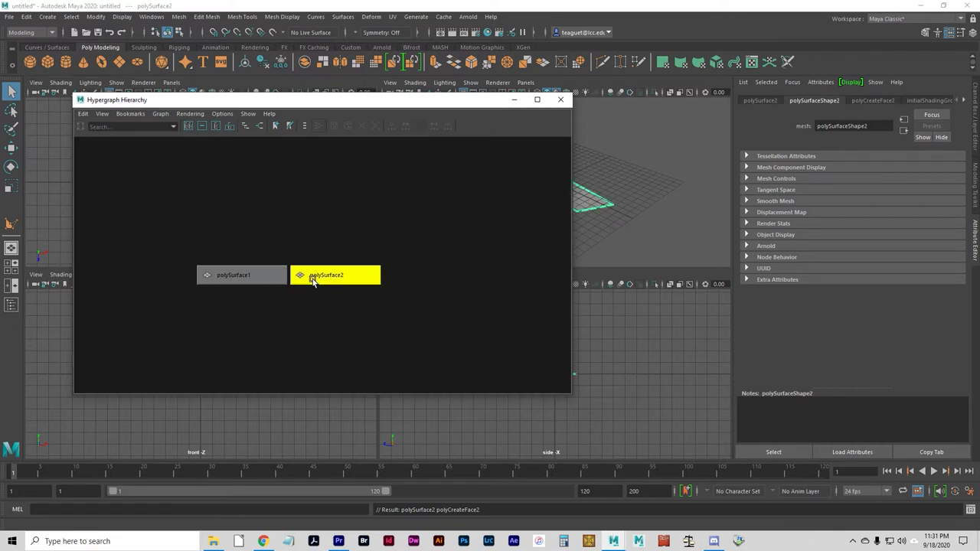
{"action": "left_click_drag", "start_coordinate": [116, 100], "coordinate": [392, 71]}
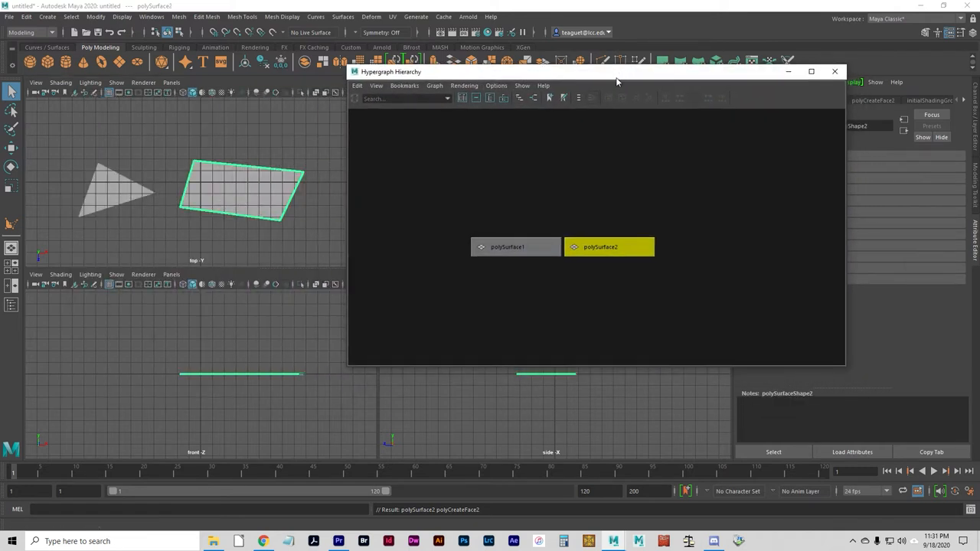
{"action": "left_click", "coordinate": [515, 246]}
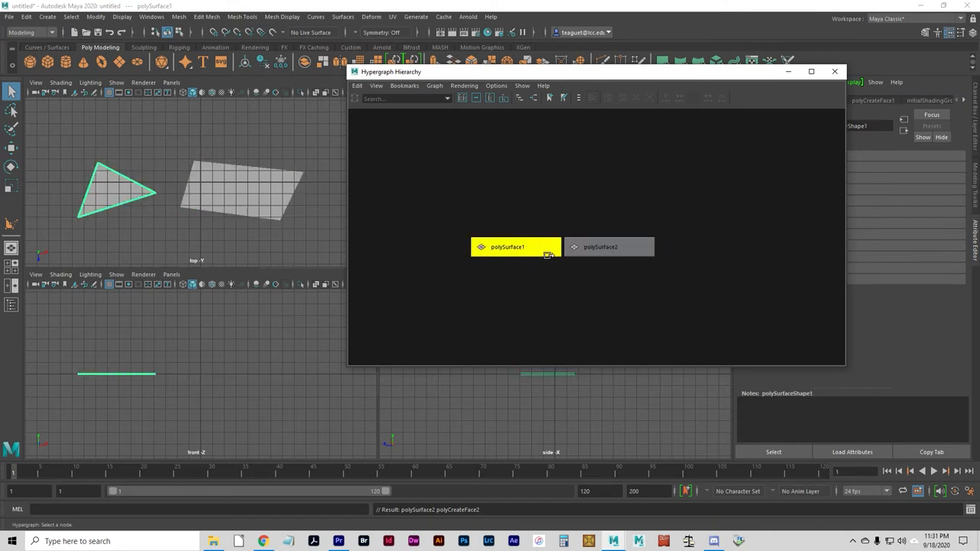
{"action": "left_click", "coordinate": [609, 246]}
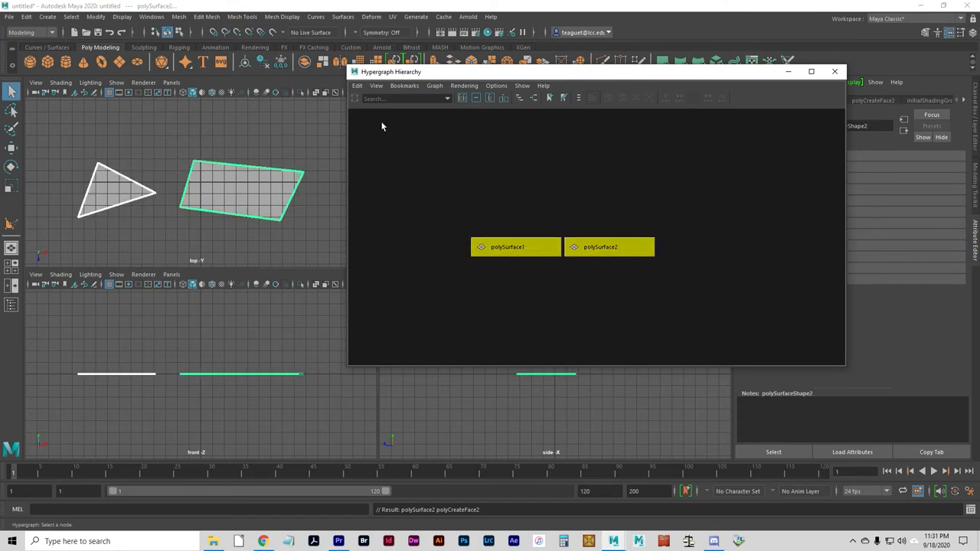
{"action": "left_click", "coordinate": [178, 16]}
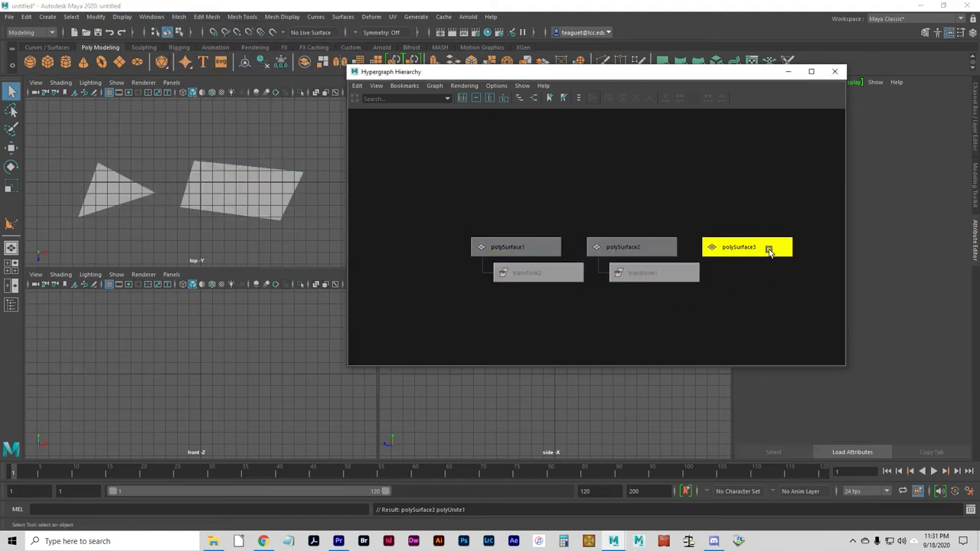
Step: Clean up the leftover nodes and select the combined polySurface3
{"action": "left_click", "coordinate": [737, 247]}
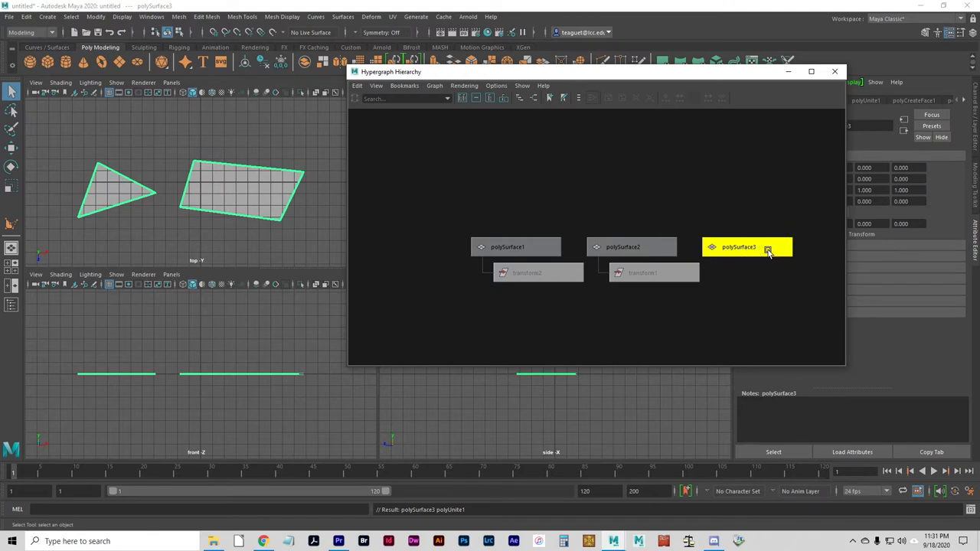
{"action": "left_click", "coordinate": [631, 247]}
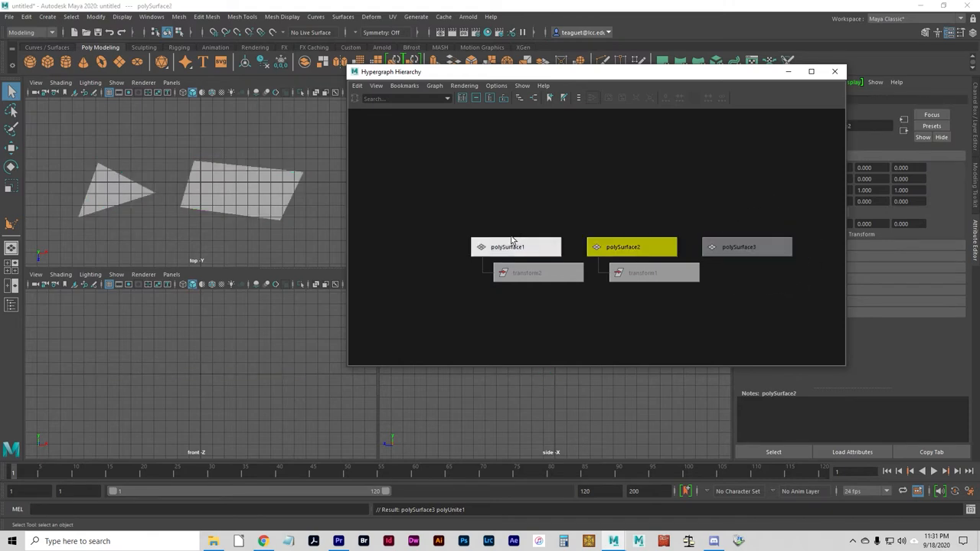
{"action": "left_click", "coordinate": [526, 272]}
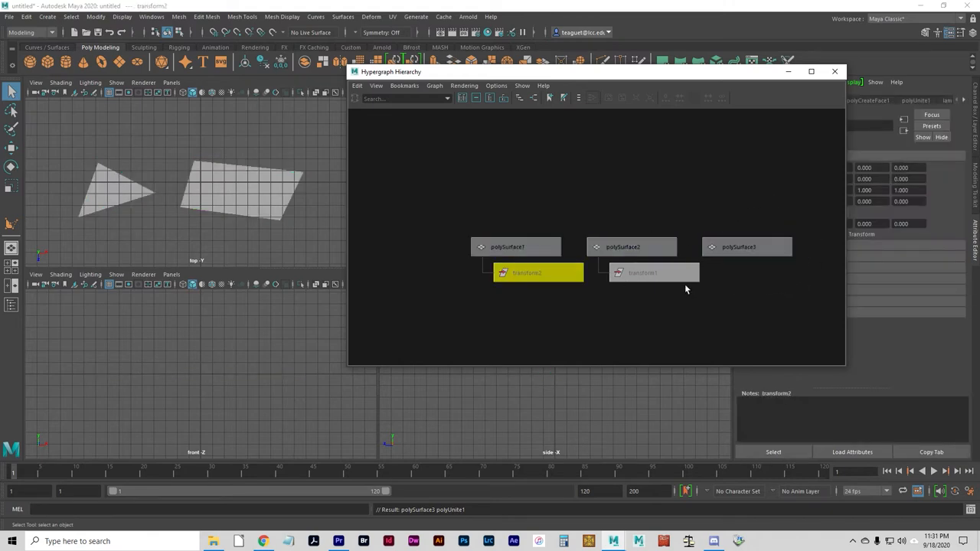
{"action": "left_click", "coordinate": [738, 246]}
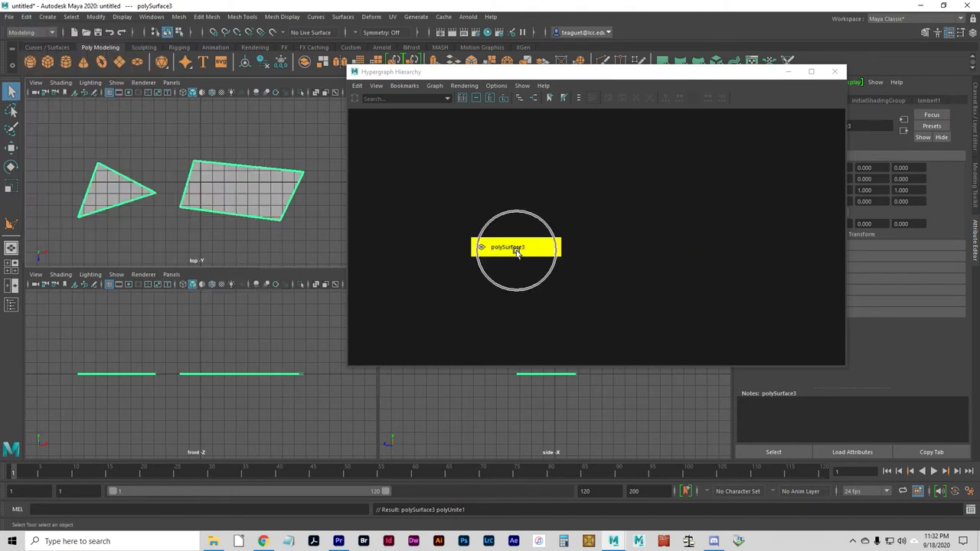
{"action": "left_click", "coordinate": [834, 72]}
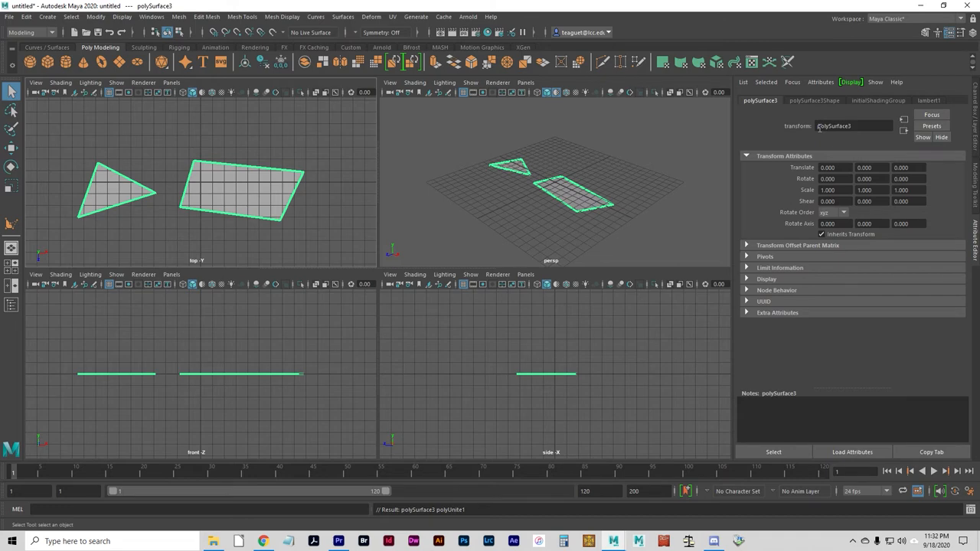
Step: Move a triangle vertex onto the quad's corner, then flatten the quad again
{"action": "right_click", "coordinate": [108, 195]}
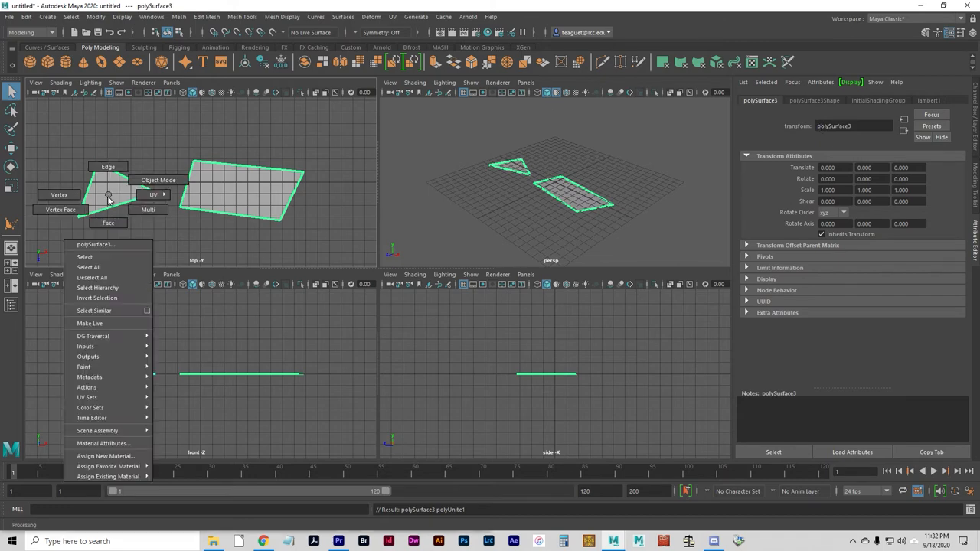
{"action": "left_click", "coordinate": [163, 207]}
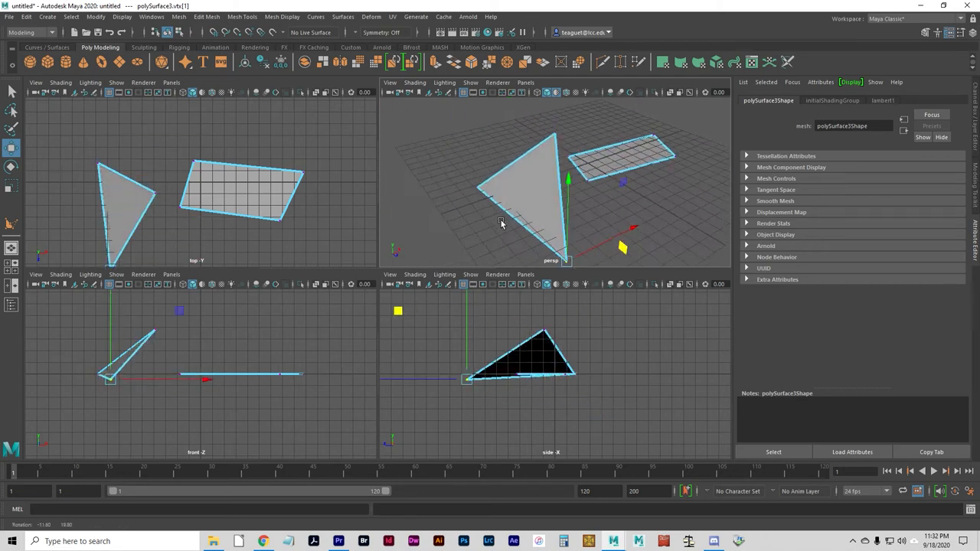
{"action": "left_click_drag", "start_coordinate": [501, 224], "coordinate": [469, 207]}
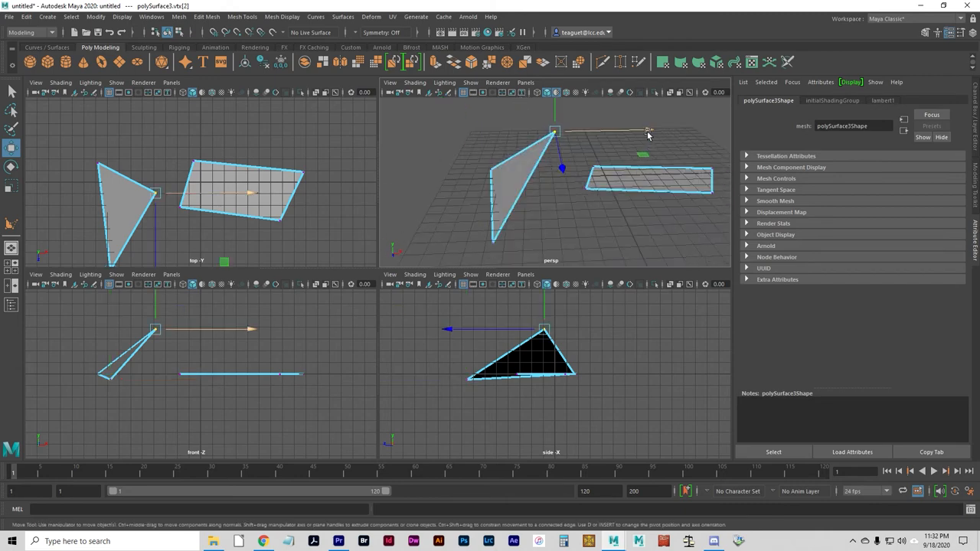
{"action": "left_click_drag", "start_coordinate": [647, 131], "coordinate": [624, 130]}
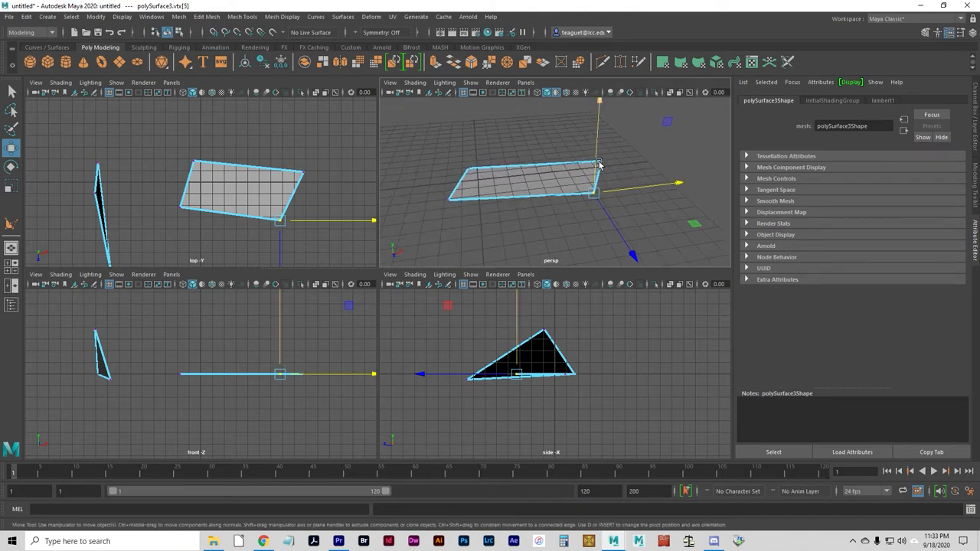
{"action": "left_click_drag", "start_coordinate": [599, 164], "coordinate": [599, 145]}
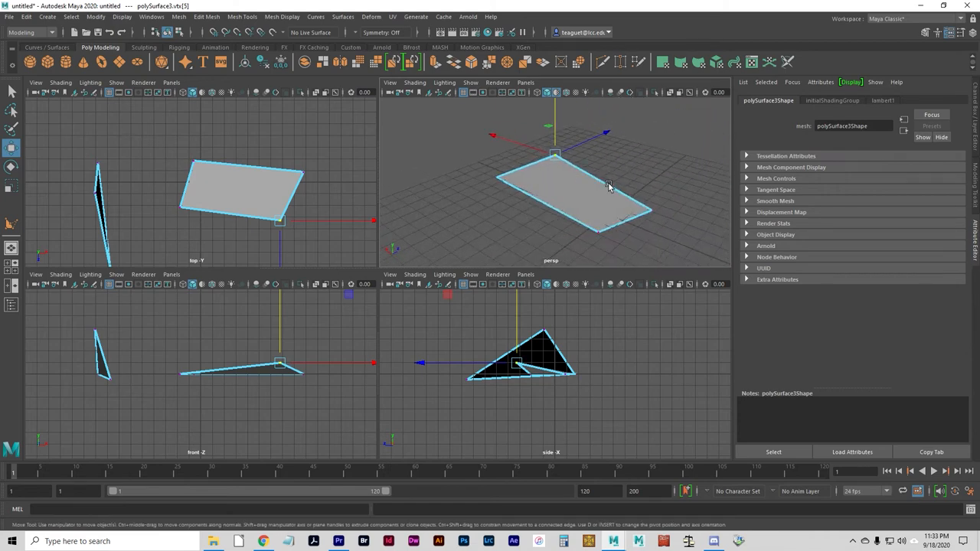
{"action": "mouse_move", "coordinate": [610, 181]}
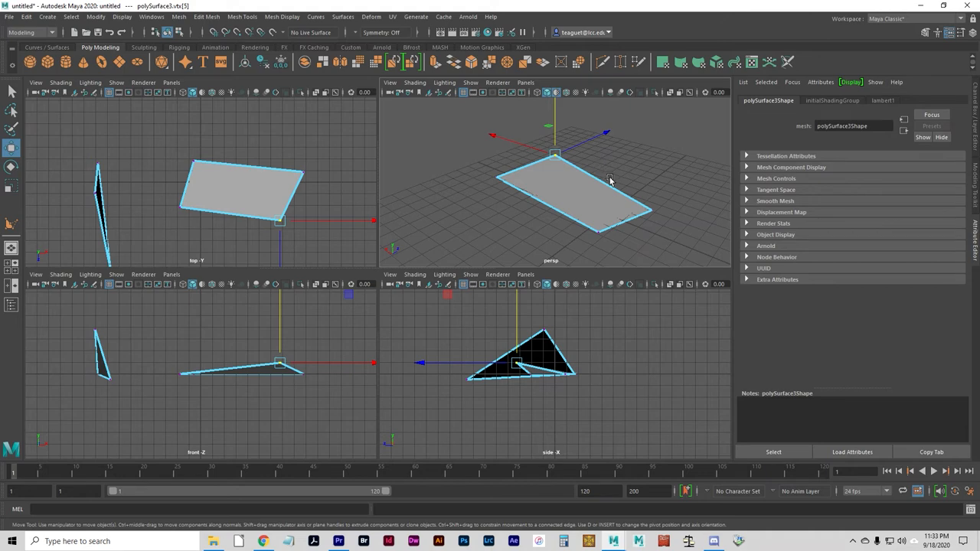
{"action": "mouse_move", "coordinate": [628, 209]}
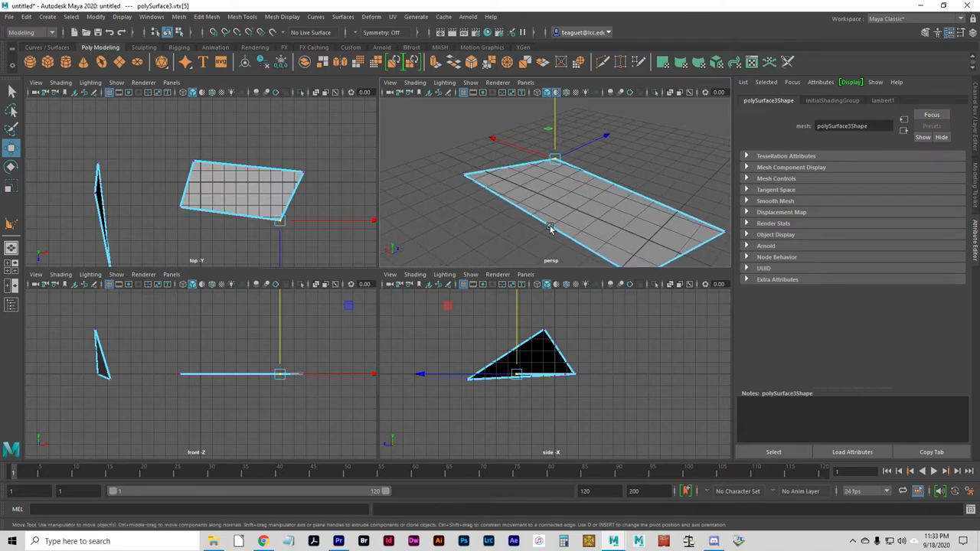
{"action": "left_click_drag", "start_coordinate": [550, 230], "coordinate": [509, 191]}
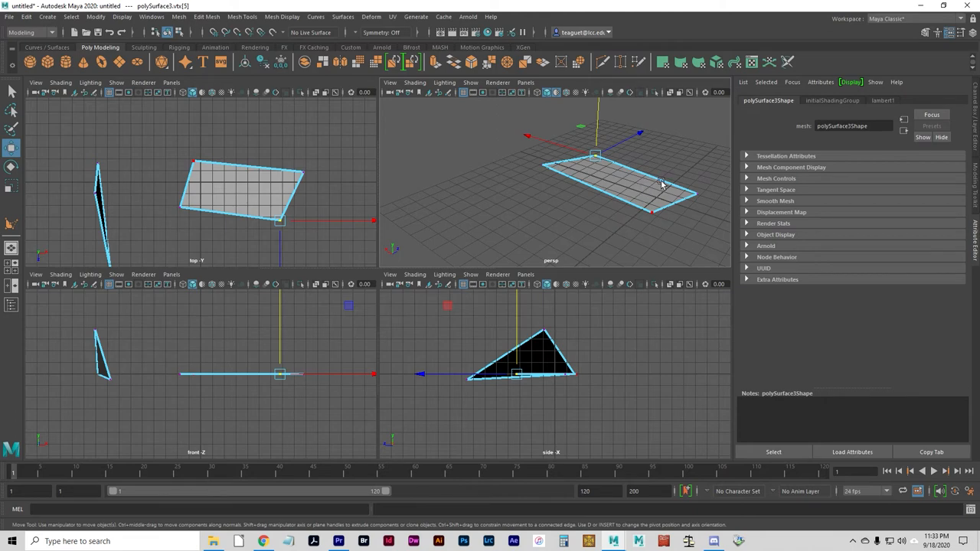
Step: Open the scene file 01polygonbasics_stairs.ma
{"action": "left_click", "coordinate": [8, 17]}
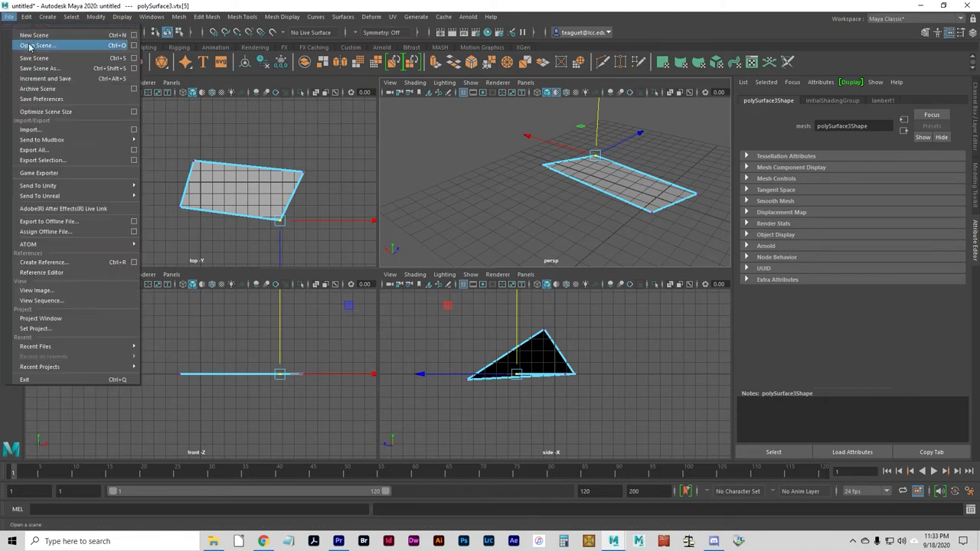
{"action": "left_click", "coordinate": [36, 45]}
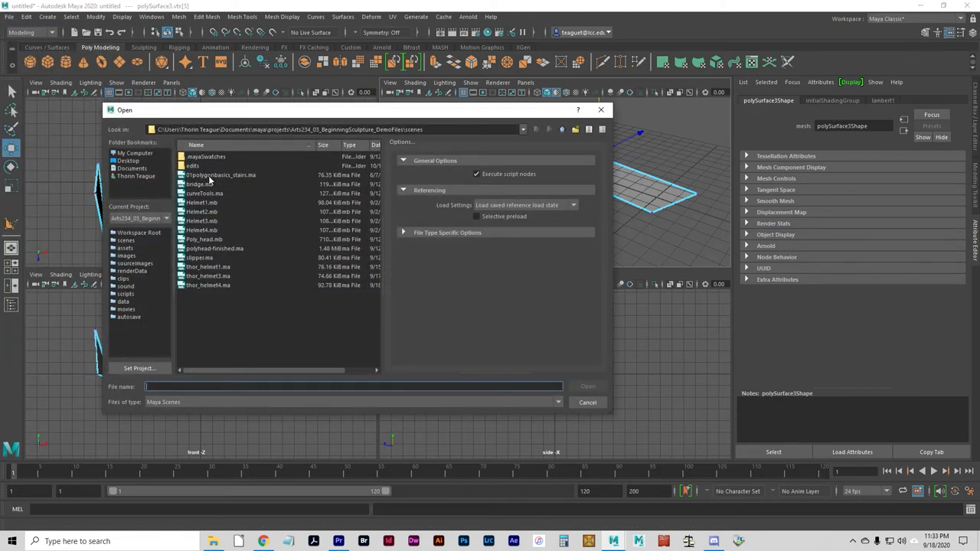
{"action": "left_click", "coordinate": [221, 174]}
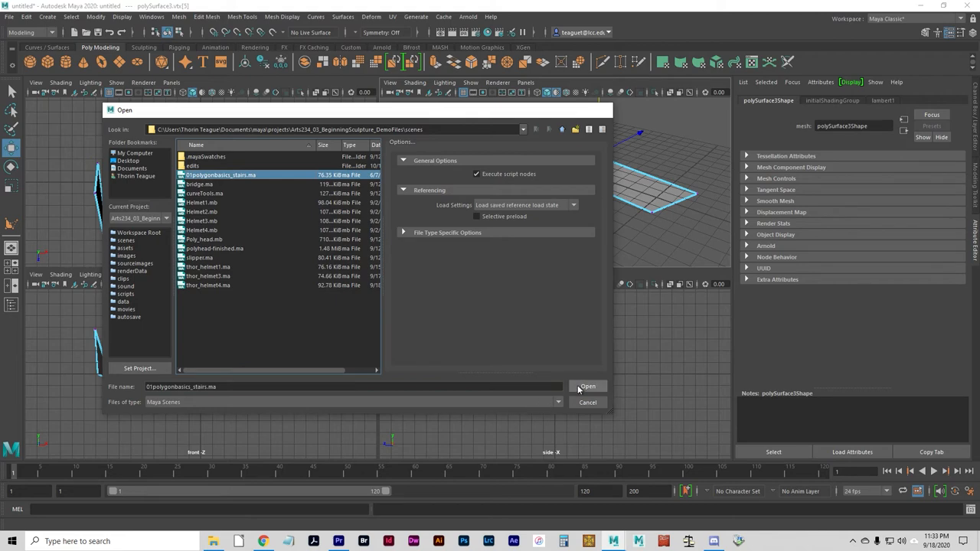
{"action": "left_click", "coordinate": [587, 386]}
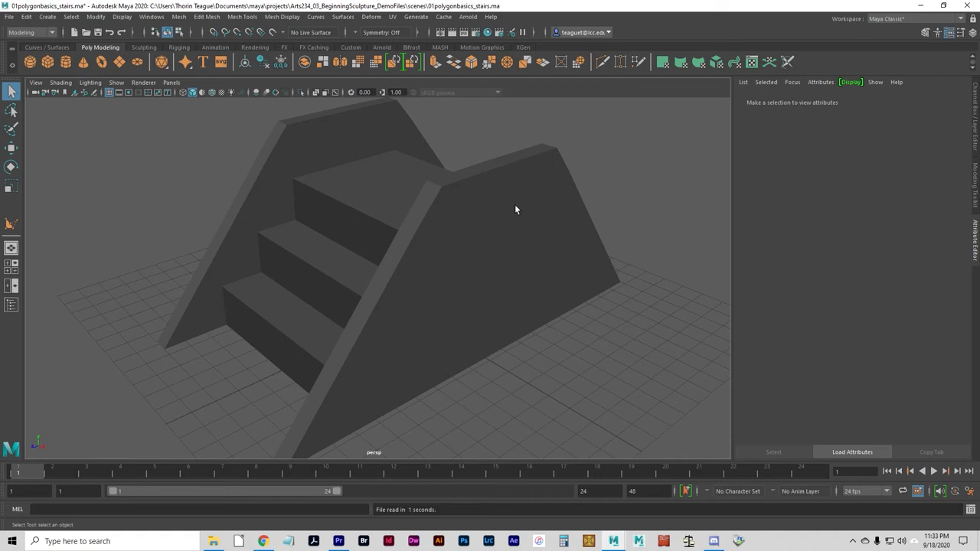
{"action": "mouse_move", "coordinate": [505, 209]}
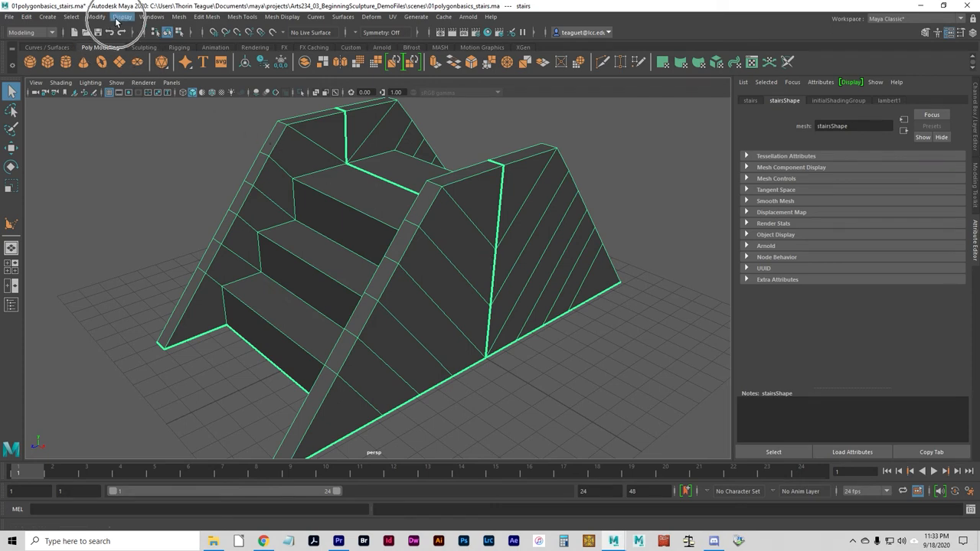
Step: Enable Highlight Border edges and Face Normals in Custom Polygon Display options
{"action": "left_click", "coordinate": [122, 17]}
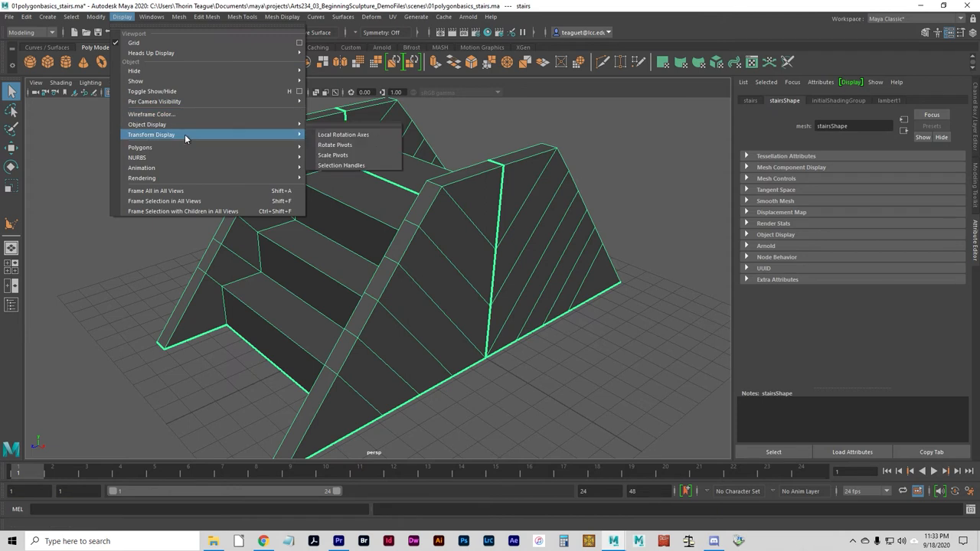
{"action": "mouse_move", "coordinate": [140, 147]}
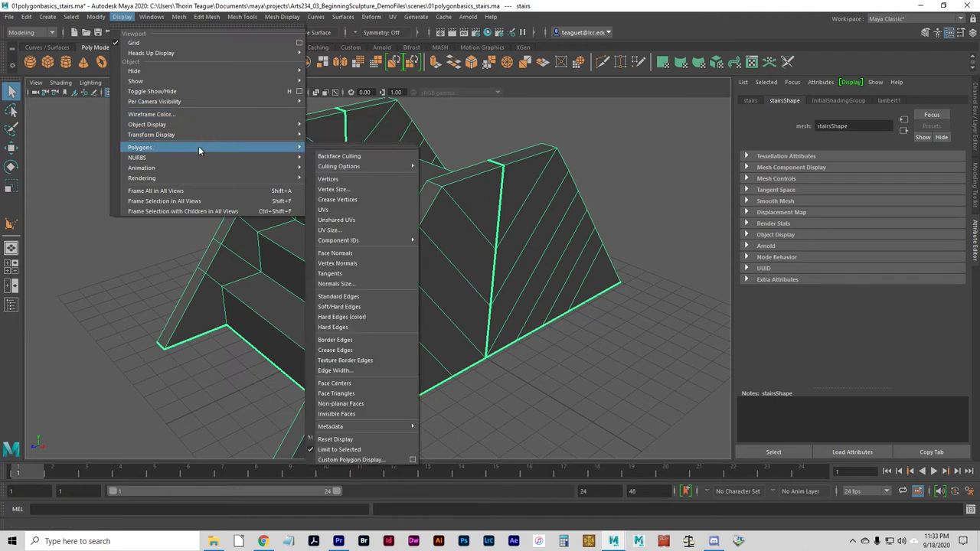
{"action": "mouse_move", "coordinate": [217, 147]}
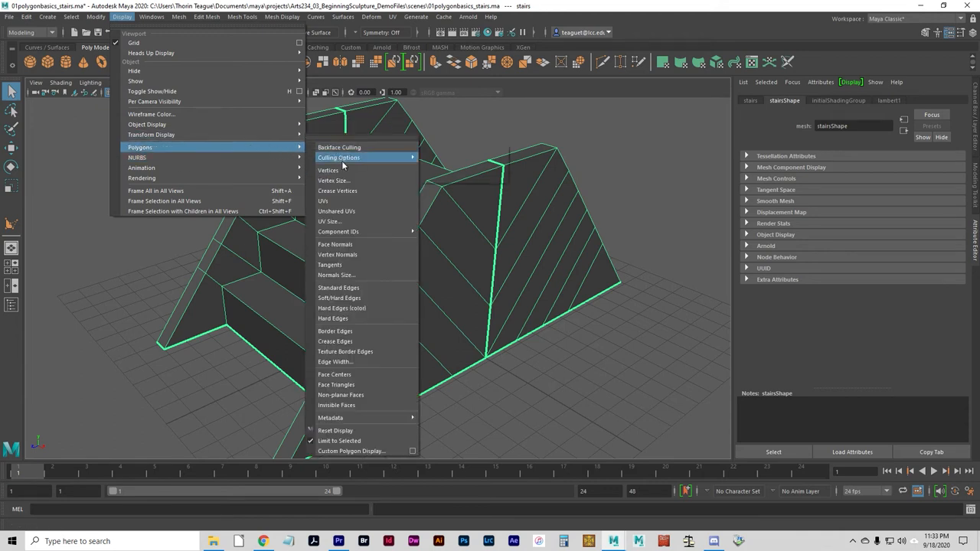
{"action": "mouse_move", "coordinate": [337, 232]}
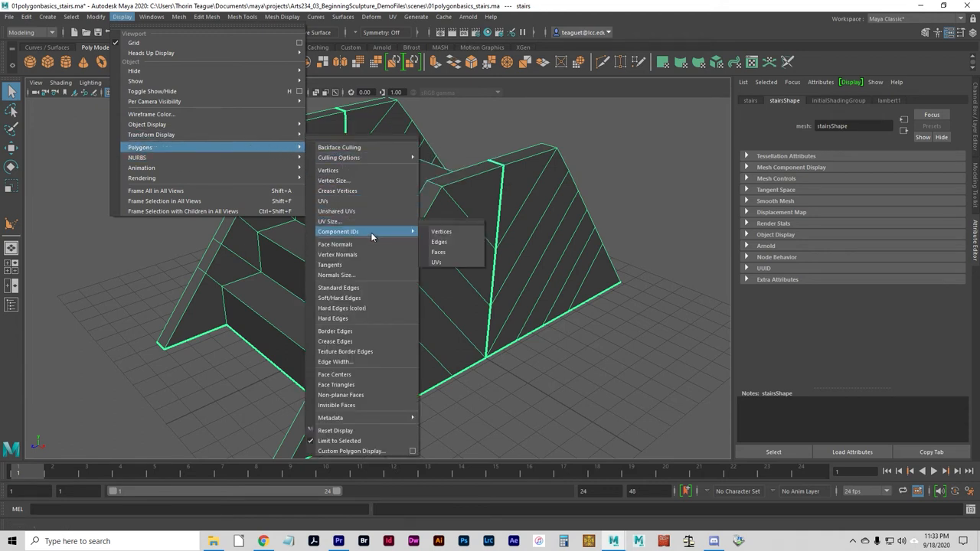
{"action": "mouse_move", "coordinate": [360, 451]}
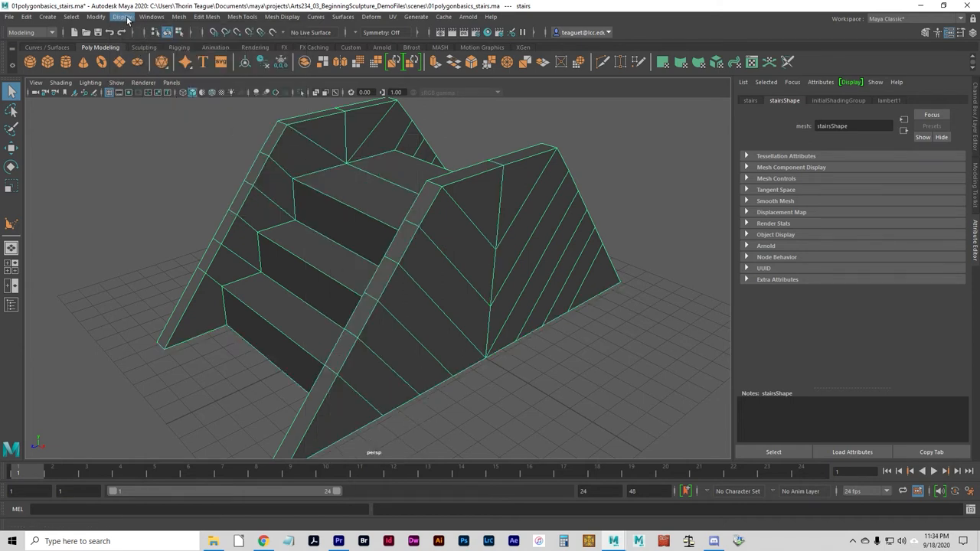
{"action": "left_click", "coordinate": [121, 16]}
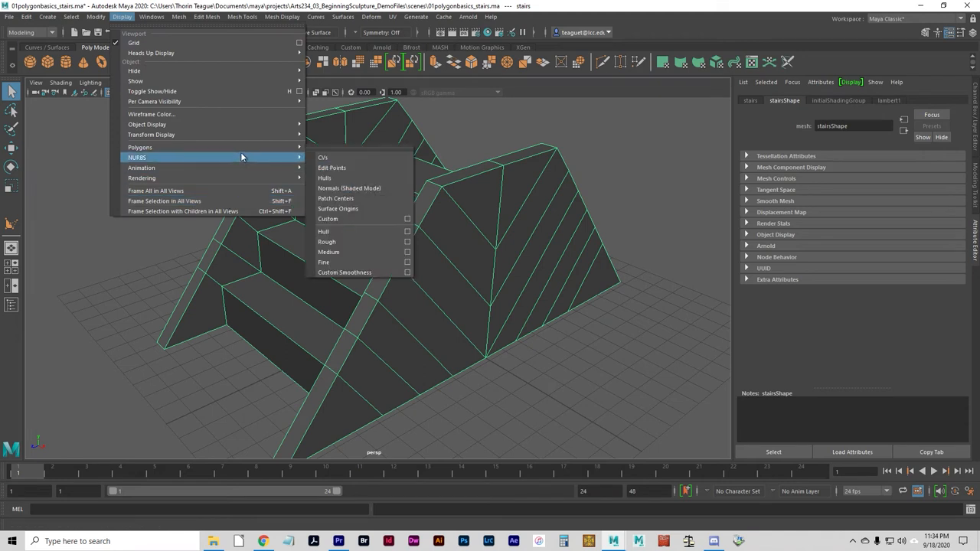
{"action": "mouse_move", "coordinate": [140, 147]}
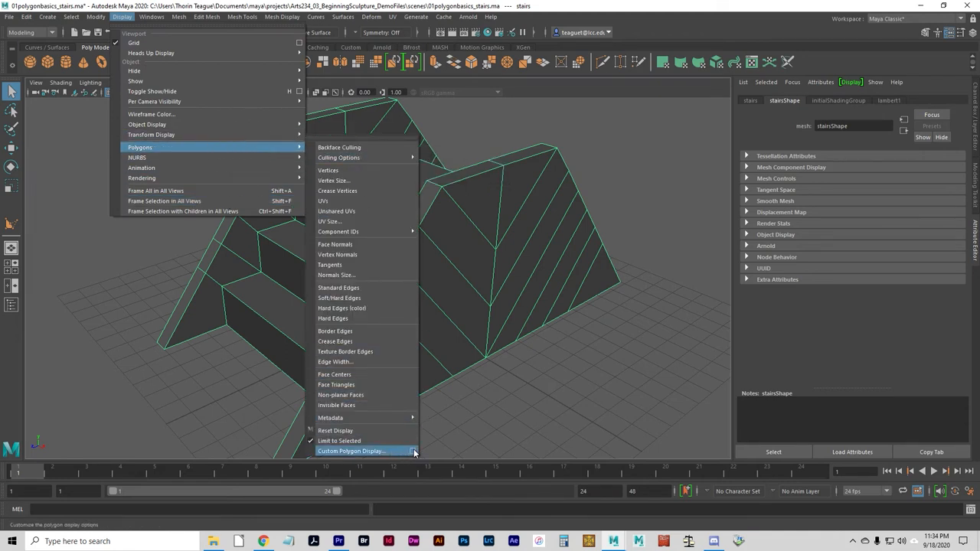
{"action": "left_click", "coordinate": [351, 451]}
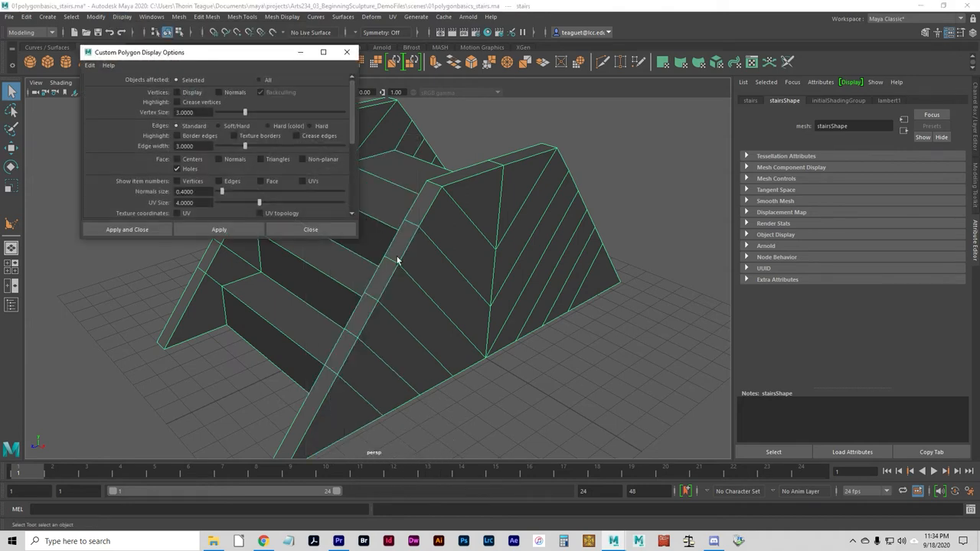
{"action": "mouse_move", "coordinate": [359, 241]}
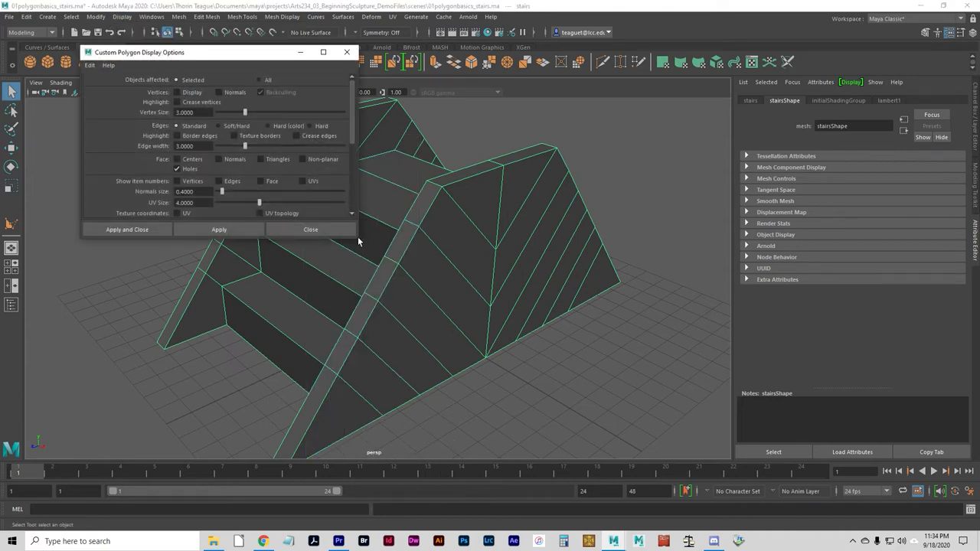
{"action": "mouse_move", "coordinate": [310, 229]}
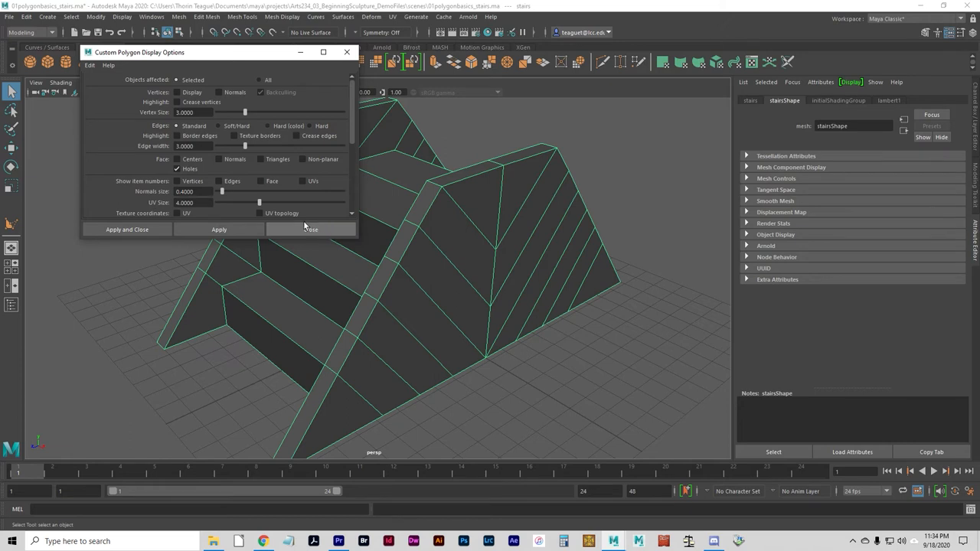
{"action": "mouse_move", "coordinate": [110, 161]}
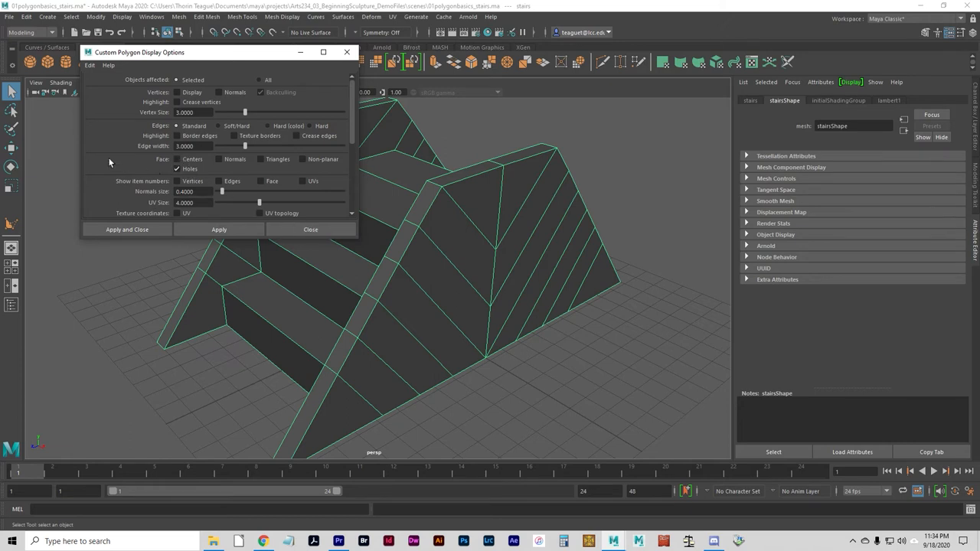
{"action": "mouse_move", "coordinate": [169, 159]}
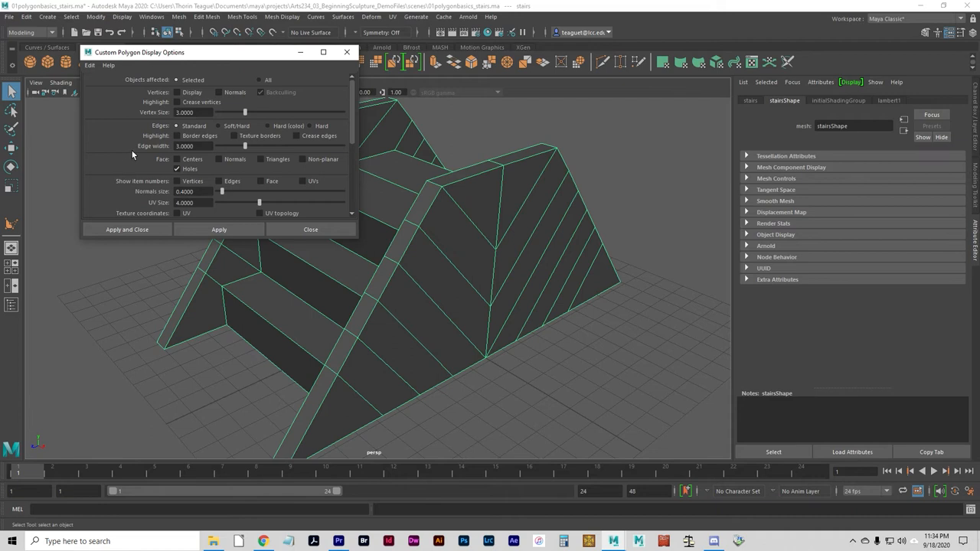
{"action": "left_click", "coordinate": [177, 181]}
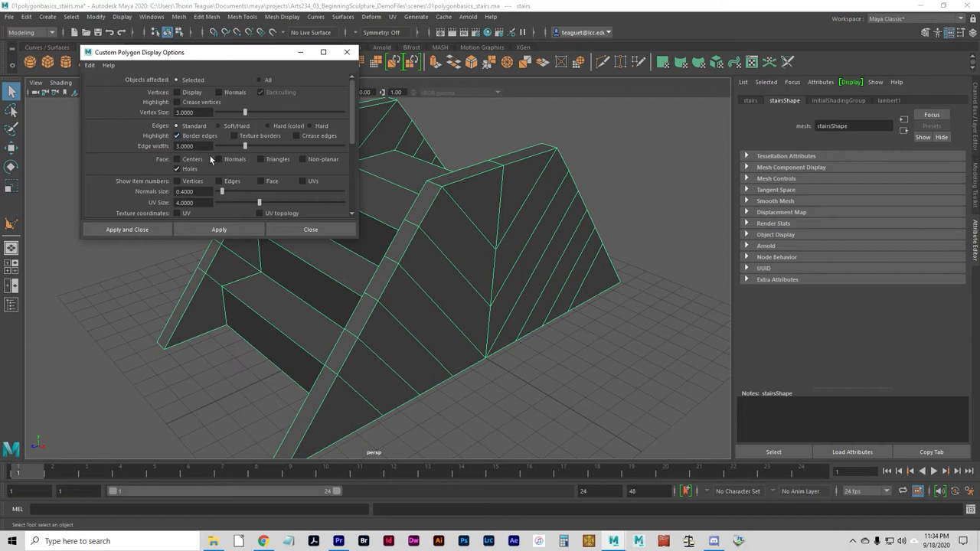
{"action": "left_click", "coordinate": [219, 158]}
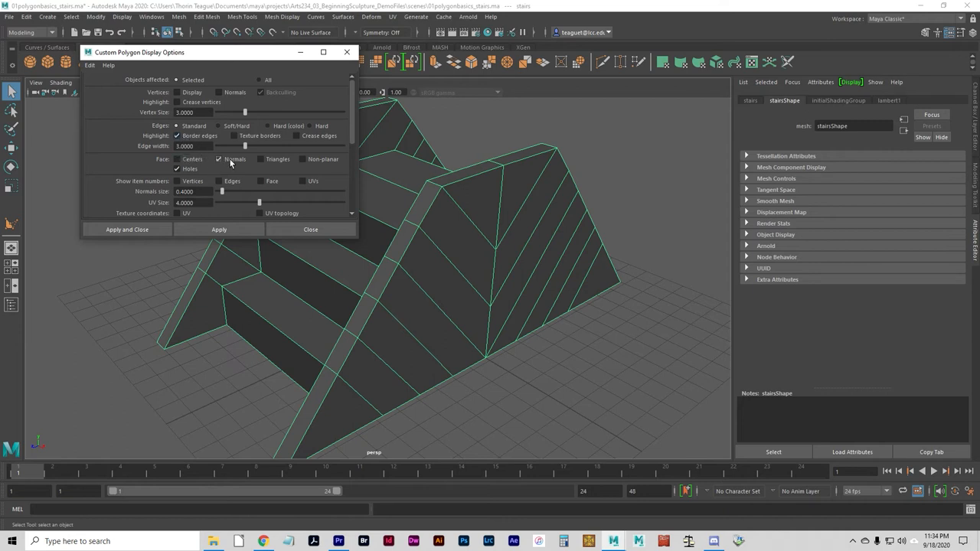
{"action": "mouse_move", "coordinate": [287, 85]}
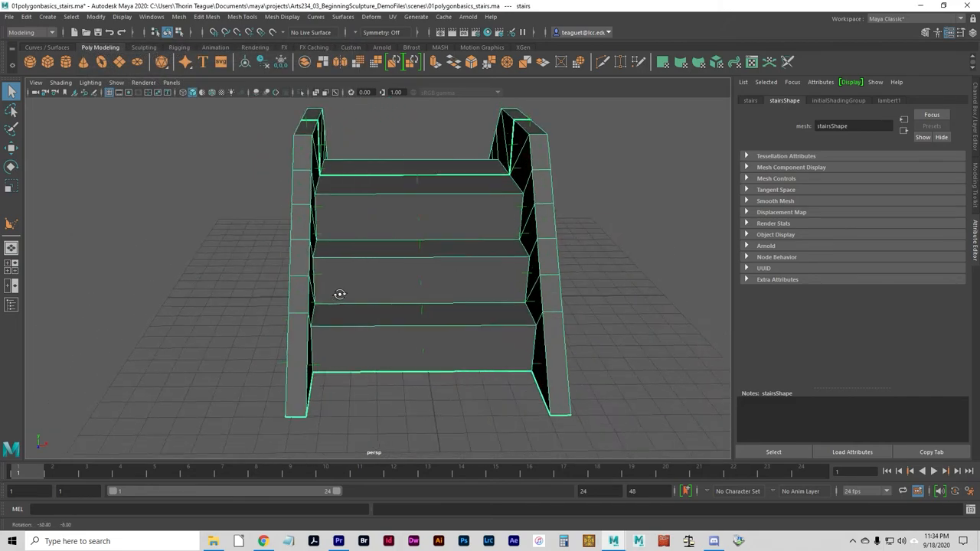
Step: Orbit around the stairs and switch the view to wireframe
{"action": "left_click_drag", "start_coordinate": [339, 295], "coordinate": [126, 289]}
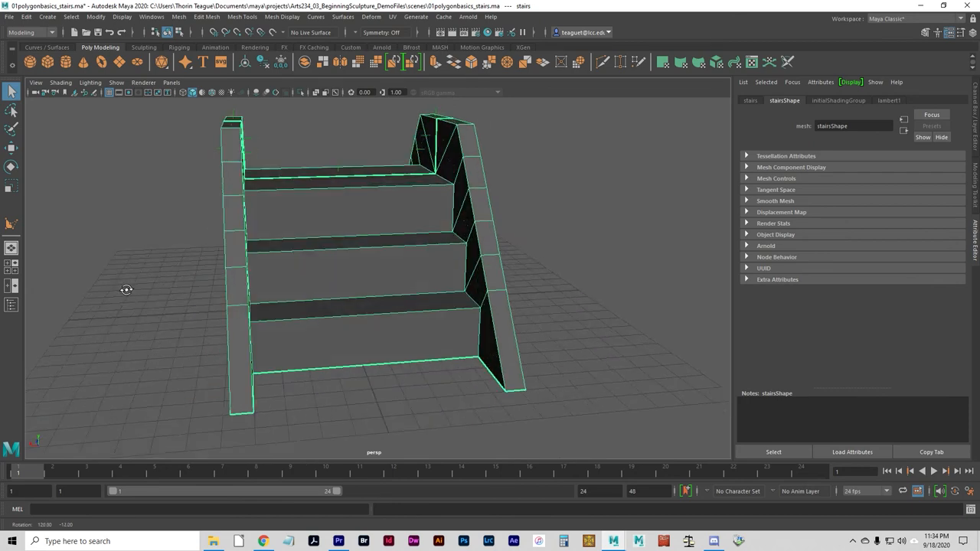
{"action": "left_click_drag", "start_coordinate": [126, 289], "coordinate": [243, 295]}
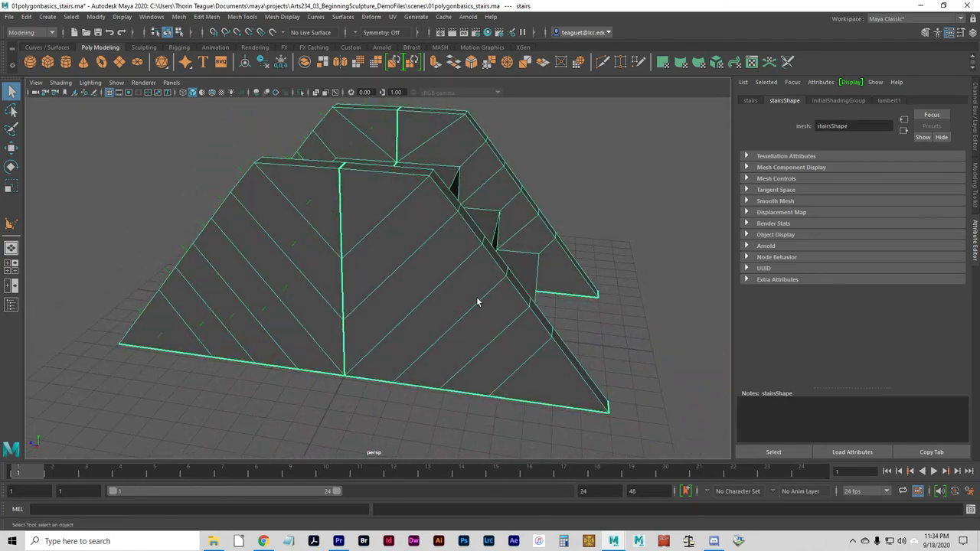
{"action": "mouse_move", "coordinate": [417, 277]}
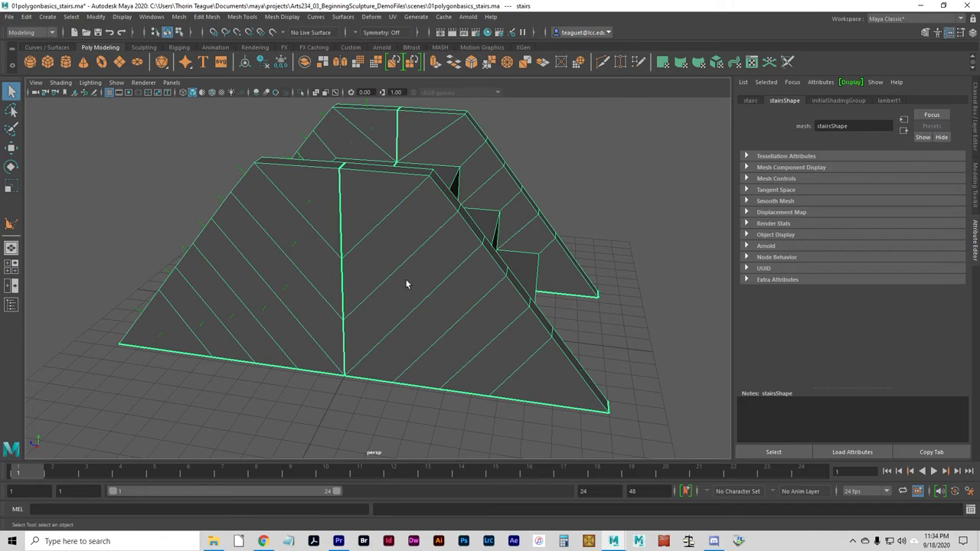
{"action": "key", "text": "4"}
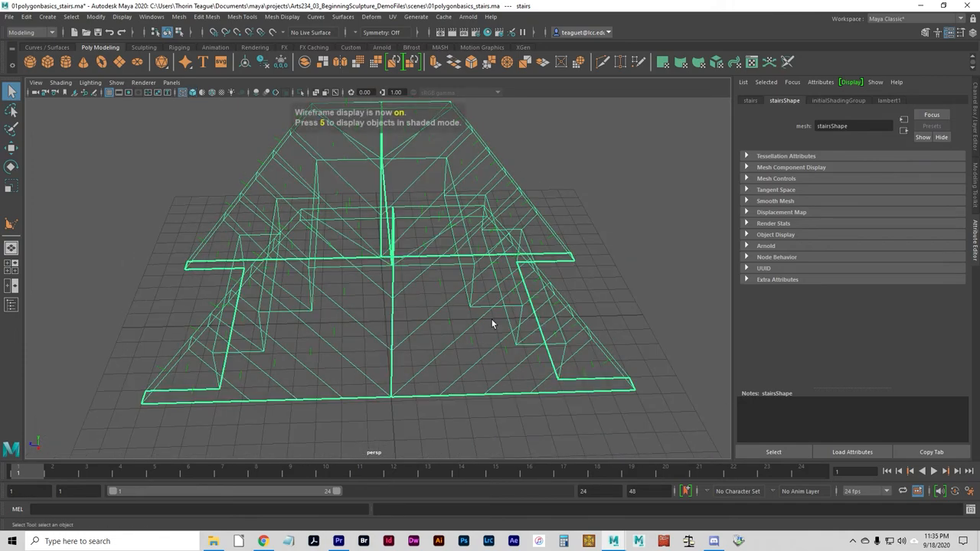
{"action": "left_click_drag", "start_coordinate": [492, 324], "coordinate": [333, 298]}
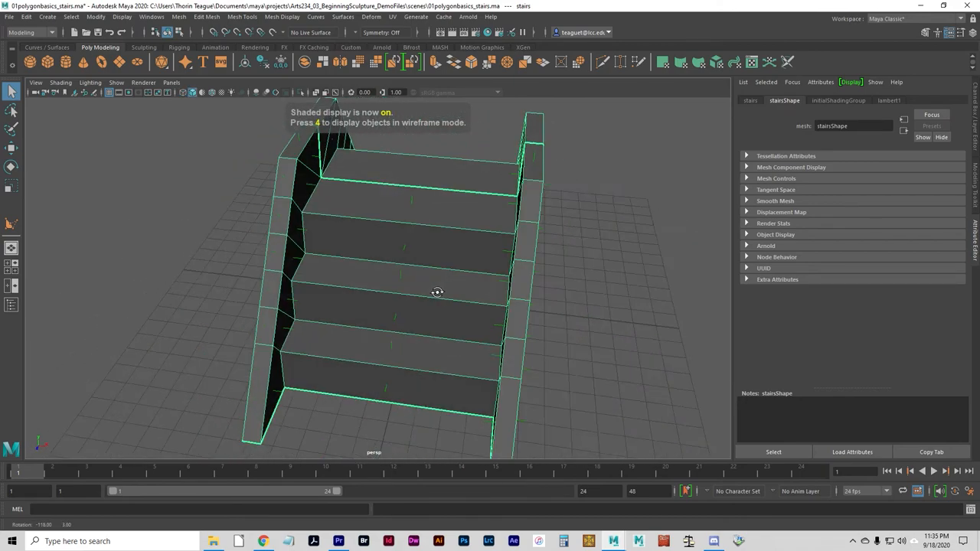
{"action": "left_click_drag", "start_coordinate": [437, 292], "coordinate": [392, 297]}
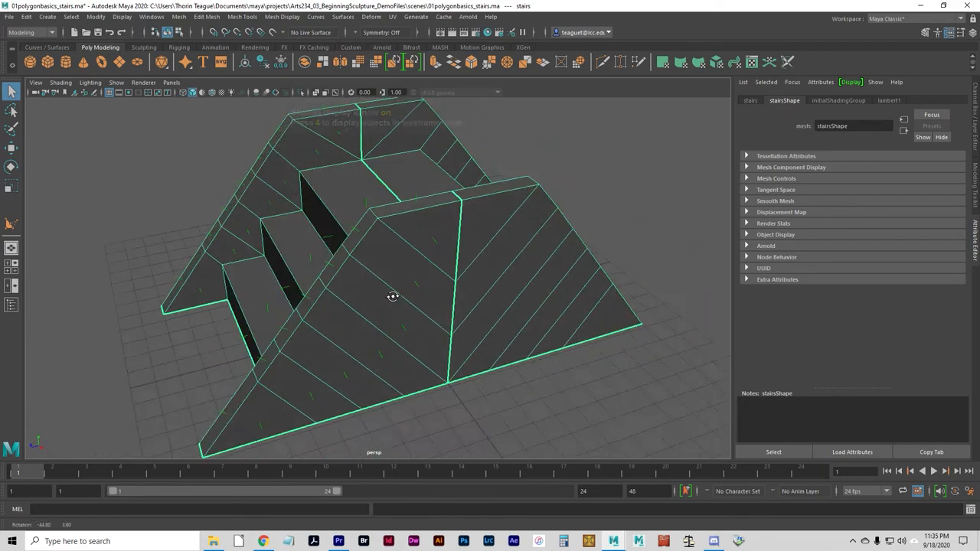
{"action": "left_click_drag", "start_coordinate": [392, 297], "coordinate": [310, 323]}
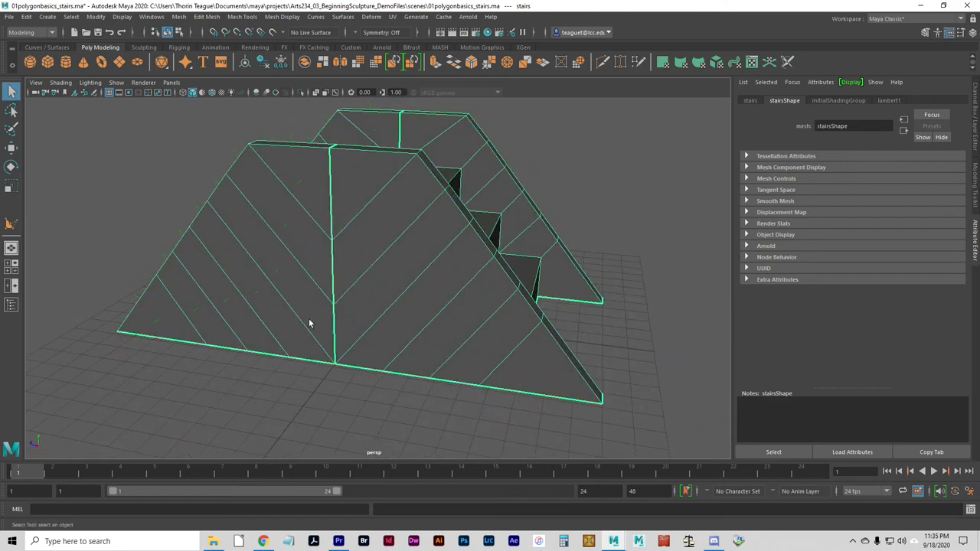
{"action": "key", "text": "4"}
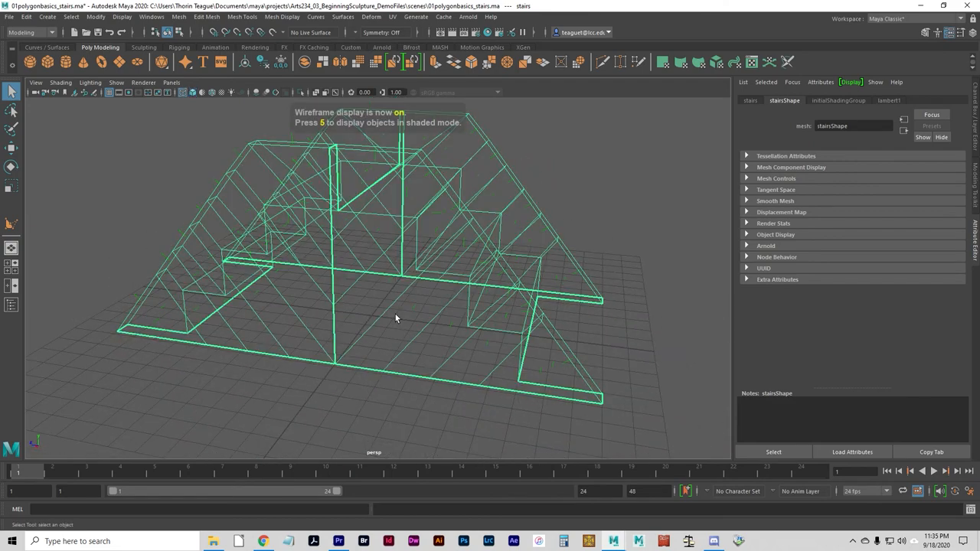
{"action": "left_click_drag", "start_coordinate": [396, 318], "coordinate": [447, 252]}
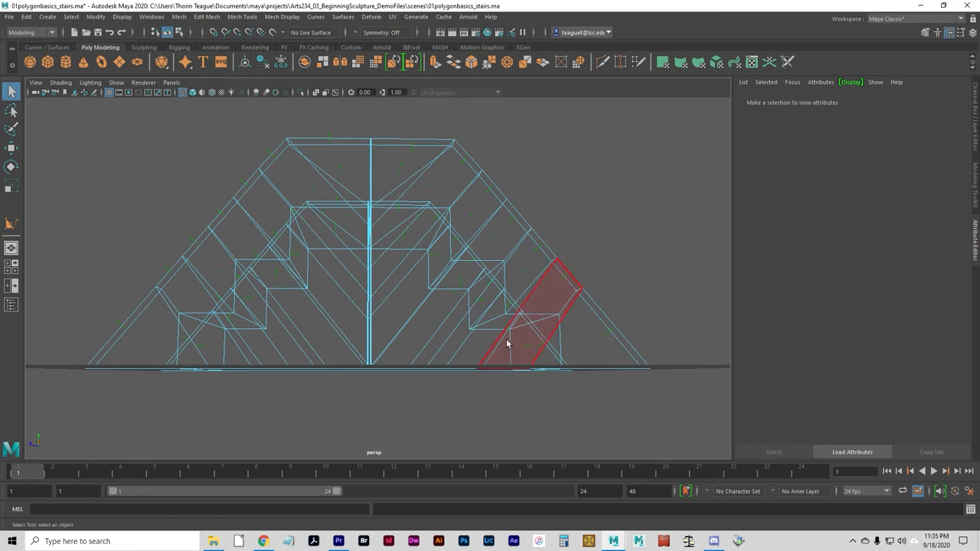
Step: In side view, reverse the normals of the mesh's right half
{"action": "key", "text": "space"}
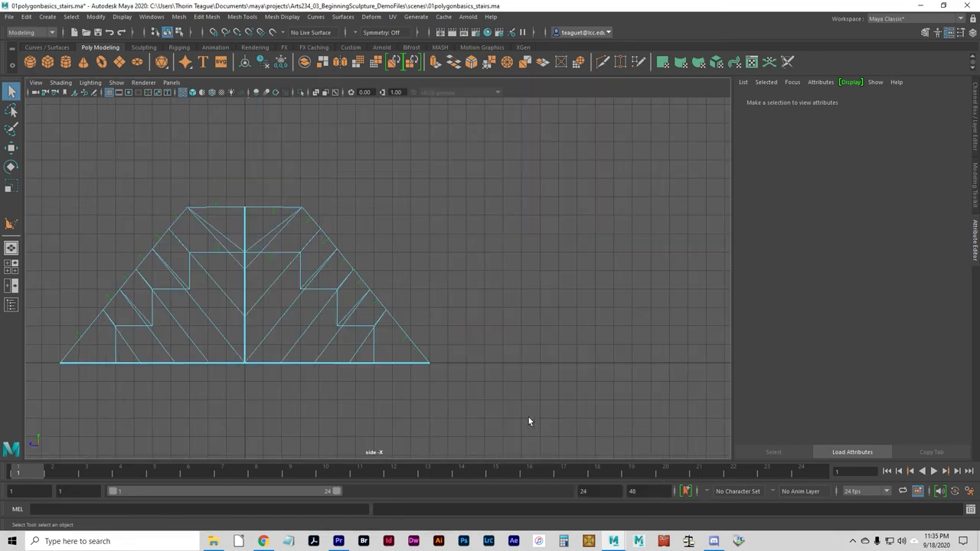
{"action": "left_click", "coordinate": [386, 341]}
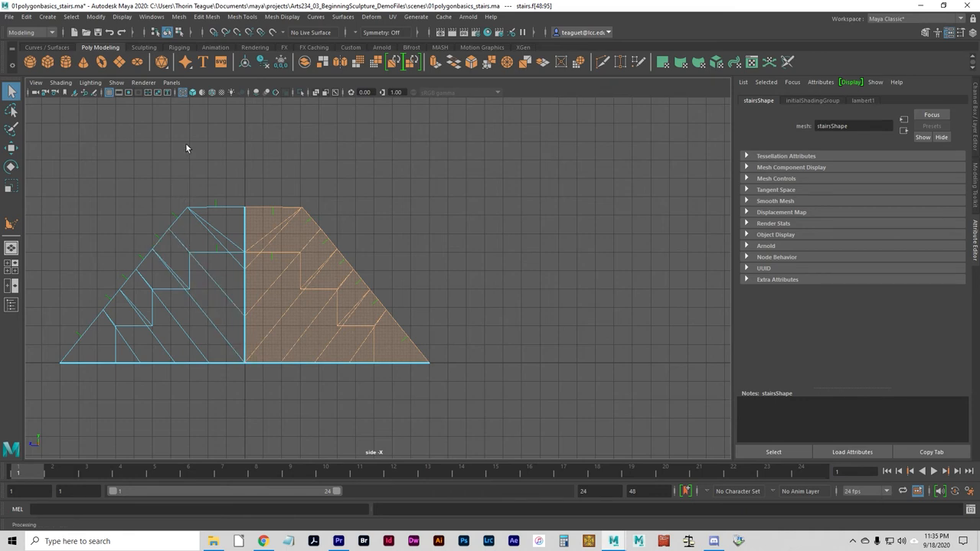
{"action": "left_click", "coordinate": [282, 17]}
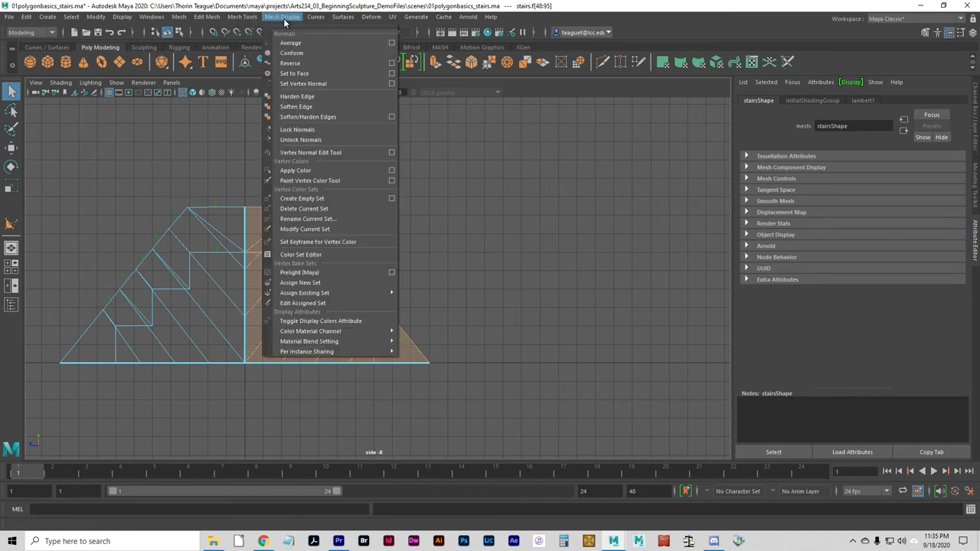
{"action": "mouse_move", "coordinate": [291, 63]}
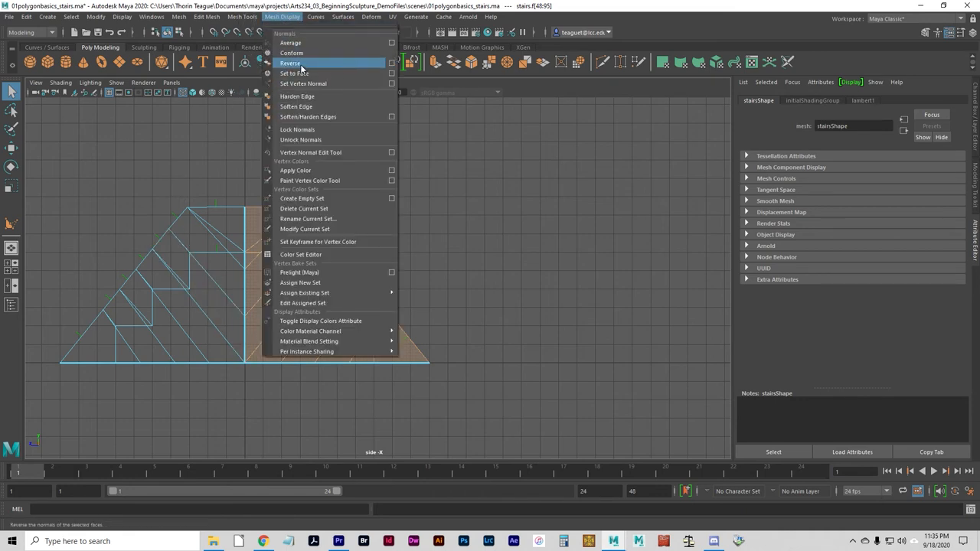
{"action": "left_click", "coordinate": [290, 63]}
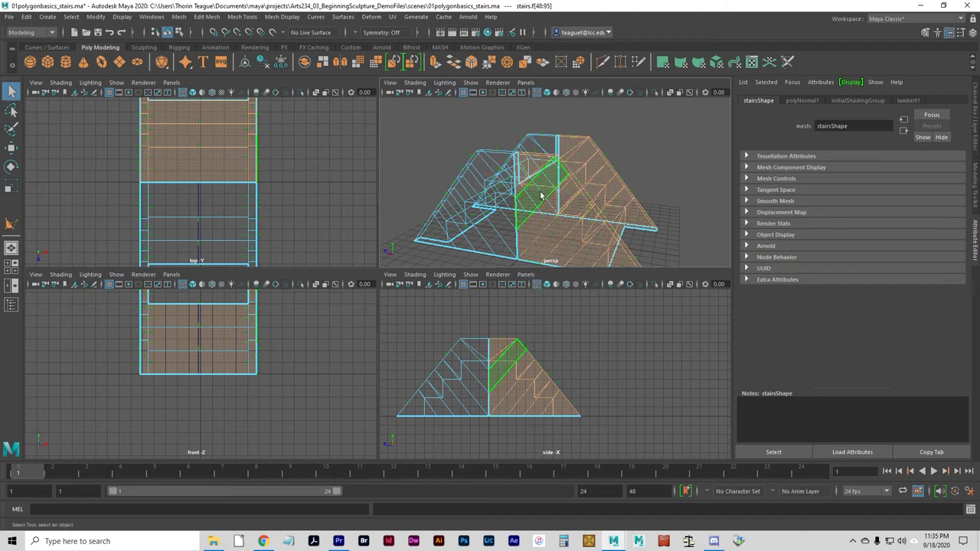
Step: Return to object mode, switch to shaded display, and clear the selection
{"action": "key", "text": "F8"}
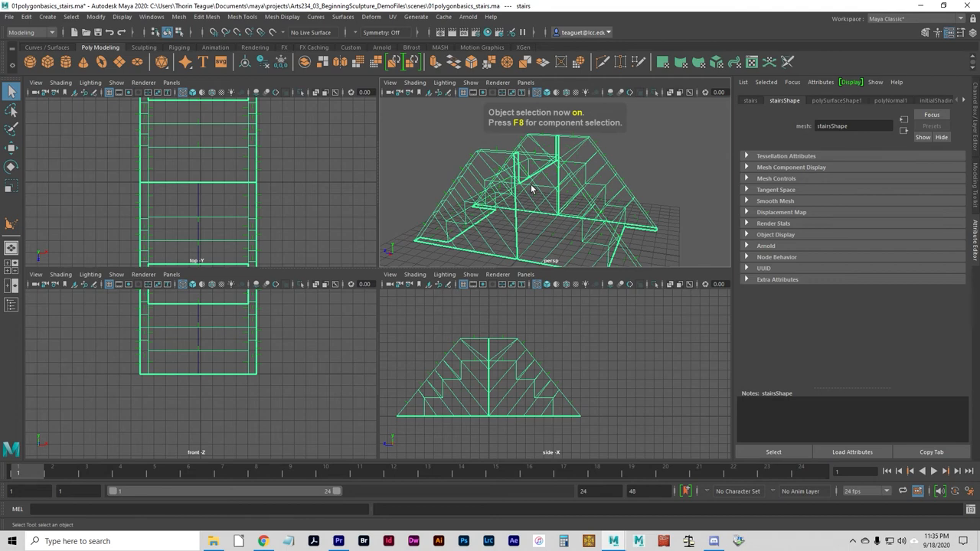
{"action": "key", "text": "5"}
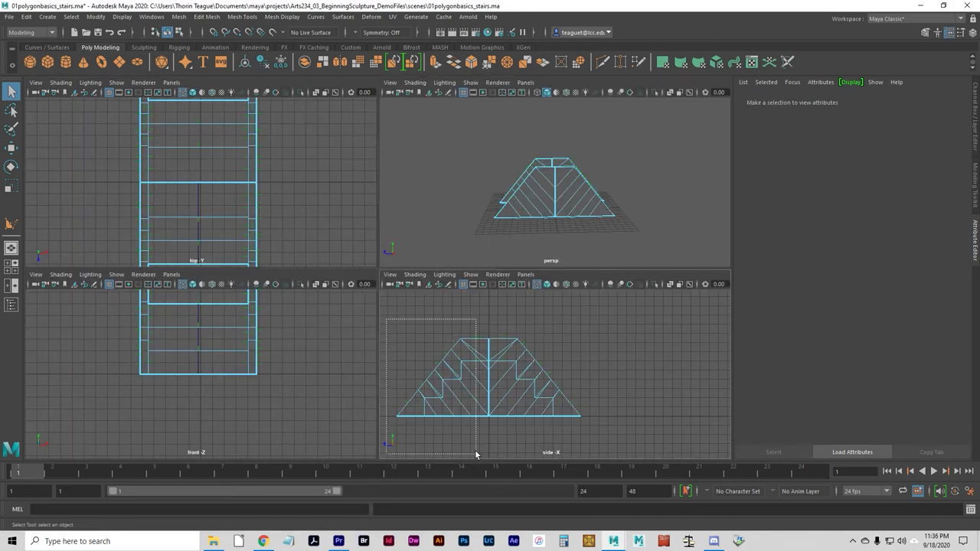
{"action": "left_click", "coordinate": [501, 200]}
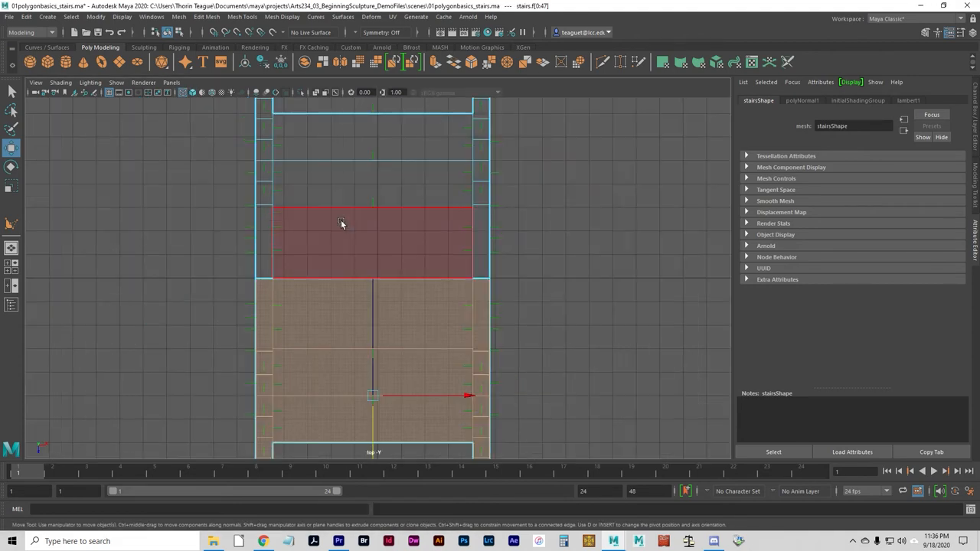
{"action": "mouse_move", "coordinate": [285, 261]}
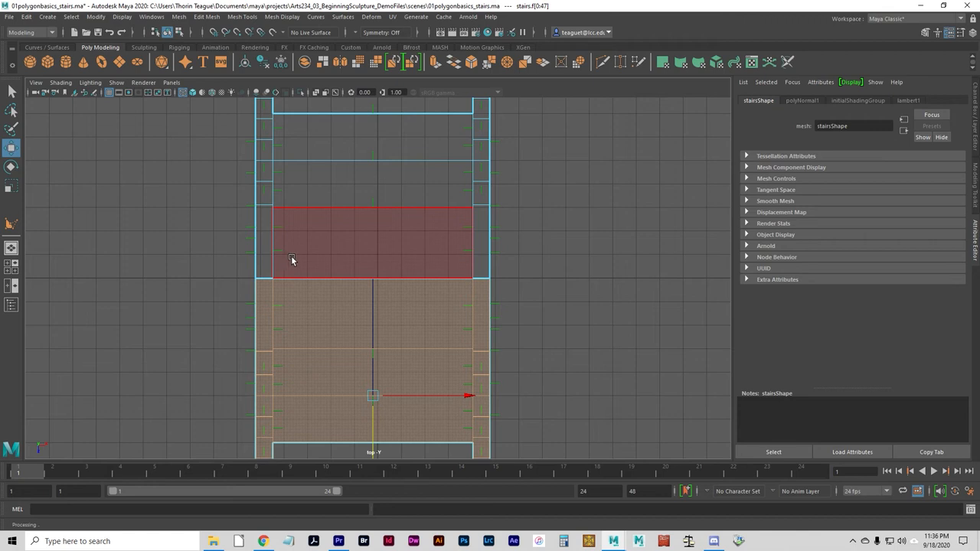
{"action": "mouse_move", "coordinate": [417, 261]}
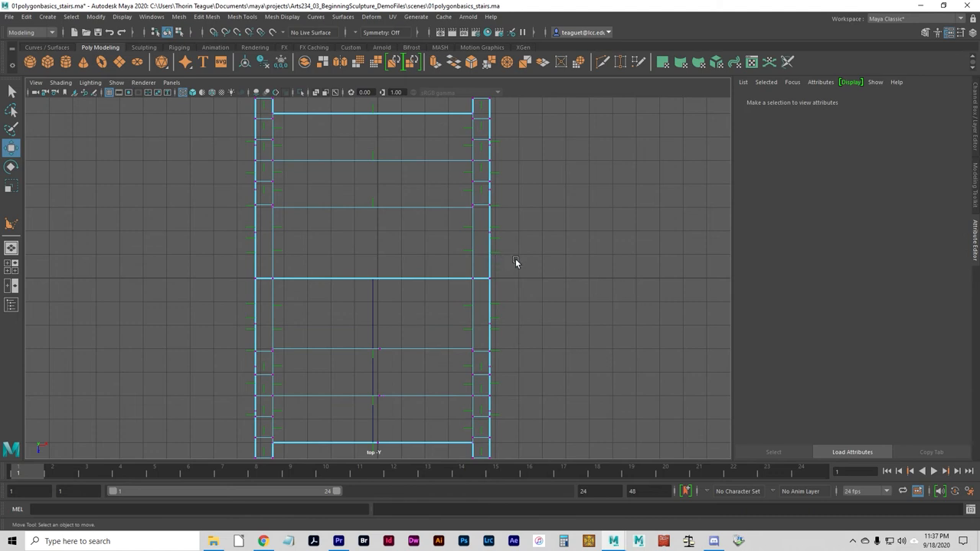
{"action": "mouse_move", "coordinate": [509, 265]}
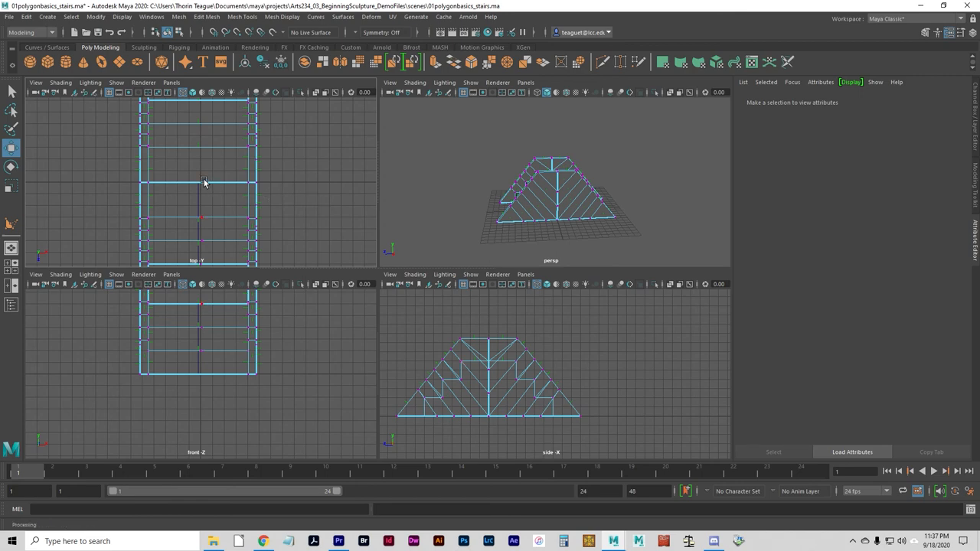
Step: Open the Polygon Selection Constraints window from Select > Use Constraints
{"action": "left_click", "coordinate": [70, 16]}
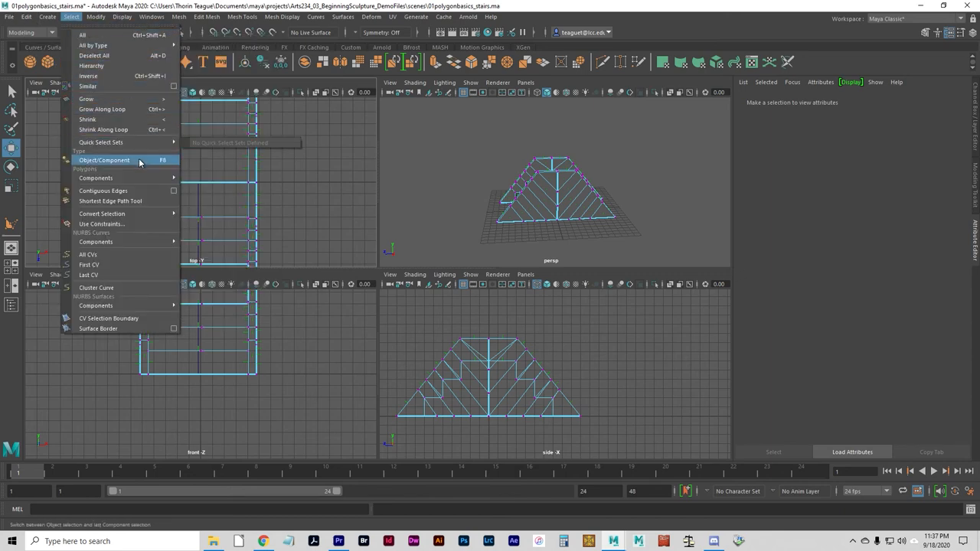
{"action": "mouse_move", "coordinate": [150, 188]}
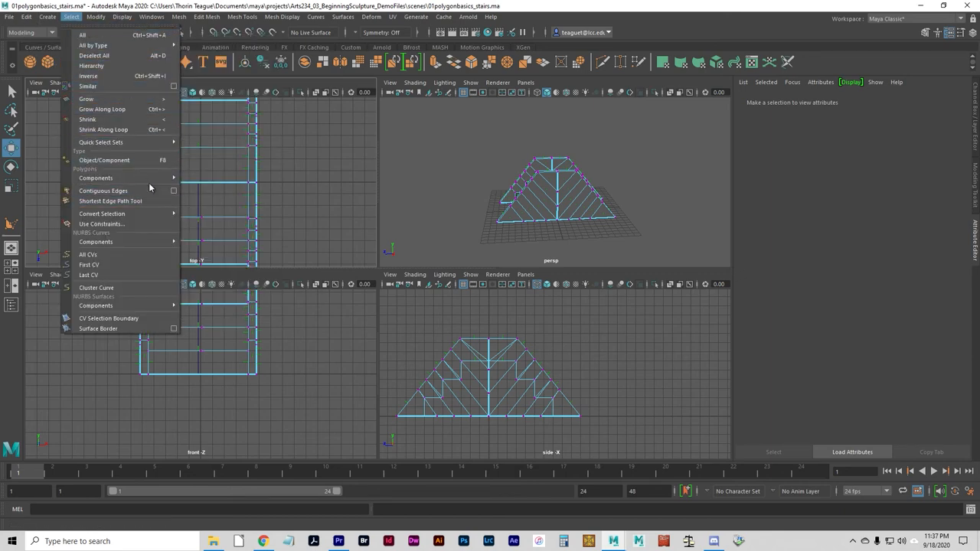
{"action": "mouse_move", "coordinate": [149, 224]}
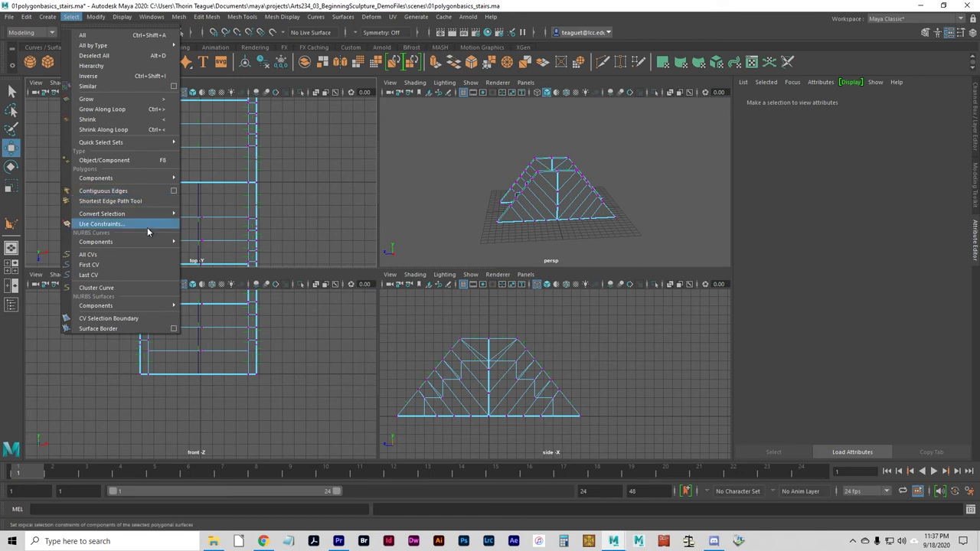
{"action": "mouse_move", "coordinate": [138, 230]}
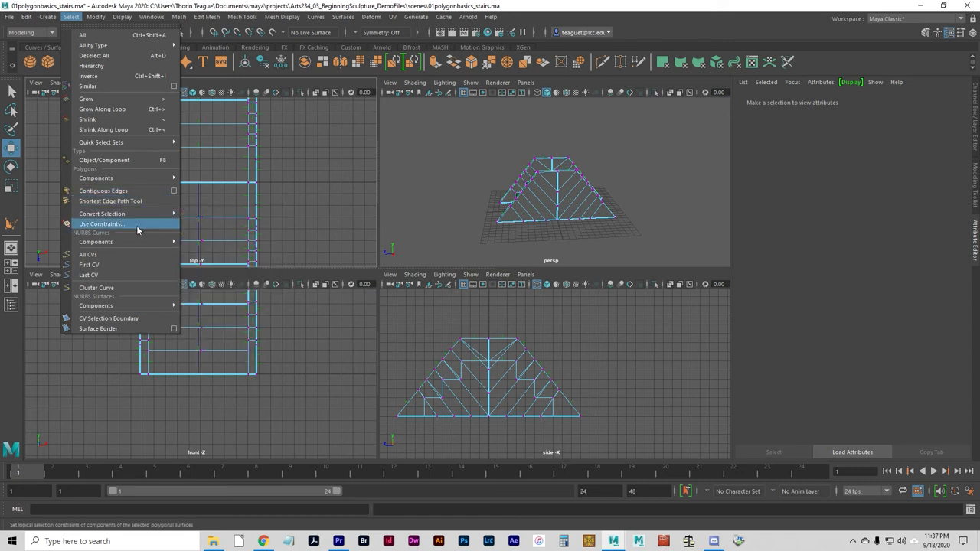
{"action": "mouse_move", "coordinate": [107, 228]}
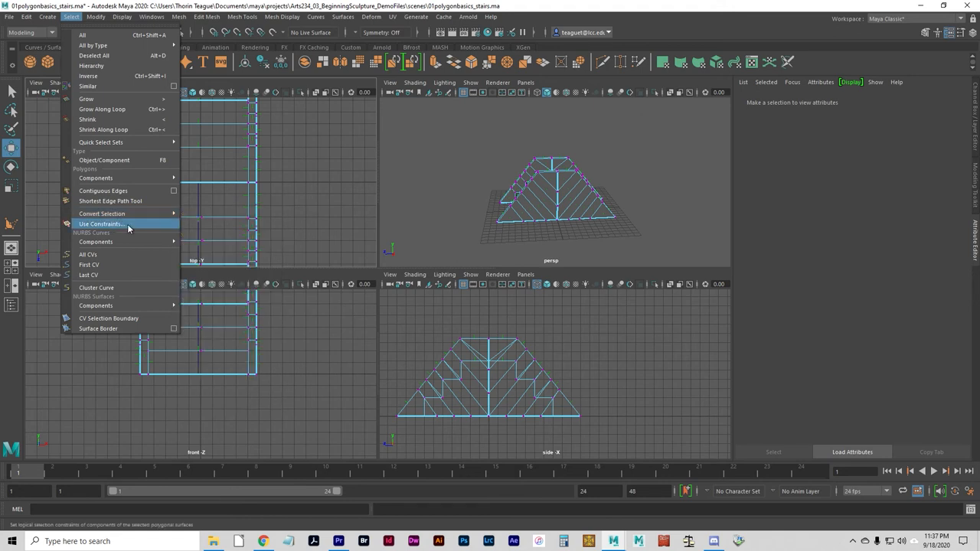
{"action": "left_click", "coordinate": [100, 223]}
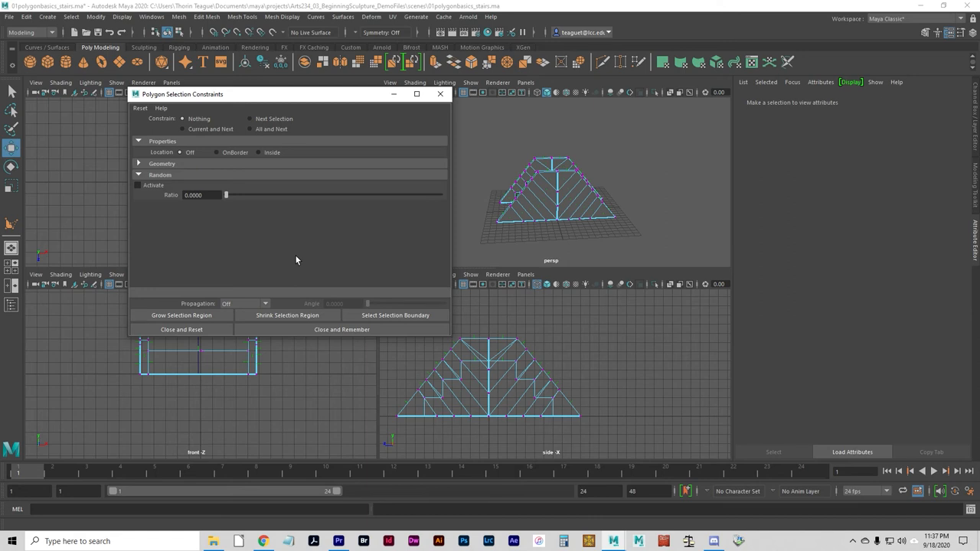
{"action": "mouse_move", "coordinate": [247, 205]}
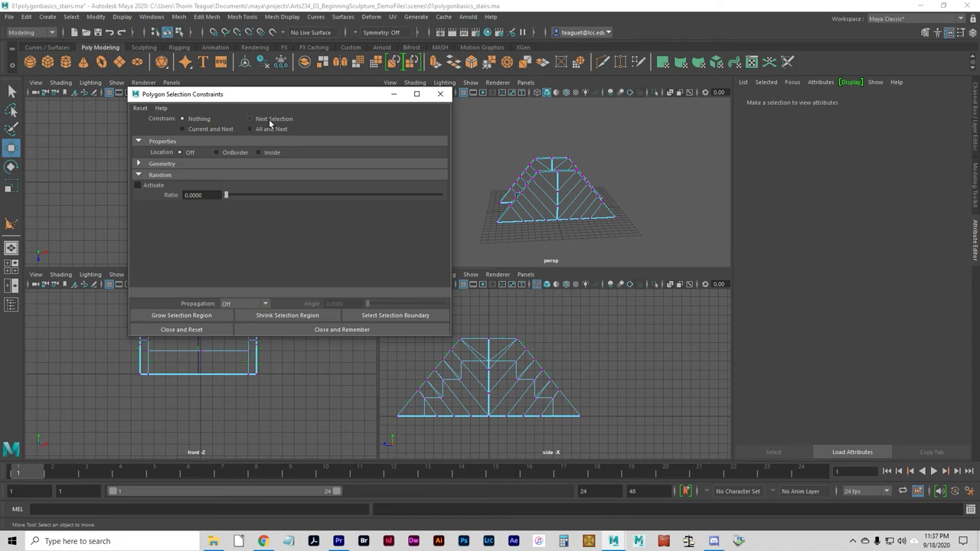
Step: Constrain vertices to Next Selection, Inside location, with 0 to 2 neighbours
{"action": "left_click", "coordinate": [250, 119]}
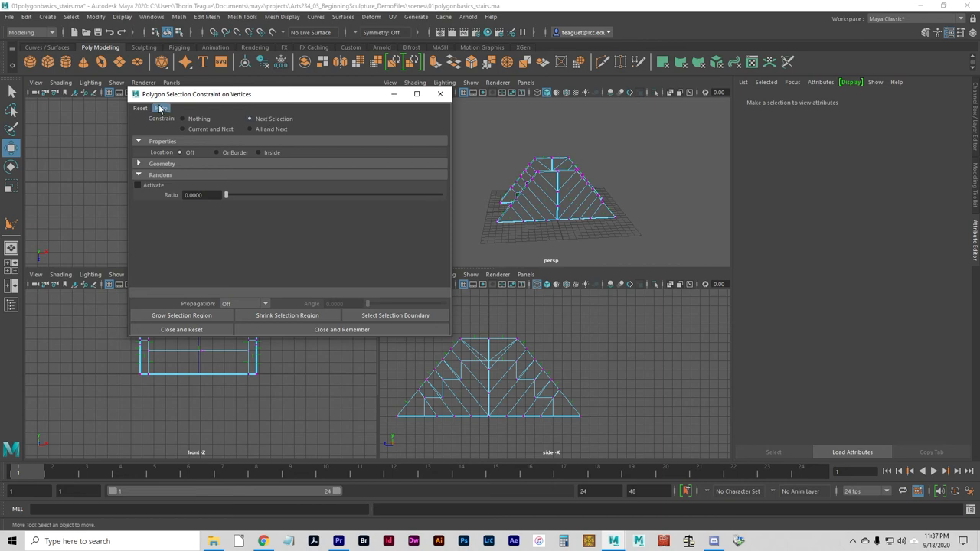
{"action": "left_click", "coordinate": [161, 108]}
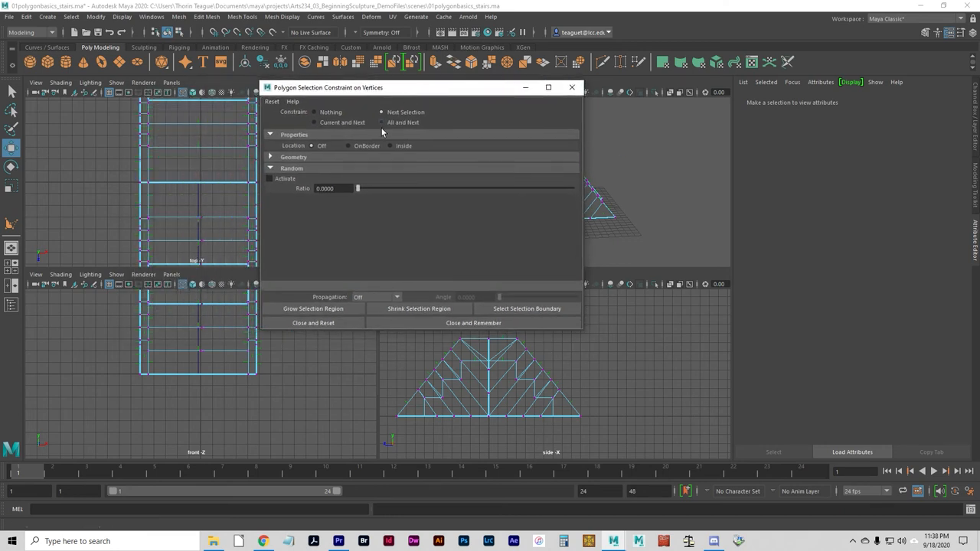
{"action": "mouse_move", "coordinate": [376, 195]}
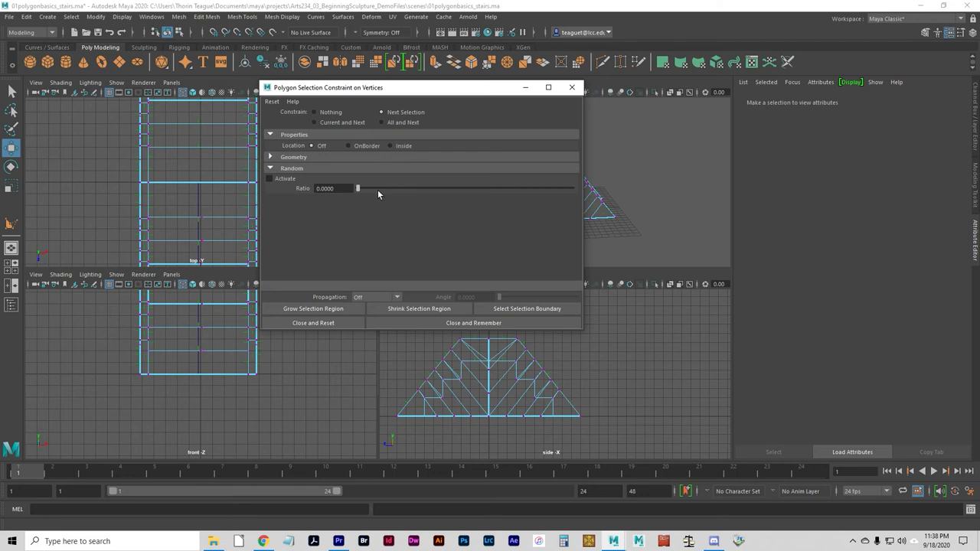
{"action": "mouse_move", "coordinate": [386, 162]}
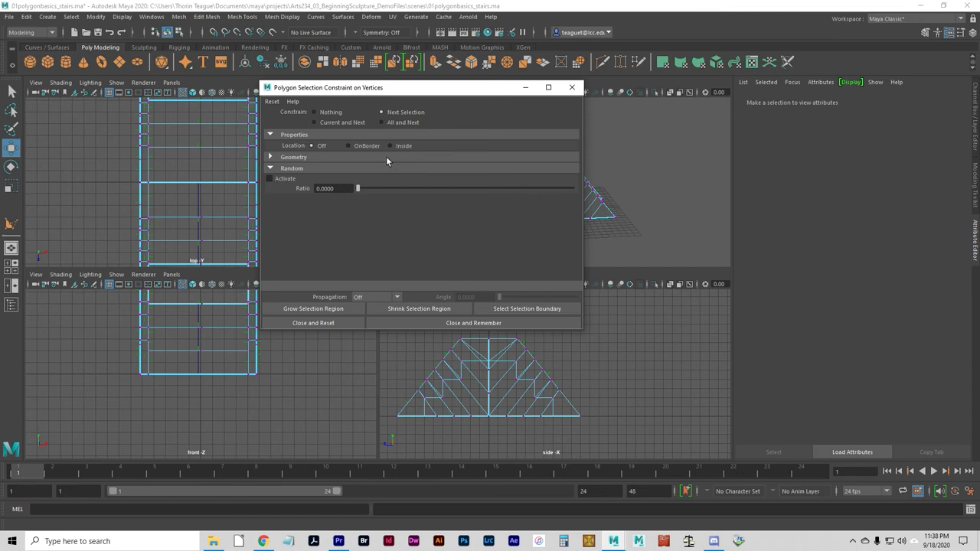
{"action": "mouse_move", "coordinate": [404, 153]}
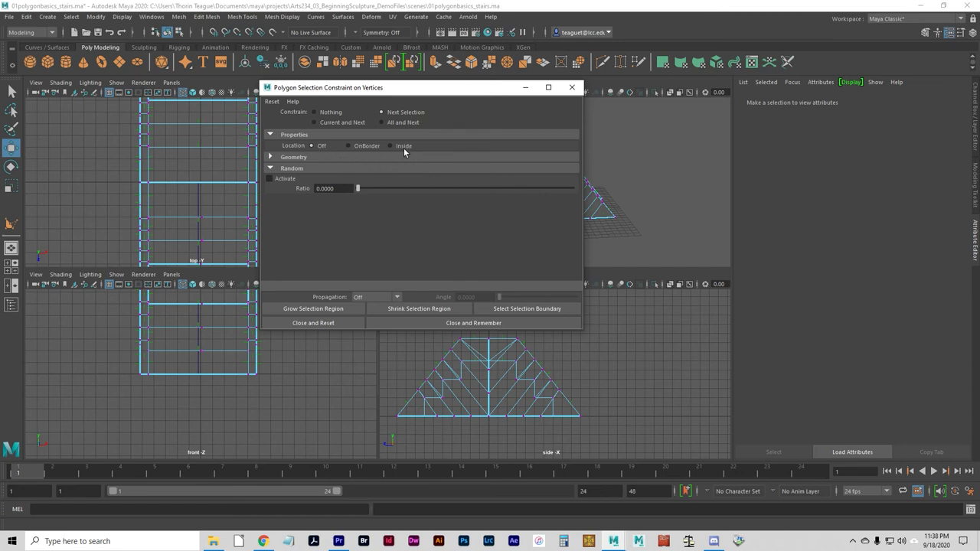
{"action": "left_click", "coordinate": [392, 146]}
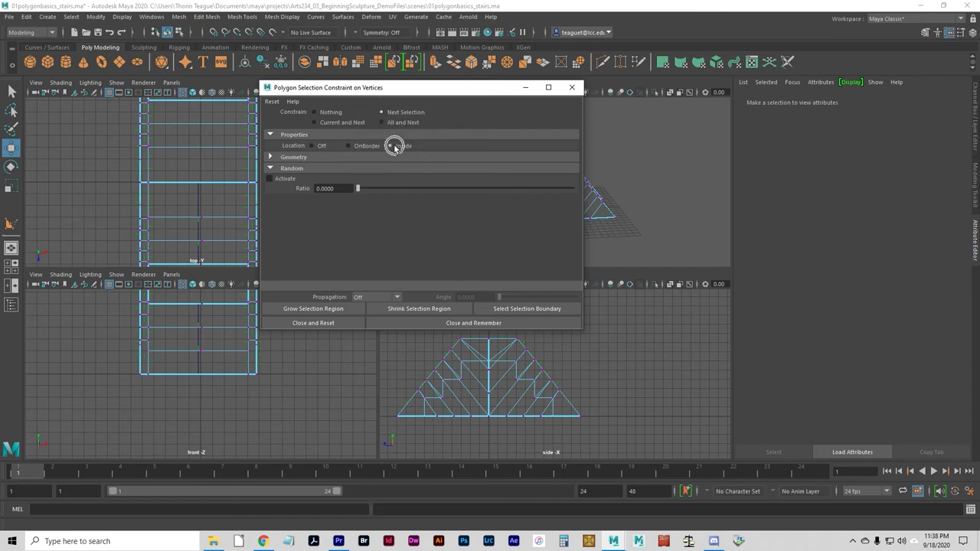
{"action": "left_click", "coordinate": [391, 146]}
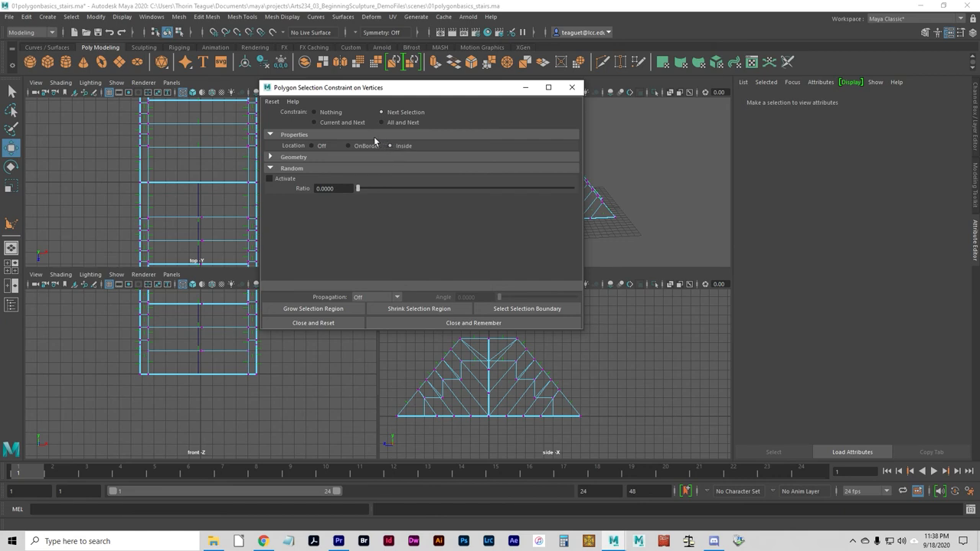
{"action": "left_click", "coordinate": [294, 157]}
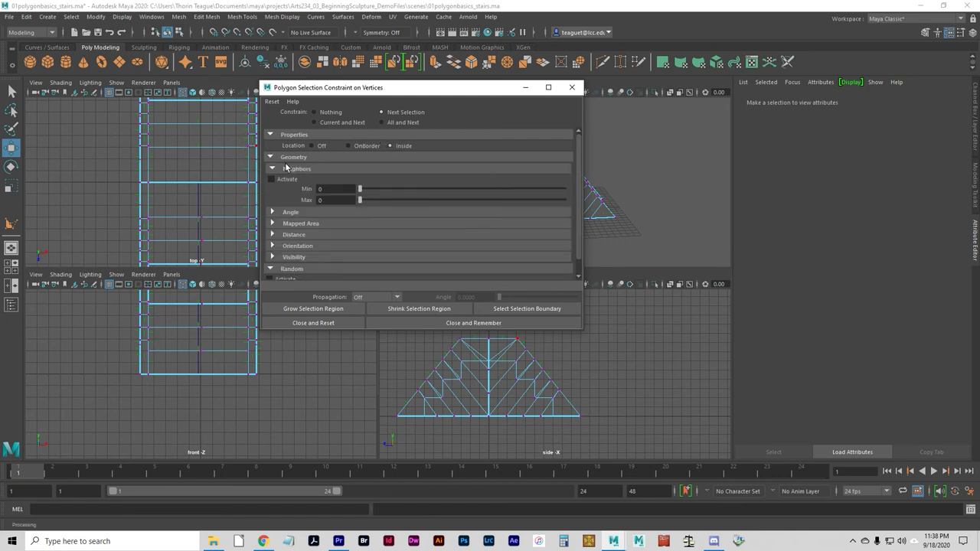
{"action": "left_click", "coordinate": [271, 179]}
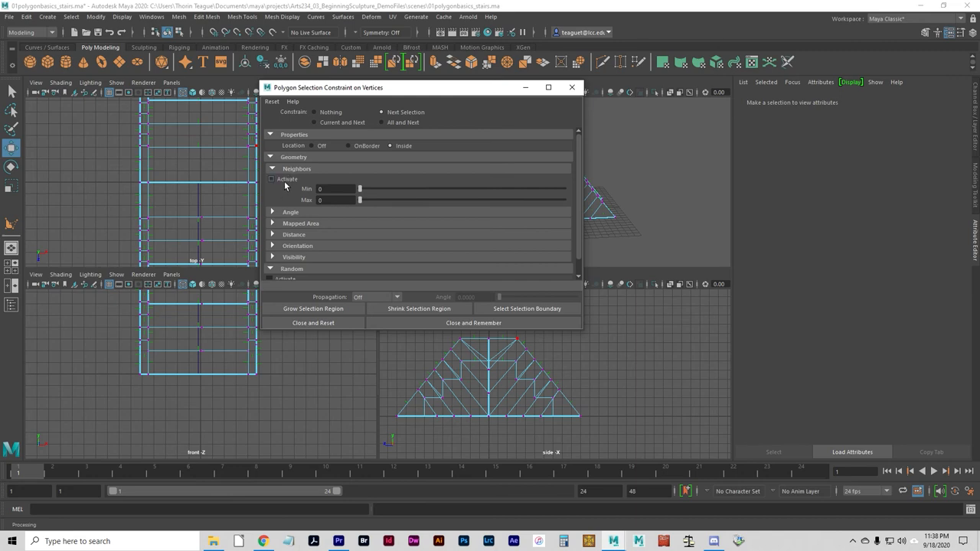
{"action": "left_click", "coordinate": [270, 178]}
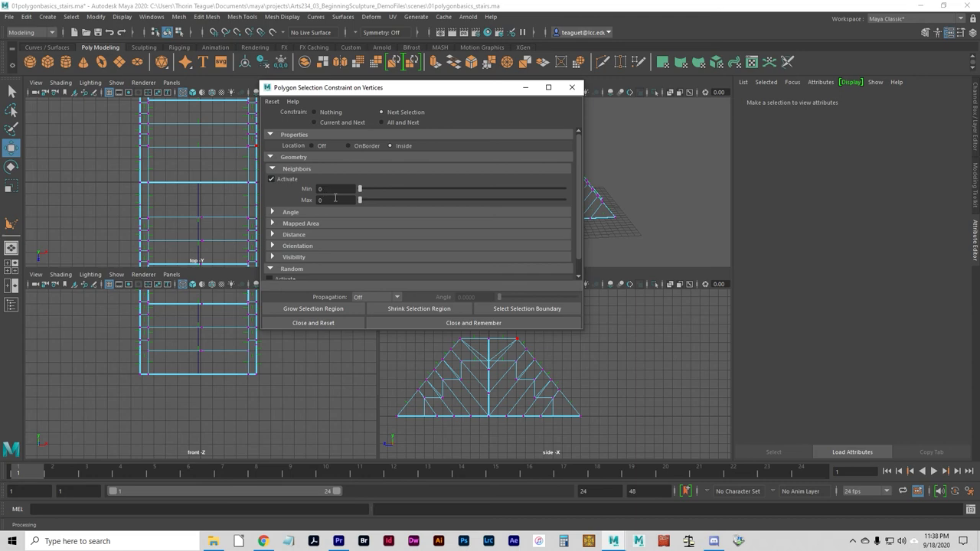
{"action": "mouse_move", "coordinate": [373, 203]}
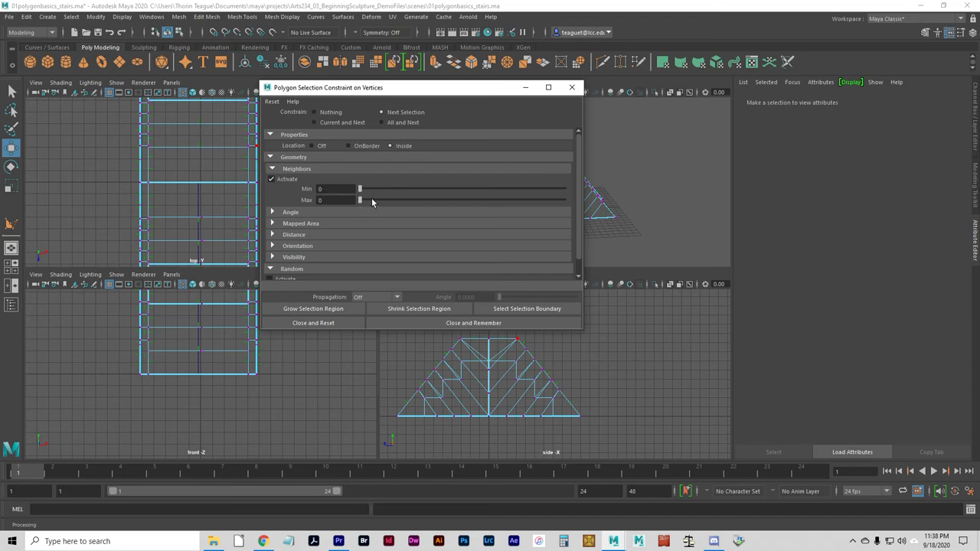
{"action": "left_click_drag", "start_coordinate": [360, 200], "coordinate": [401, 199]}
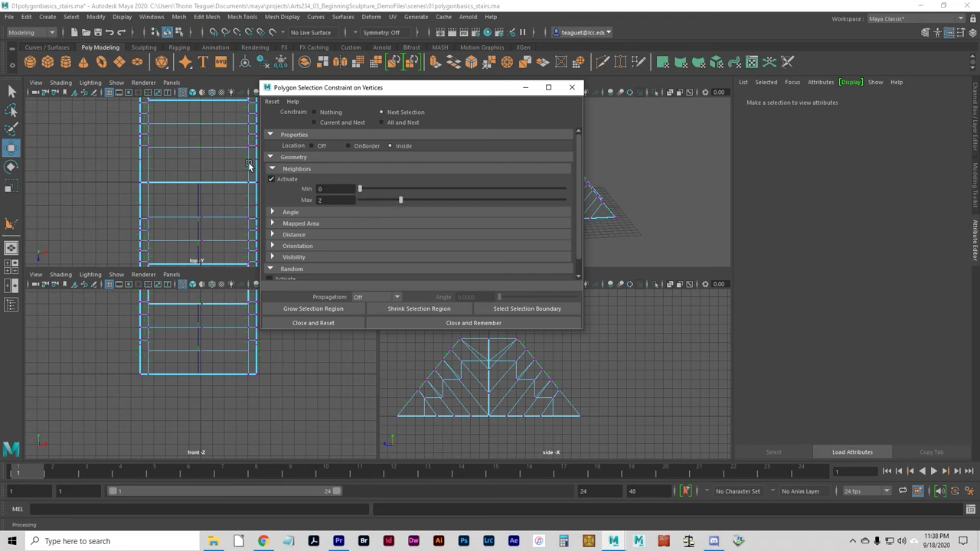
{"action": "mouse_move", "coordinate": [226, 157]}
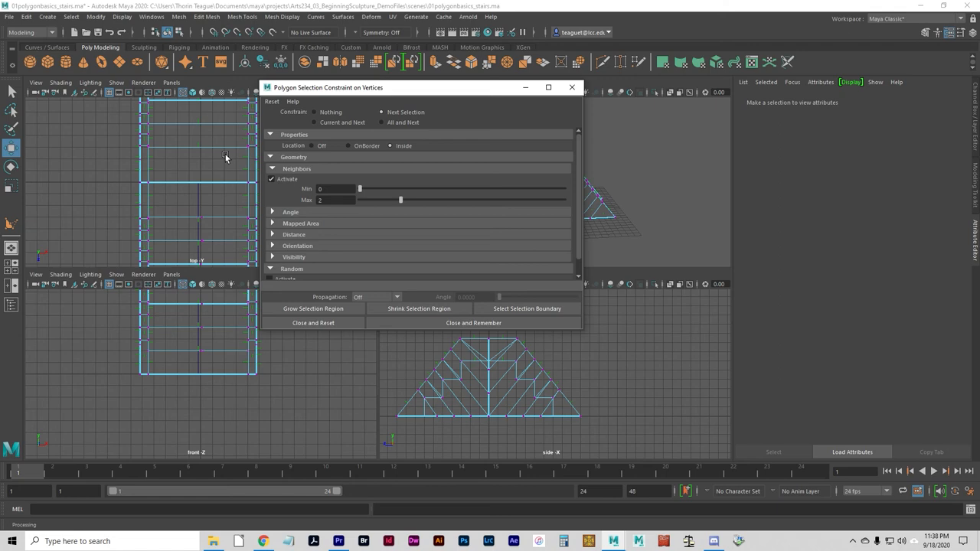
{"action": "mouse_move", "coordinate": [199, 146]}
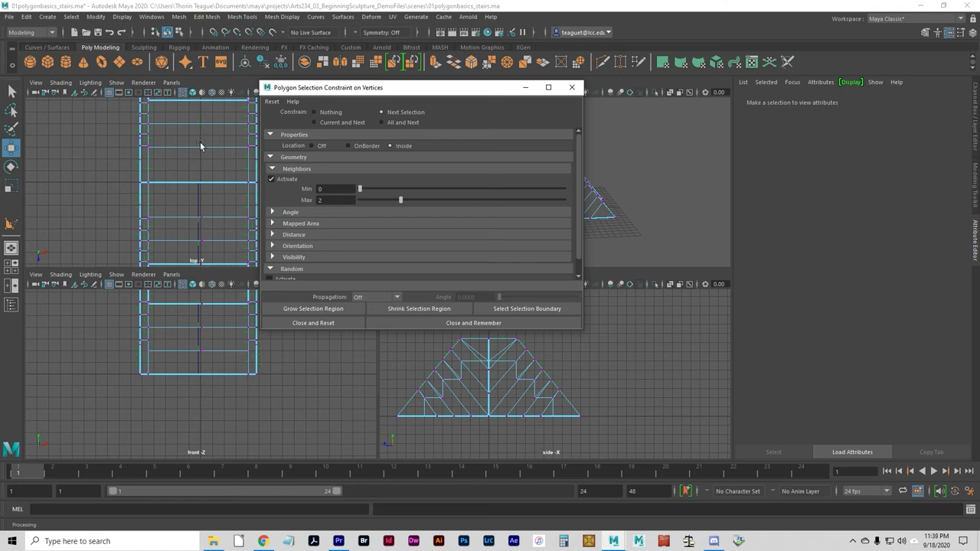
{"action": "mouse_move", "coordinate": [190, 142]}
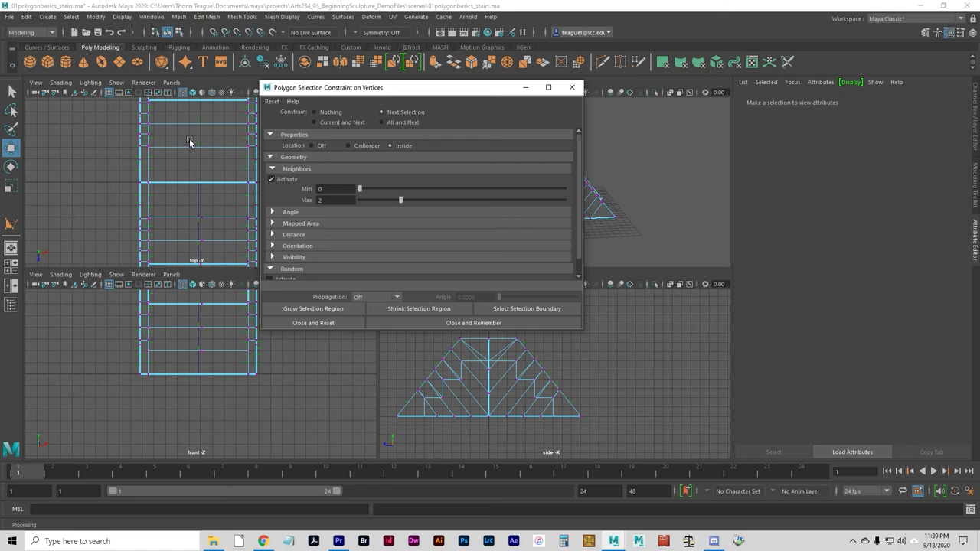
{"action": "mouse_move", "coordinate": [293, 80]}
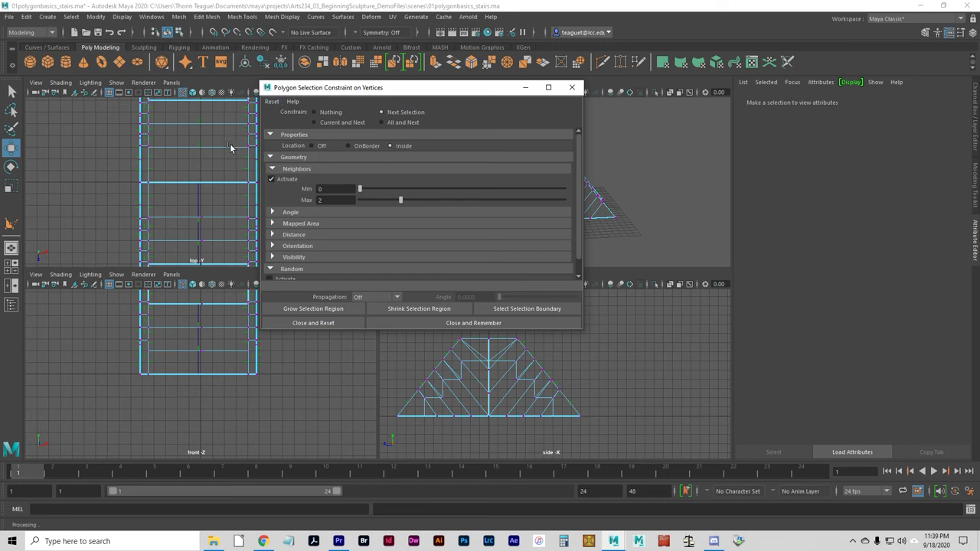
{"action": "mouse_move", "coordinate": [207, 210]}
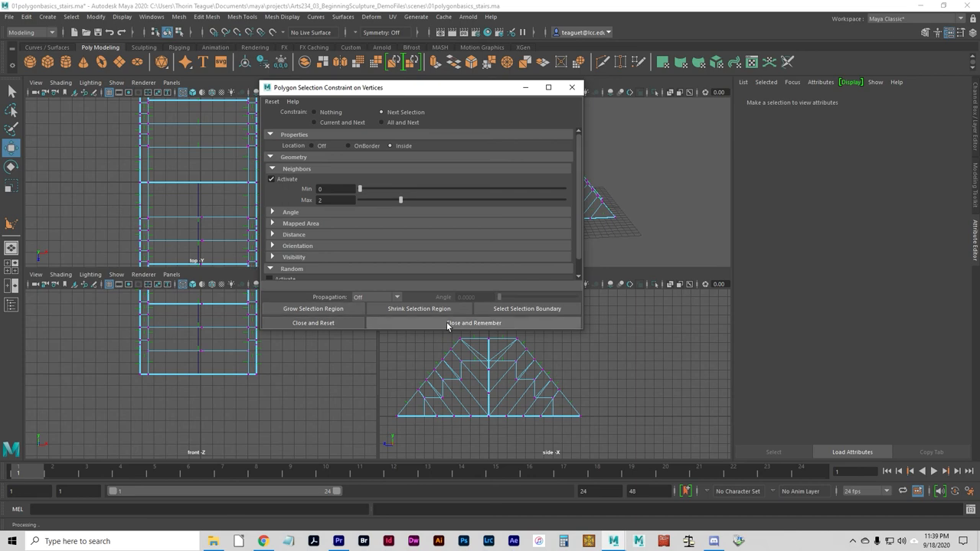
Step: Close the constraint window with Close and Remember, then deselect everything
{"action": "left_click", "coordinate": [473, 322]}
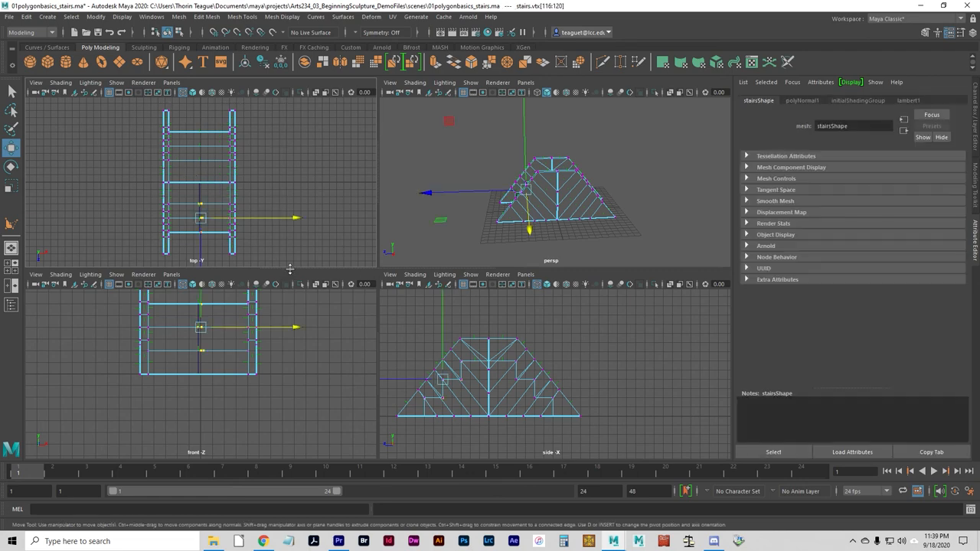
{"action": "mouse_move", "coordinate": [170, 236]}
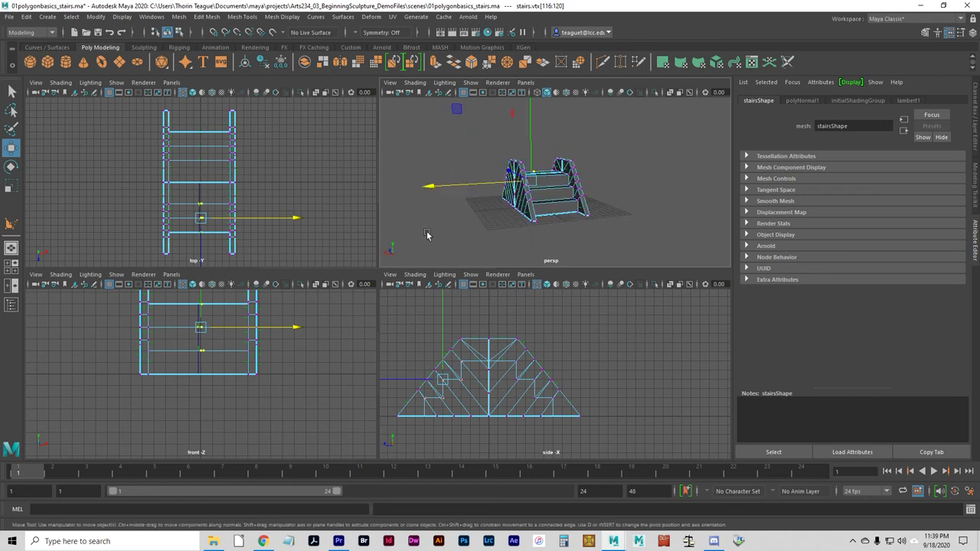
{"action": "left_click", "coordinate": [426, 222]}
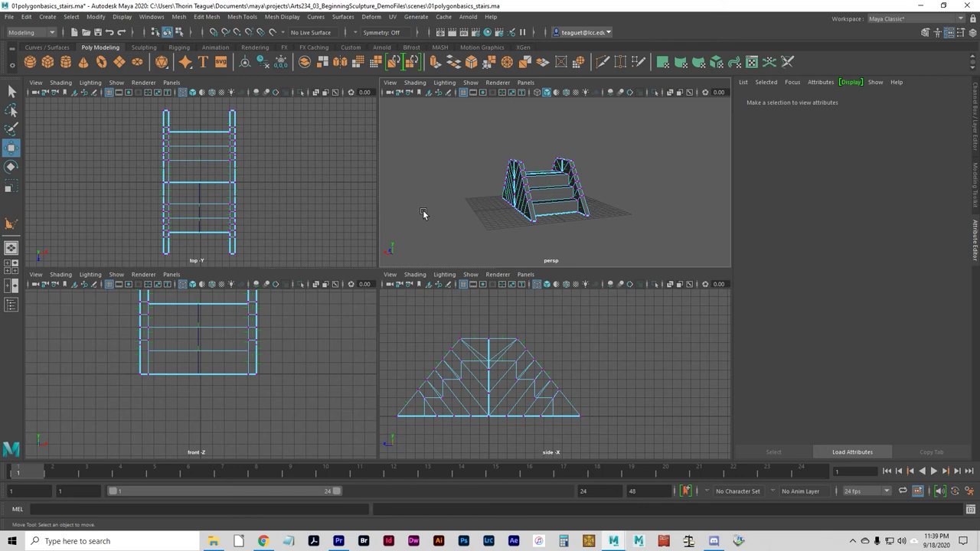
{"action": "mouse_move", "coordinate": [192, 98]}
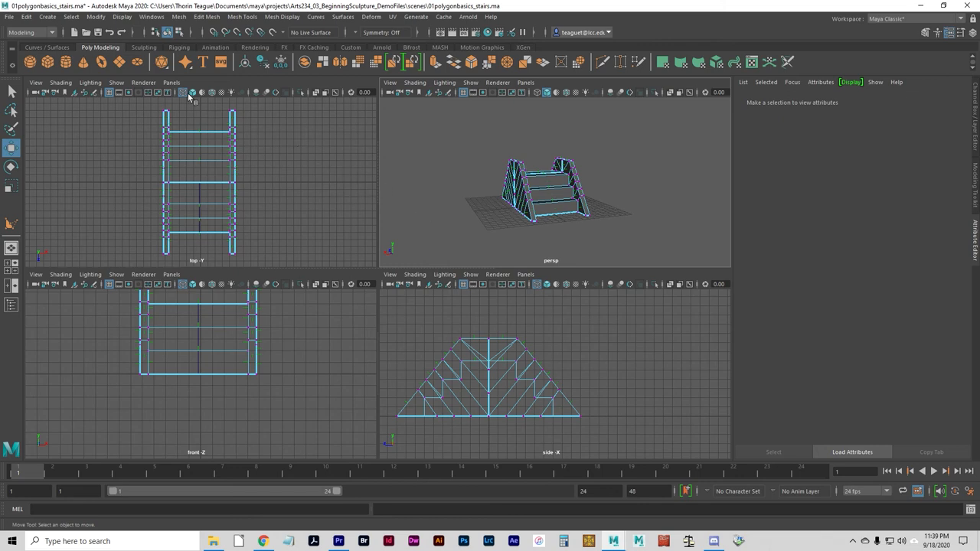
Step: Reset the polygon display so the stairs show standard edges and vertex dots
{"action": "left_click", "coordinate": [121, 16]}
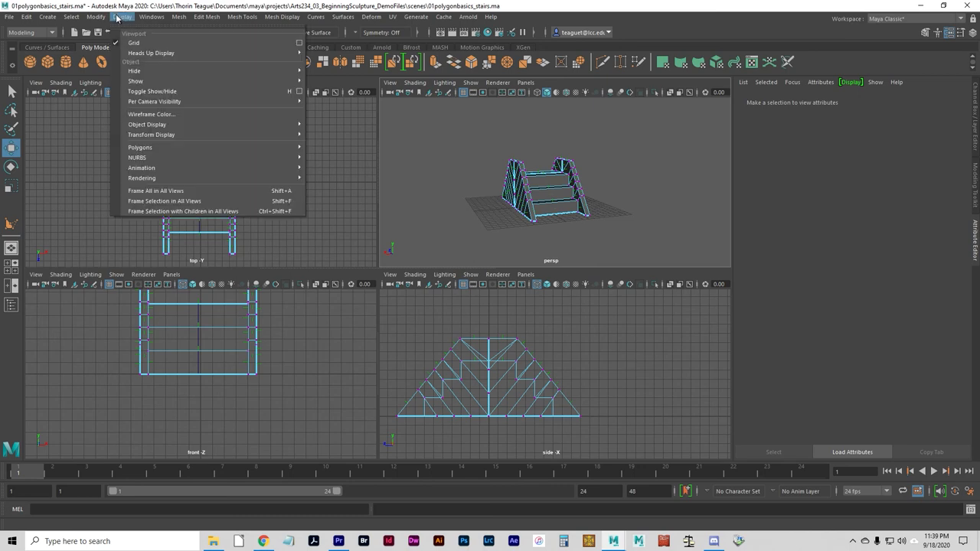
{"action": "mouse_move", "coordinate": [151, 134]}
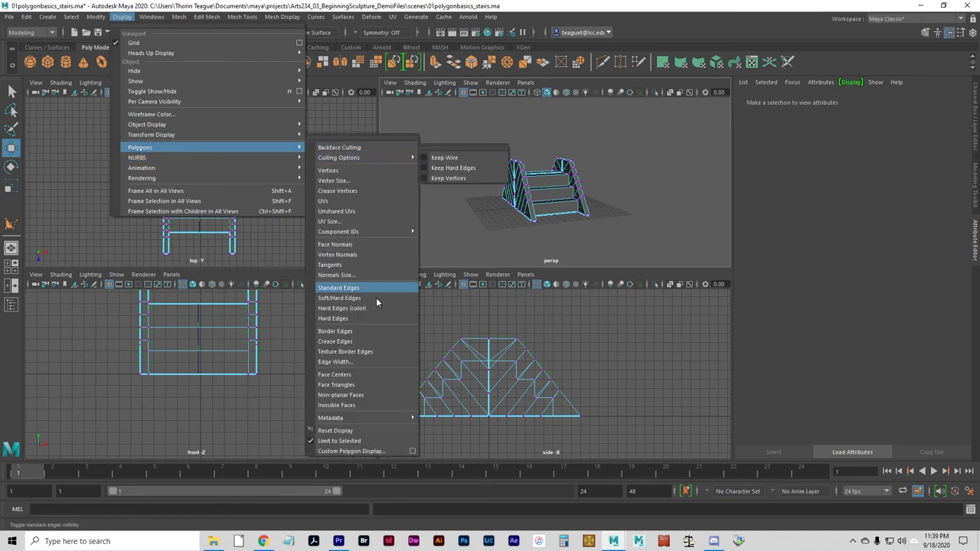
{"action": "mouse_move", "coordinate": [352, 431]}
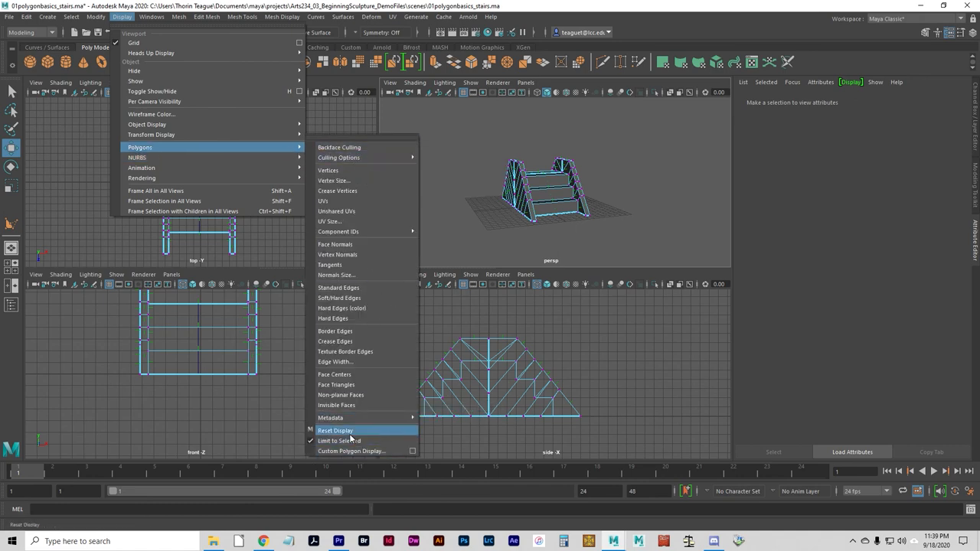
{"action": "left_click", "coordinate": [334, 430]}
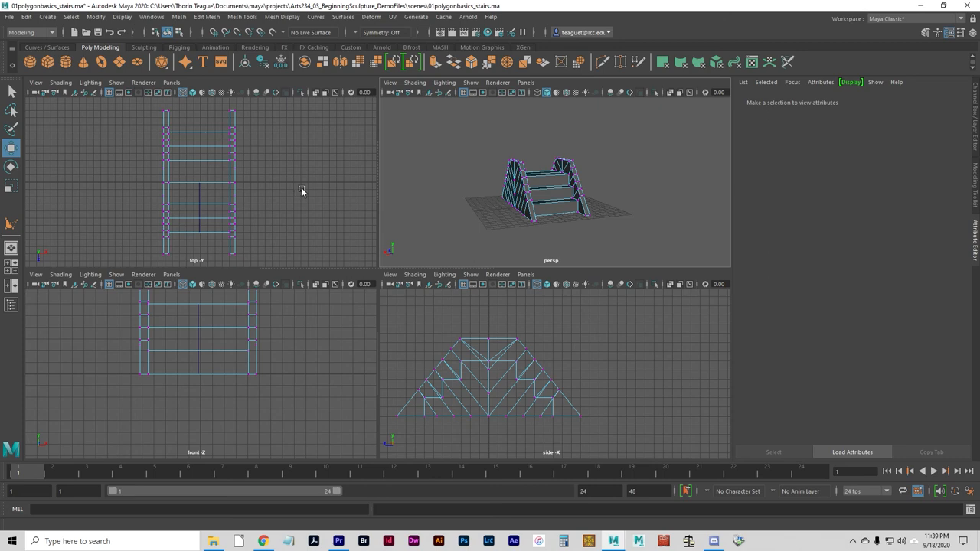
{"action": "mouse_move", "coordinate": [307, 199]}
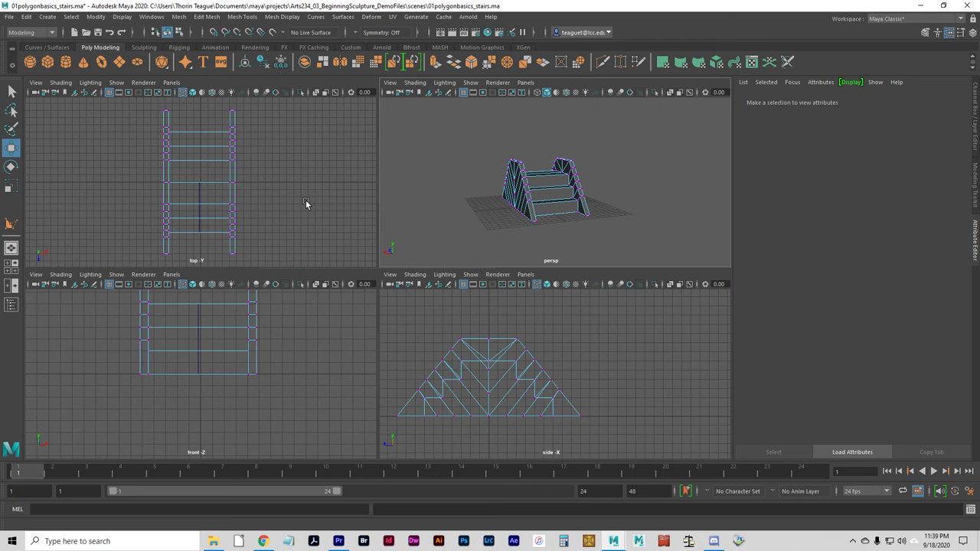
{"action": "mouse_move", "coordinate": [309, 159]}
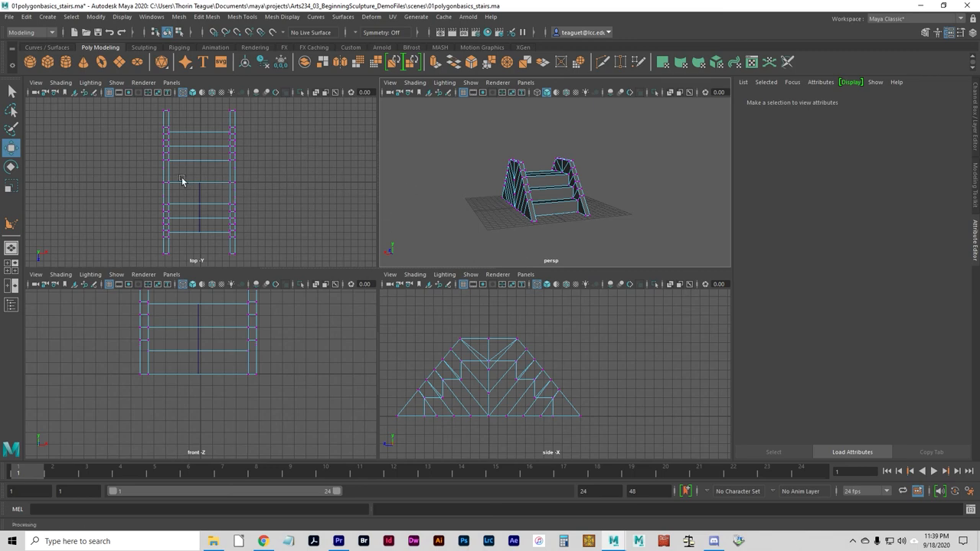
{"action": "mouse_move", "coordinate": [135, 183]}
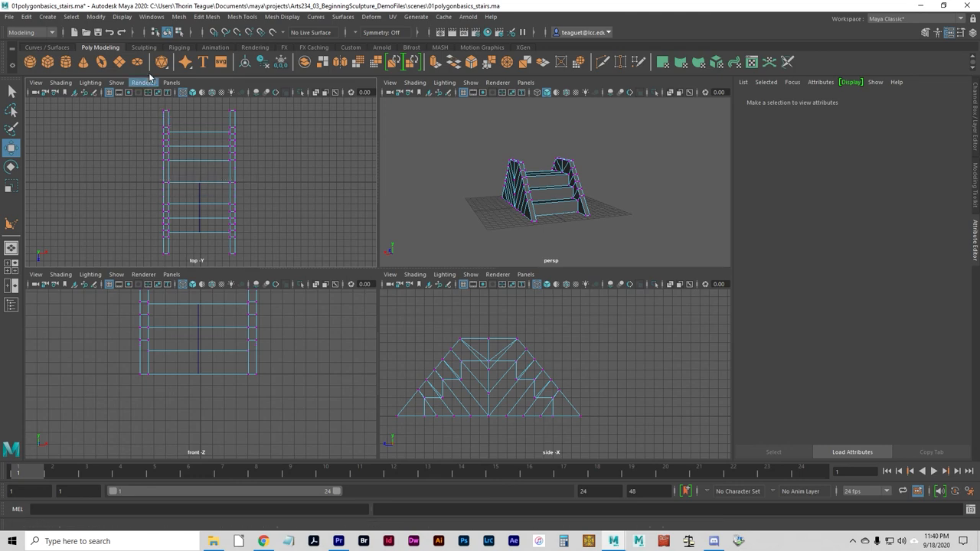
Step: Reset the selection constraints to their defaults in the Use Constraints window
{"action": "left_click", "coordinate": [71, 17]}
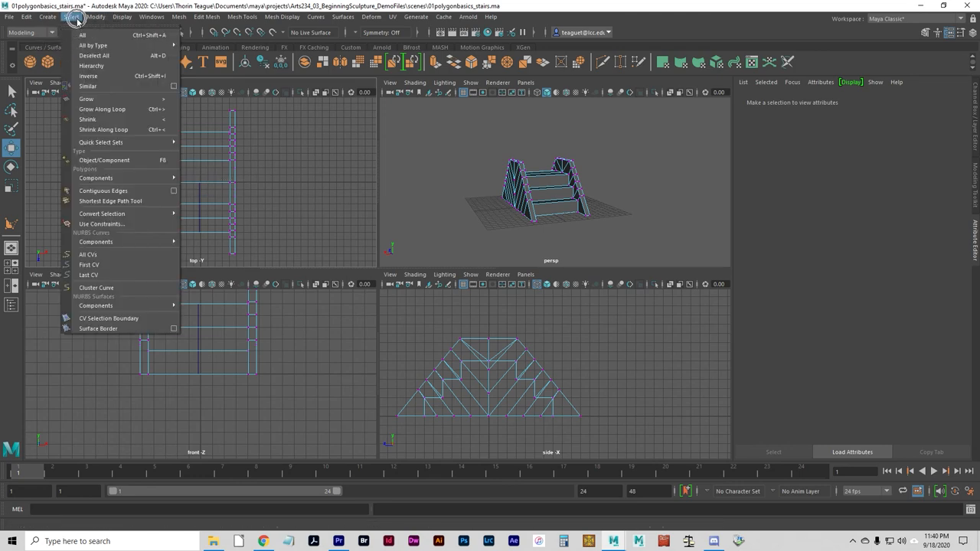
{"action": "mouse_move", "coordinate": [100, 224]}
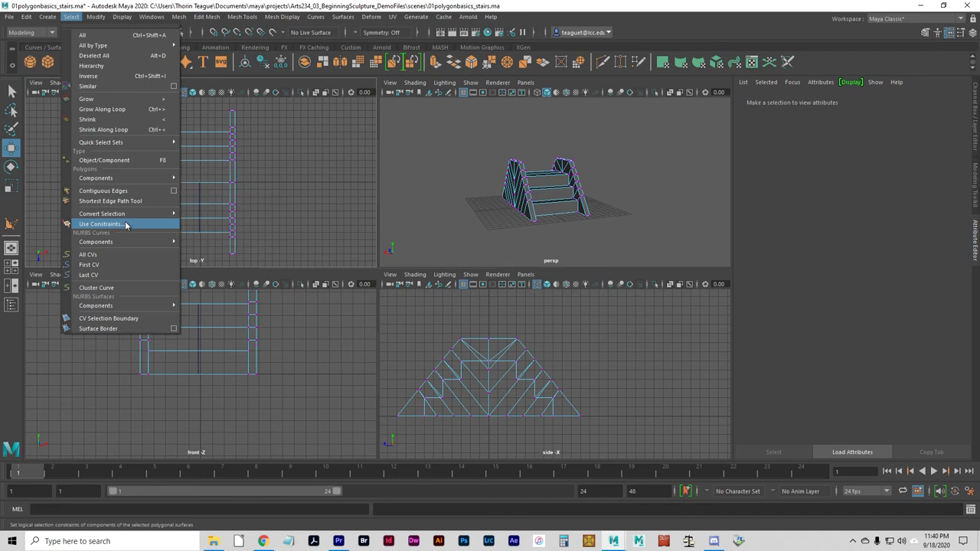
{"action": "left_click", "coordinate": [100, 223]}
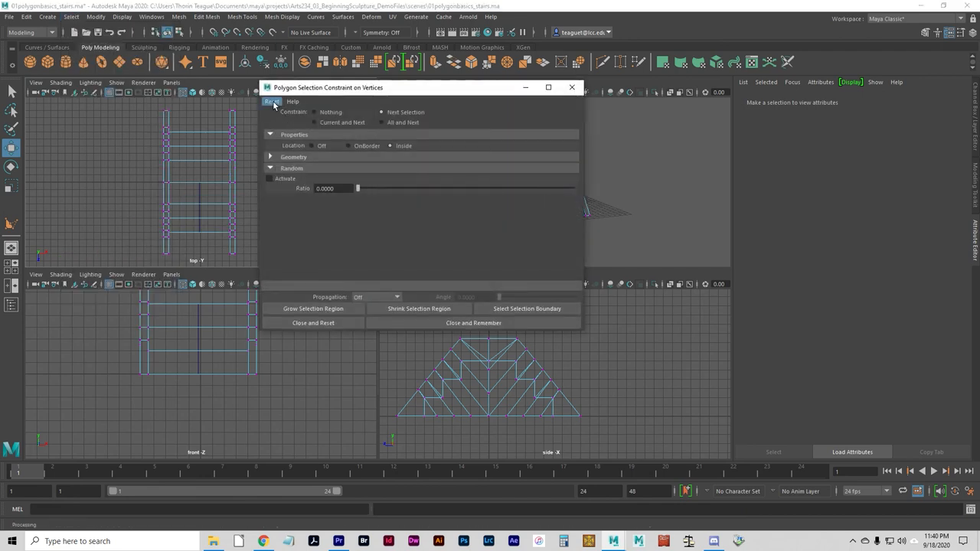
{"action": "left_click", "coordinate": [272, 101]}
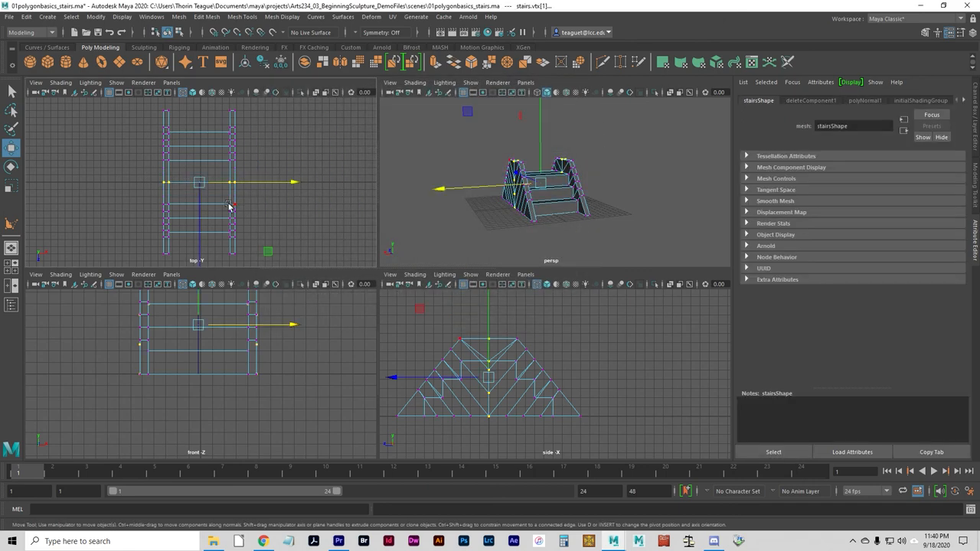
Step: Orbit the stairs, test-select half the faces, then select the center-seam vertices
{"action": "left_click_drag", "start_coordinate": [536, 191], "coordinate": [624, 213]}
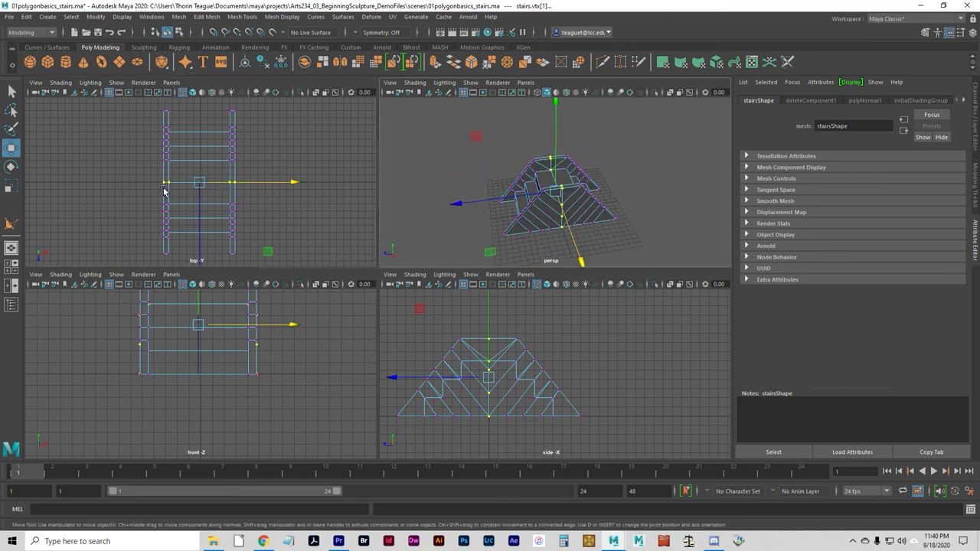
{"action": "left_click", "coordinate": [197, 197]}
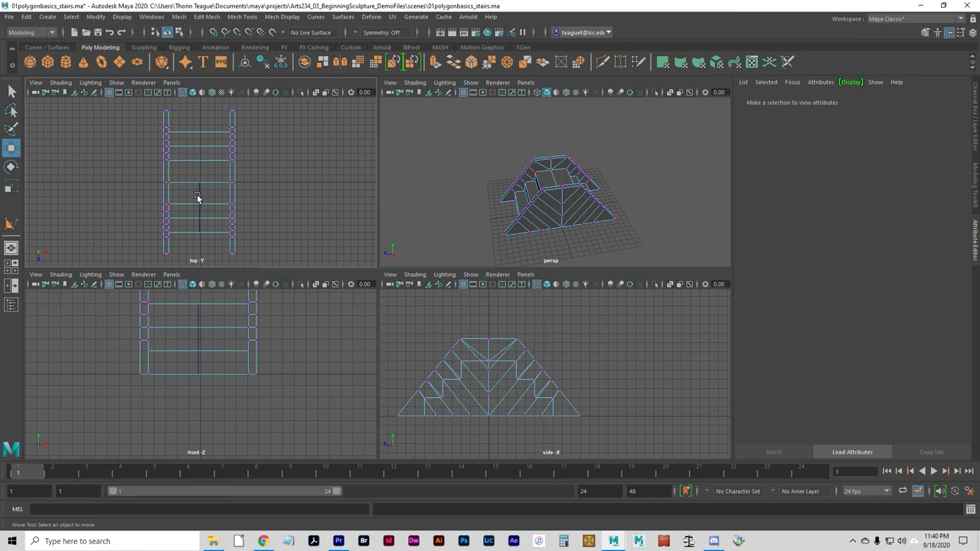
{"action": "left_click", "coordinate": [198, 195]}
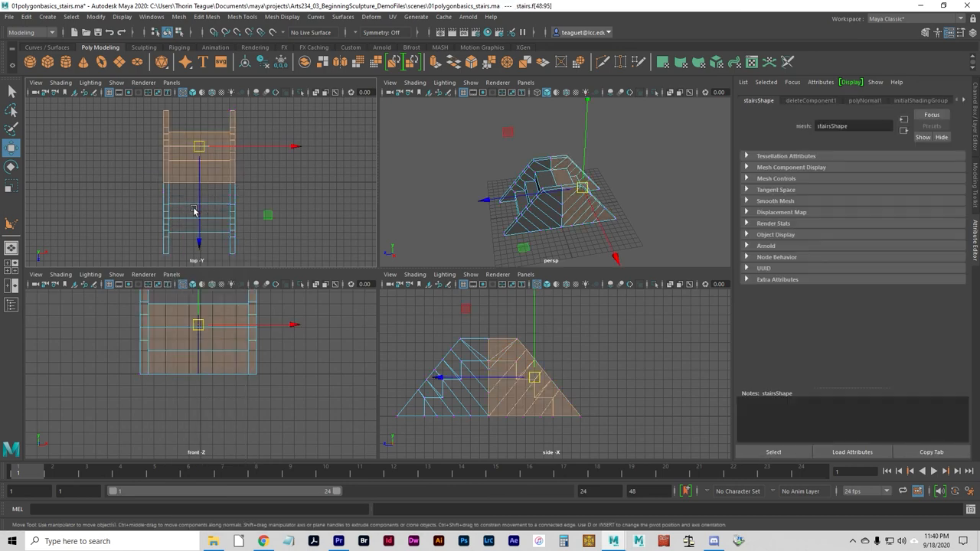
{"action": "mouse_move", "coordinate": [481, 201]}
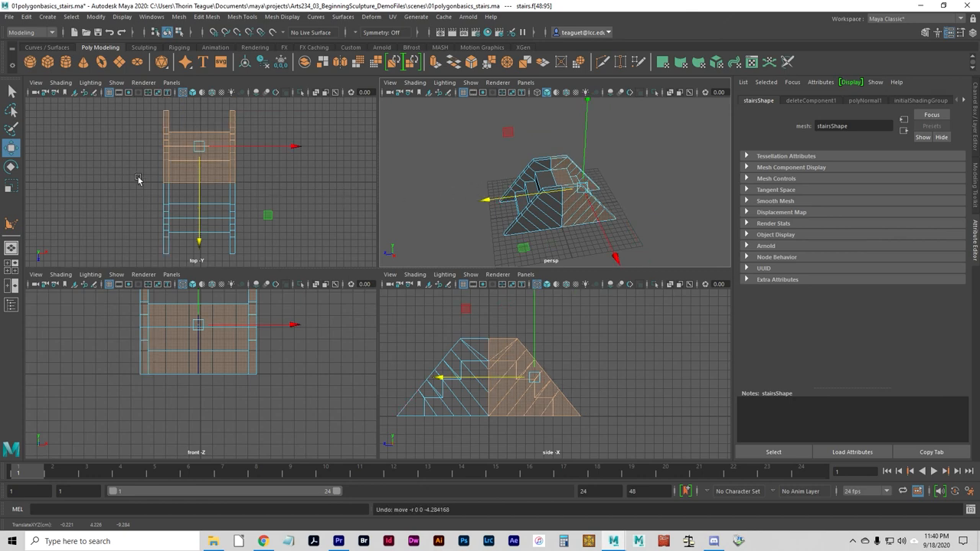
{"action": "left_click", "coordinate": [90, 183]}
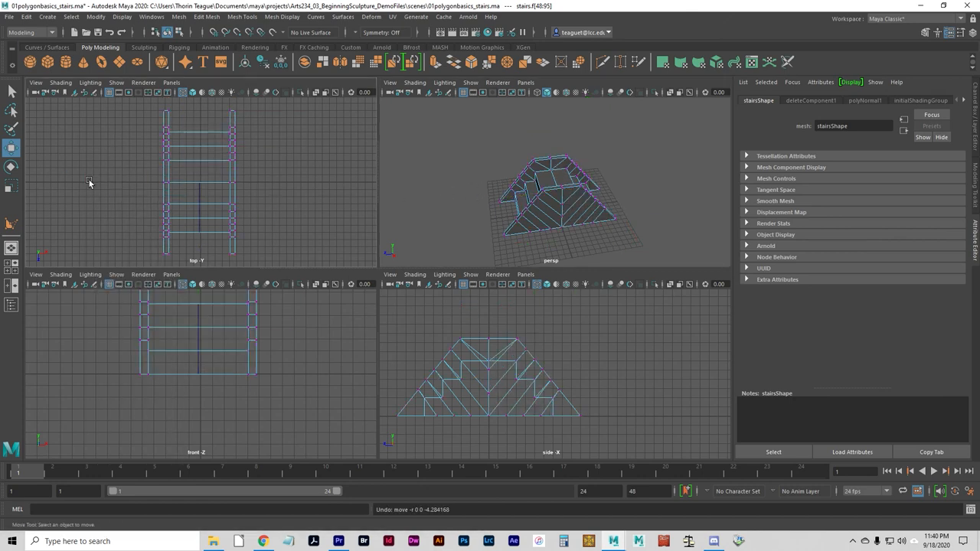
{"action": "left_click", "coordinate": [197, 182]}
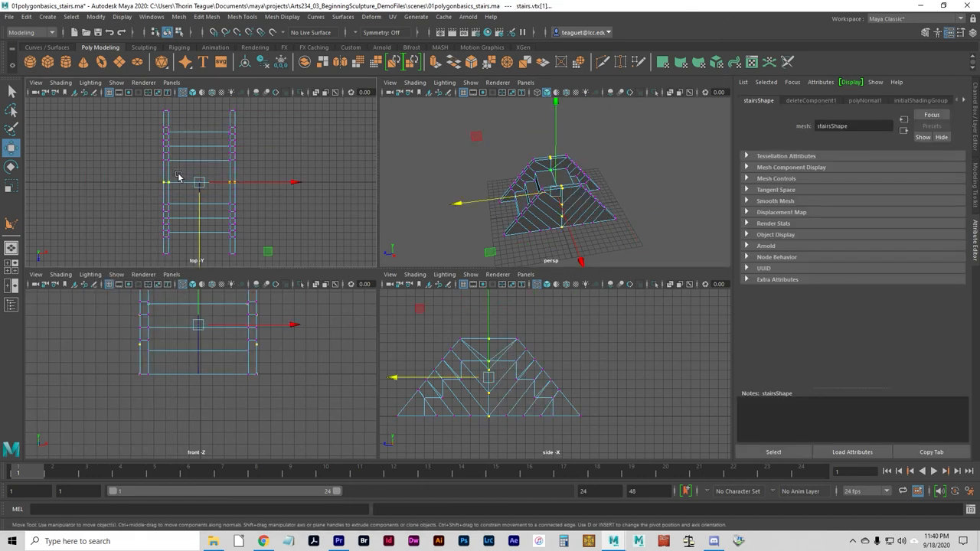
{"action": "mouse_move", "coordinate": [240, 187]}
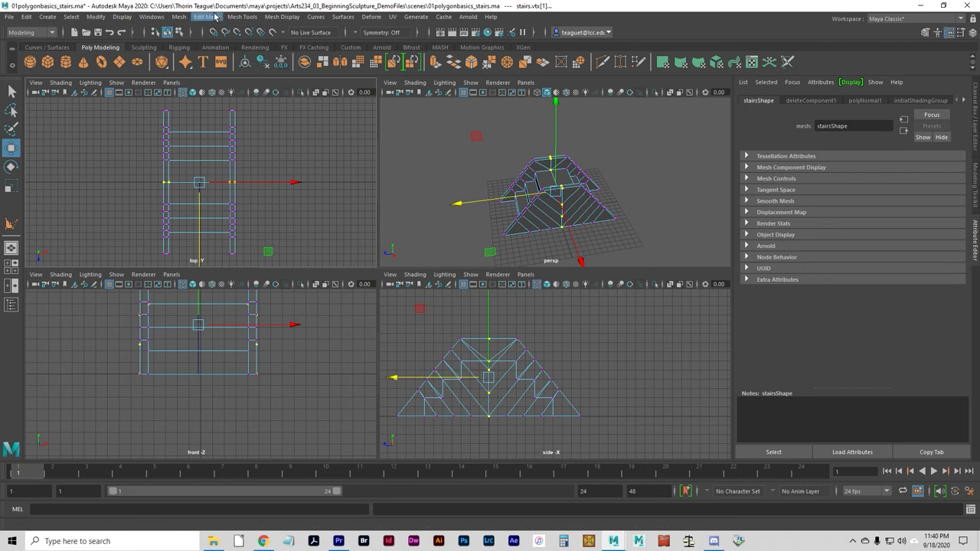
Step: Merge the selected center-seam vertices, then bring up the component marking menu on the stairs
{"action": "left_click", "coordinate": [207, 16]}
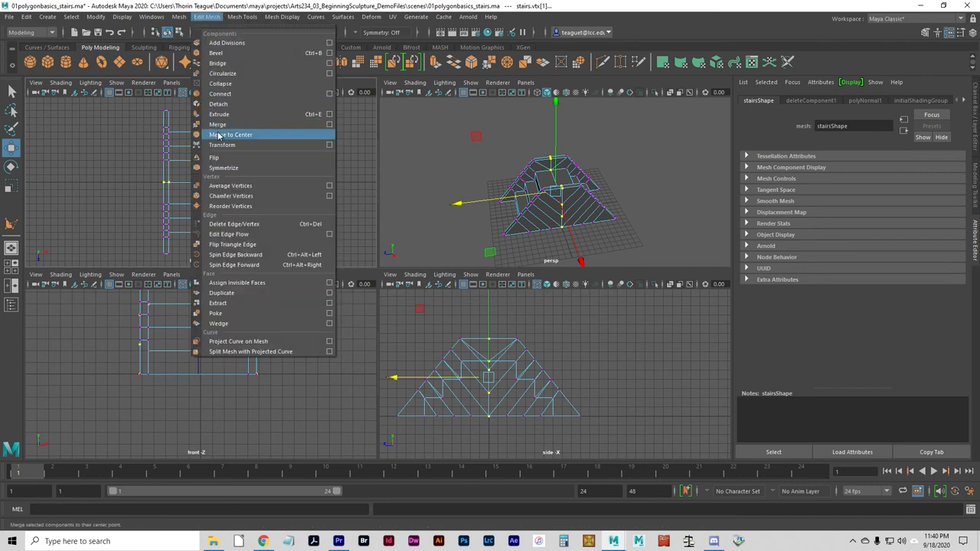
{"action": "left_click", "coordinate": [218, 124]}
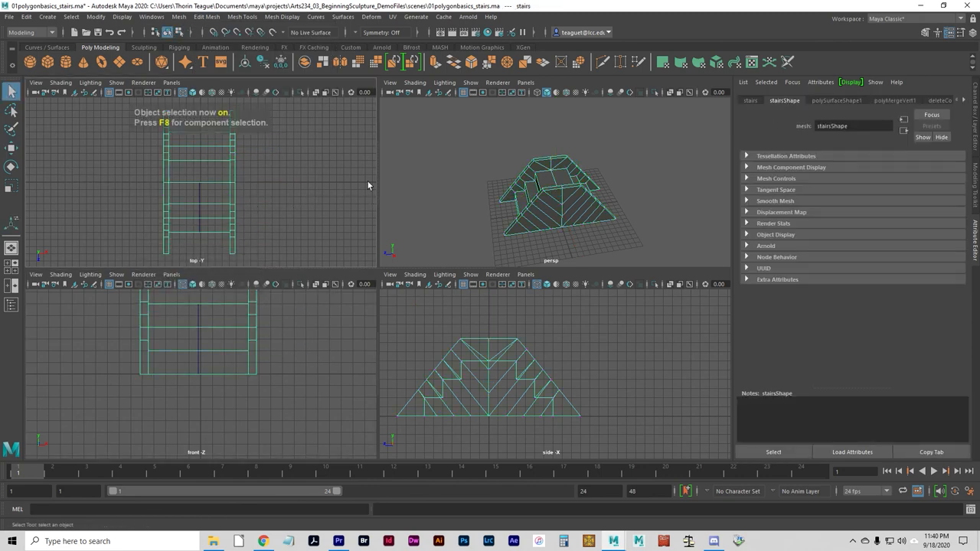
{"action": "right_click", "coordinate": [551, 199]}
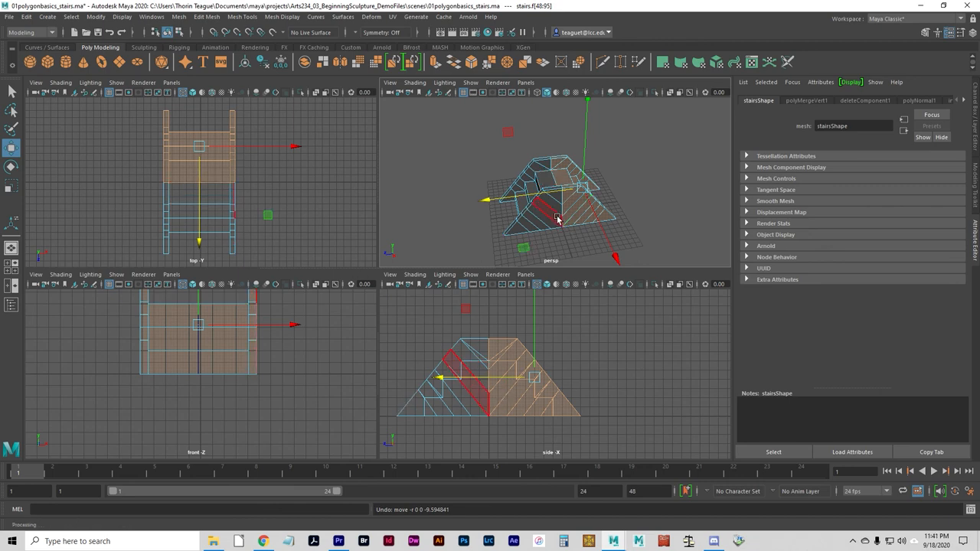
Step: Start a new scene, discarding unsaved changes to the stairs scene
{"action": "left_click", "coordinate": [559, 176]}
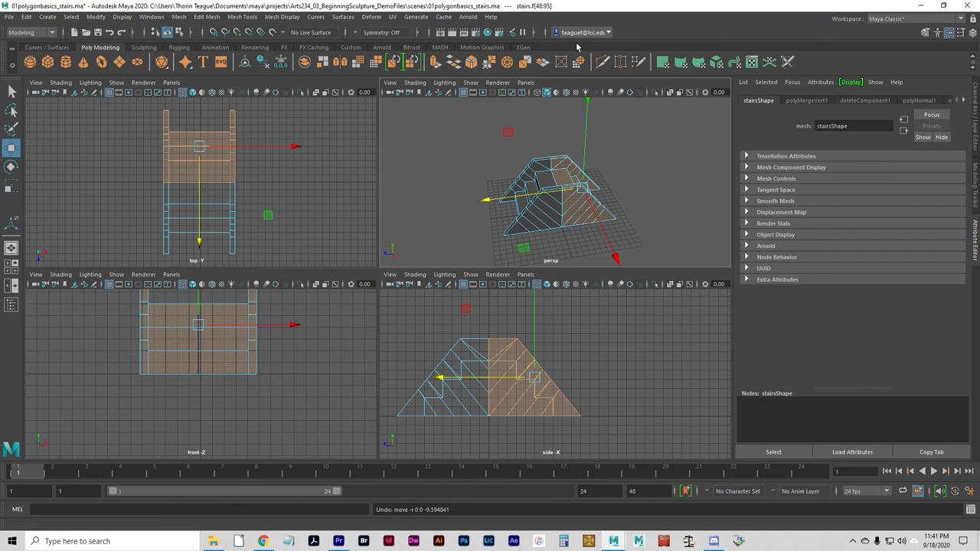
{"action": "left_click", "coordinate": [584, 214]}
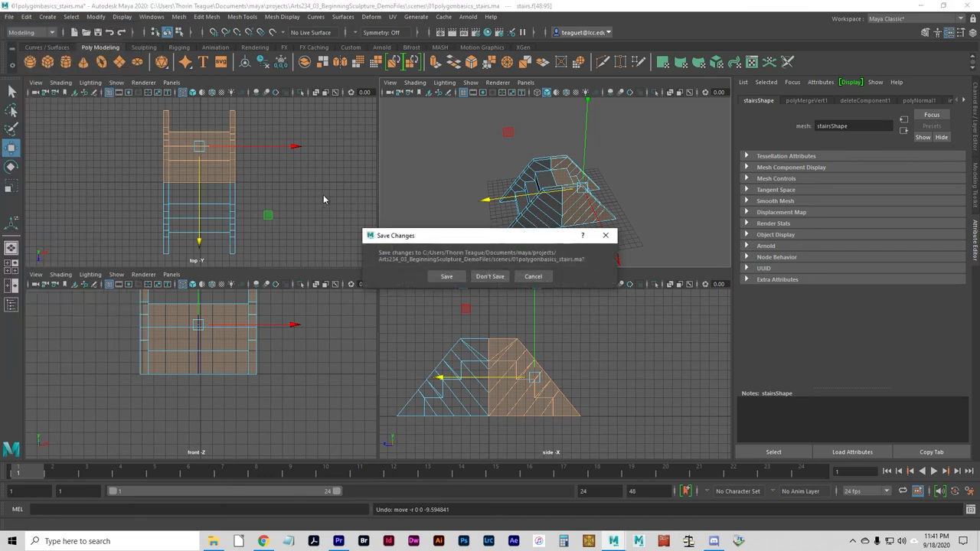
{"action": "left_click", "coordinate": [489, 276]}
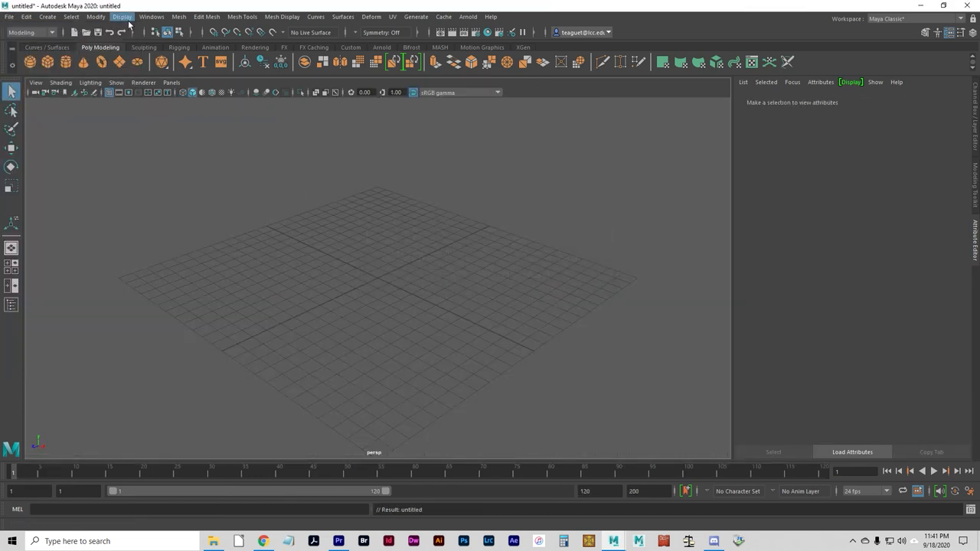
Step: Browse the Create, Mesh and Mesh Tools menus, then start Create Polygon
{"action": "left_click", "coordinate": [48, 16]}
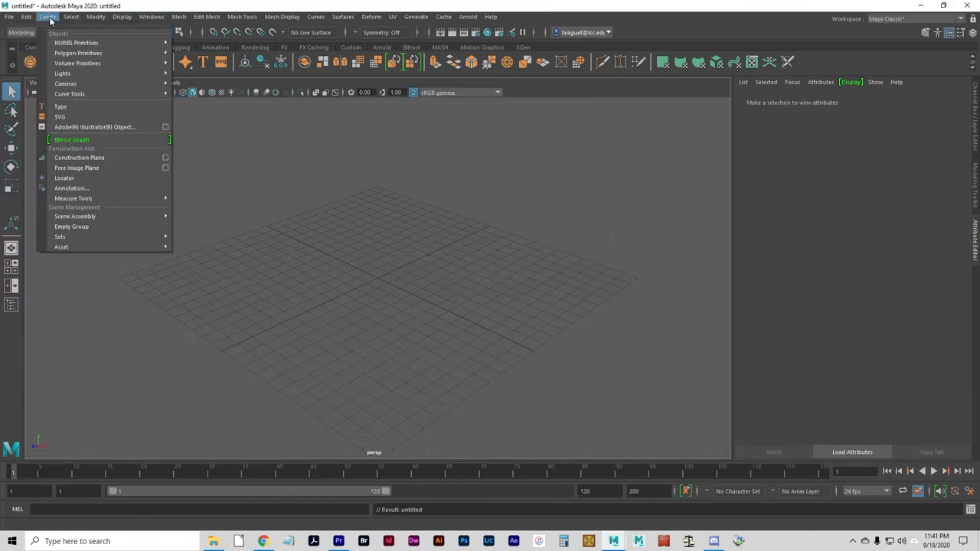
{"action": "left_click", "coordinate": [242, 16]}
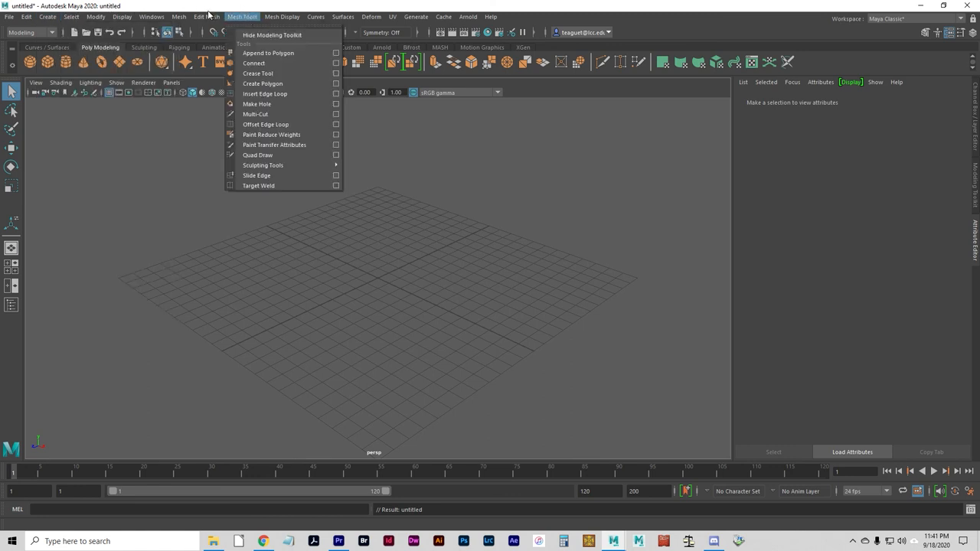
{"action": "left_click", "coordinate": [179, 16]}
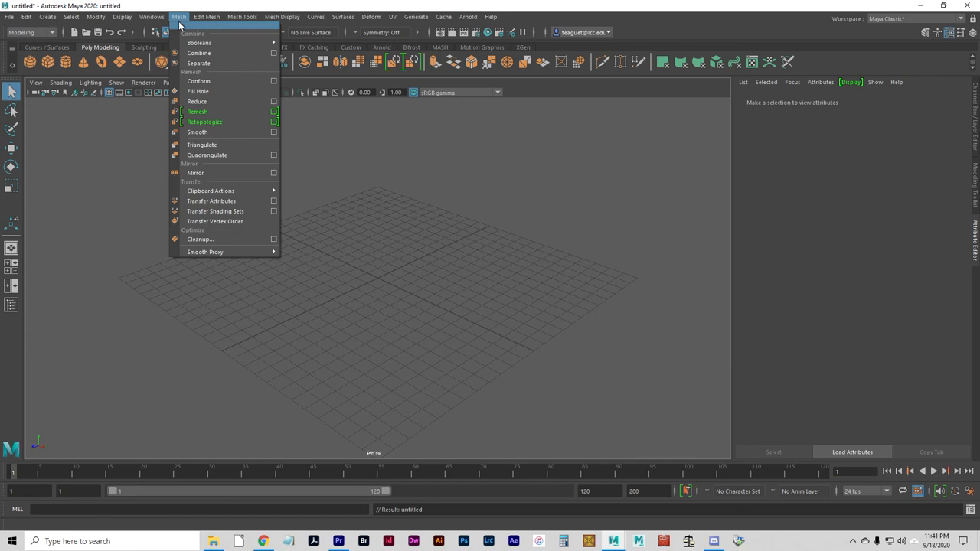
{"action": "left_click", "coordinate": [242, 16]}
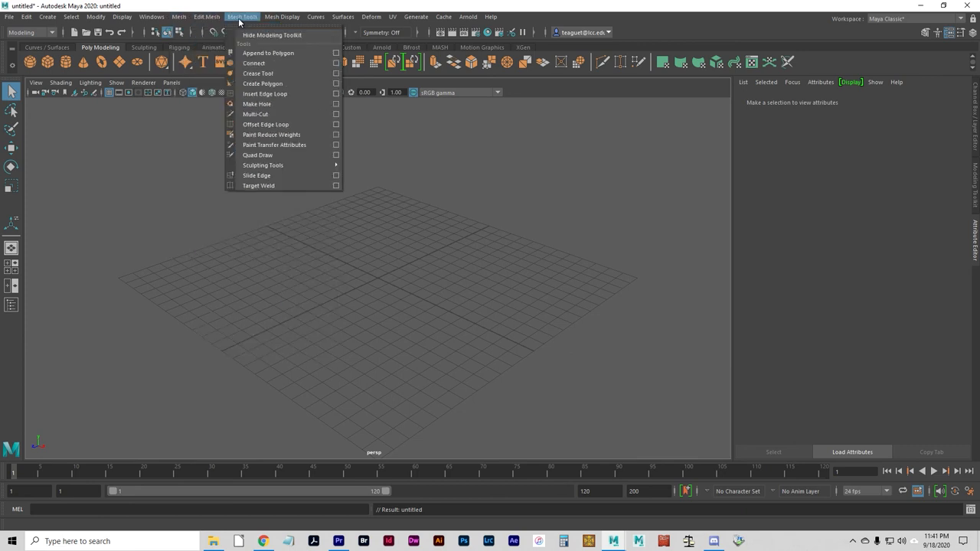
{"action": "mouse_move", "coordinate": [268, 52]}
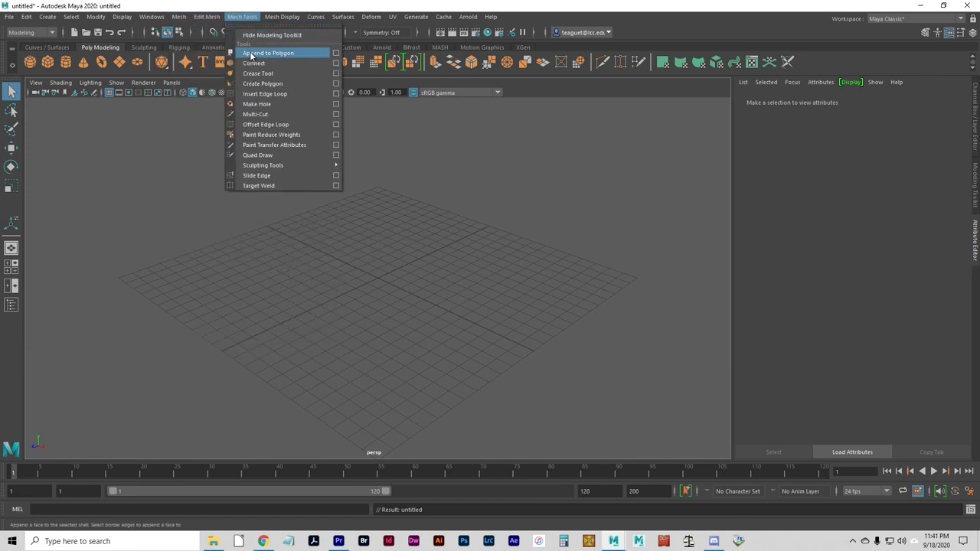
{"action": "mouse_move", "coordinate": [262, 83]}
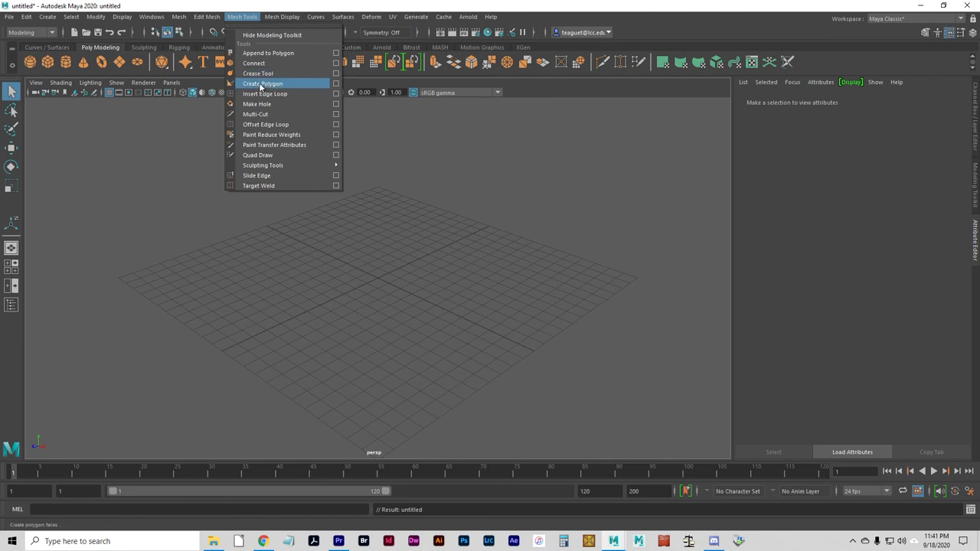
{"action": "left_click", "coordinate": [262, 84]}
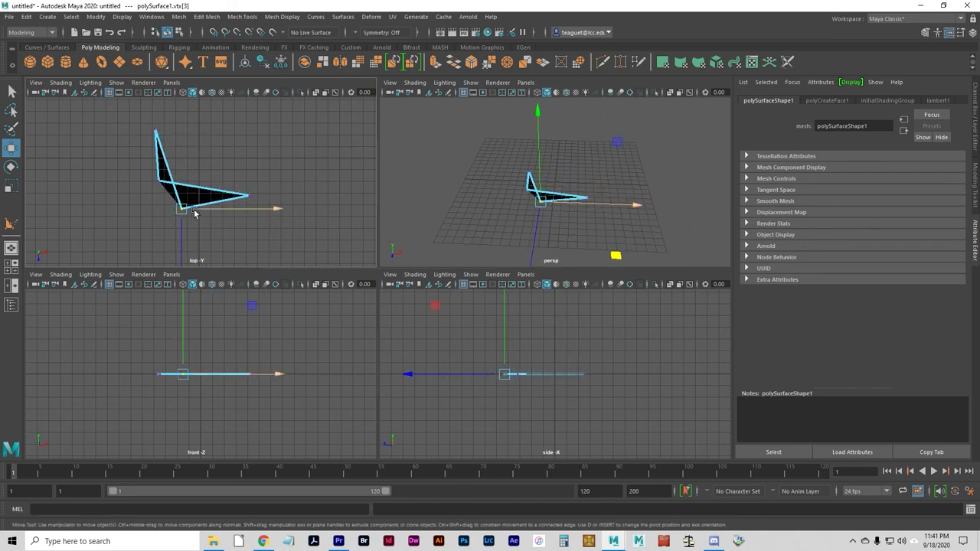
Step: Orbit the view and drag the crossing vertex to make a four-sided face
{"action": "left_click_drag", "start_coordinate": [551, 192], "coordinate": [501, 233]}
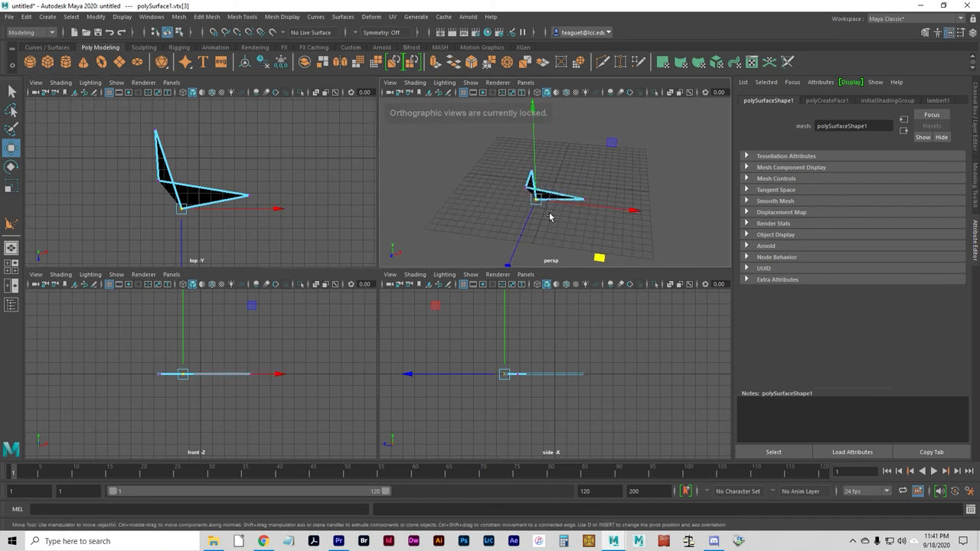
{"action": "left_click_drag", "start_coordinate": [548, 216], "coordinate": [506, 197]}
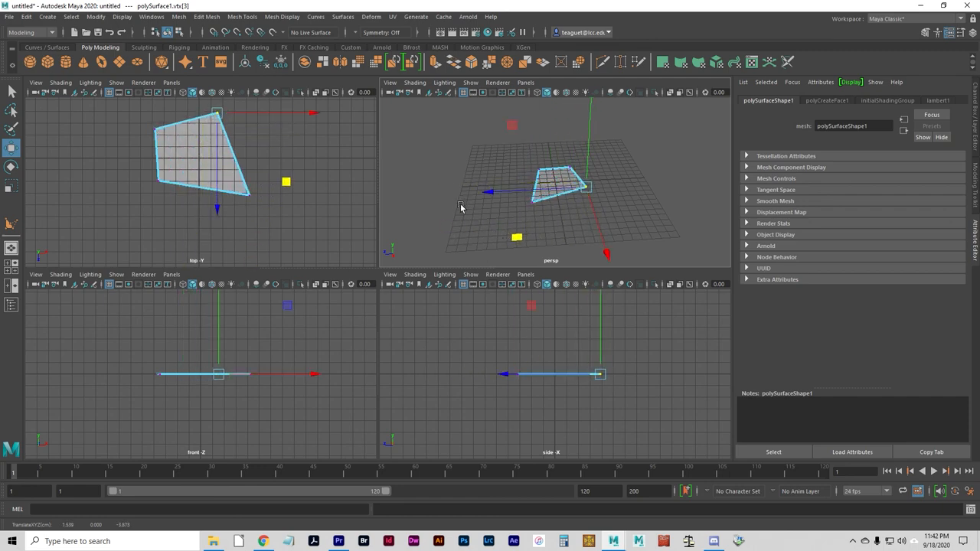
{"action": "mouse_move", "coordinate": [438, 166]}
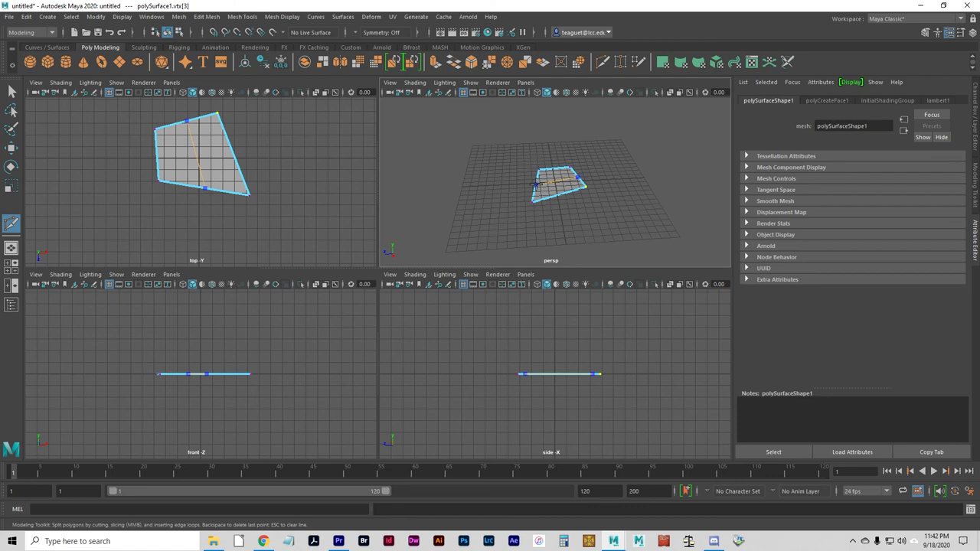
Step: Switch to Edge mode and pull the middle edge up into a vertical wall
{"action": "right_click", "coordinate": [555, 187]}
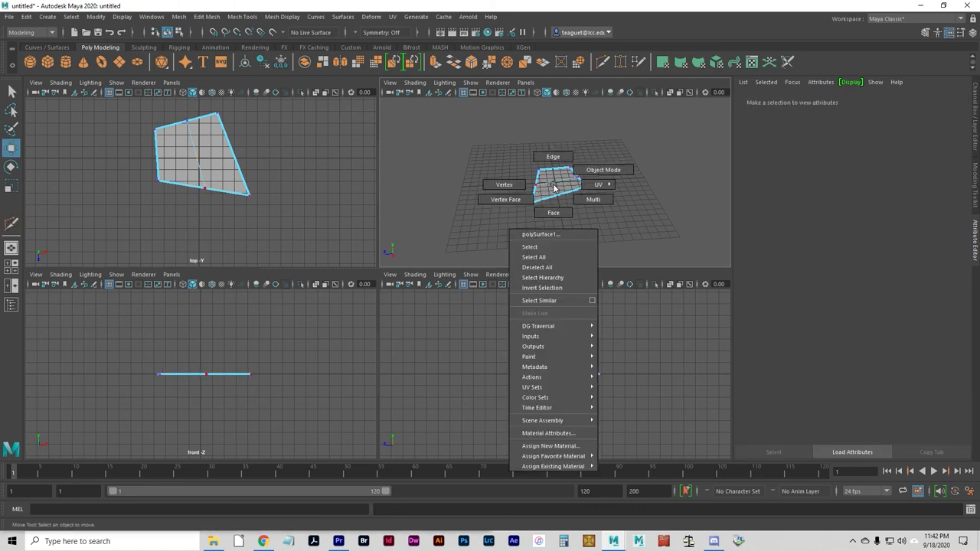
{"action": "mouse_move", "coordinate": [504, 184]}
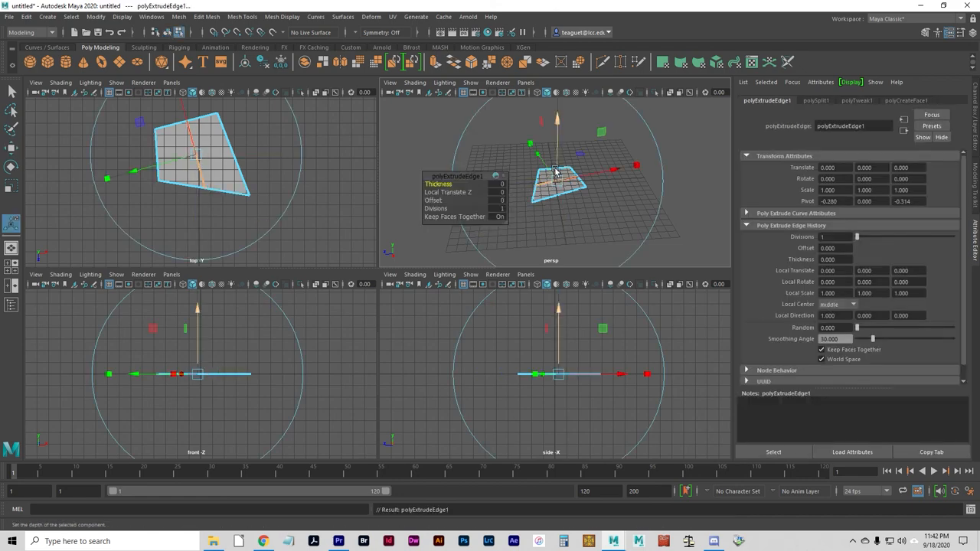
{"action": "left_click_drag", "start_coordinate": [557, 176], "coordinate": [551, 153]}
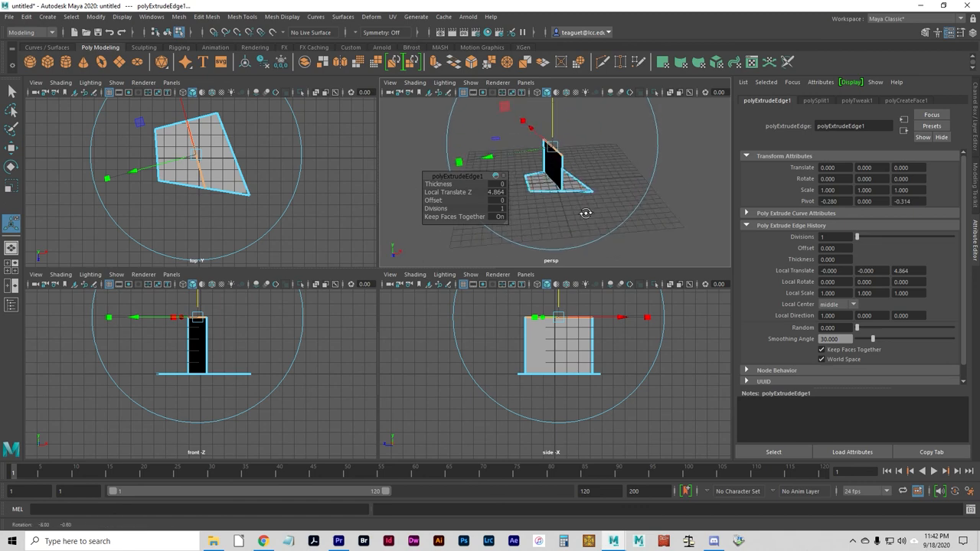
{"action": "mouse_move", "coordinate": [618, 226]}
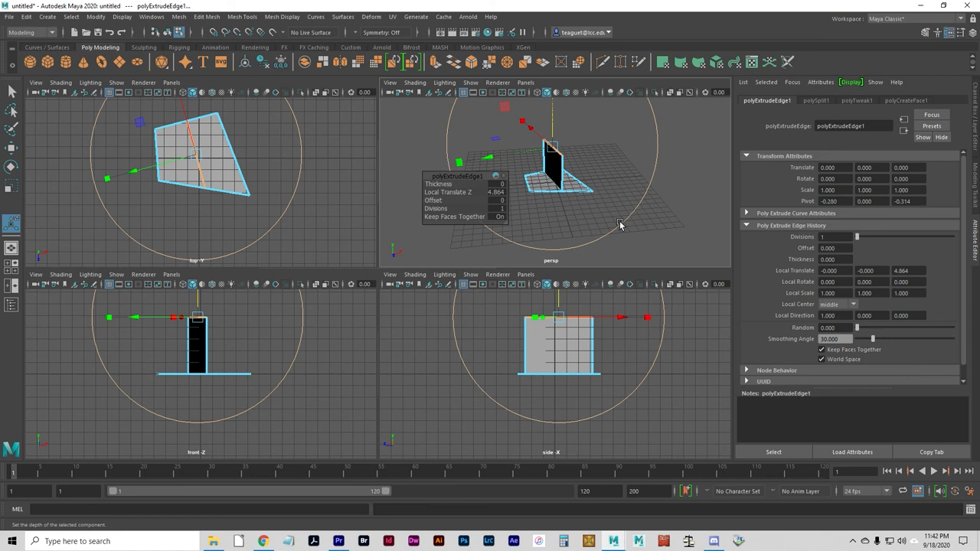
{"action": "mouse_move", "coordinate": [770, 5]}
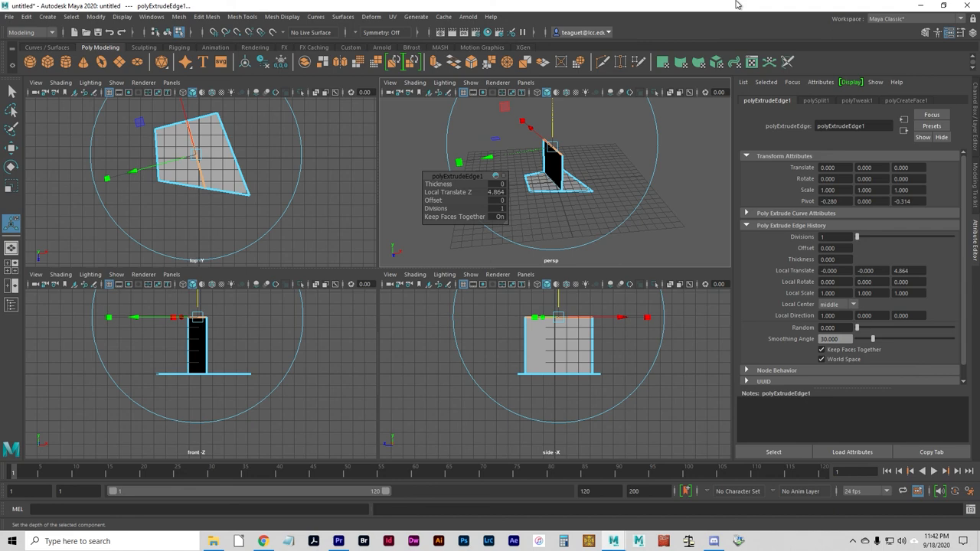
{"action": "mouse_move", "coordinate": [611, 343]}
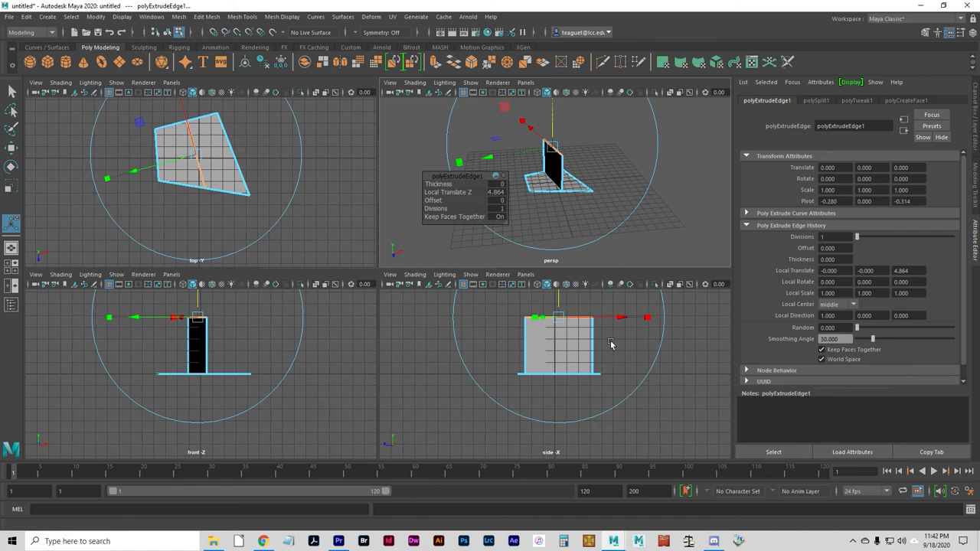
{"action": "mouse_move", "coordinate": [607, 340]}
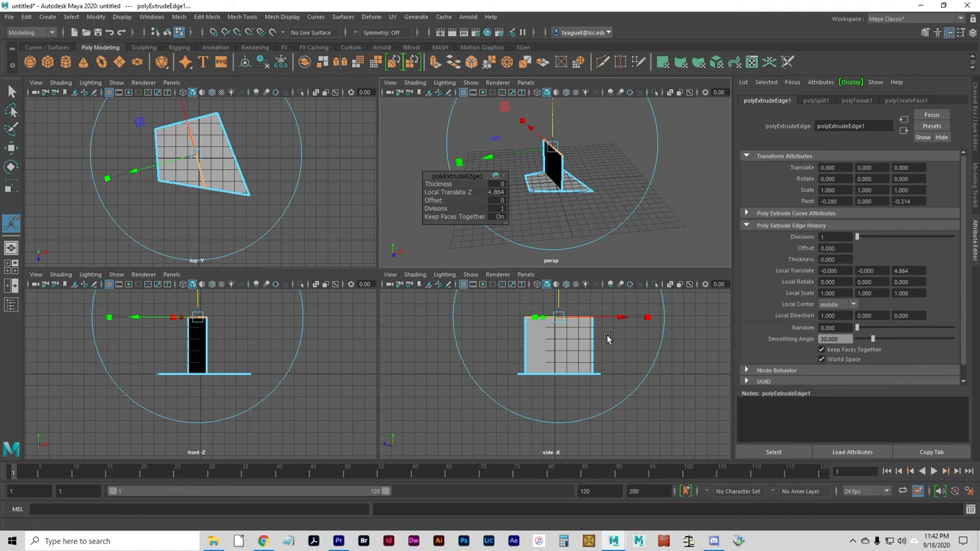